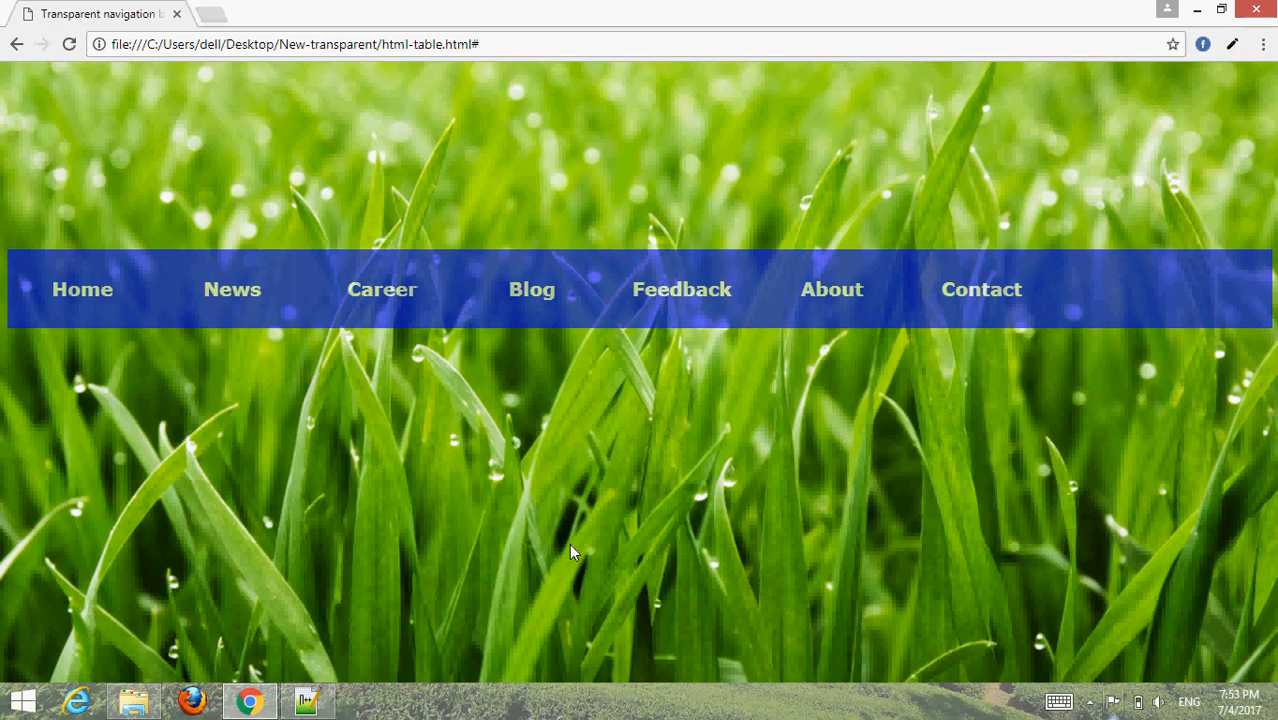
{"action": "mouse_move", "coordinate": [492, 290]}
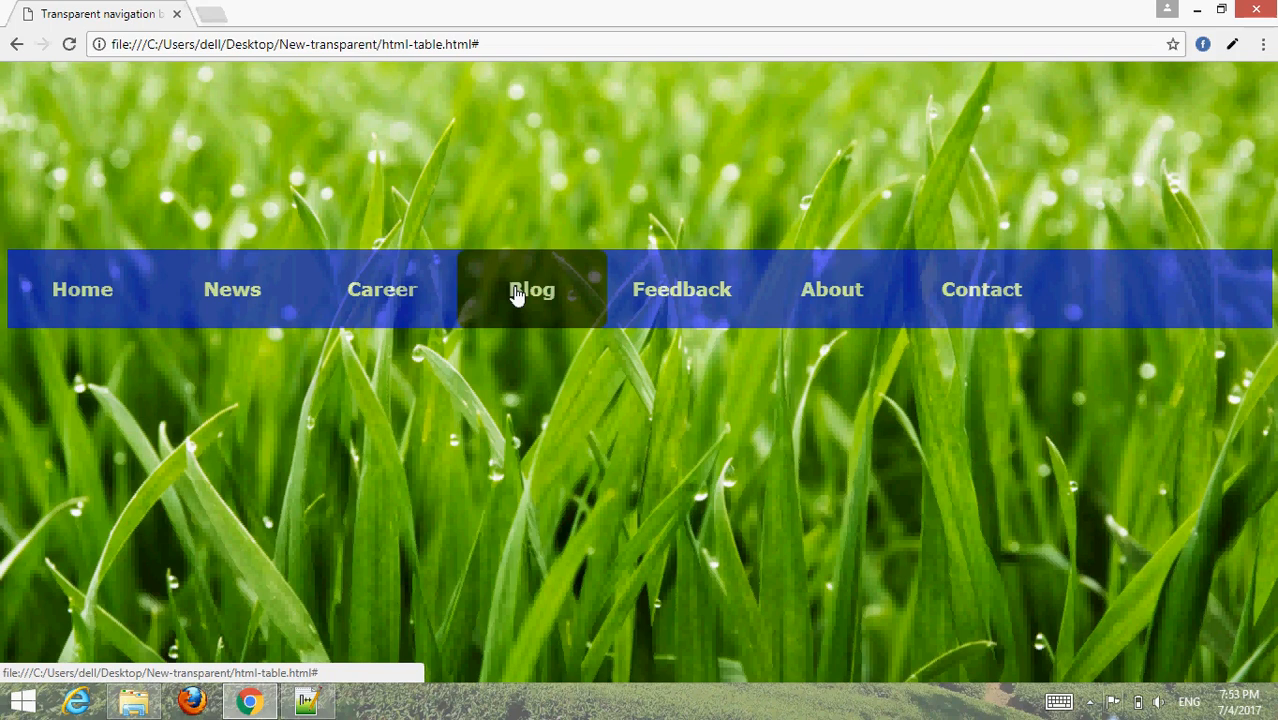
{"action": "mouse_move", "coordinate": [82, 295]}
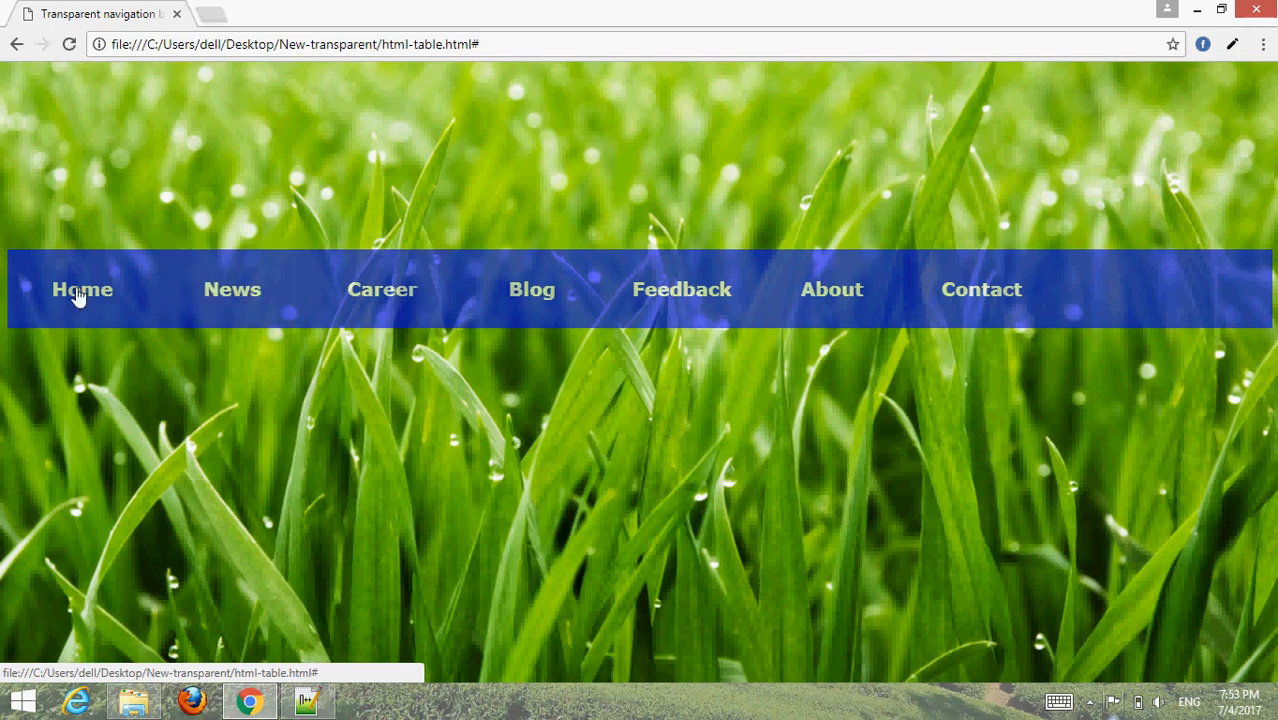
{"action": "mouse_move", "coordinate": [362, 299]}
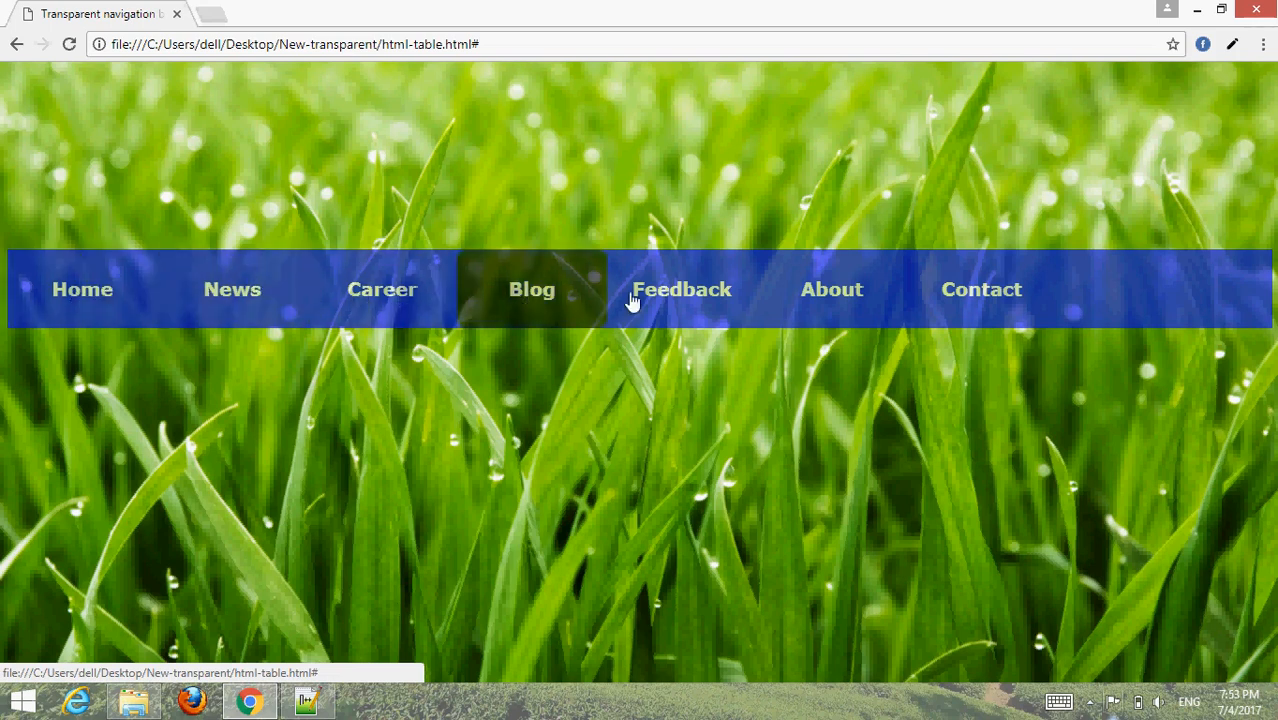
{"action": "mouse_move", "coordinate": [832, 297]}
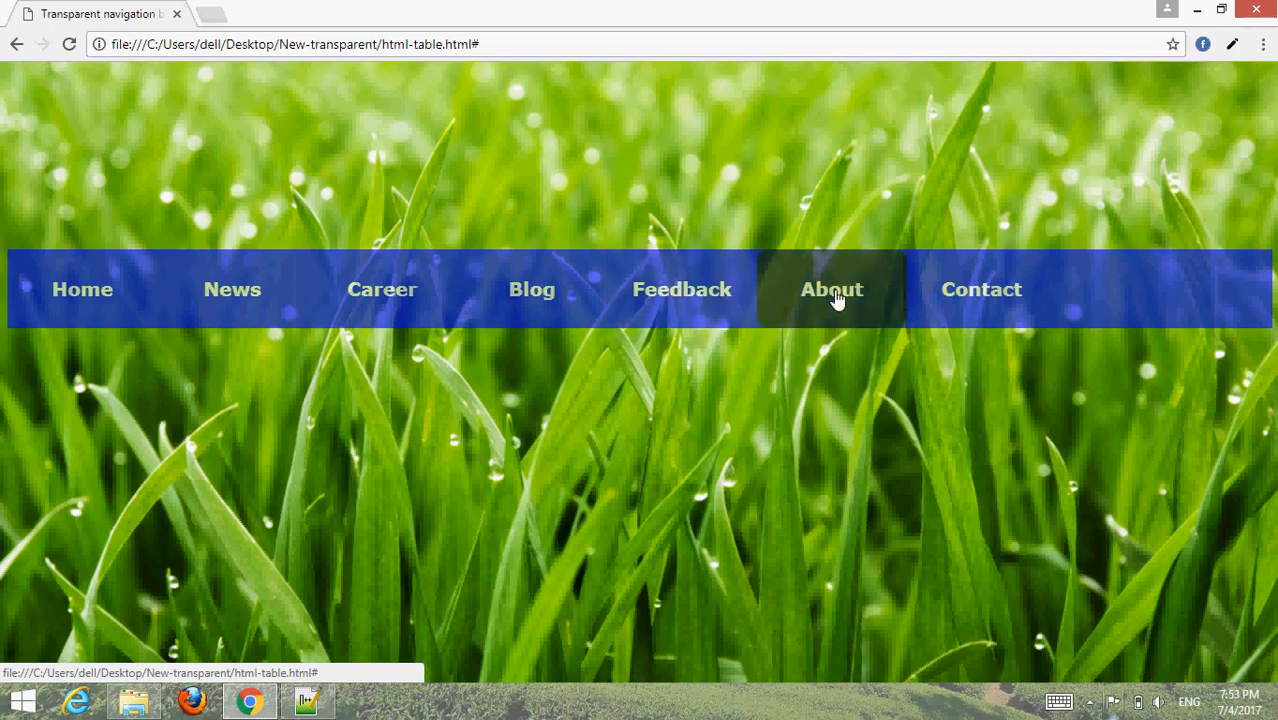
{"action": "mouse_move", "coordinate": [832, 305]}
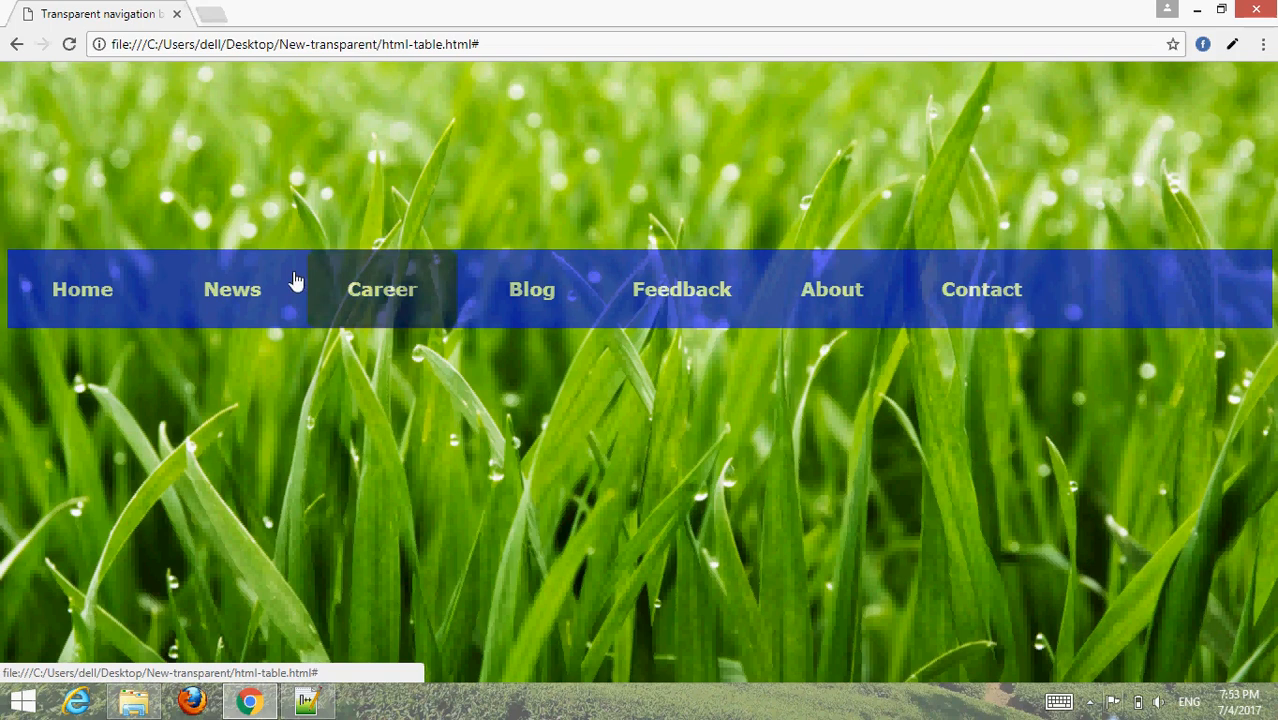
{"action": "mouse_move", "coordinate": [267, 298]}
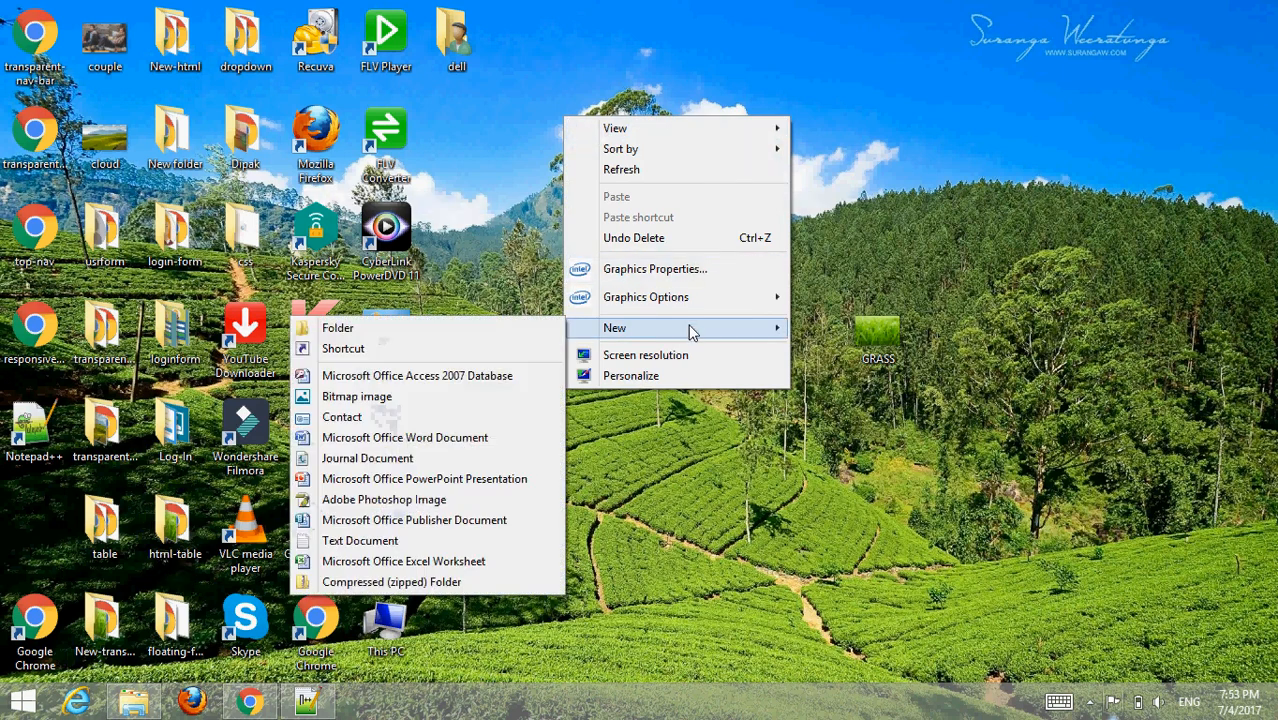
Step: Create a desktop folder named aaaa and copy the GRASS image
{"action": "left_click", "coordinate": [338, 327]}
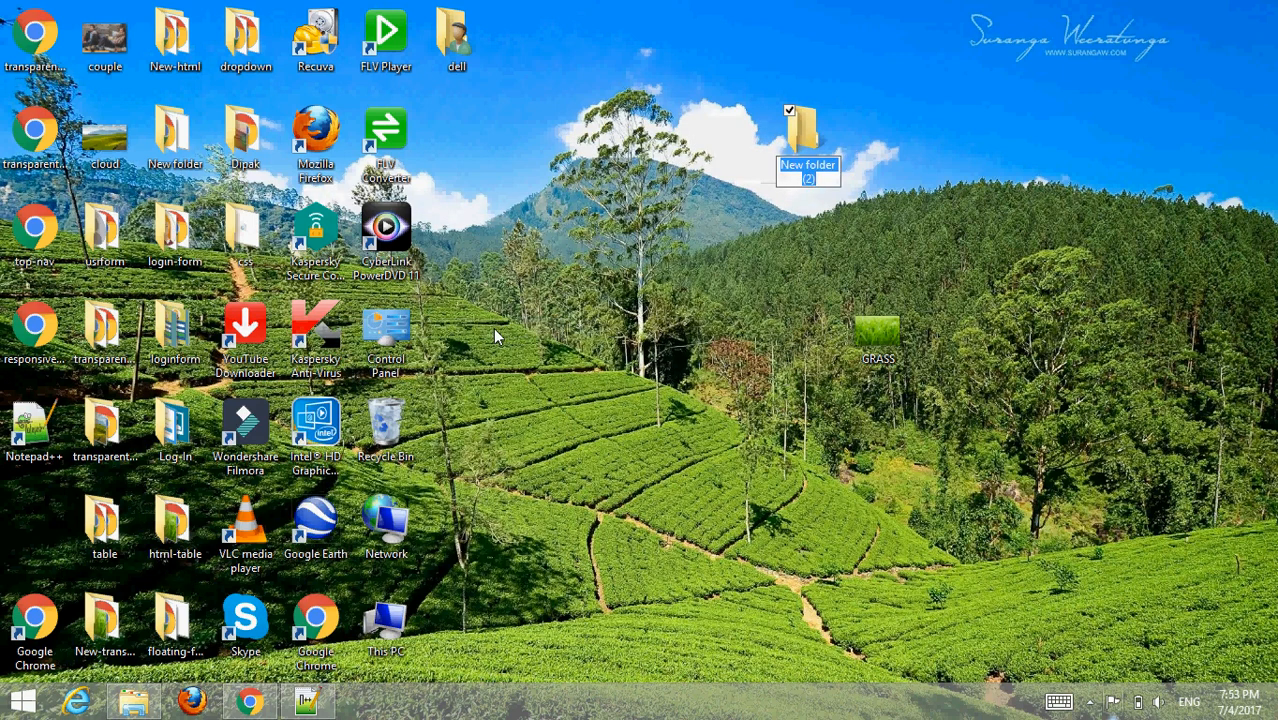
{"action": "type", "text": "aaaa"}
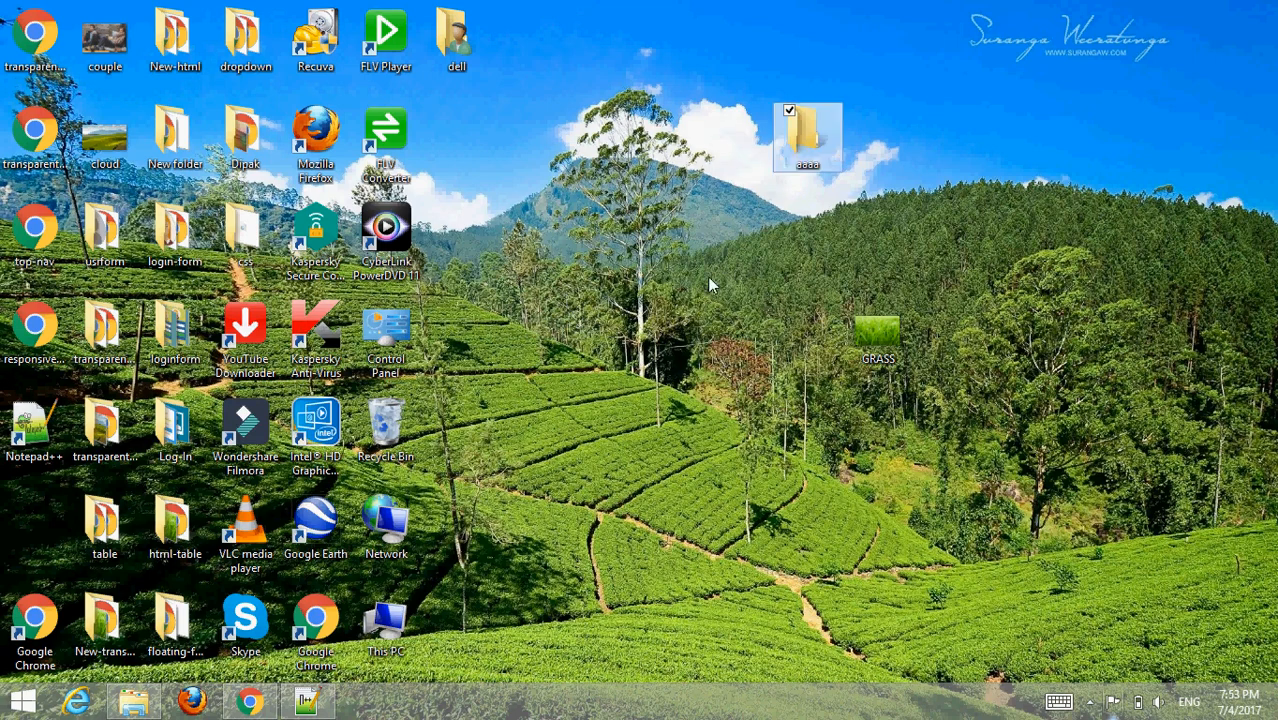
{"action": "mouse_move", "coordinate": [1213, 277]}
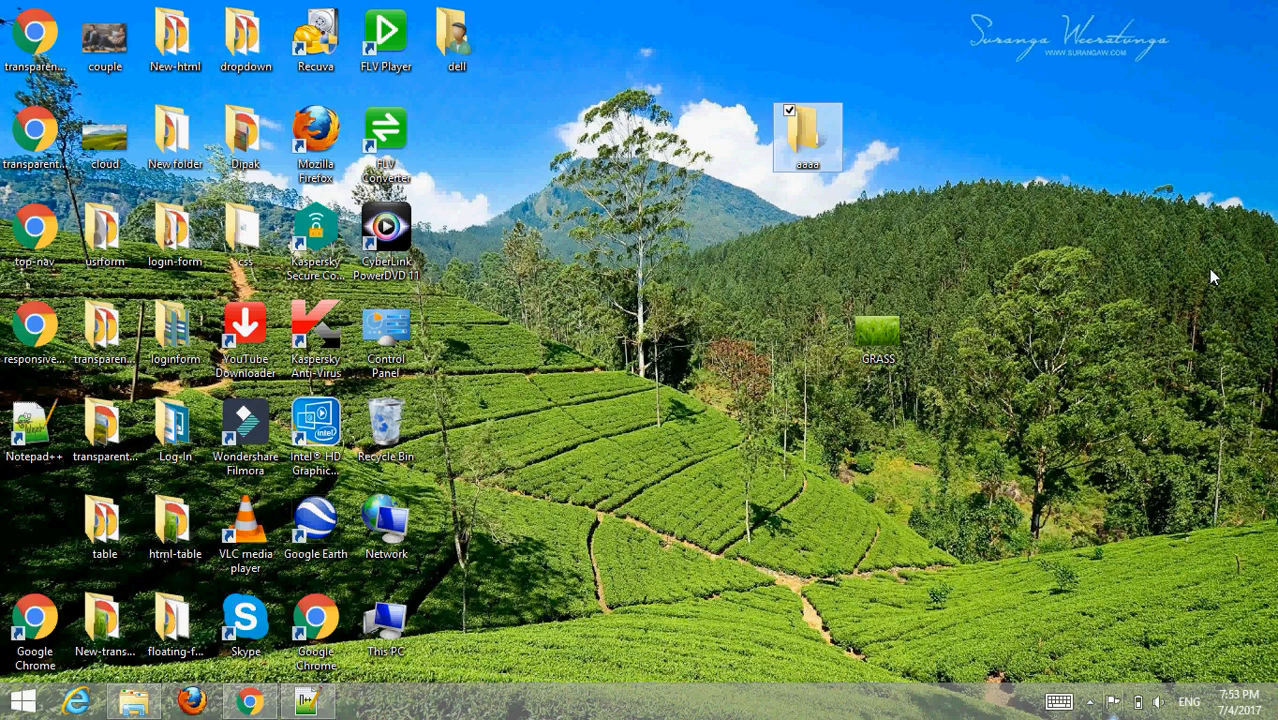
{"action": "mouse_move", "coordinate": [1029, 310]}
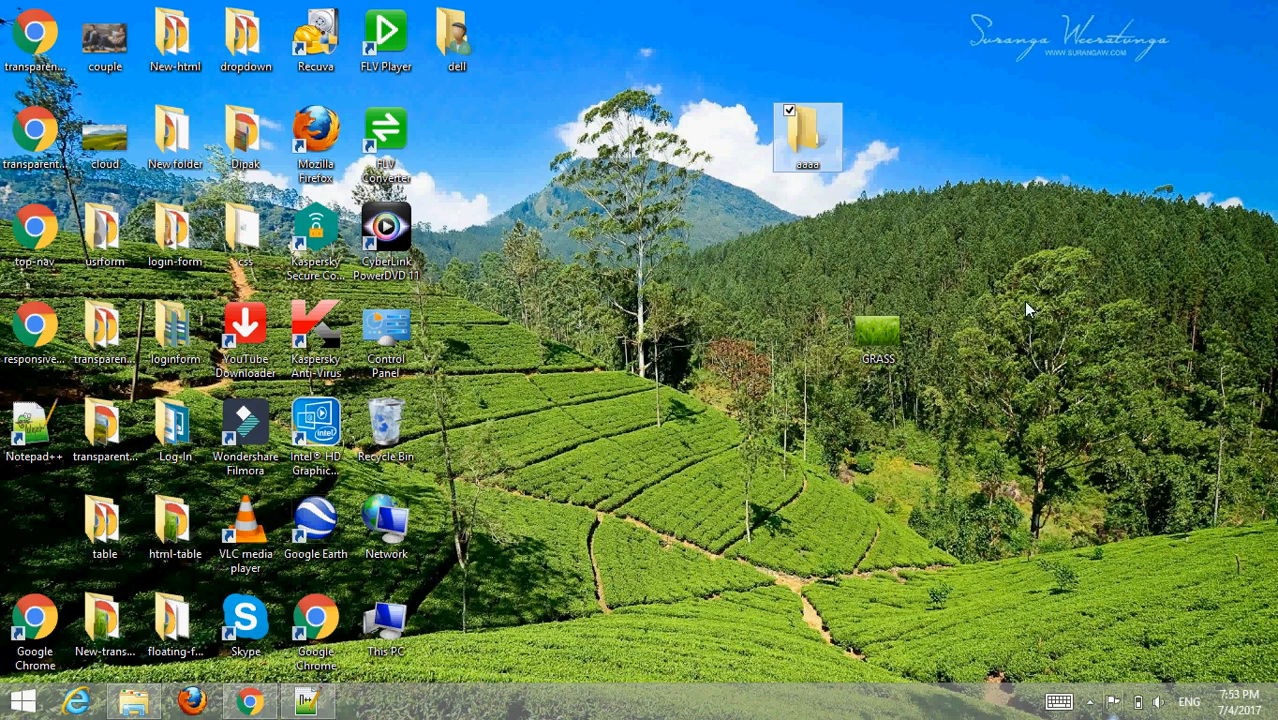
{"action": "mouse_move", "coordinate": [990, 311]}
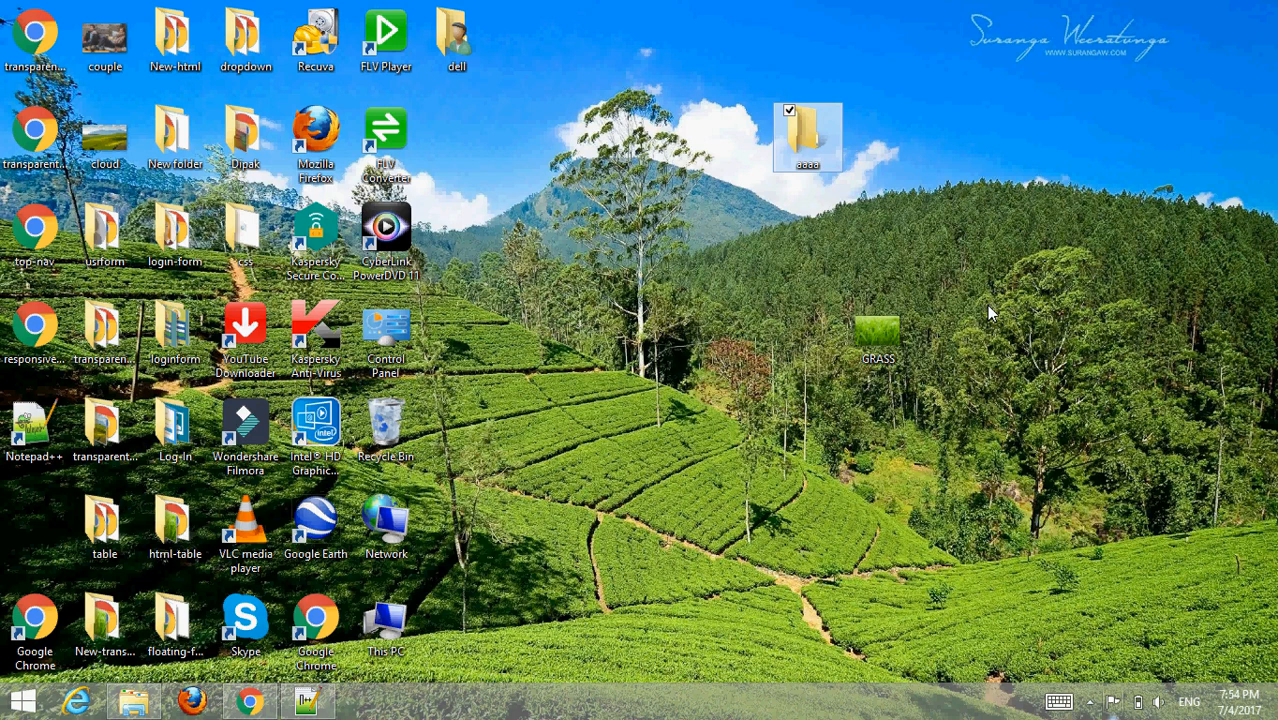
{"action": "right_click", "coordinate": [877, 335]}
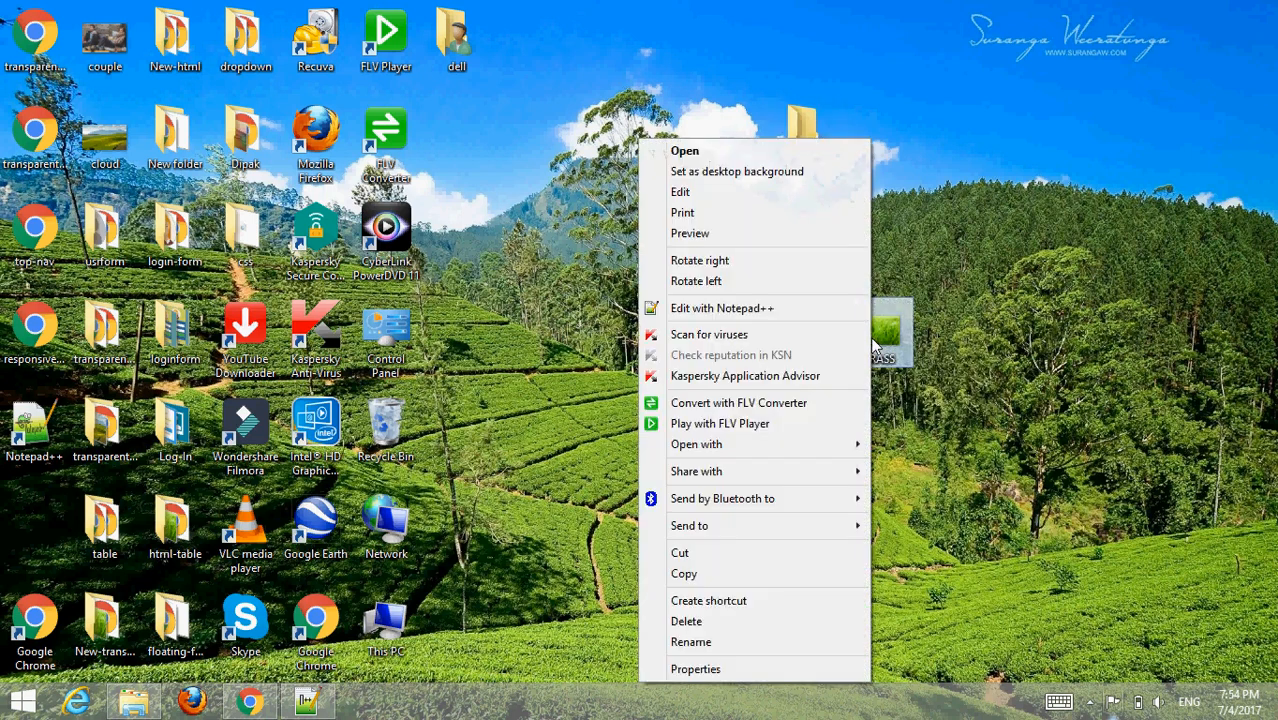
{"action": "mouse_move", "coordinate": [714, 580]}
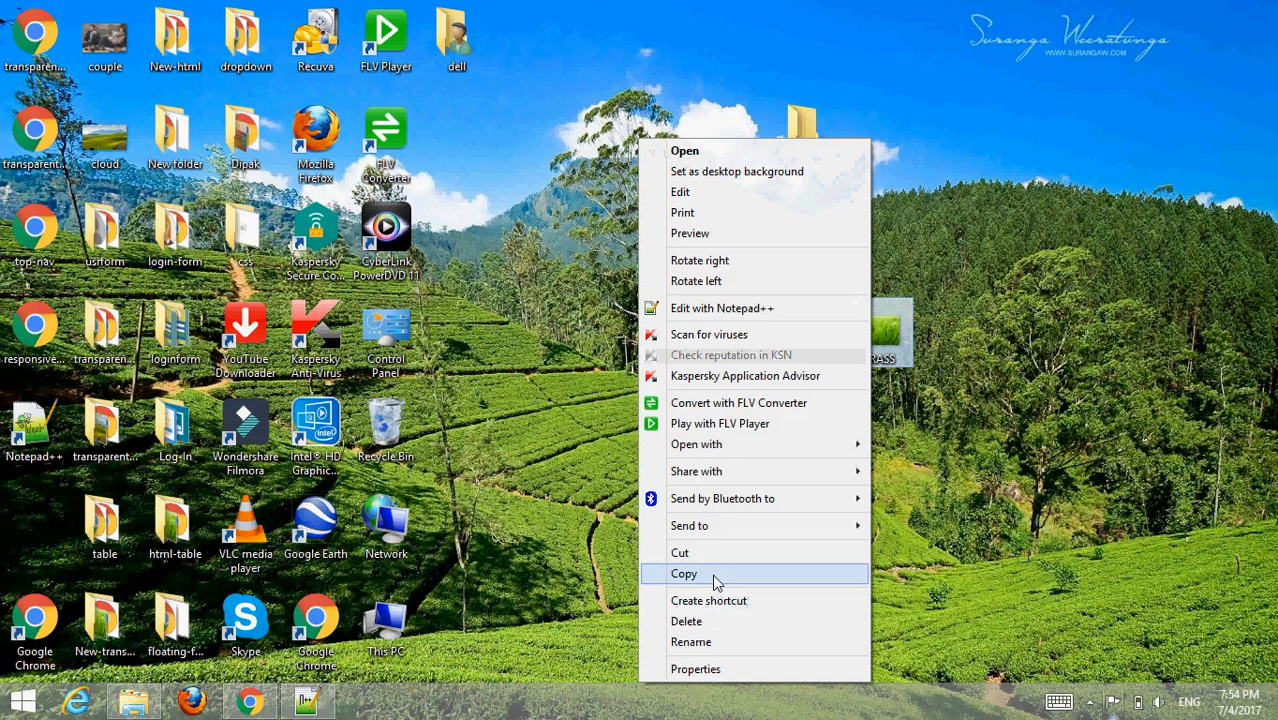
{"action": "left_click", "coordinate": [684, 573]}
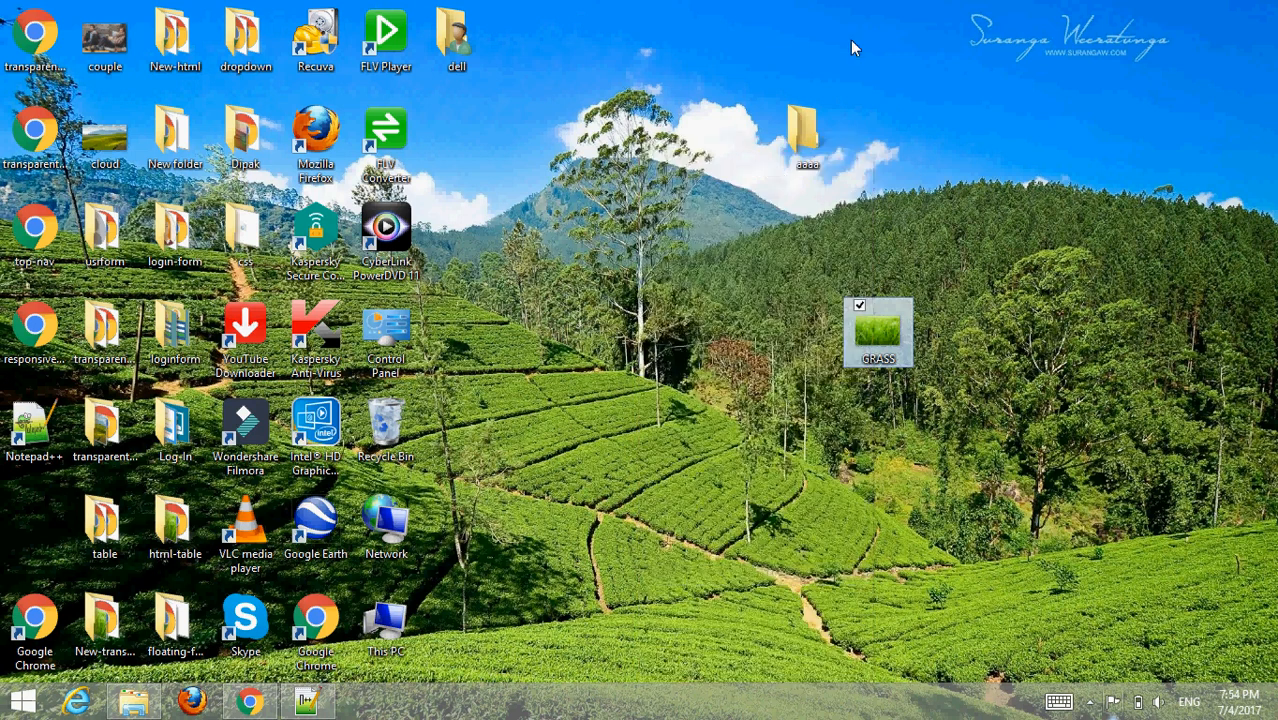
Step: Paste the GRASS image into the aaaa folder
{"action": "double_click", "coordinate": [806, 135]}
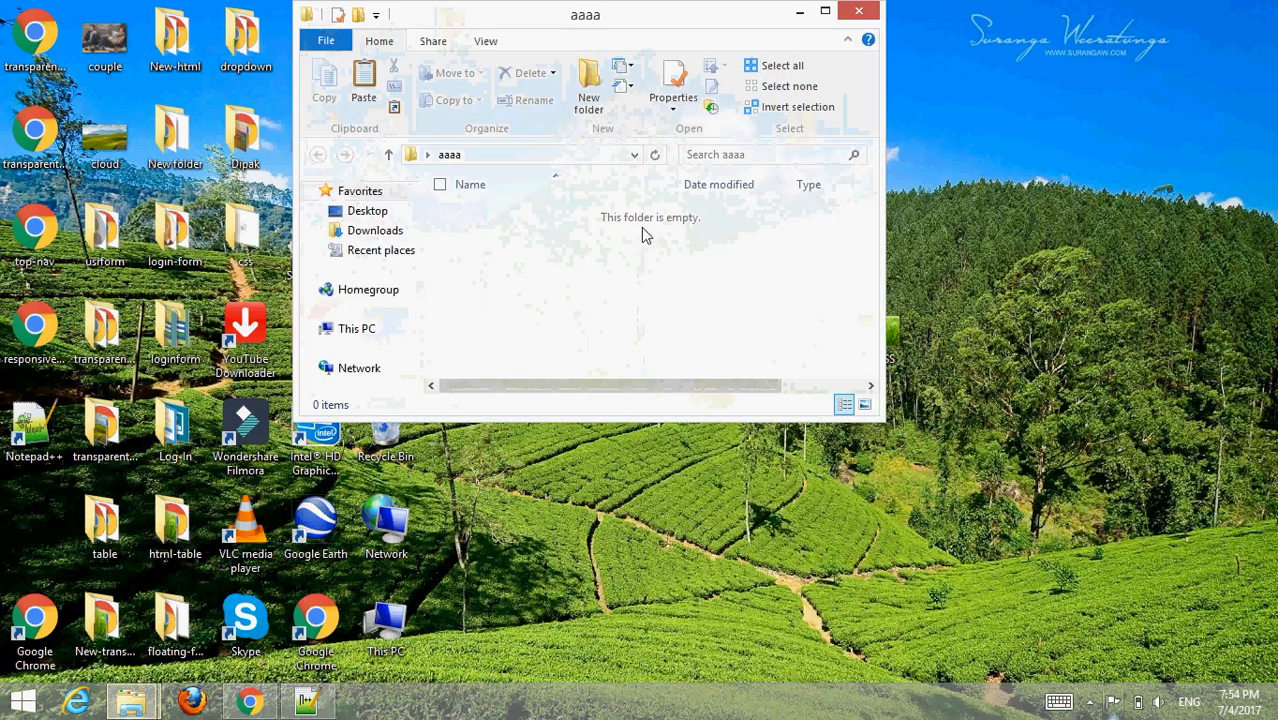
{"action": "right_click", "coordinate": [645, 235]}
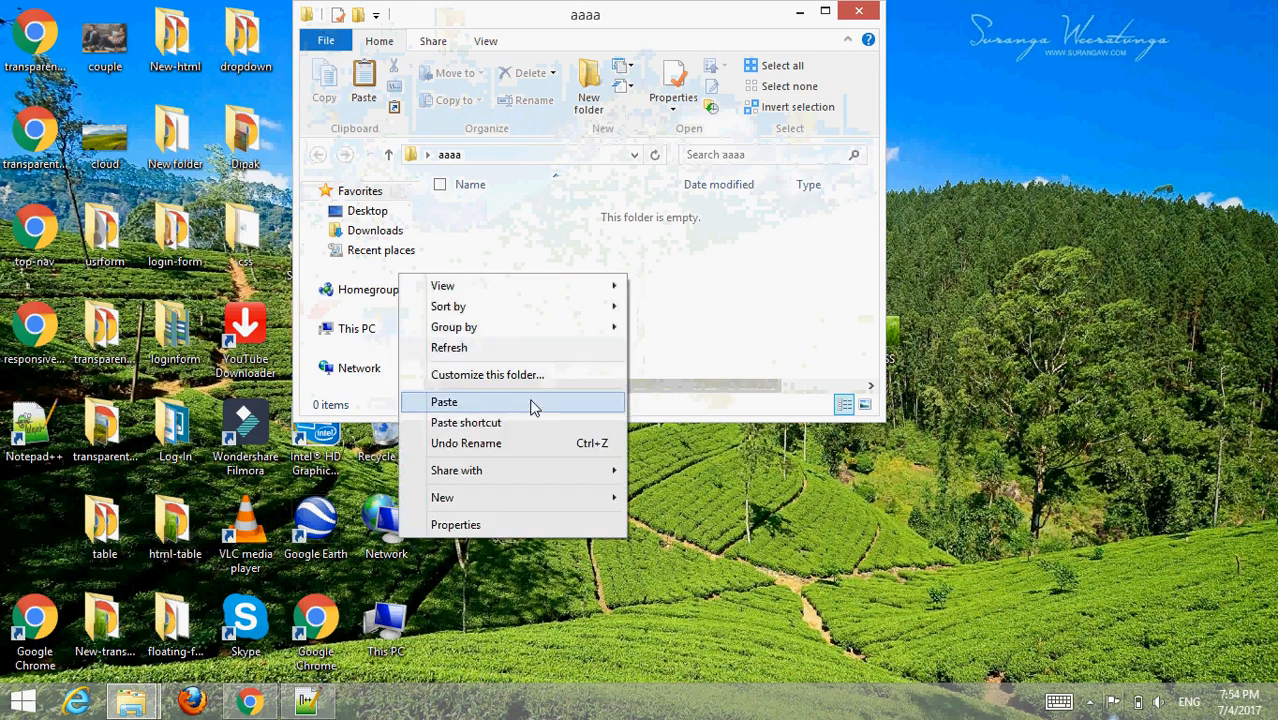
{"action": "left_click", "coordinate": [444, 401]}
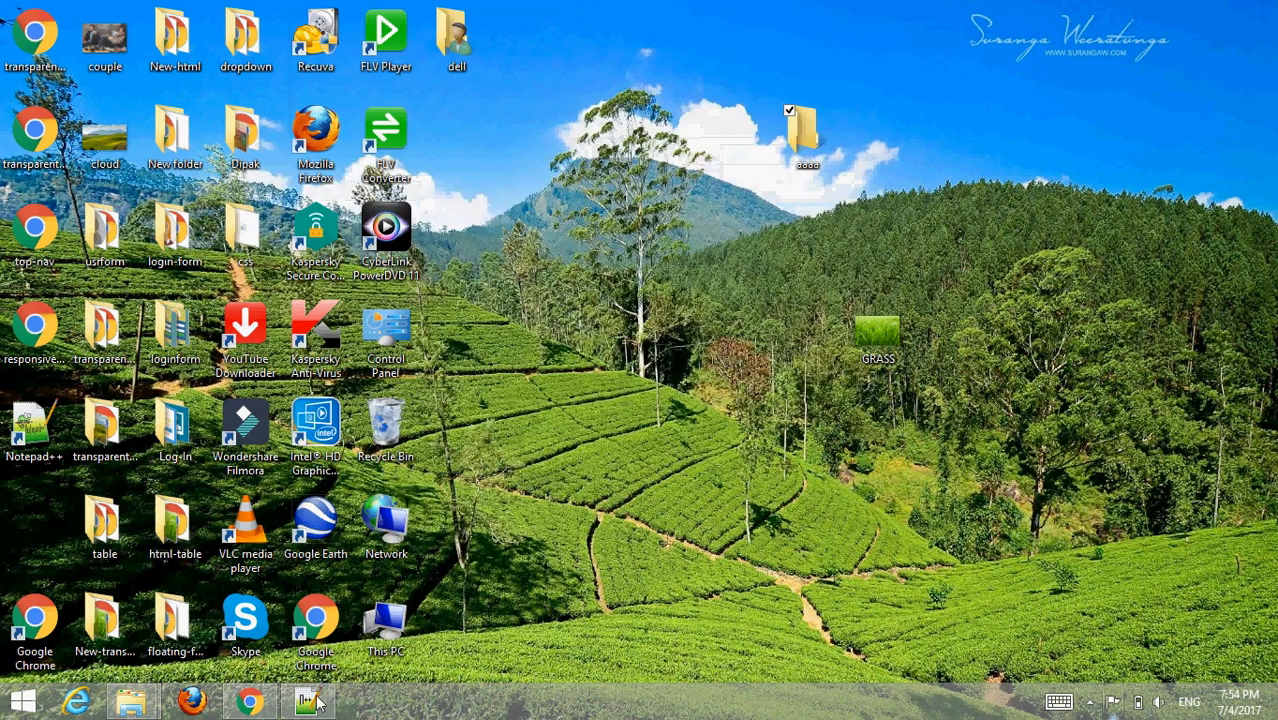
Step: Type the <!DOCTYPE html> declaration and the opening and closing html tags
{"action": "left_click", "coordinate": [308, 700]}
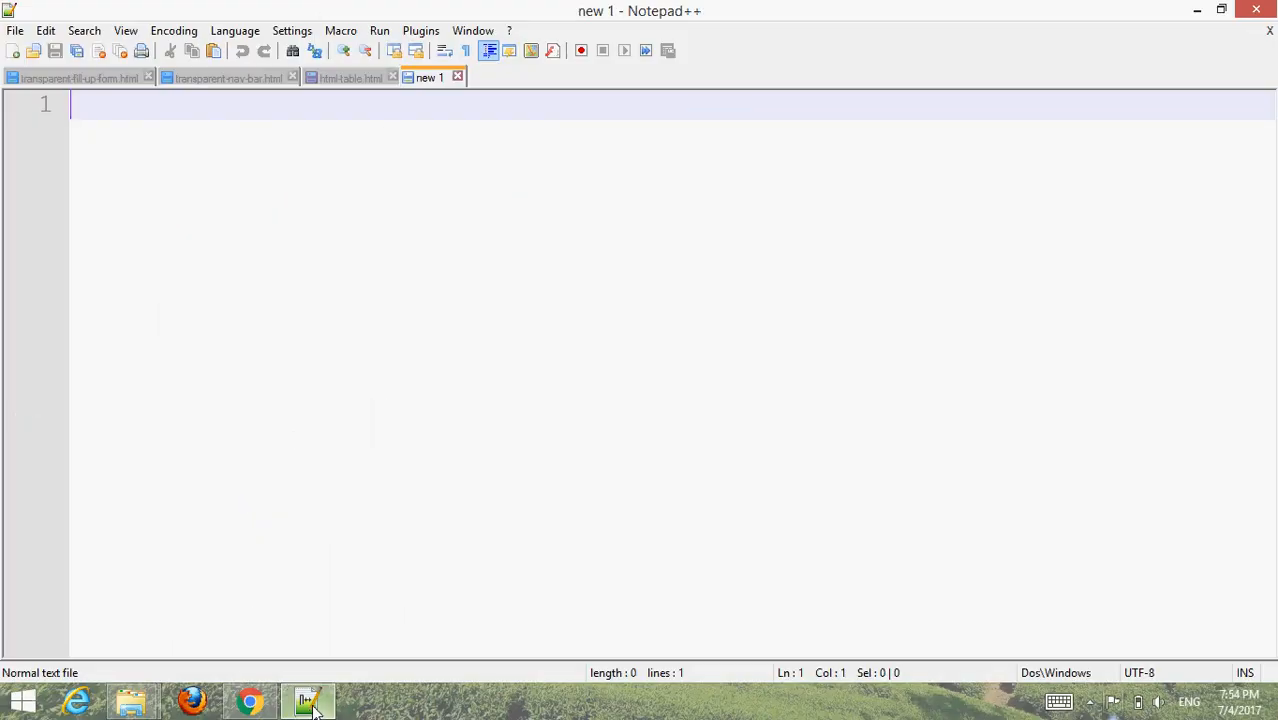
{"action": "type", "text": "<"}
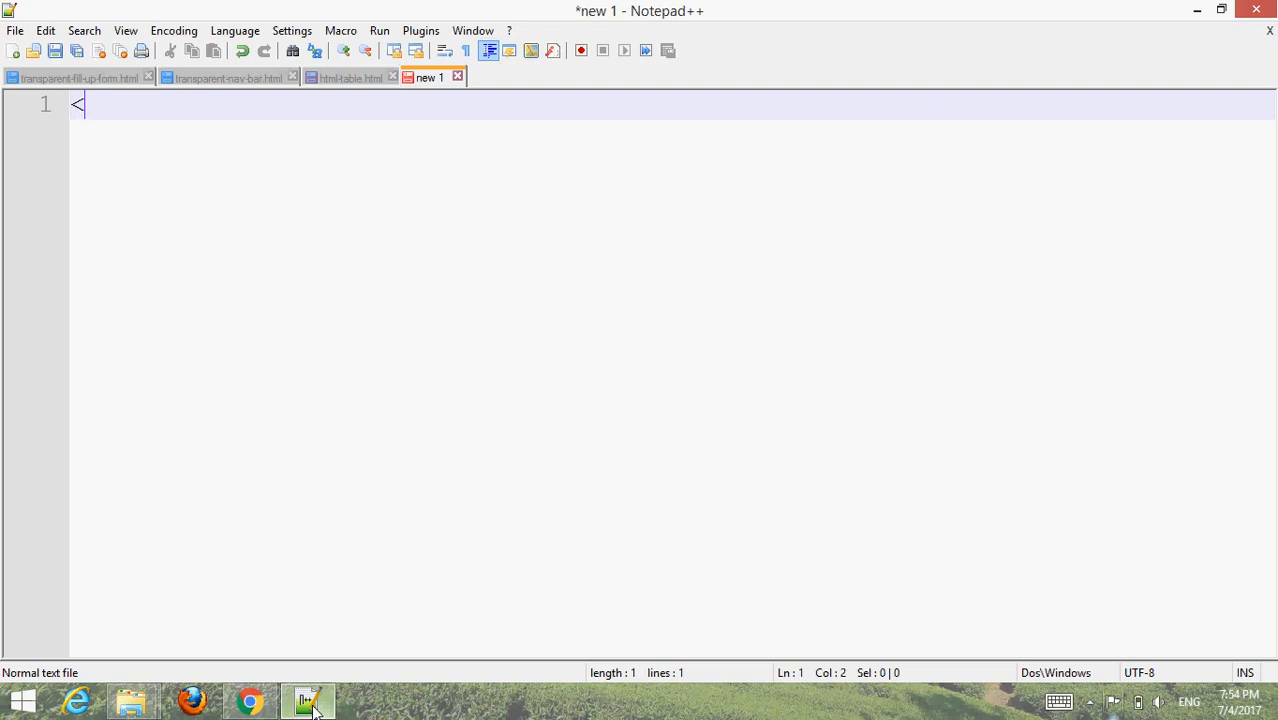
{"action": "type", "text": "!"}
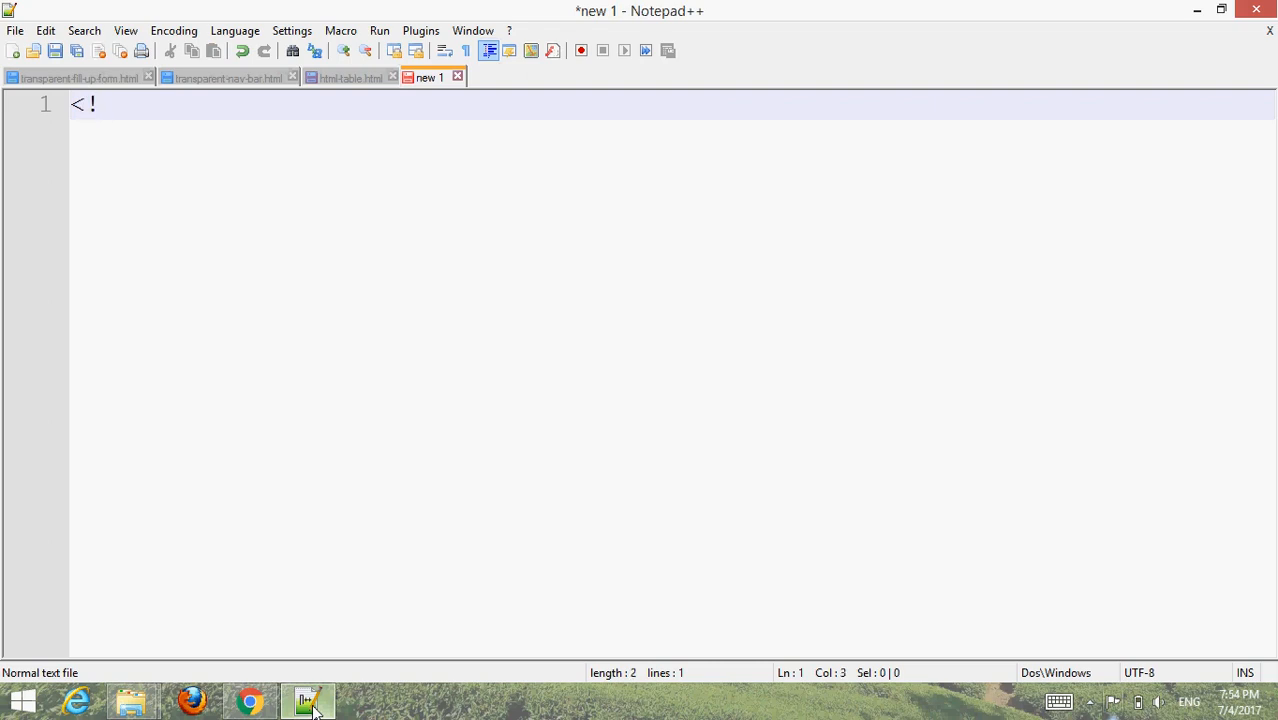
{"action": "type", "text": "DOCTYPE"}
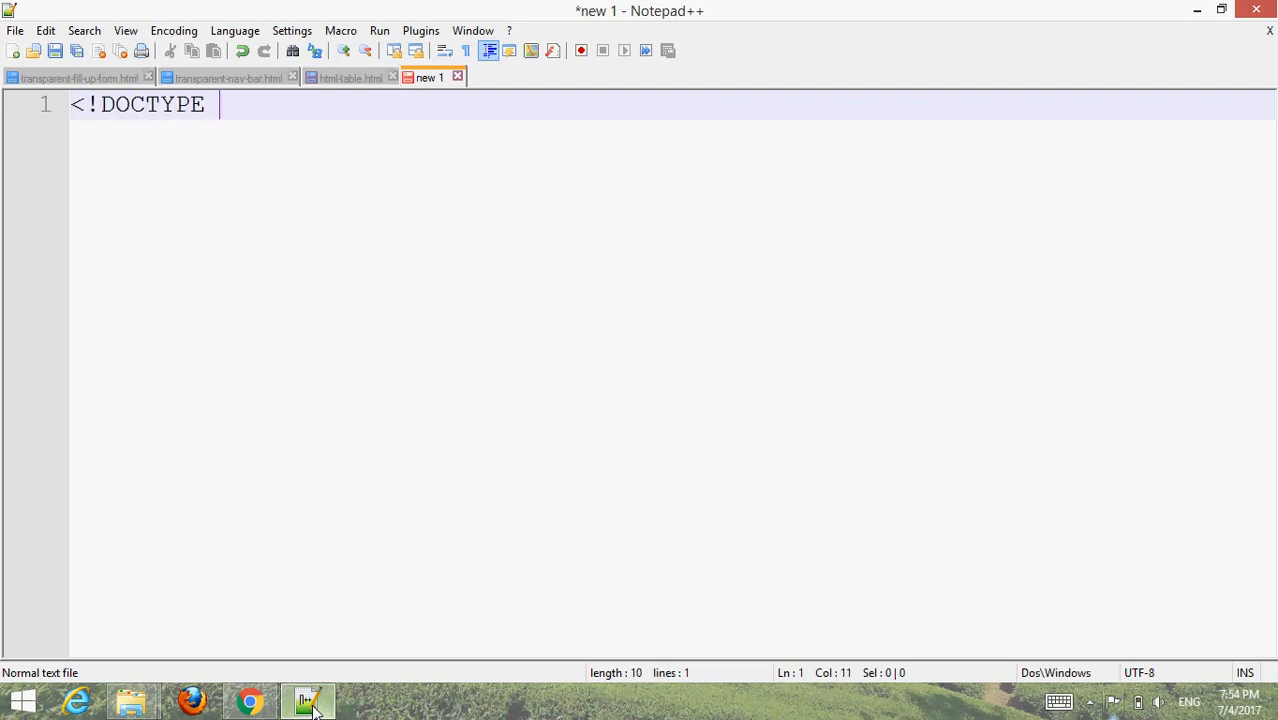
{"action": "type", "text": "html>"}
{"action": "type", "text": "<body"}
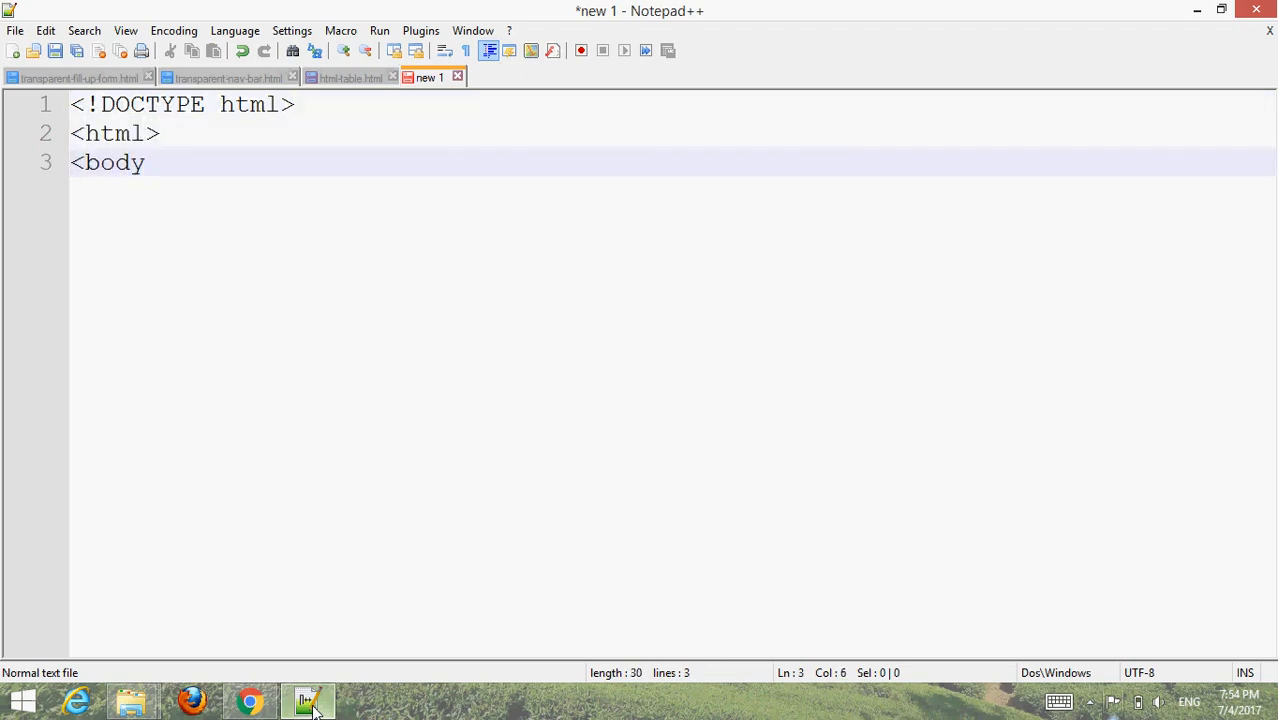
{"action": "type", "text": ">"}
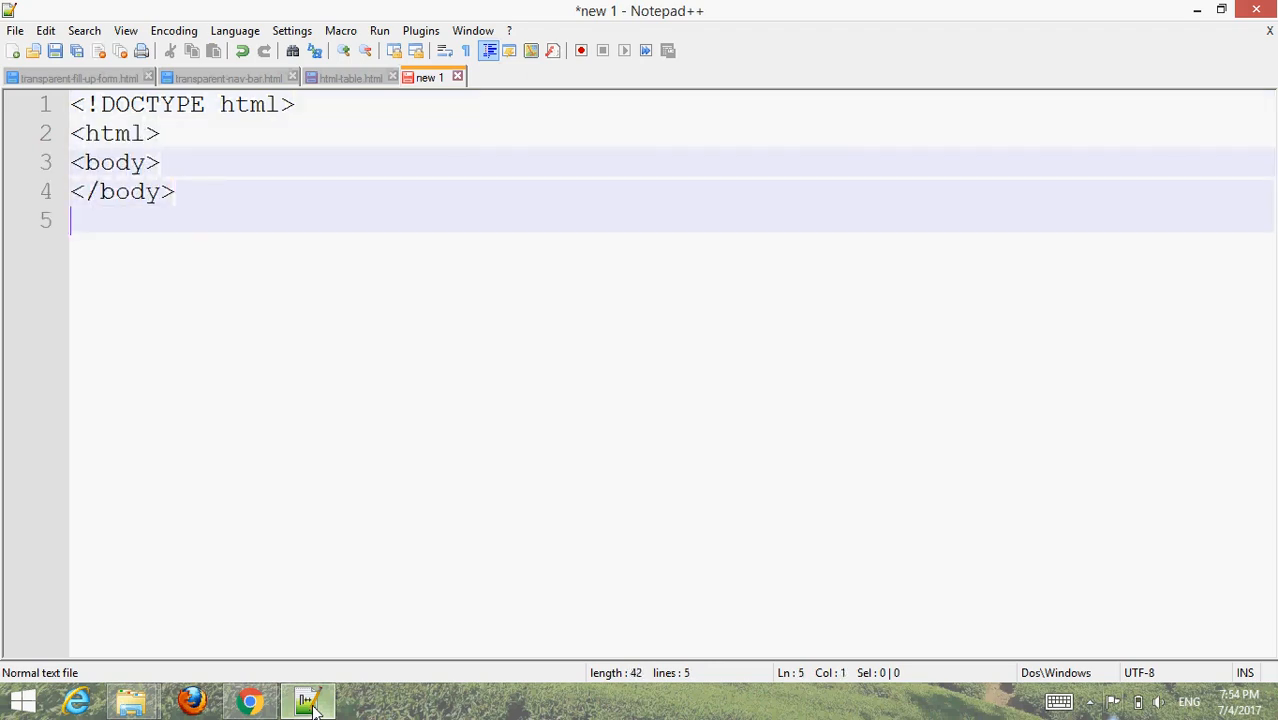
{"action": "type", "text": "</html>"}
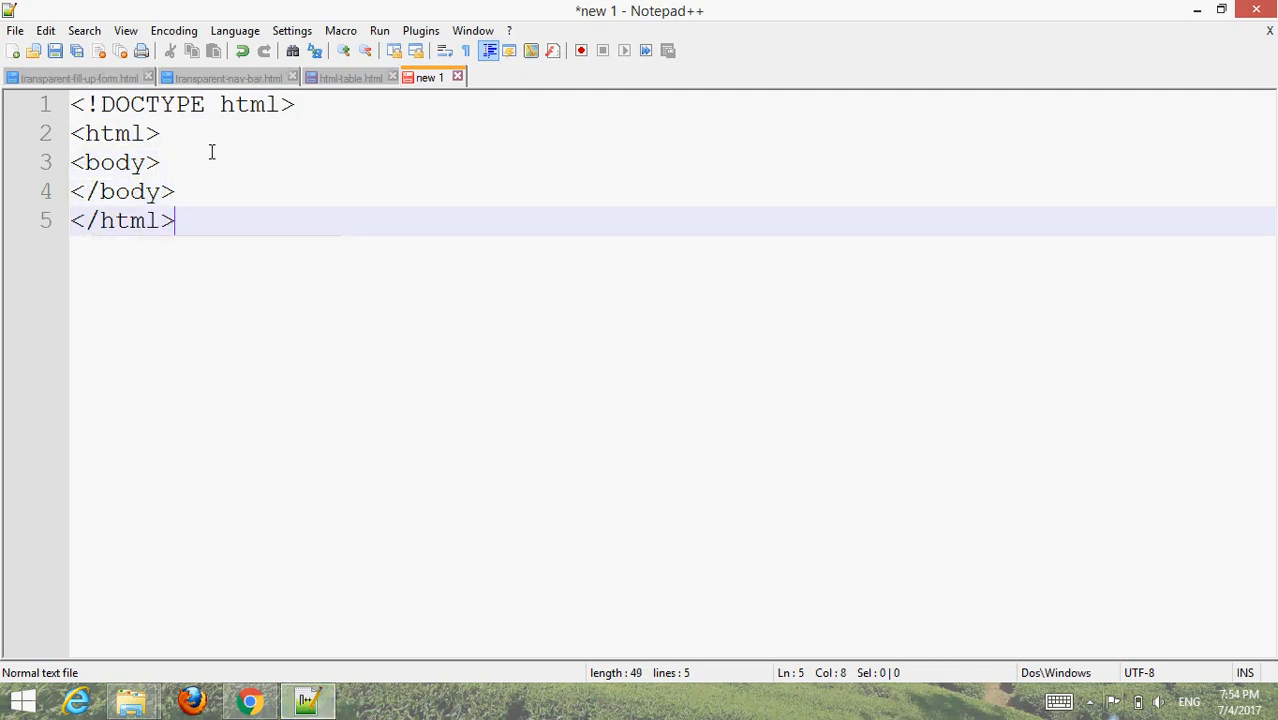
Step: Add a head with the title 'transparent navbar' and start the body
{"action": "type", "text": "<head>"}
{"action": "type", "text": "</head>"}
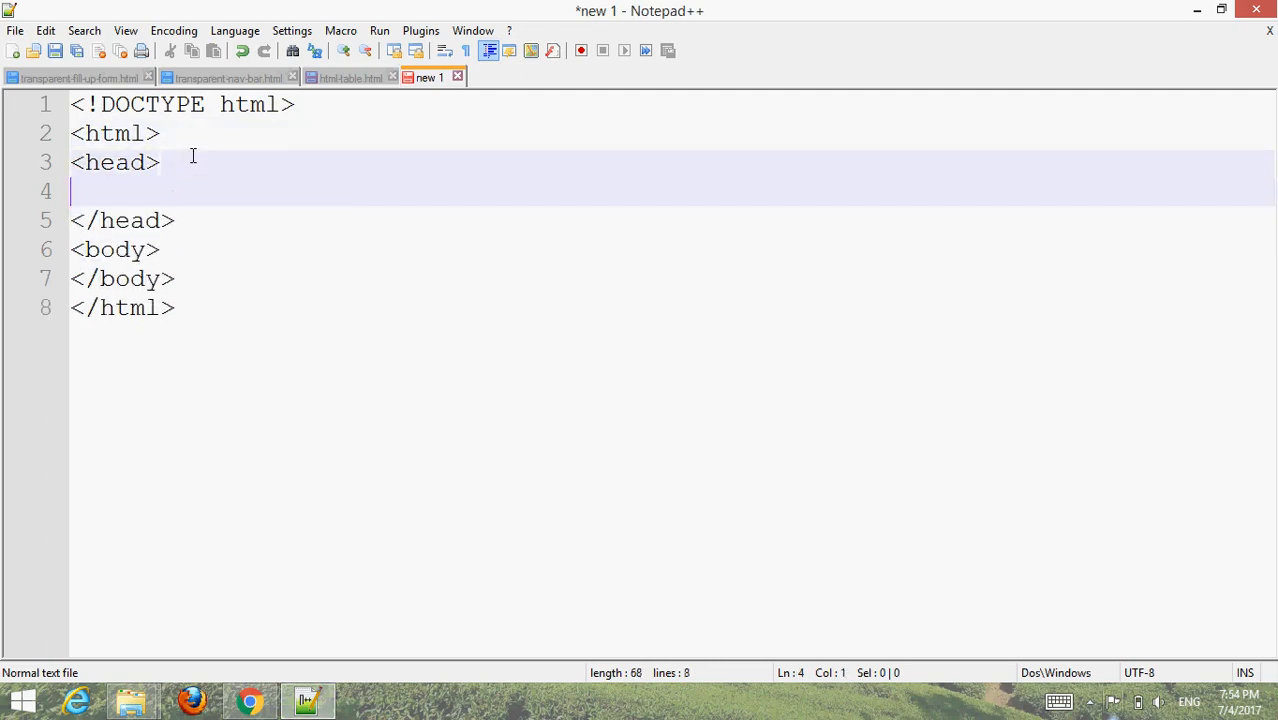
{"action": "type", "text": "<title>"}
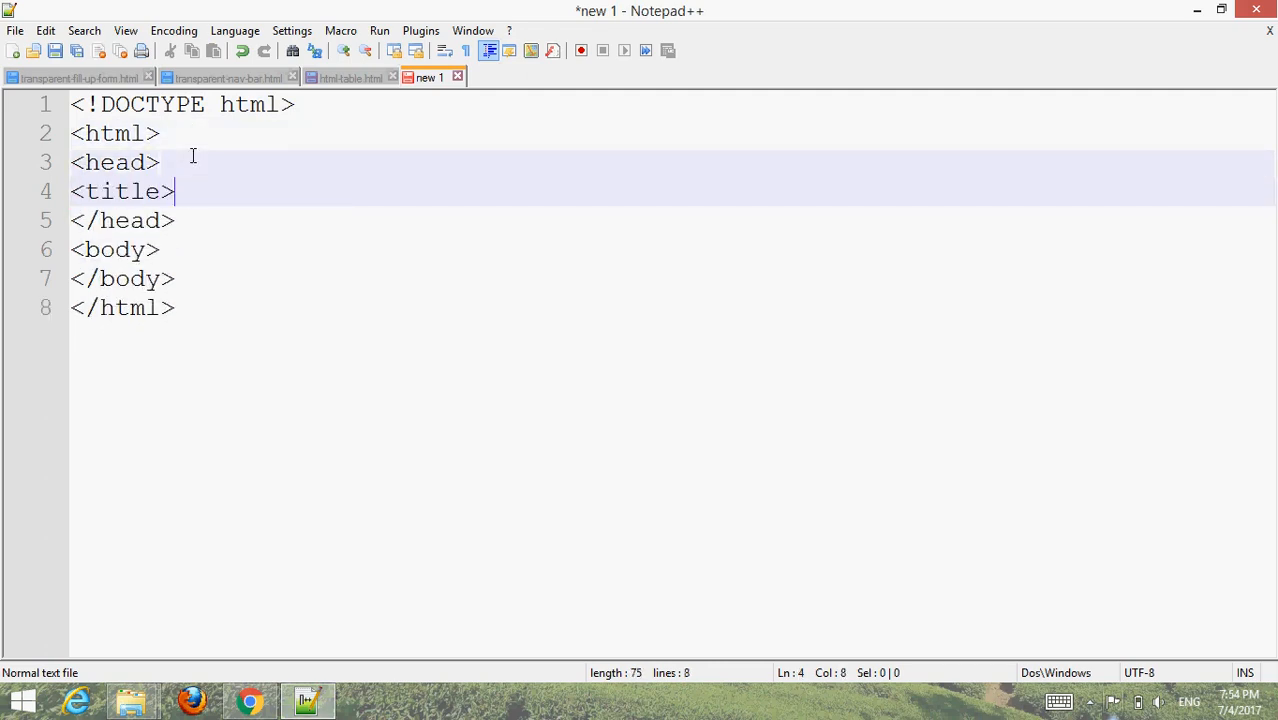
{"action": "type", "text": "transpa"}
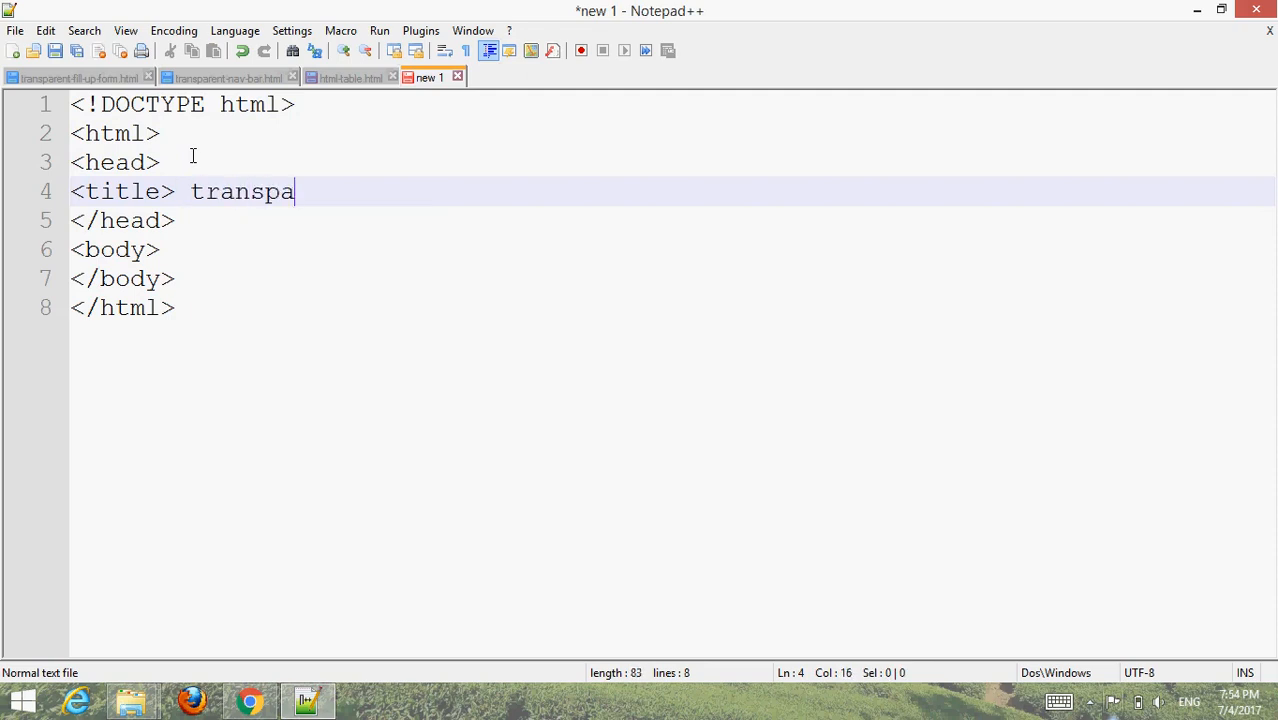
{"action": "type", "text": "rent navbar"}
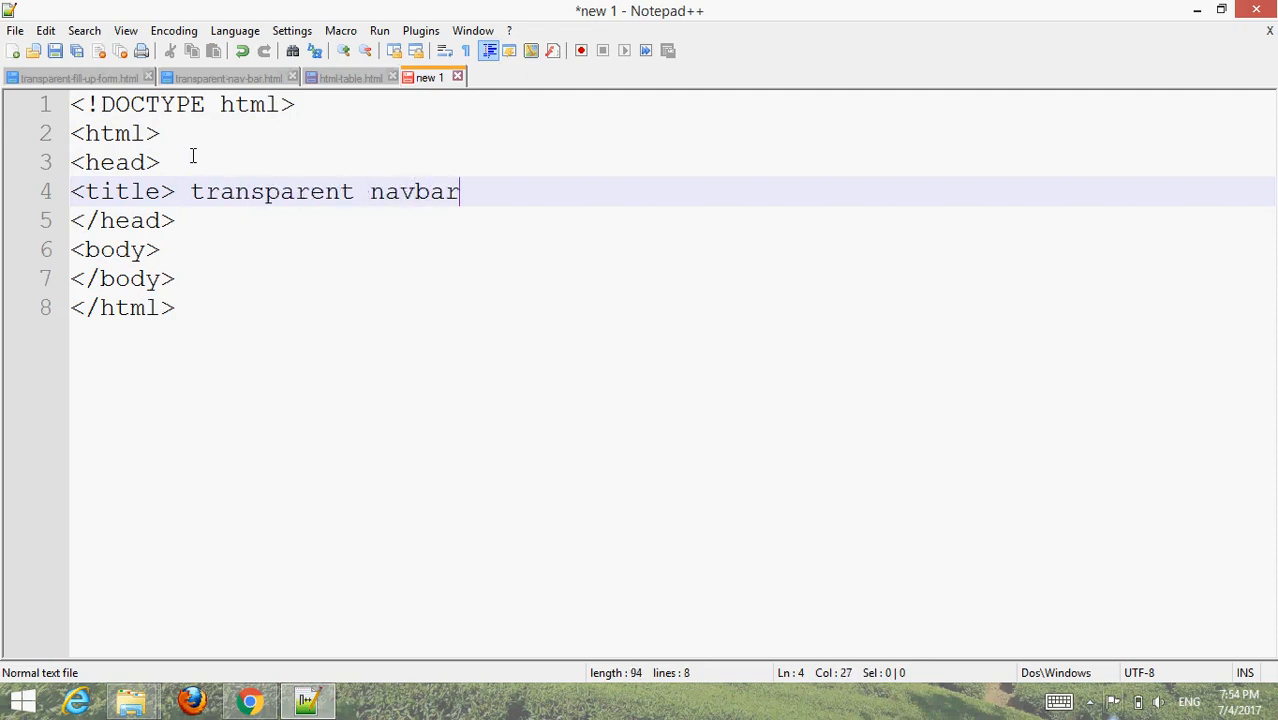
{"action": "type", "text": "</title>"}
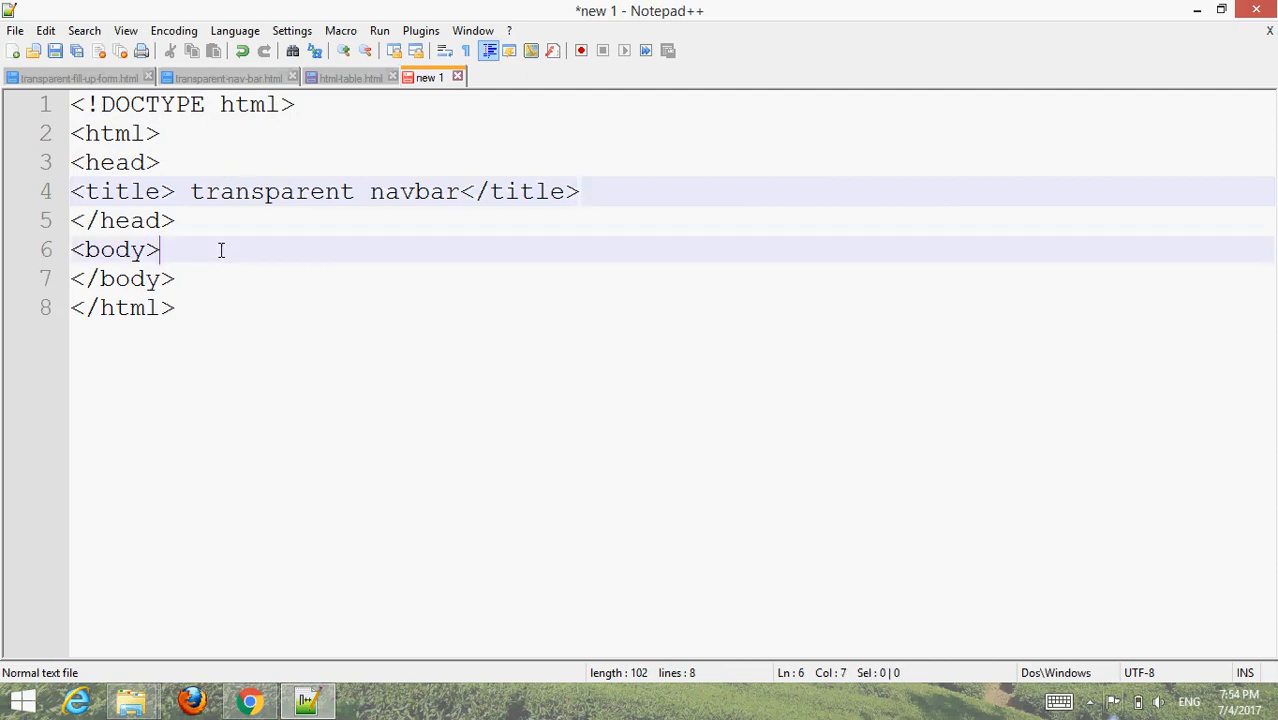
{"action": "type", "text": "<"}
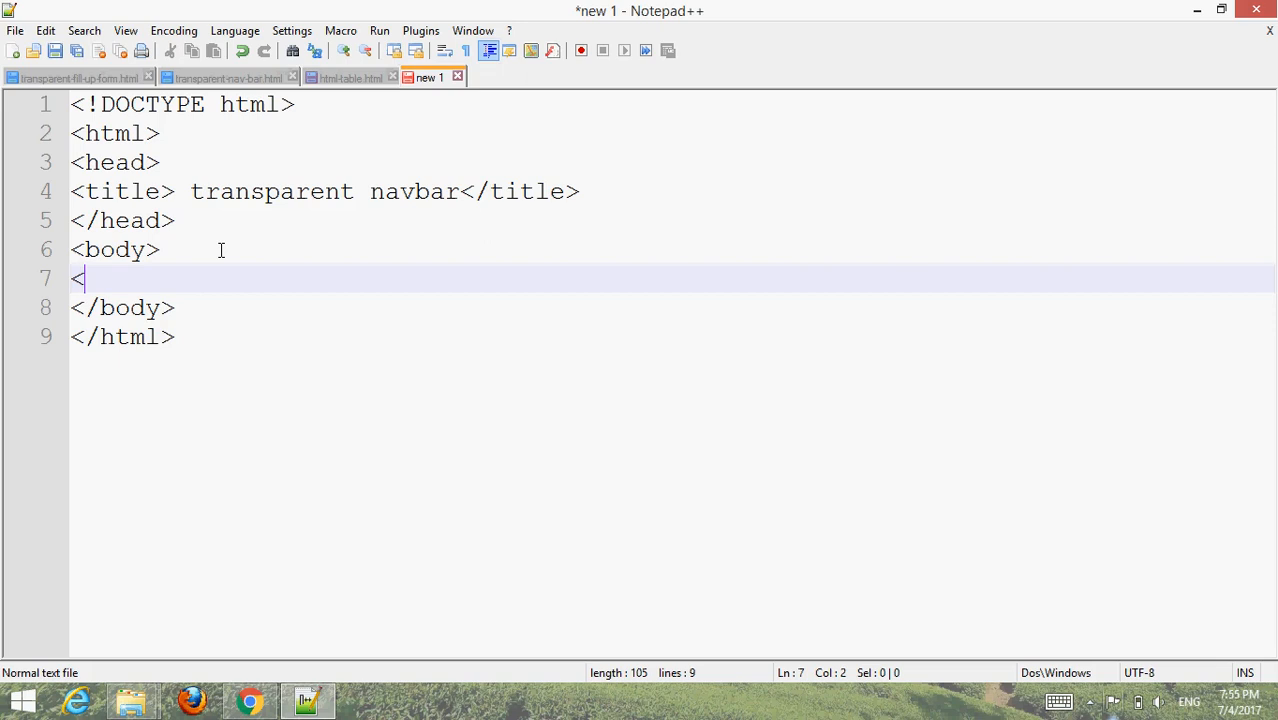
Step: Write a div of class navbar with a ul and a first 'Home' link item
{"action": "type", "text": "div cl"}
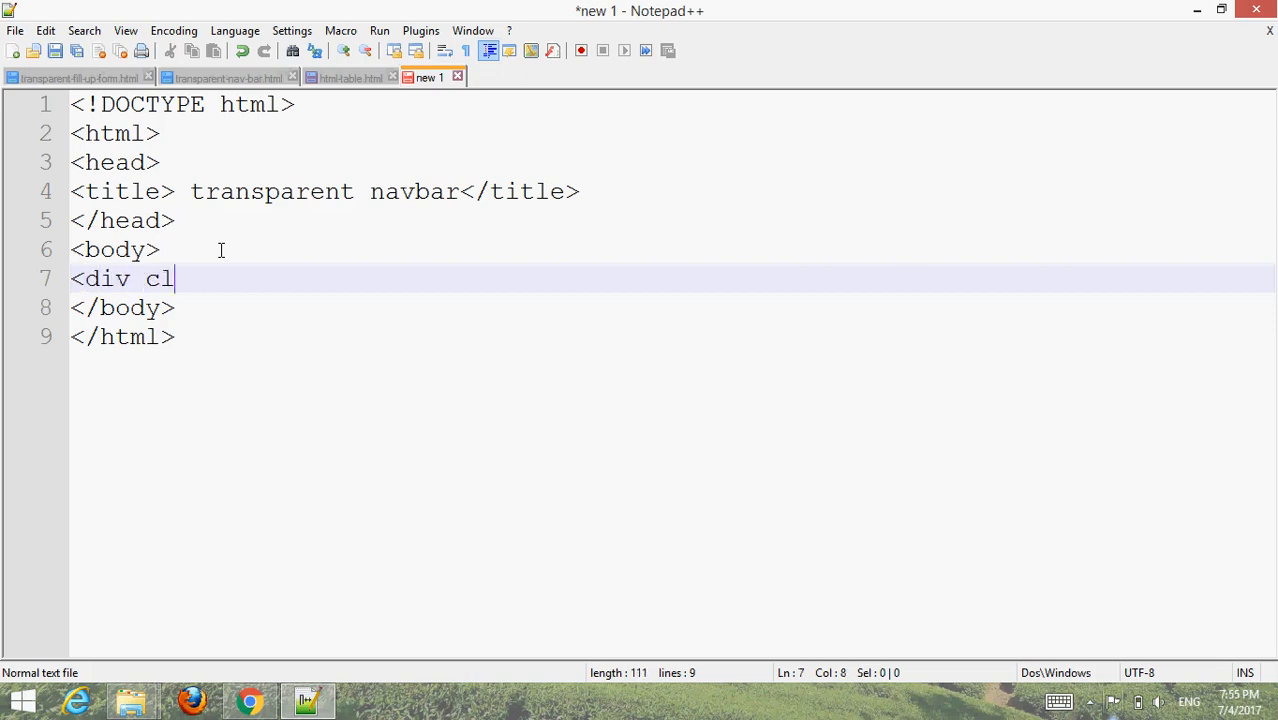
{"action": "type", "text": "ass ="}
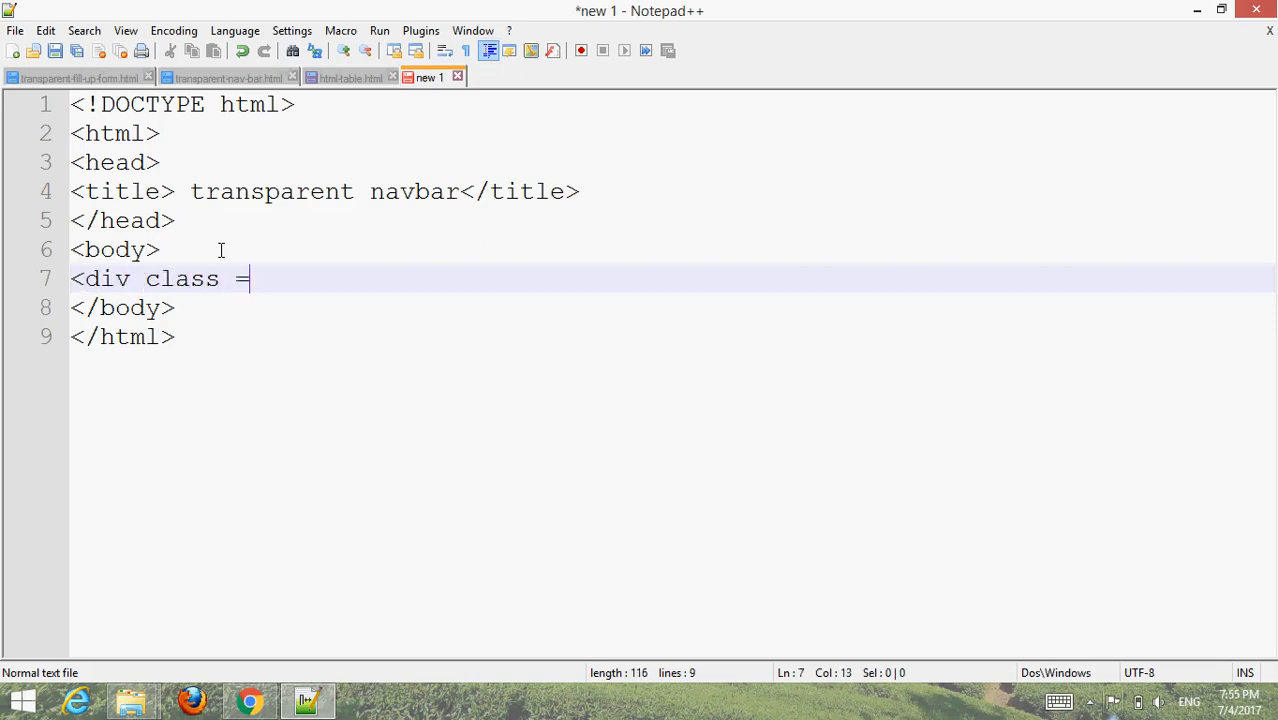
{"action": "type", "text": "\"navbar\">"}
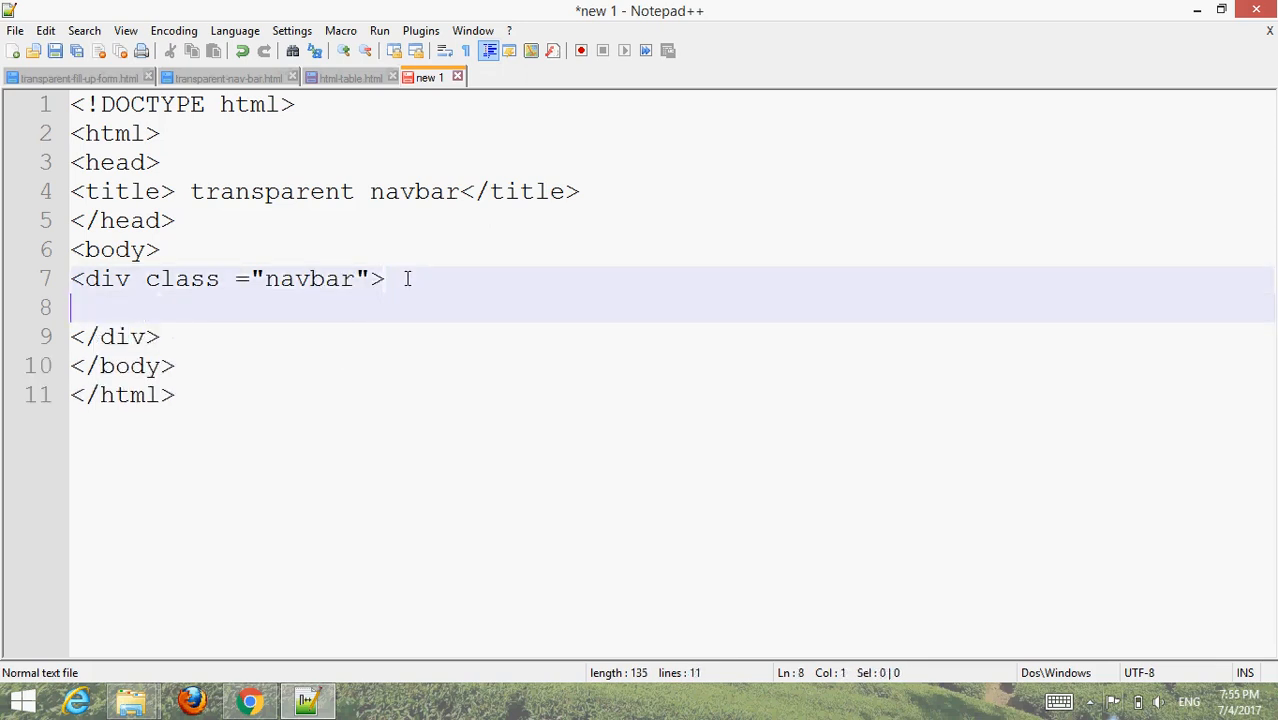
{"action": "type", "text": "<ul>"}
{"action": "type", "text": "</ul>"}
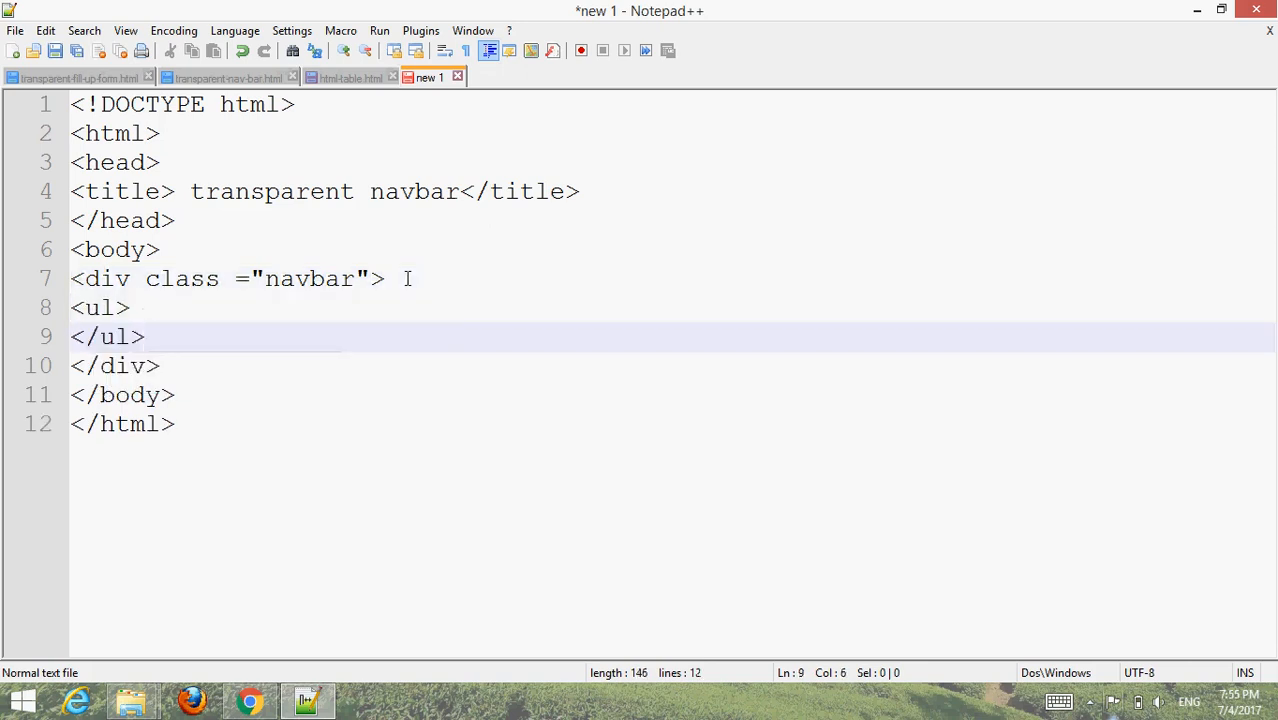
{"action": "type", "text": "<l"}
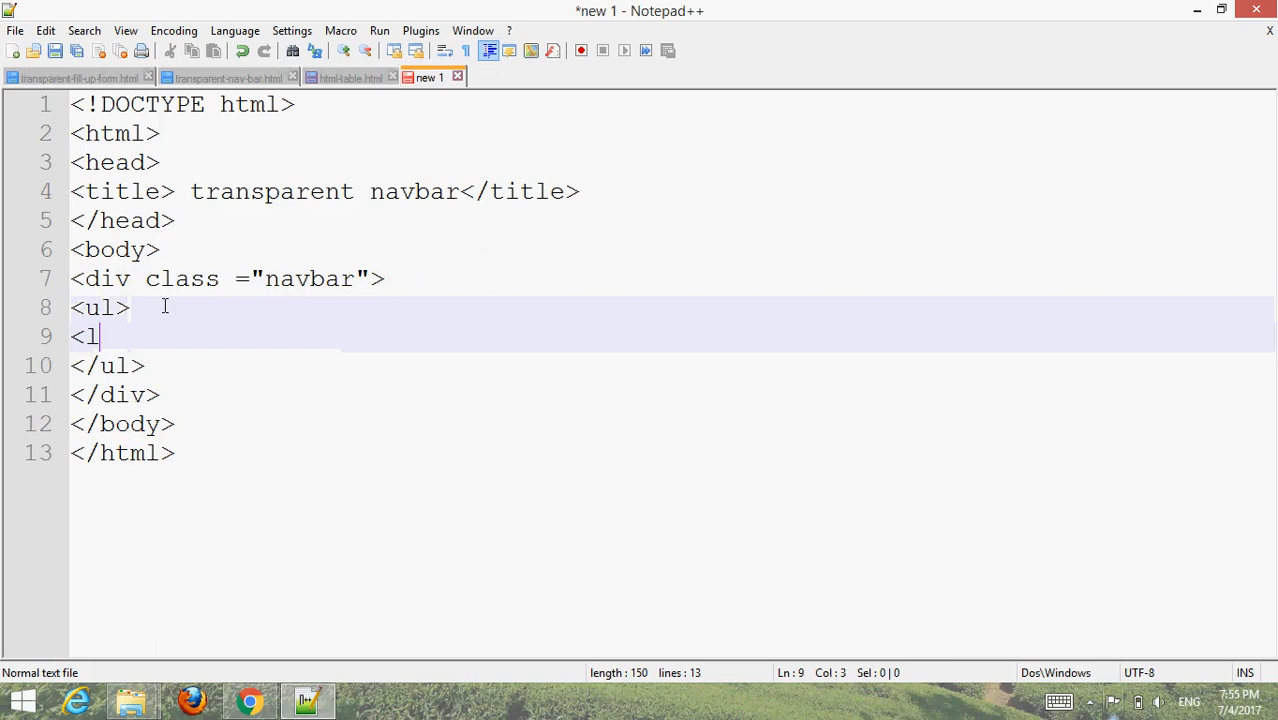
{"action": "type", "text": "i><a"}
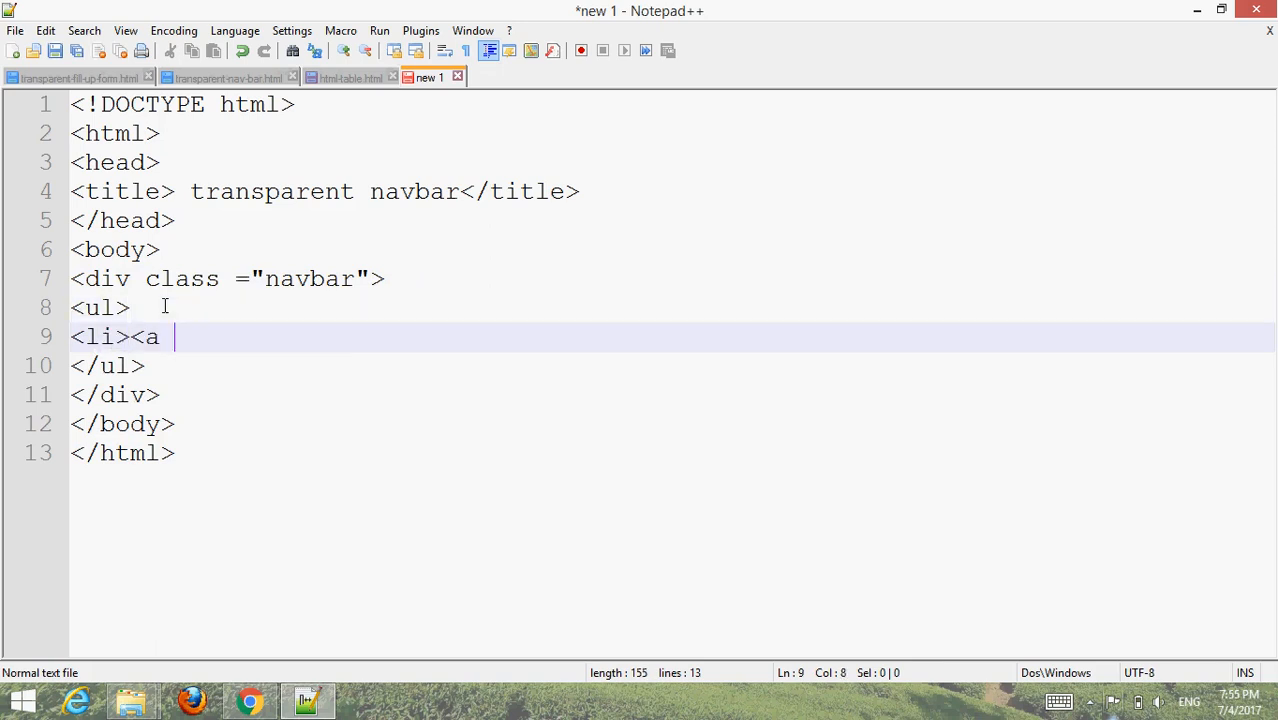
{"action": "type", "text": "href =\""}
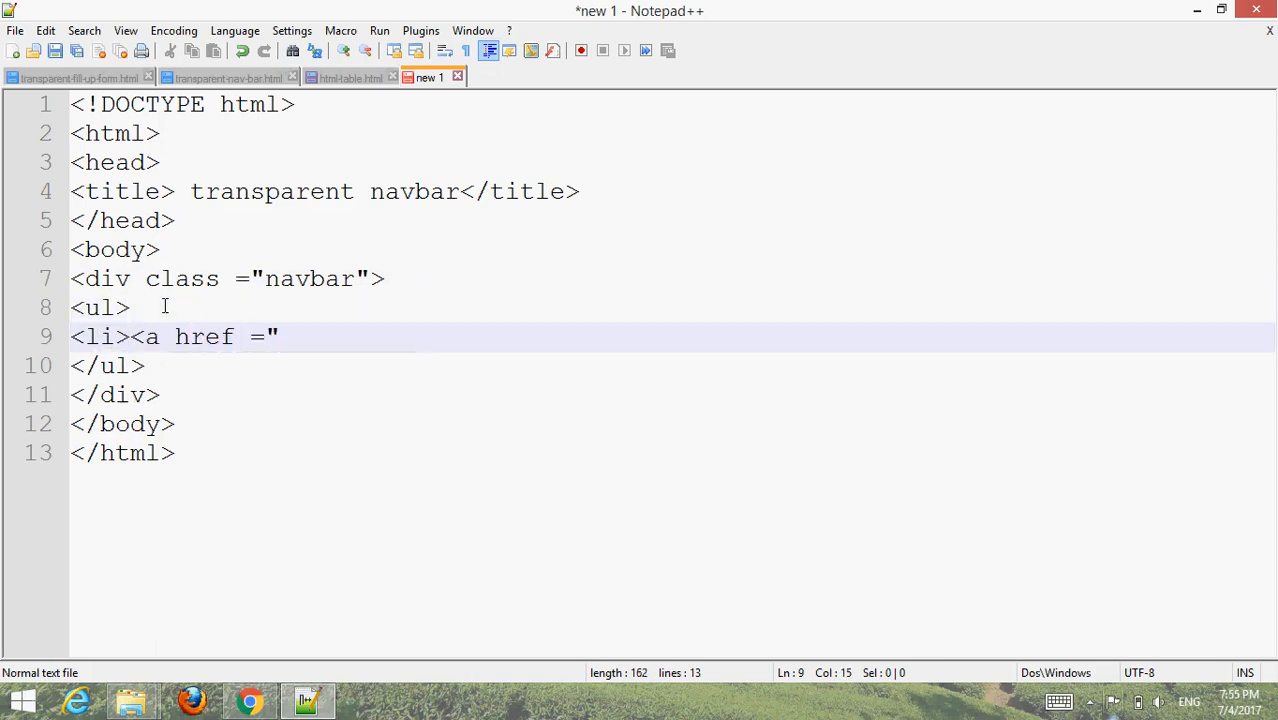
{"action": "type", "text": "#\"> H"}
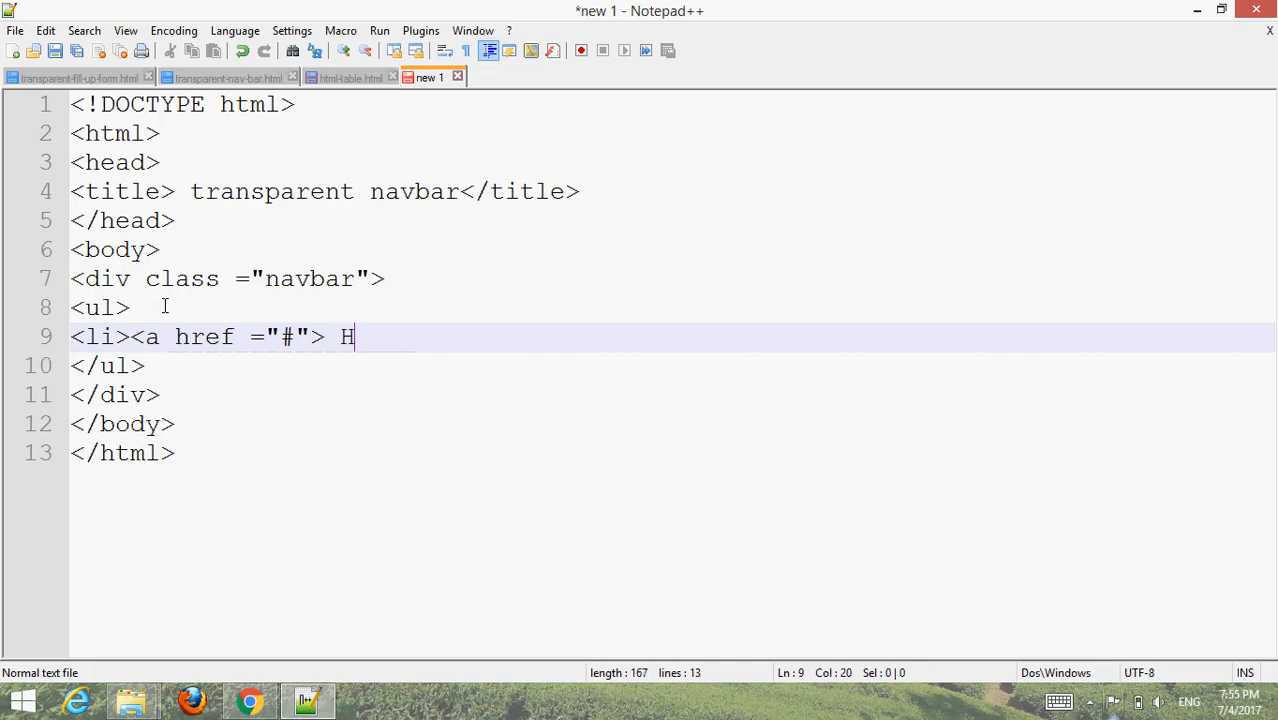
{"action": "type", "text": "ome<"}
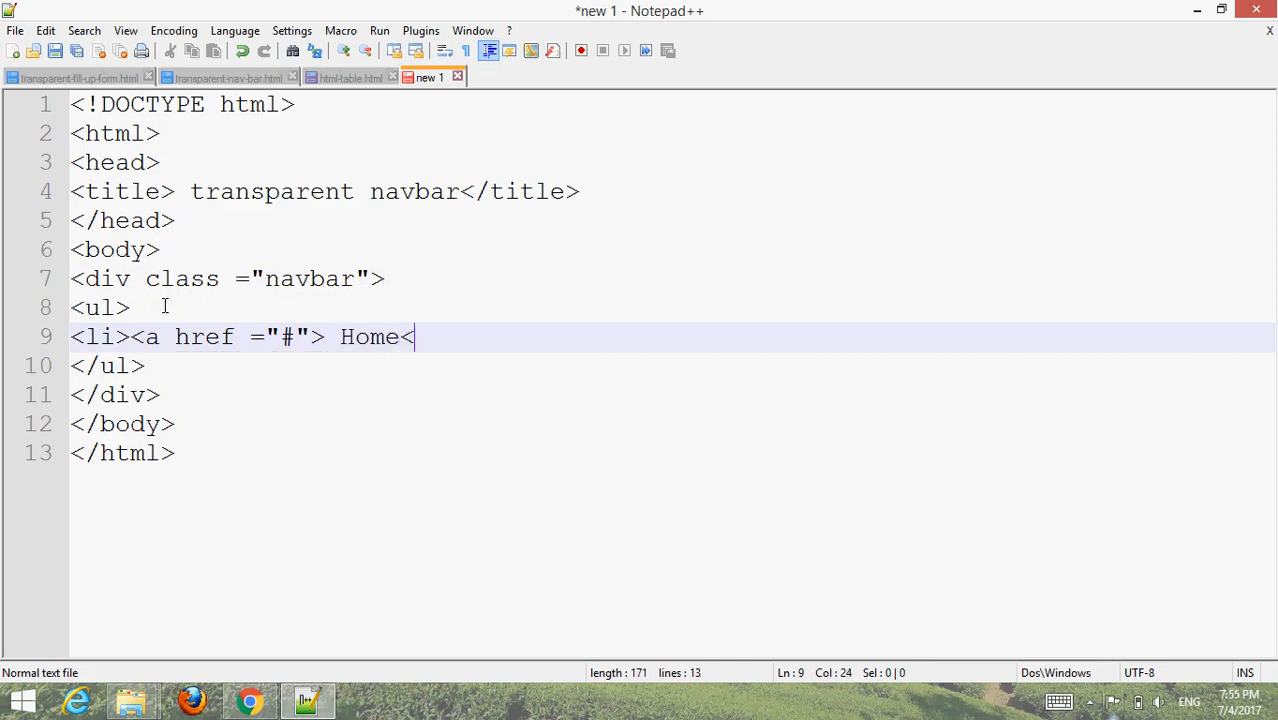
{"action": "type", "text": "/a></"}
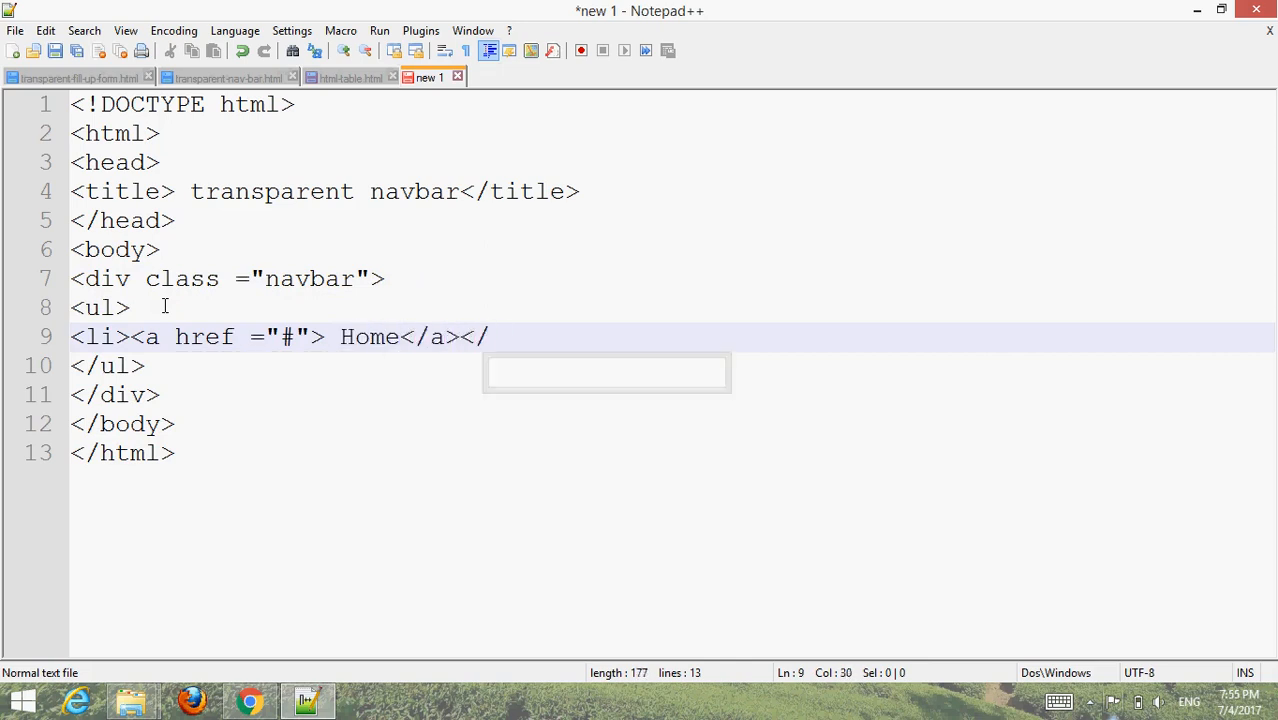
{"action": "type", "text": "li>"}
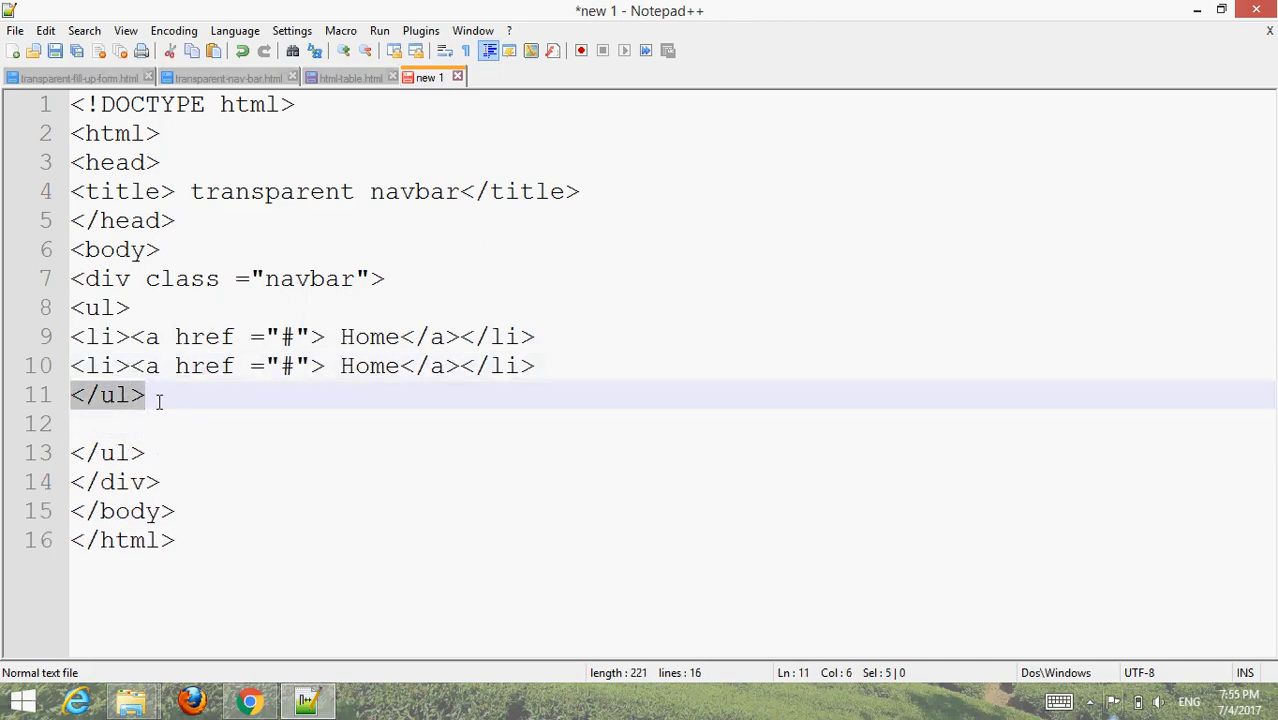
Step: Duplicate the Home link list item to create the additional link lines
{"action": "type", "text": "<li><a href =\"#\"> Home</a></li>"}
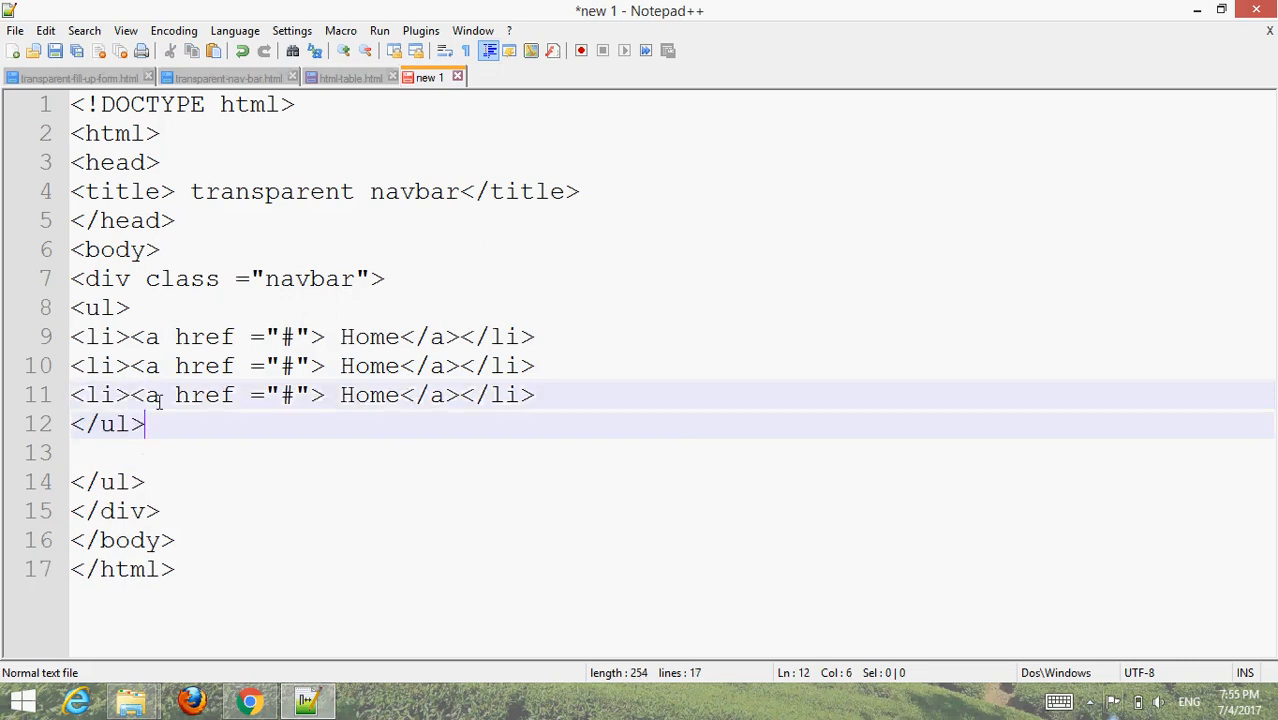
{"action": "key", "text": "BackSpace"}
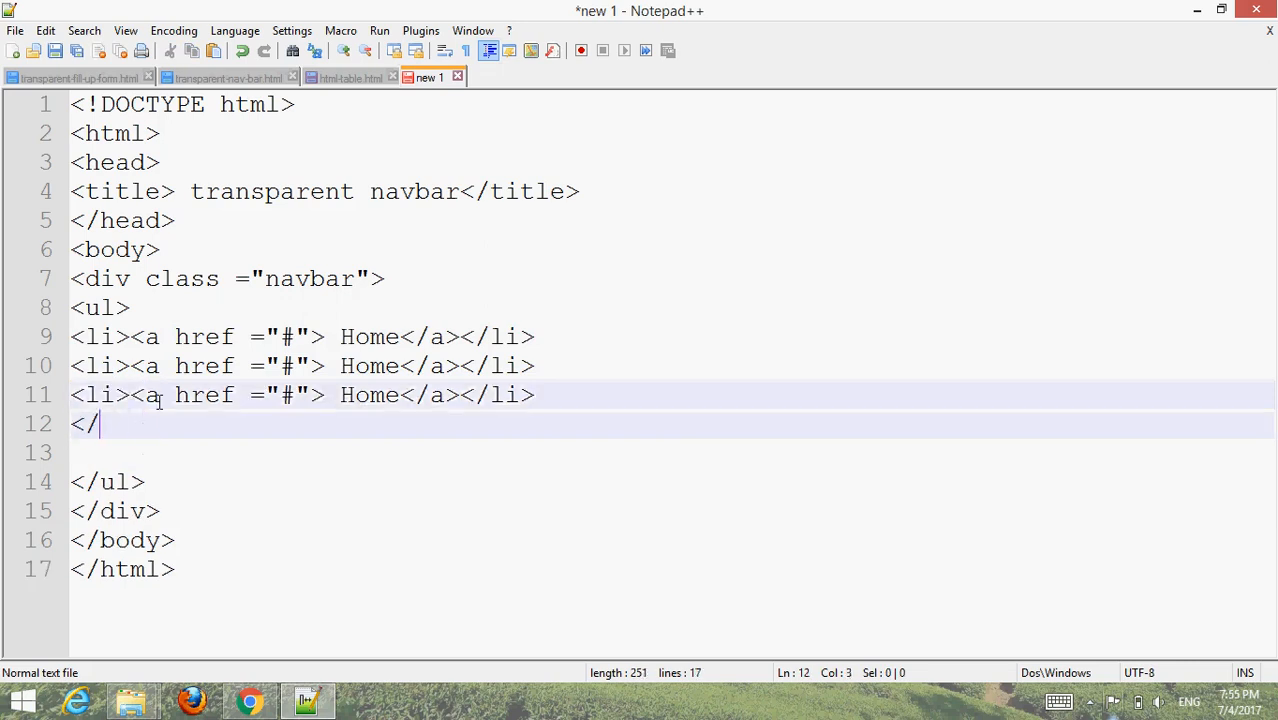
{"action": "key", "text": "BackSpace"}
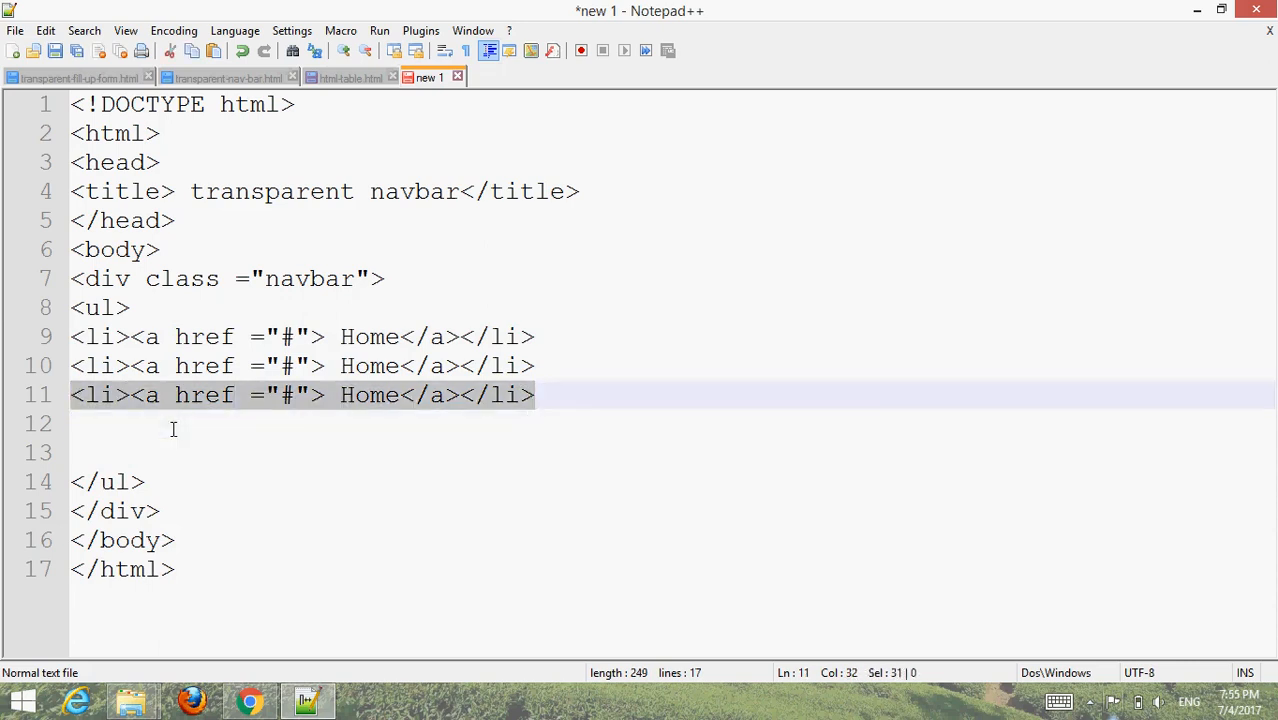
{"action": "key", "text": "ctrl+v"}
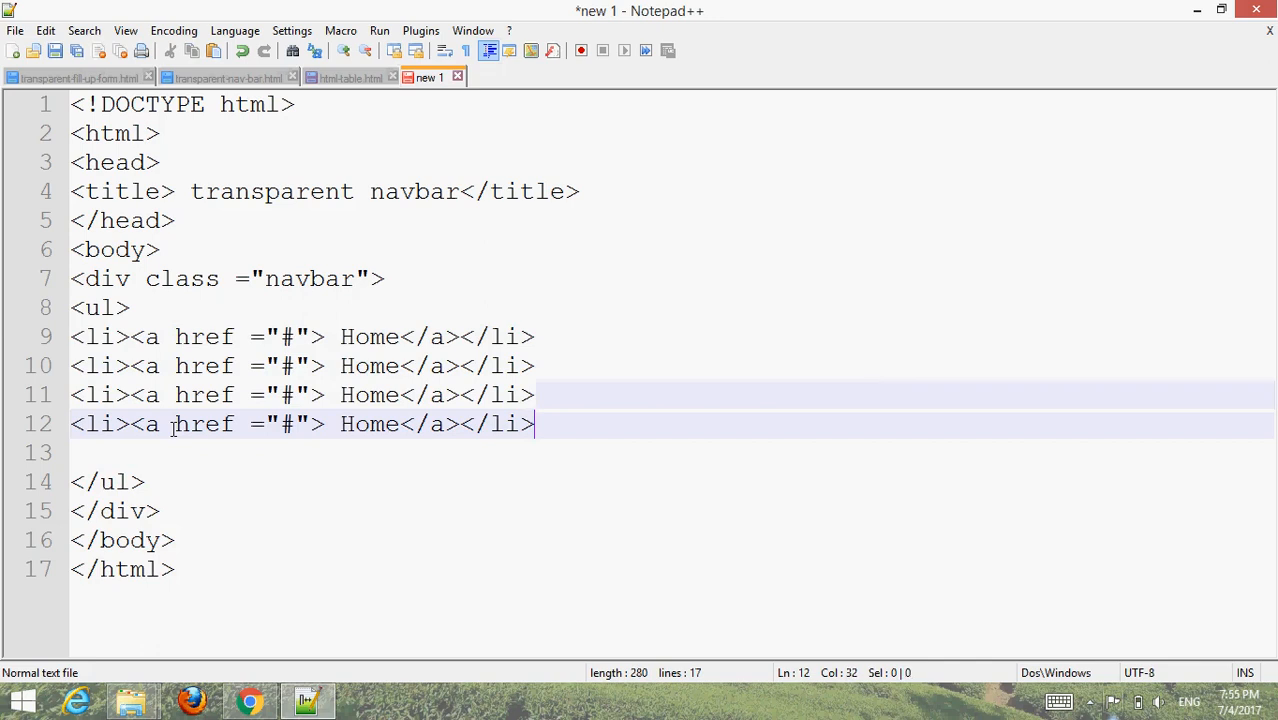
{"action": "type", "text": "<li><a href =\"#\"> Home</a></li>"}
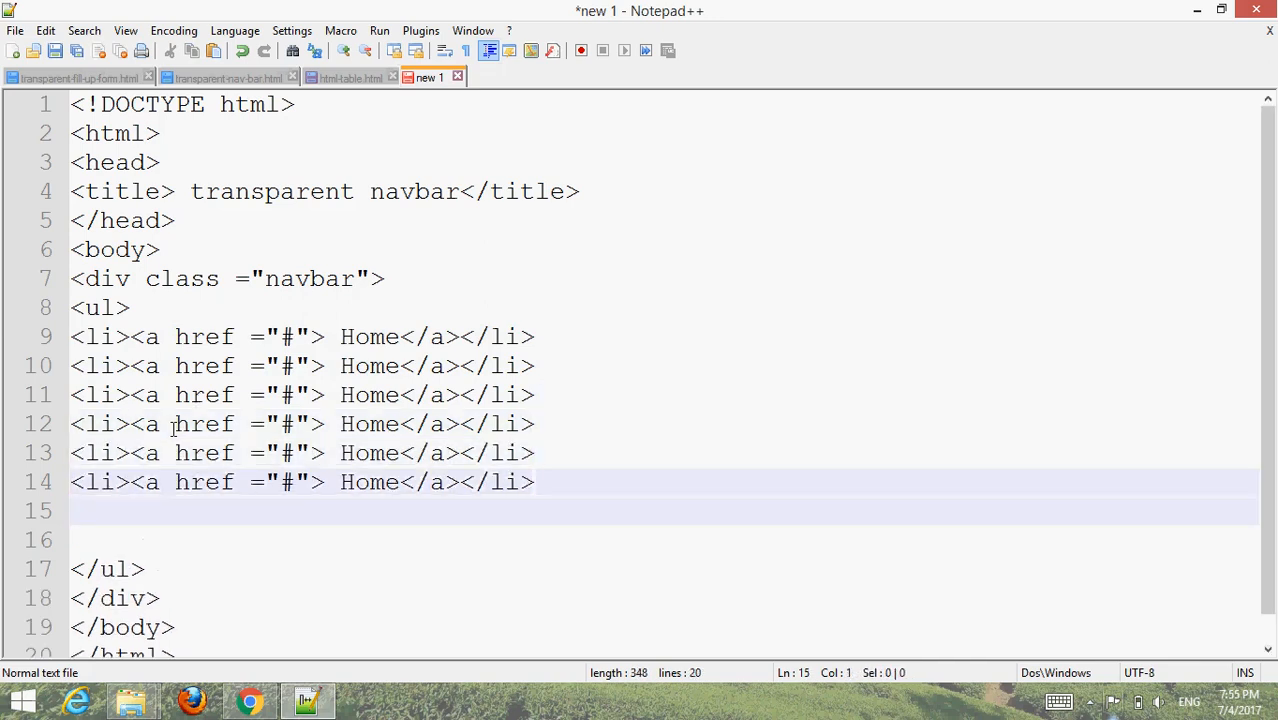
{"action": "type", "text": "<li><a href =\"#\"> Home</a></li>"}
{"action": "left_click", "coordinate": [305, 366]}
{"action": "type", "text": "N"}
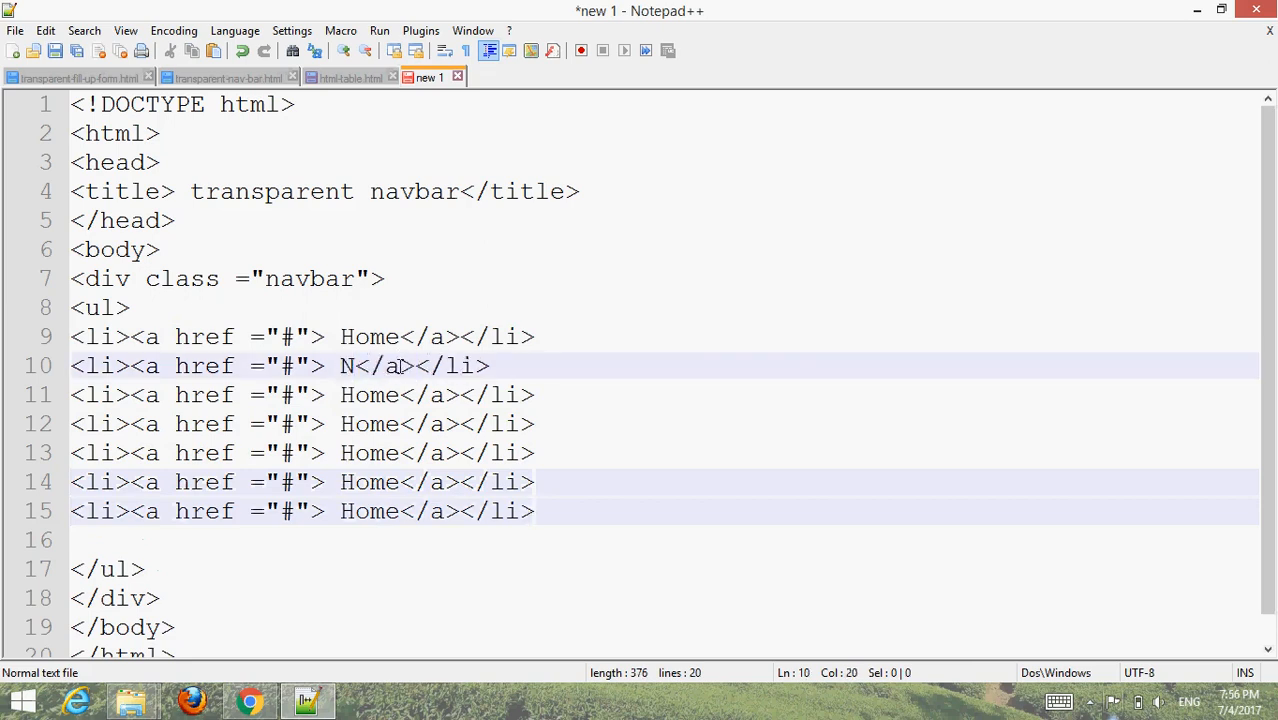
Step: Rename the copied links to News, Career, Blog, Feedback, About and Contact
{"action": "type", "text": "ews"}
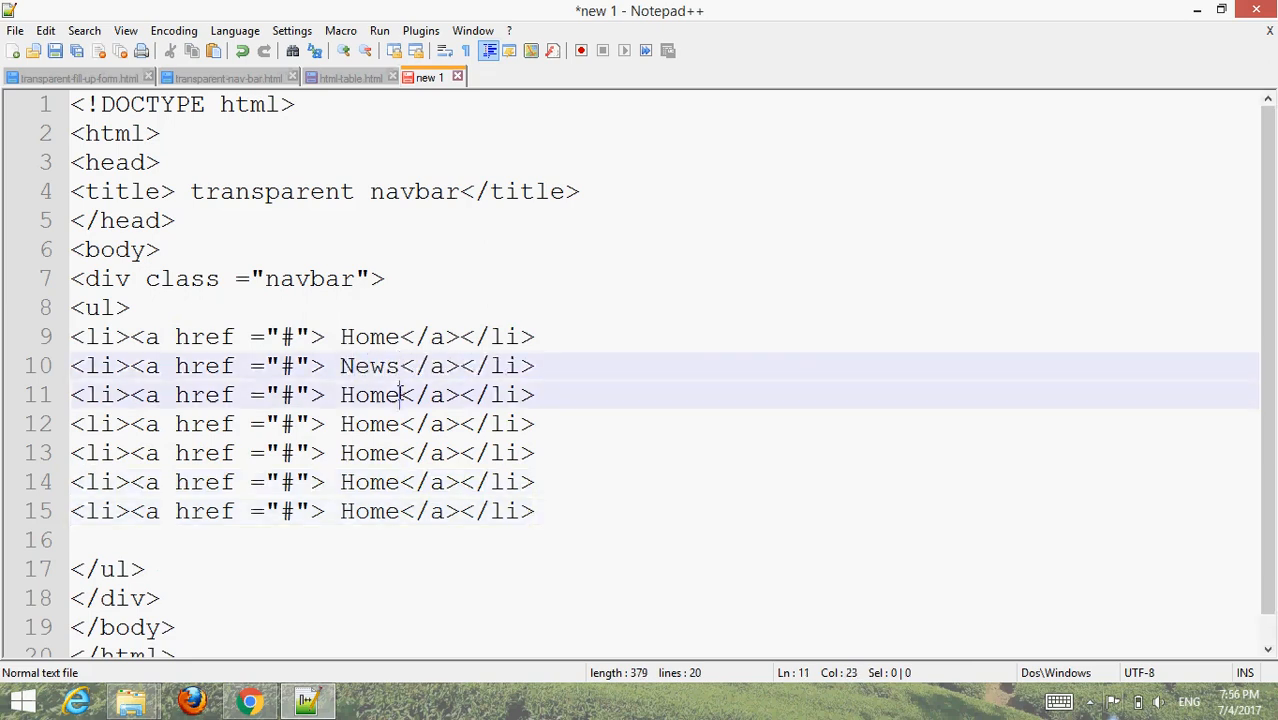
{"action": "key", "text": "BackSpace"}
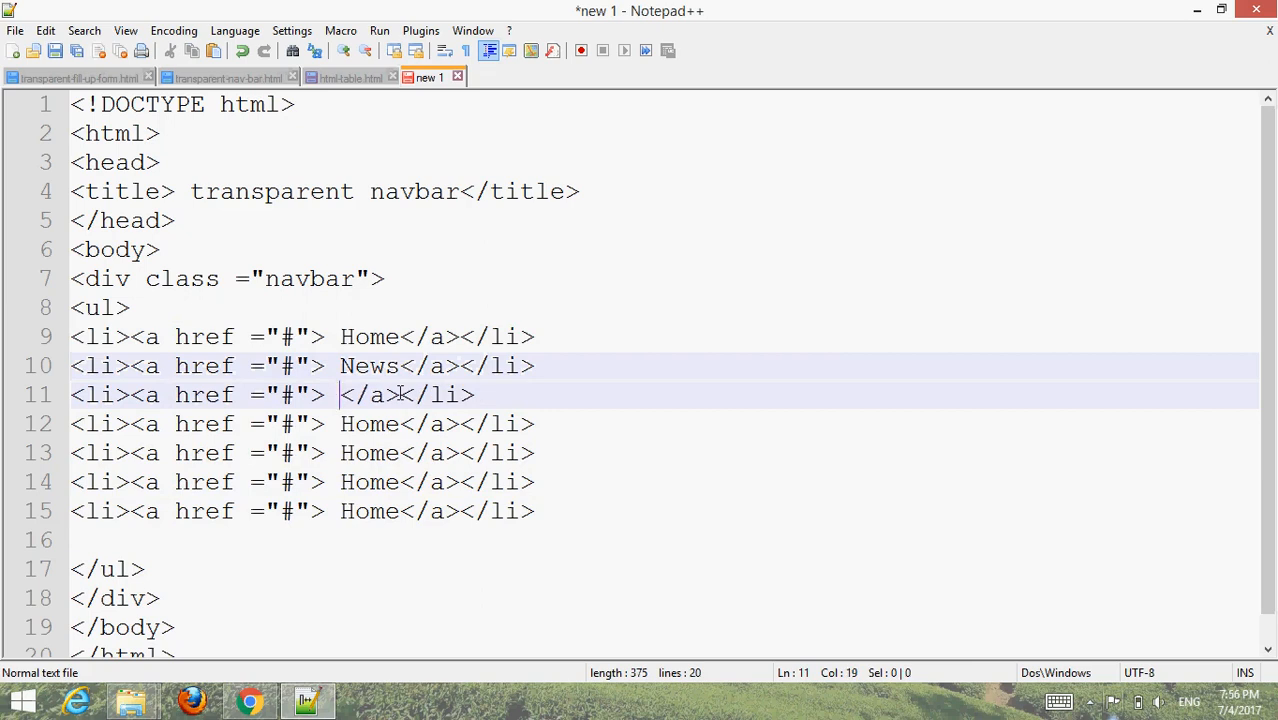
{"action": "type", "text": "Career"}
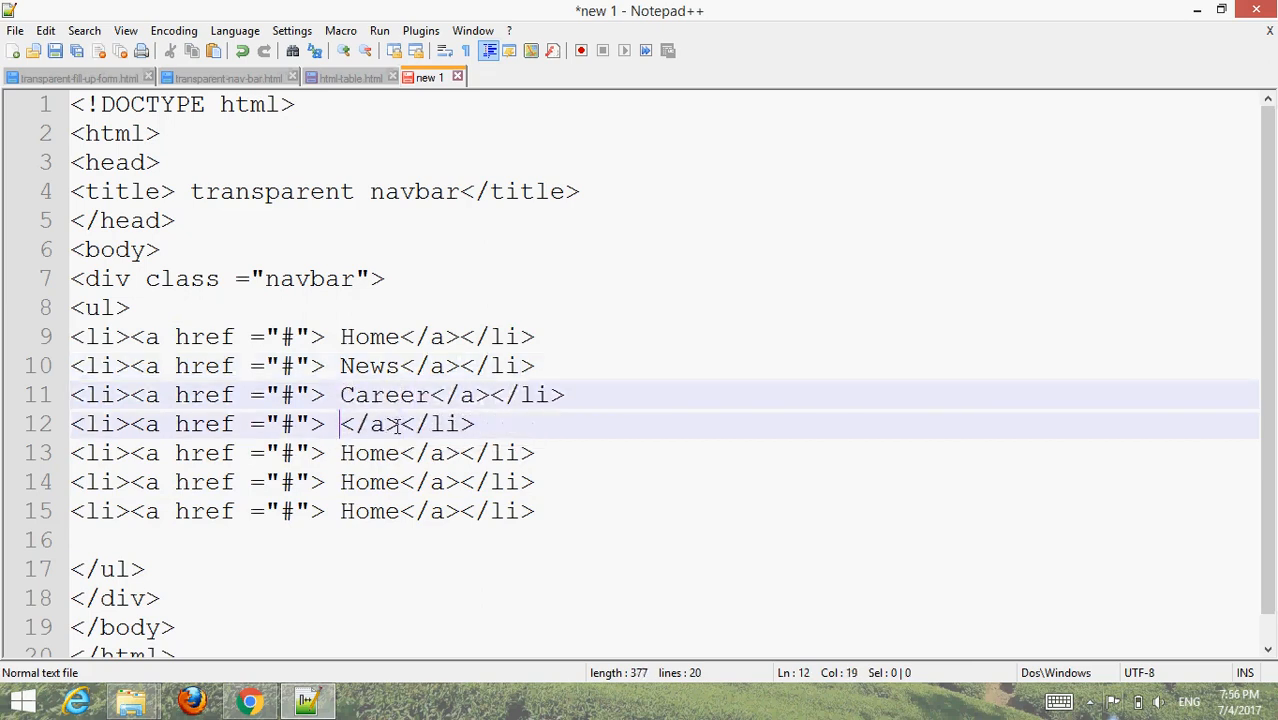
{"action": "type", "text": "Blog"}
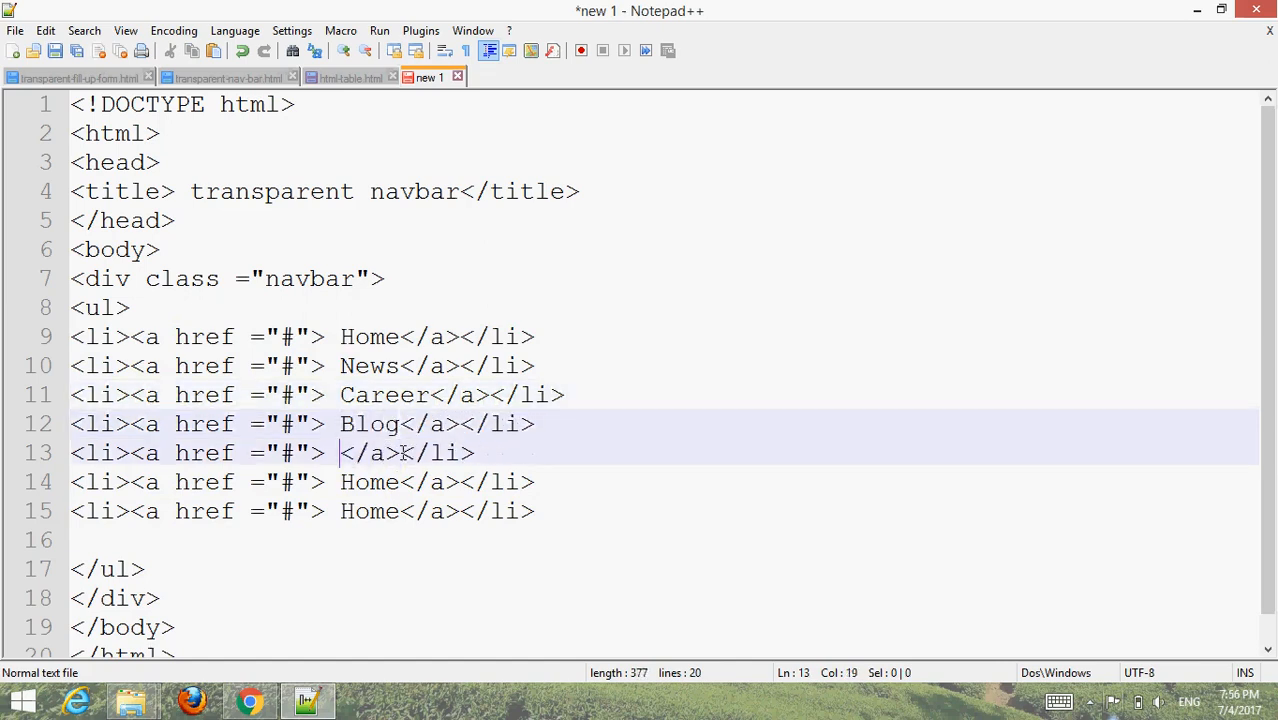
{"action": "type", "text": "Feedback"}
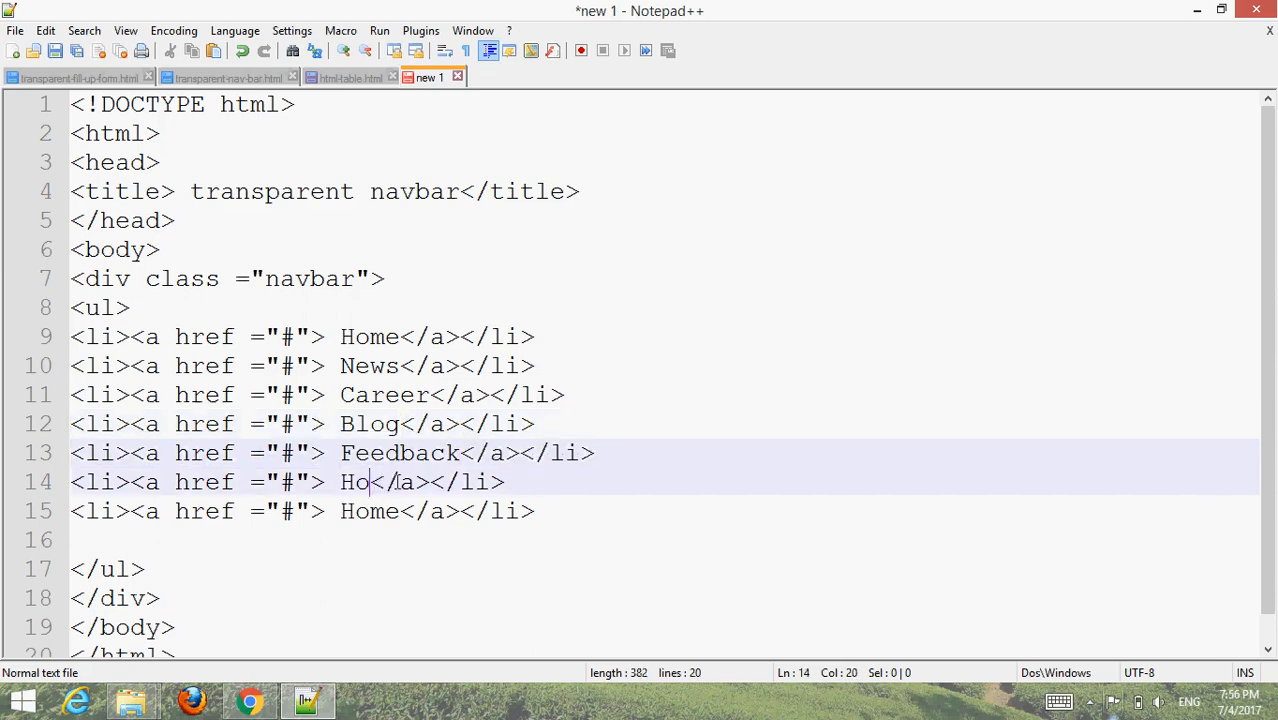
{"action": "type", "text": "About"}
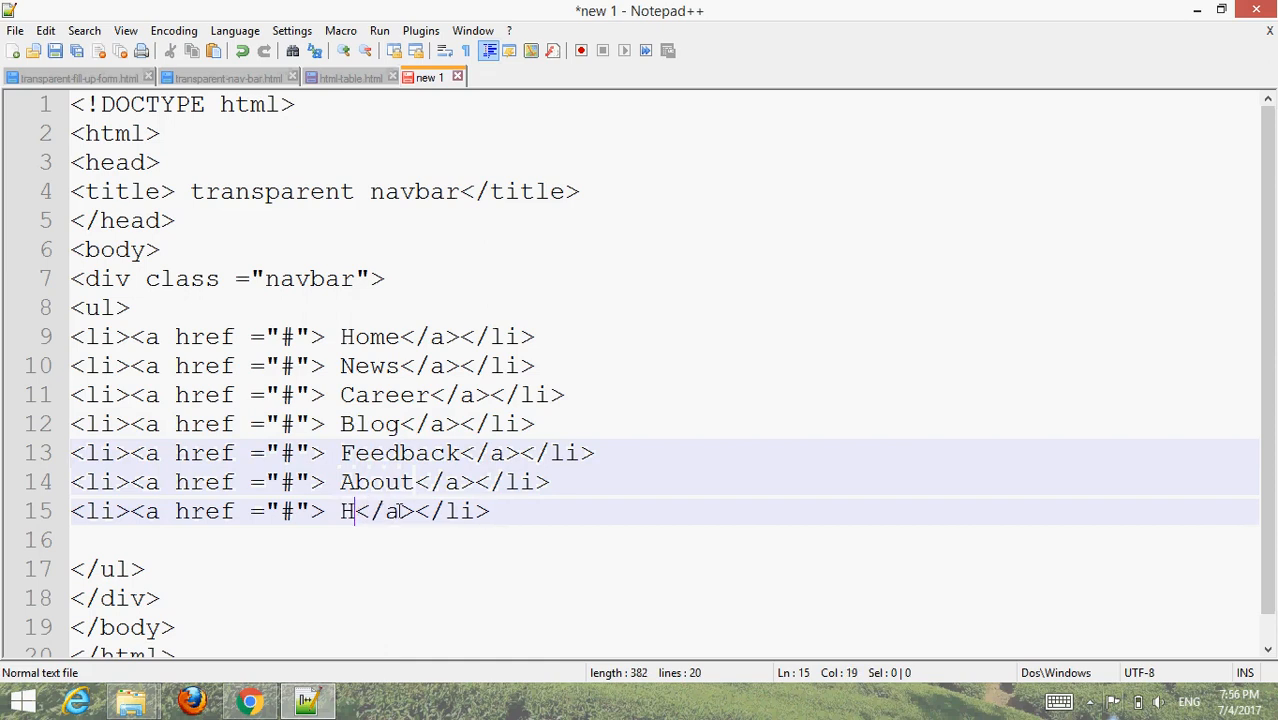
{"action": "type", "text": "ont"}
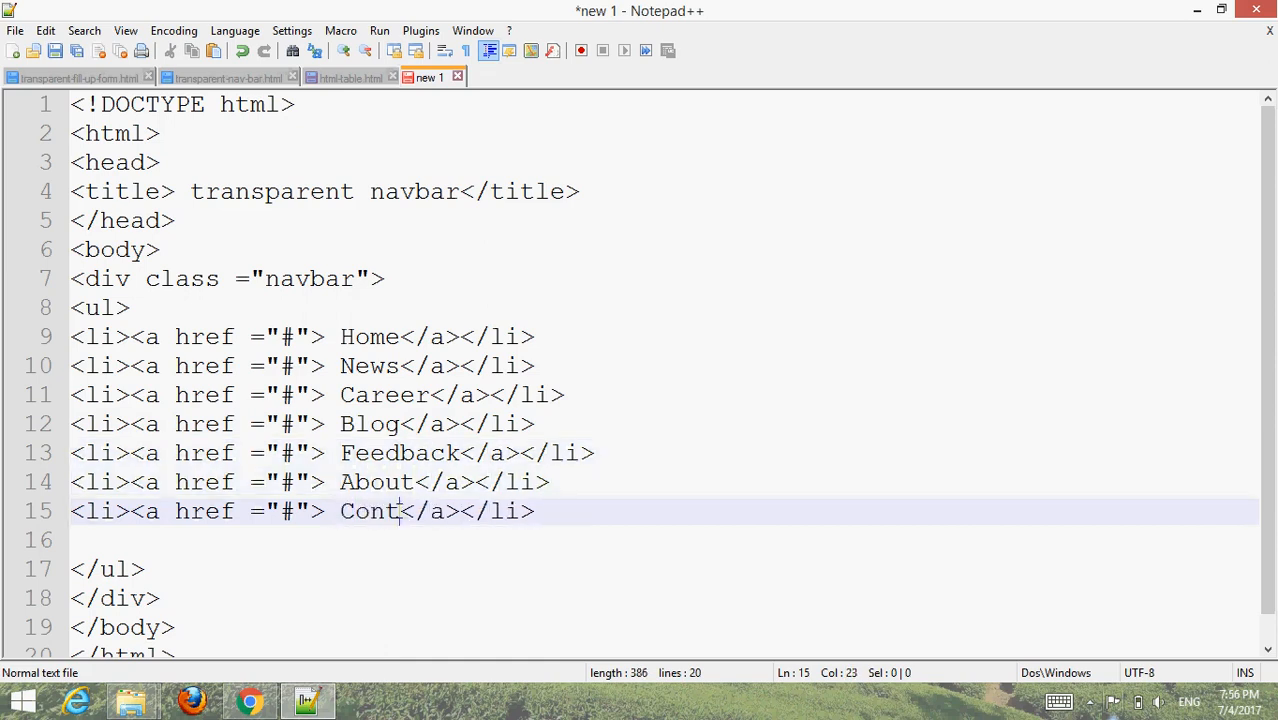
{"action": "type", "text": "act"}
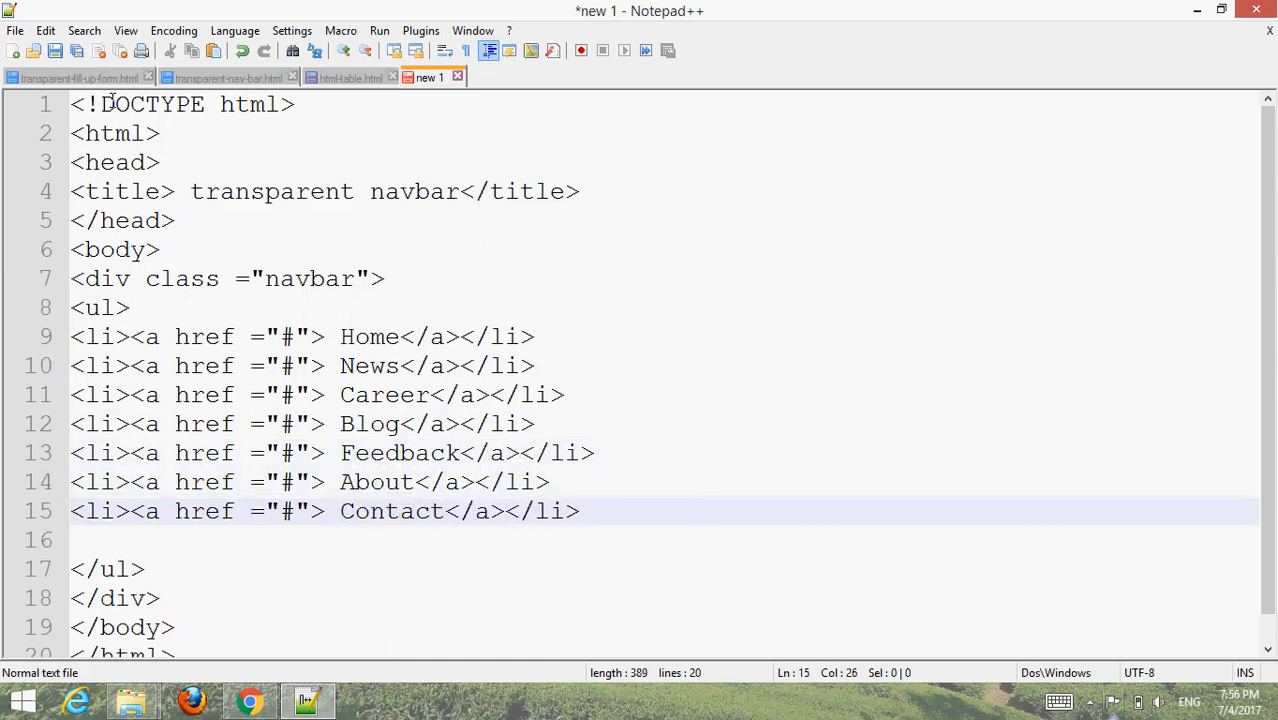
Step: Save the page as transparent-navbar.html in the Desktop aaaa folder
{"action": "left_click", "coordinate": [15, 30]}
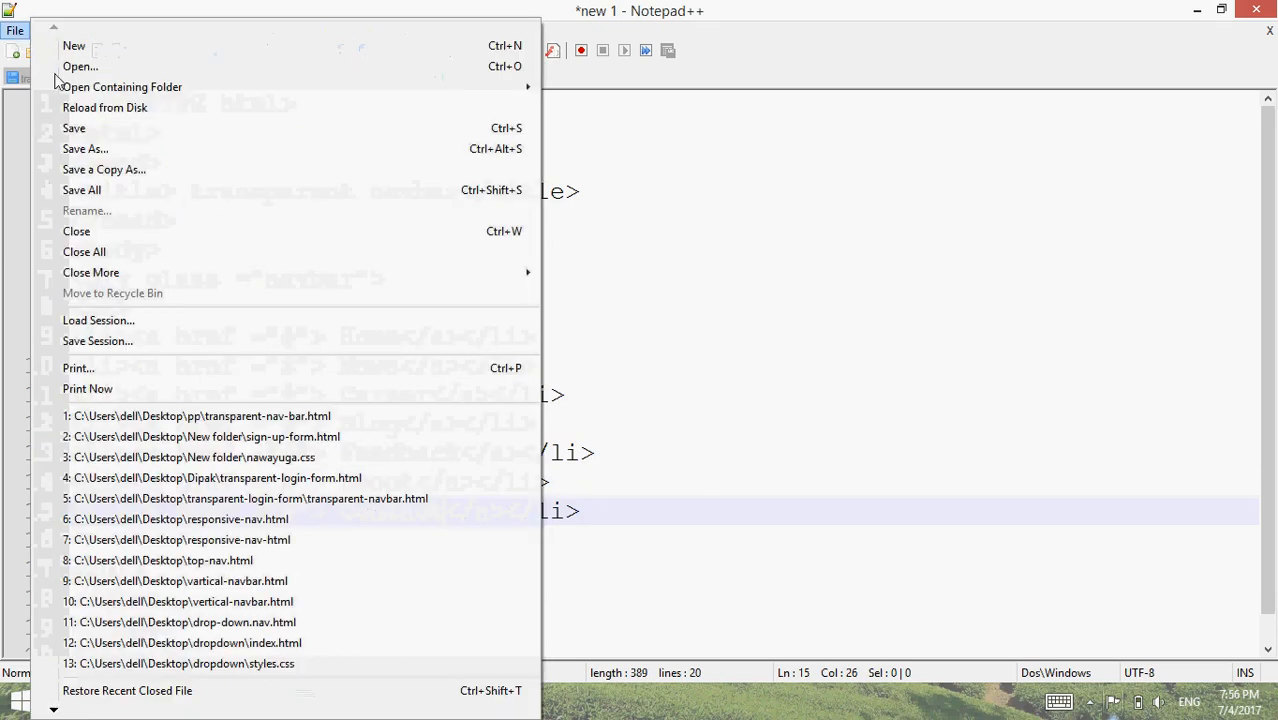
{"action": "left_click", "coordinate": [85, 148]}
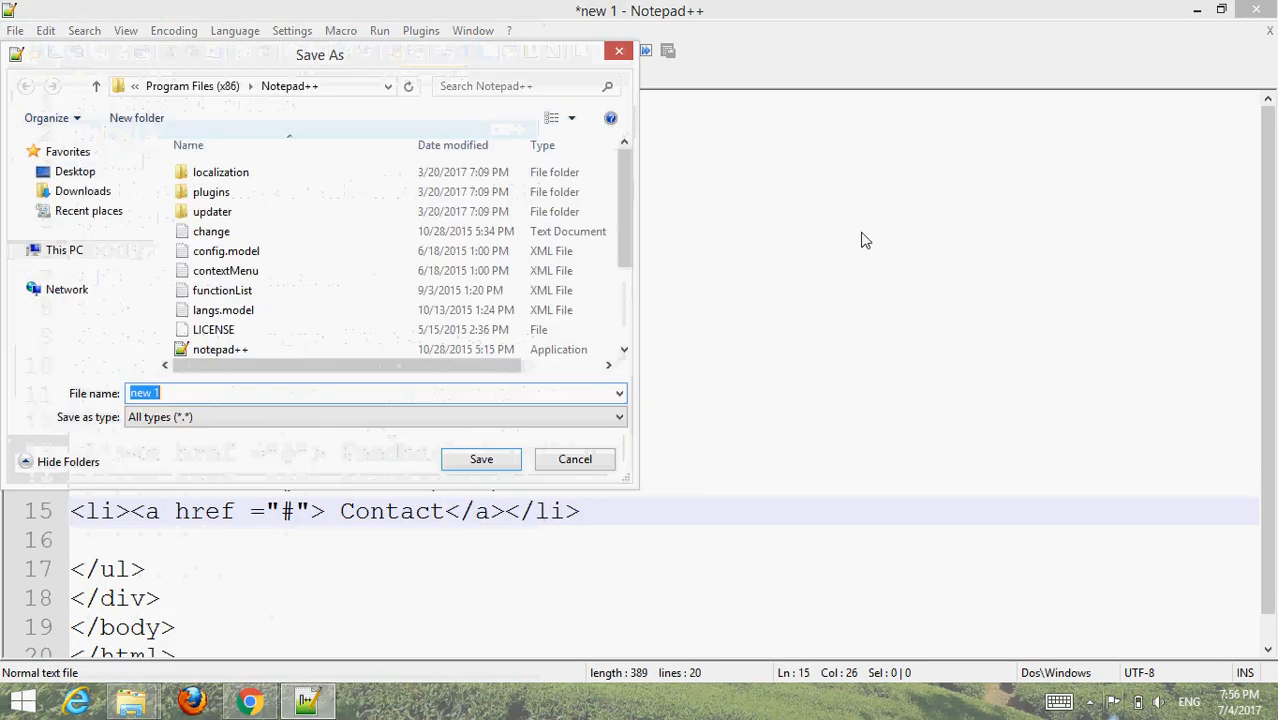
{"action": "left_click", "coordinate": [75, 171]}
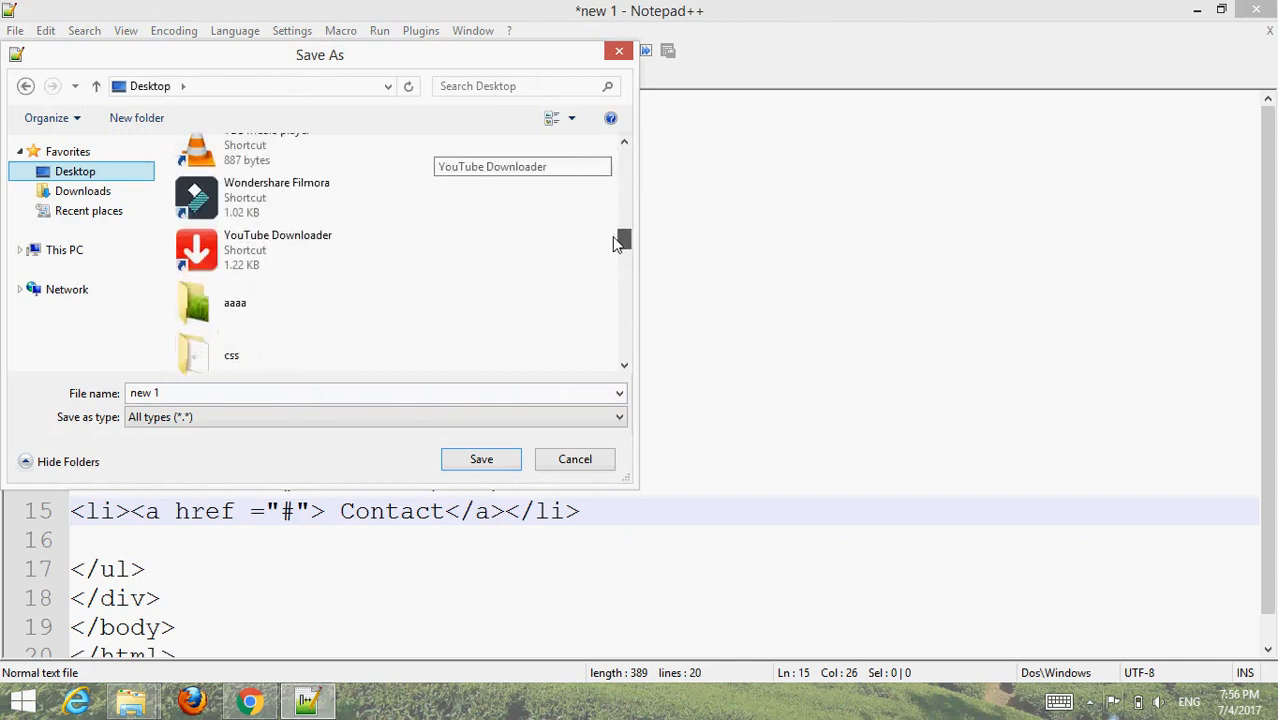
{"action": "left_click", "coordinate": [235, 295]}
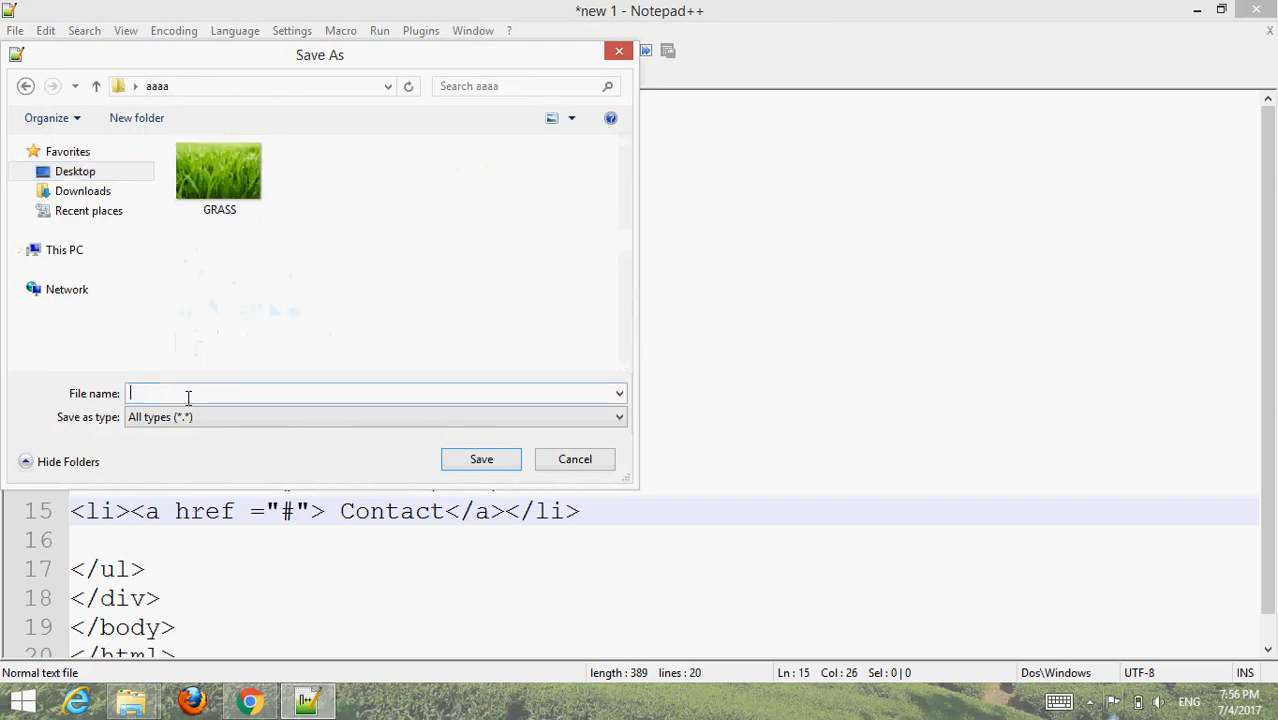
{"action": "type", "text": "transparentme"}
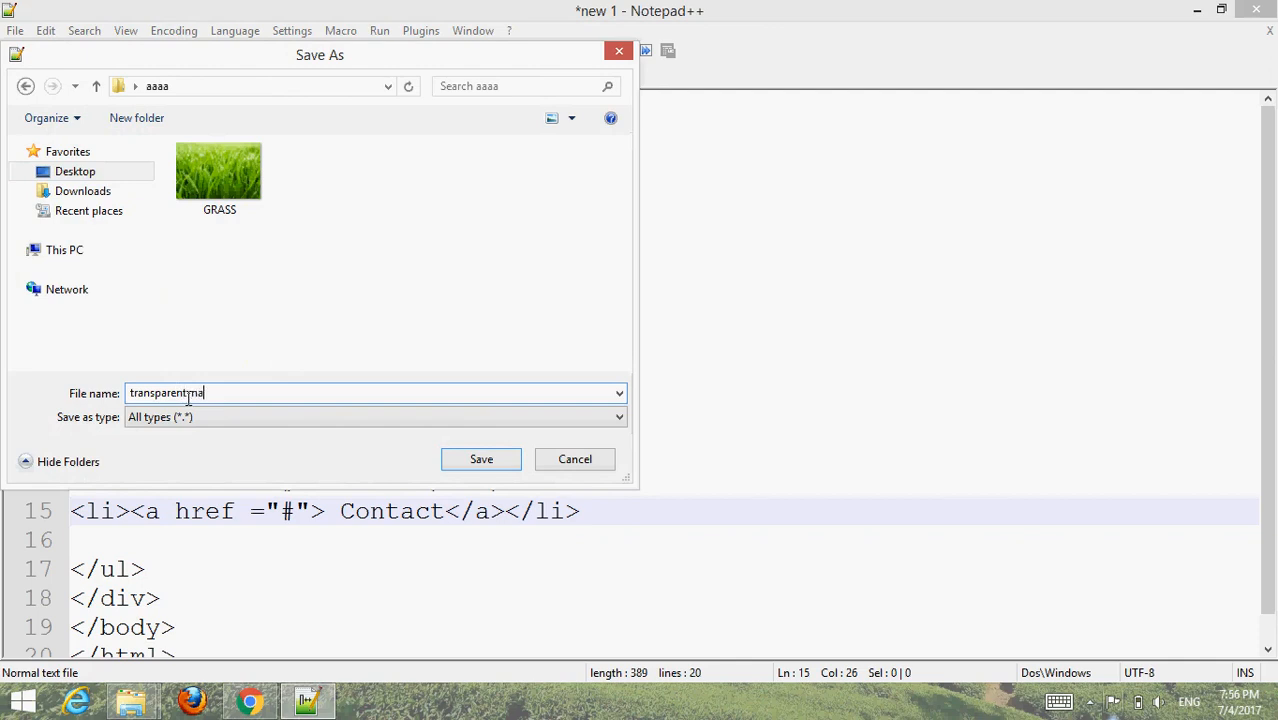
{"action": "type", "text": "vbar.html"}
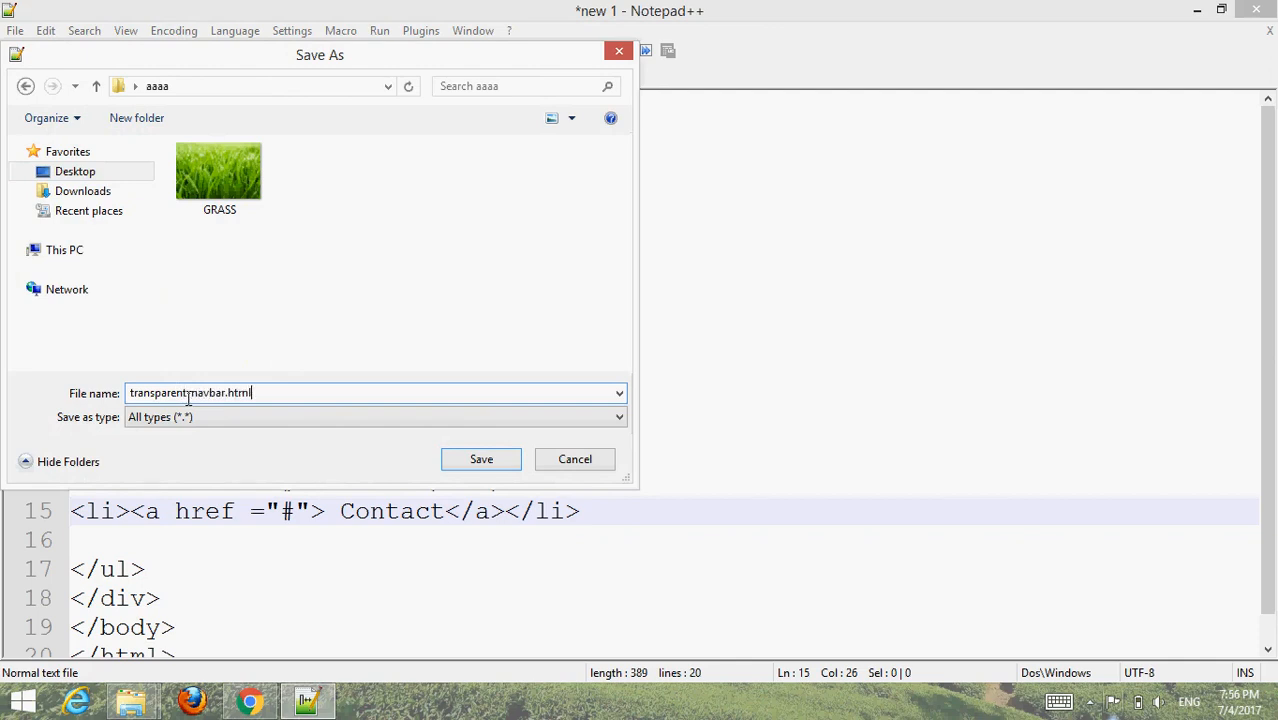
{"action": "left_click", "coordinate": [481, 459]}
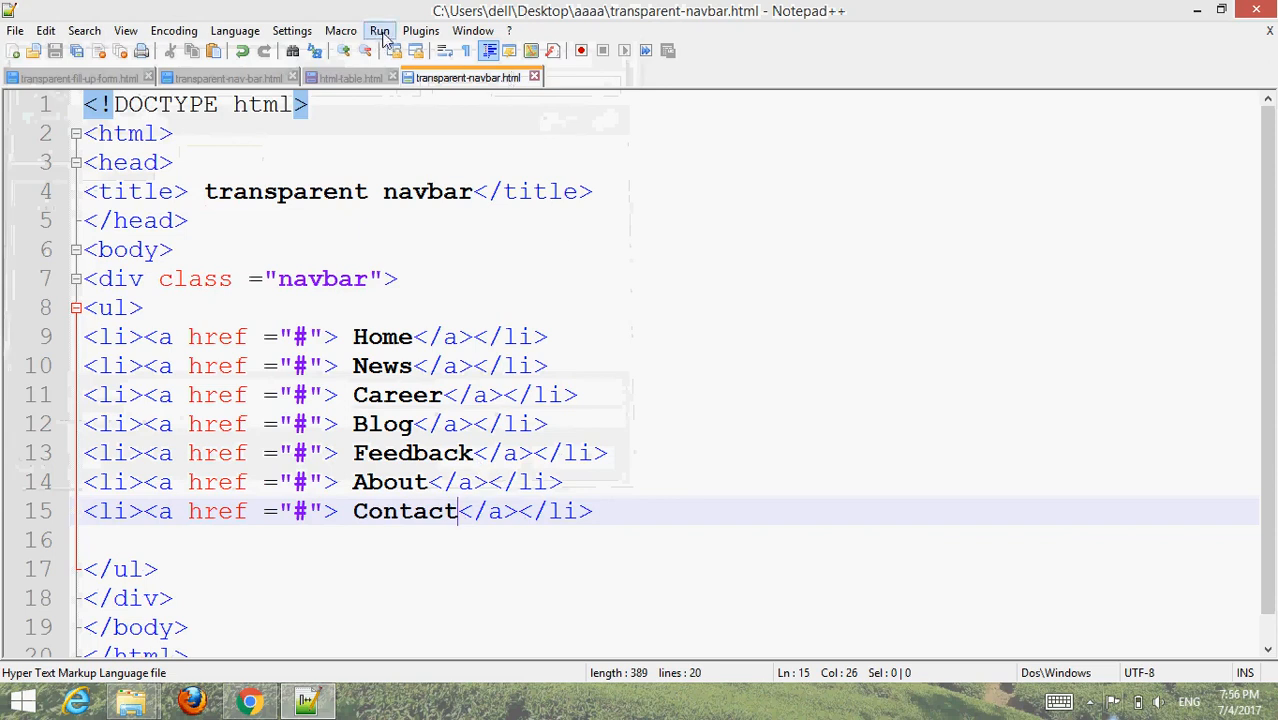
Step: Launch the page in Chrome to see the plain seven-link bulleted list, then return
{"action": "left_click", "coordinate": [379, 30]}
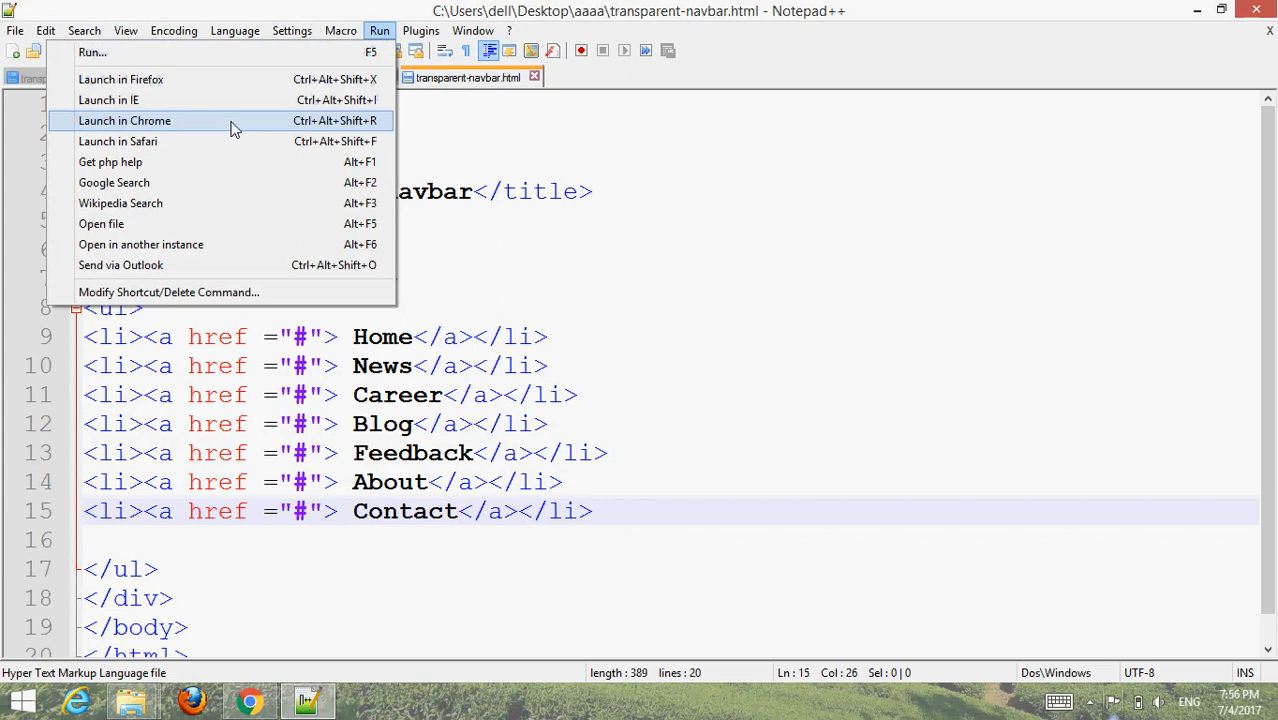
{"action": "left_click", "coordinate": [124, 120]}
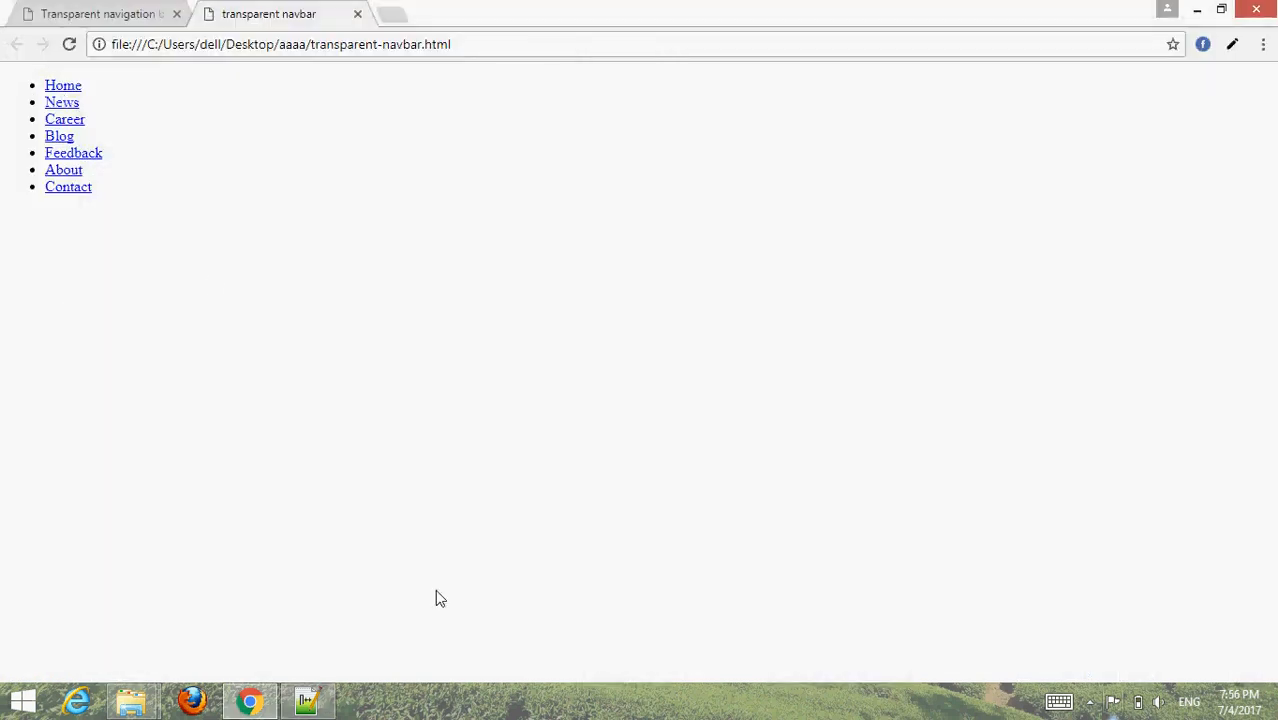
{"action": "left_click", "coordinate": [305, 700]}
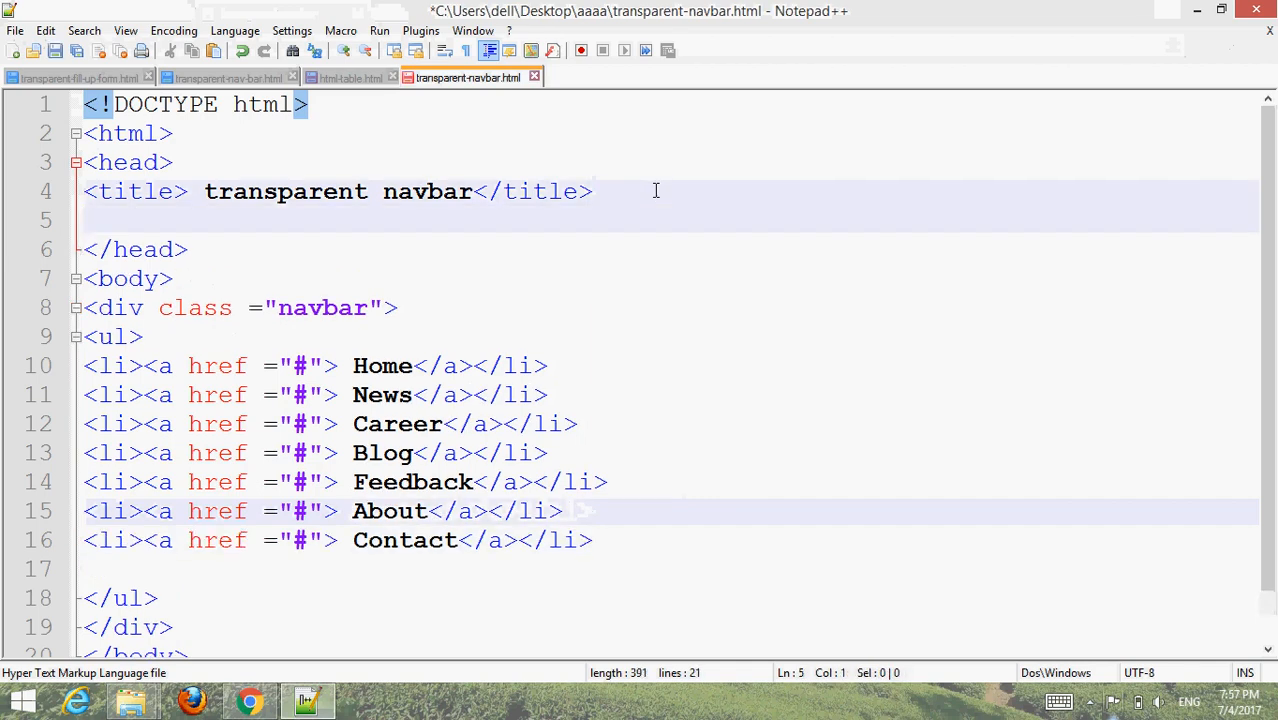
Step: Add a style block giving body a url('grass.jpg') background with background-size cover
{"action": "type", "text": "<style>"}
{"action": "type", "text": "body{"}
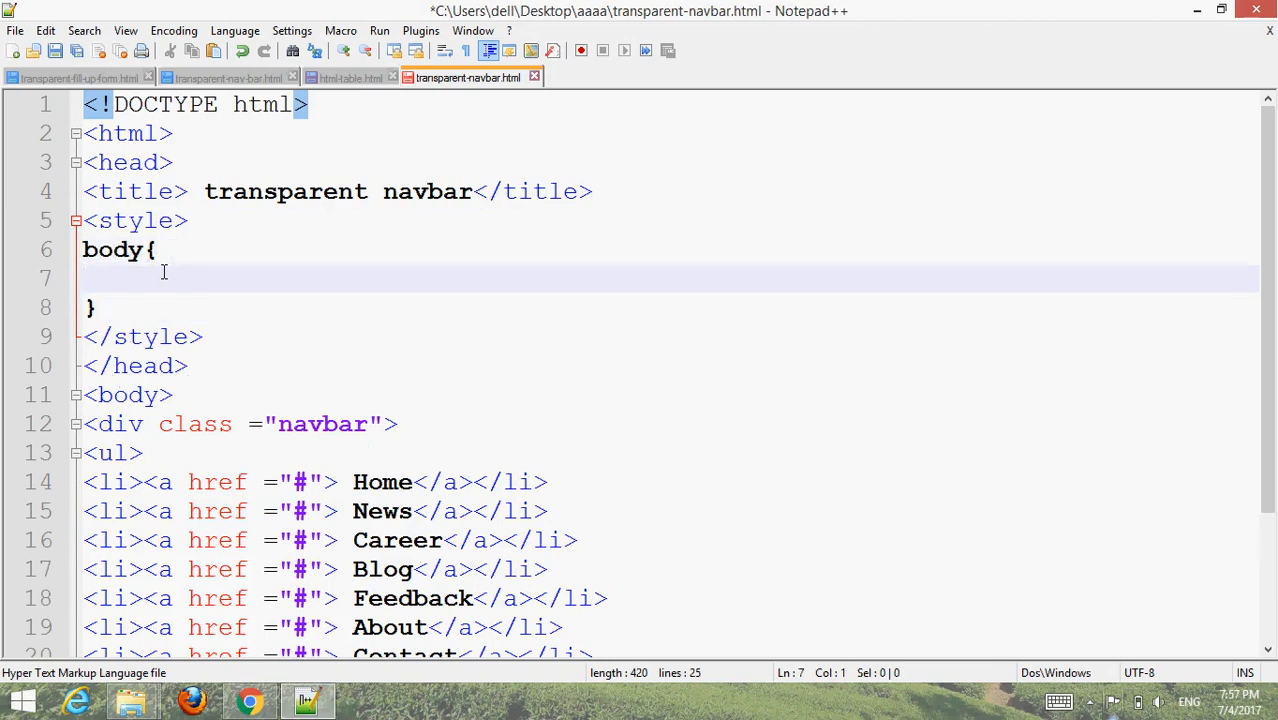
{"action": "type", "text": "background:u"}
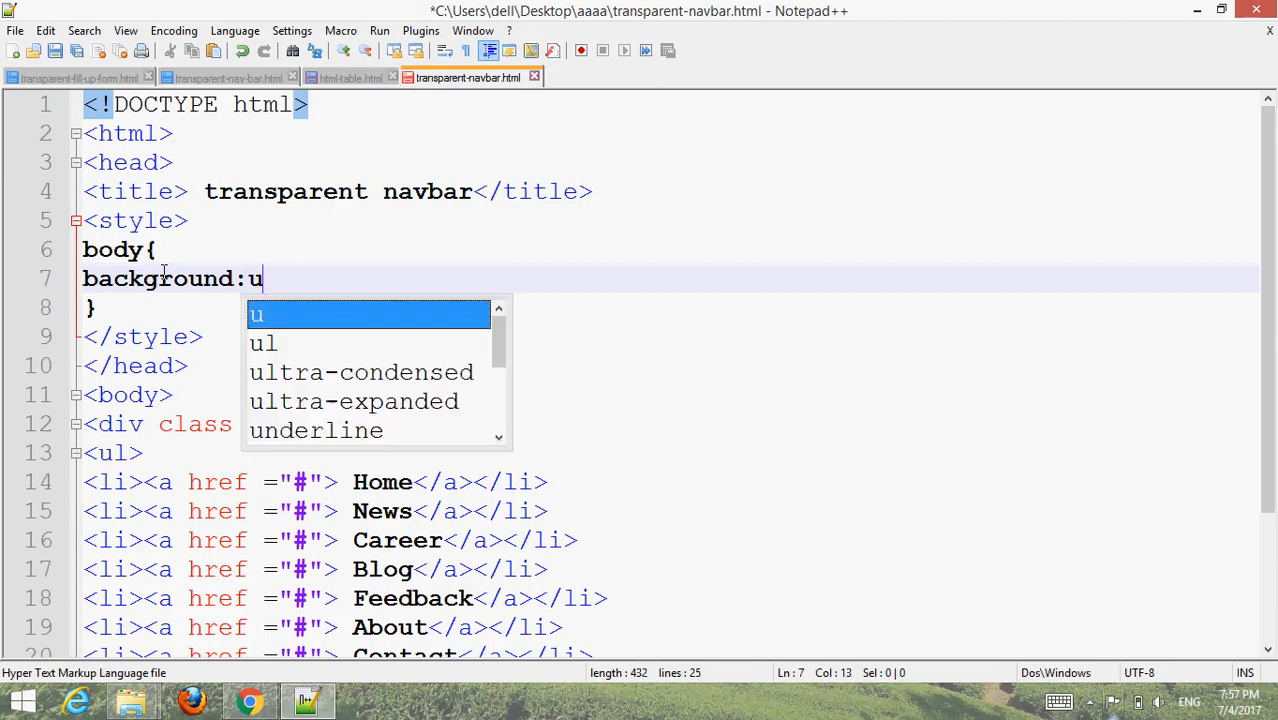
{"action": "type", "text": "rl()"}
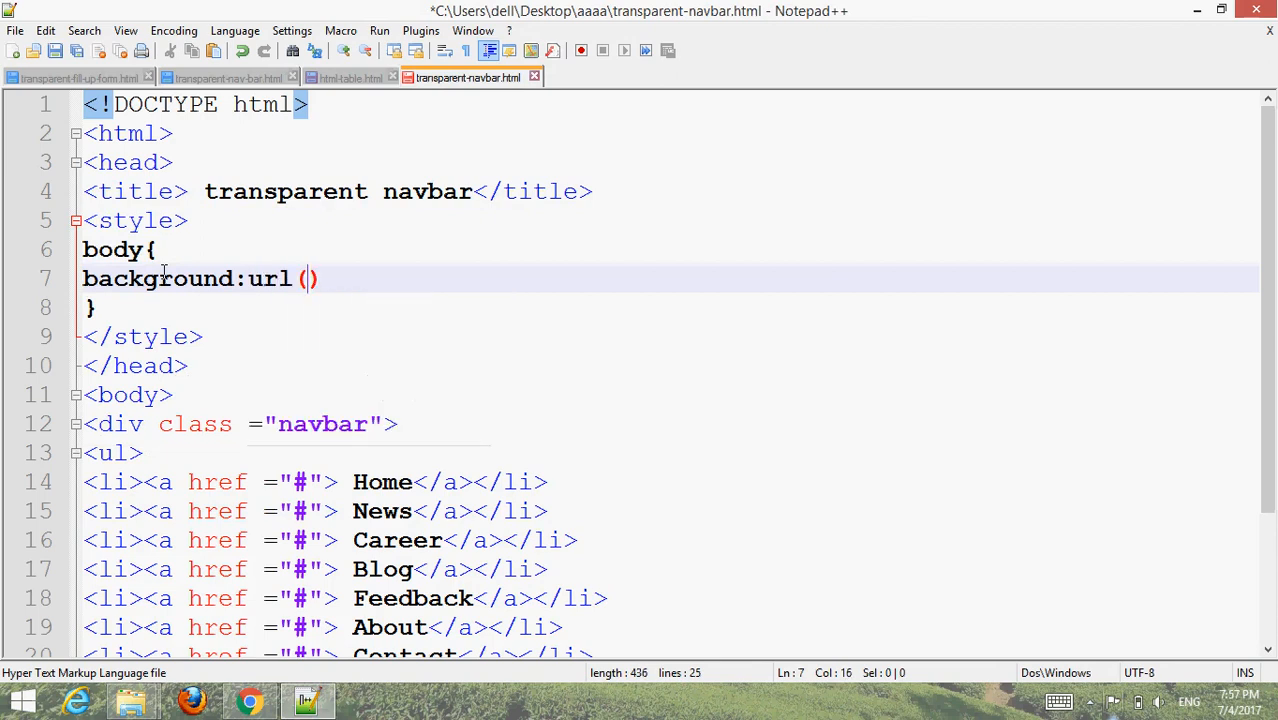
{"action": "type", "text": "'gr"}
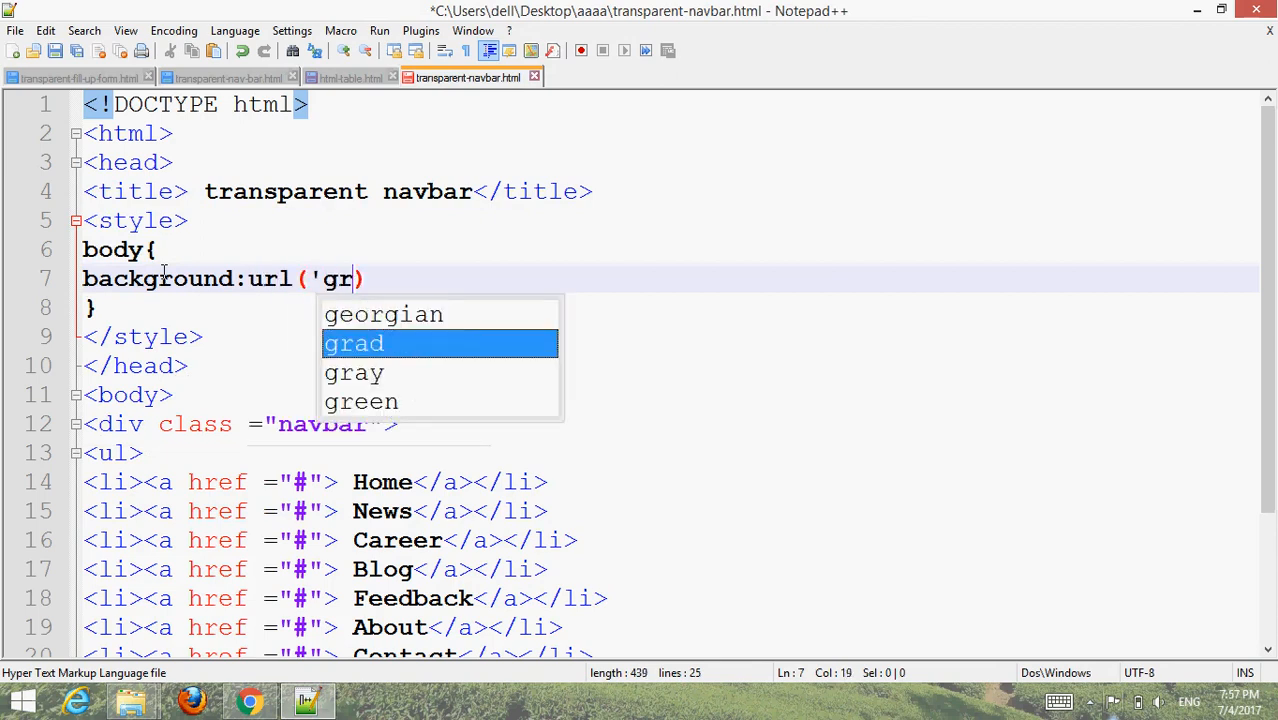
{"action": "type", "text": "ass.jp"}
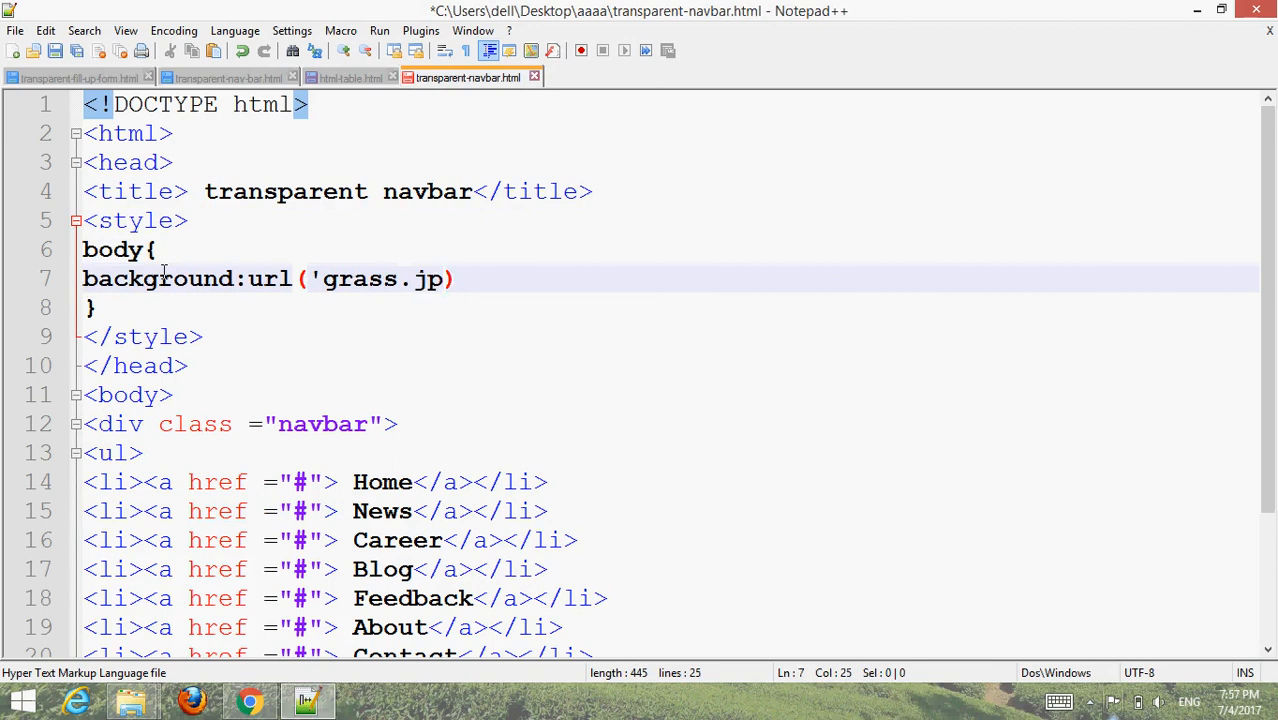
{"action": "type", "text": "g"}
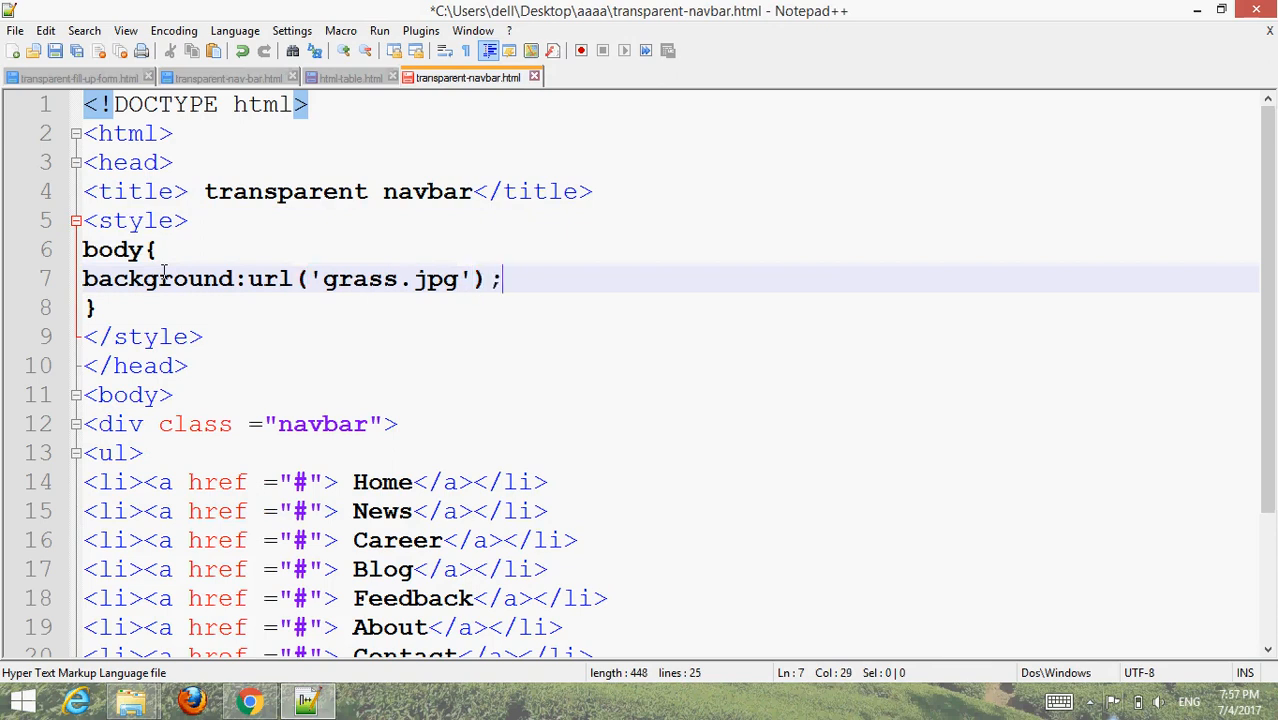
{"action": "type", "text": "background-size:"}
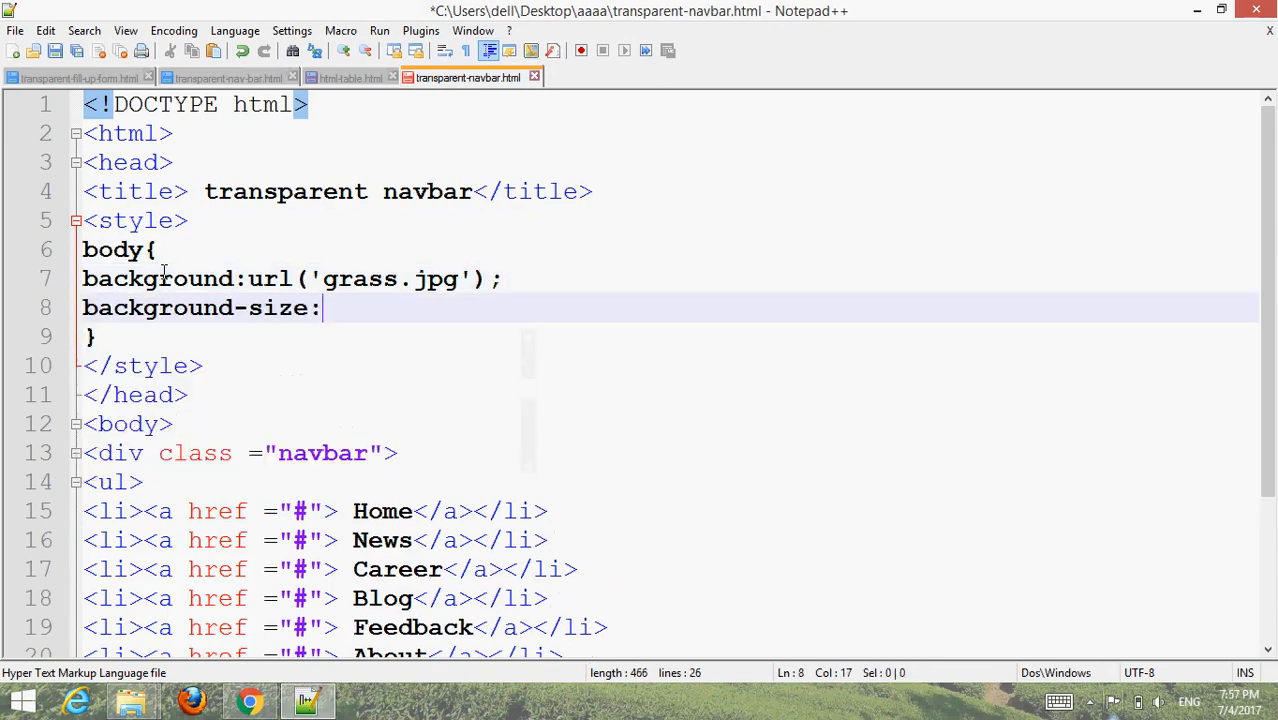
{"action": "type", "text": "cover;"}
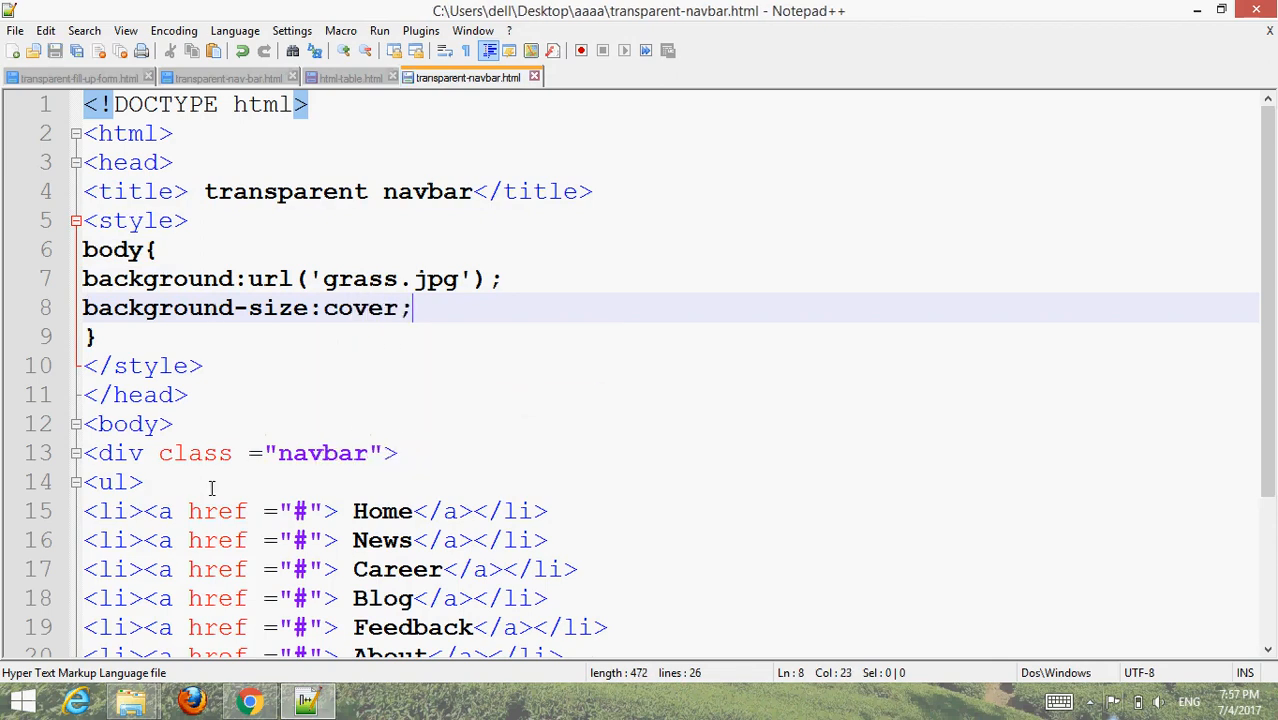
{"action": "left_click", "coordinate": [249, 700]}
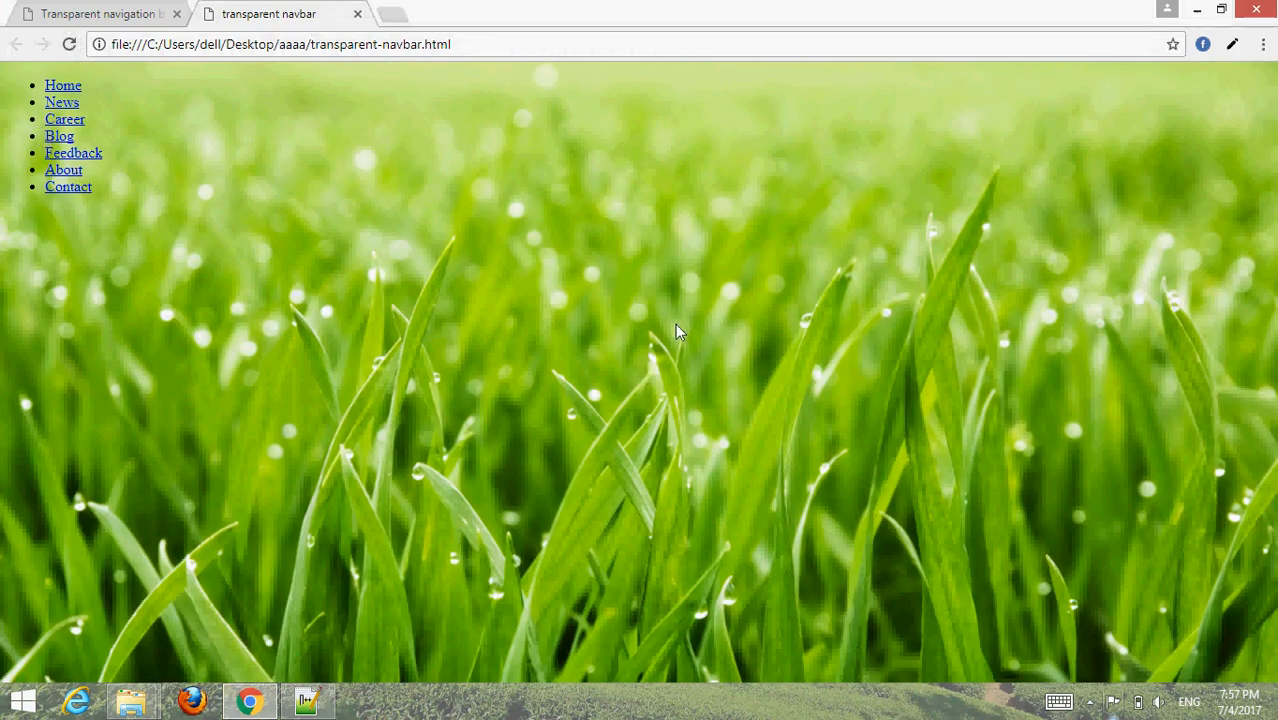
Step: Return to Notepad++ after viewing the grass background in Chrome
{"action": "left_click", "coordinate": [308, 700]}
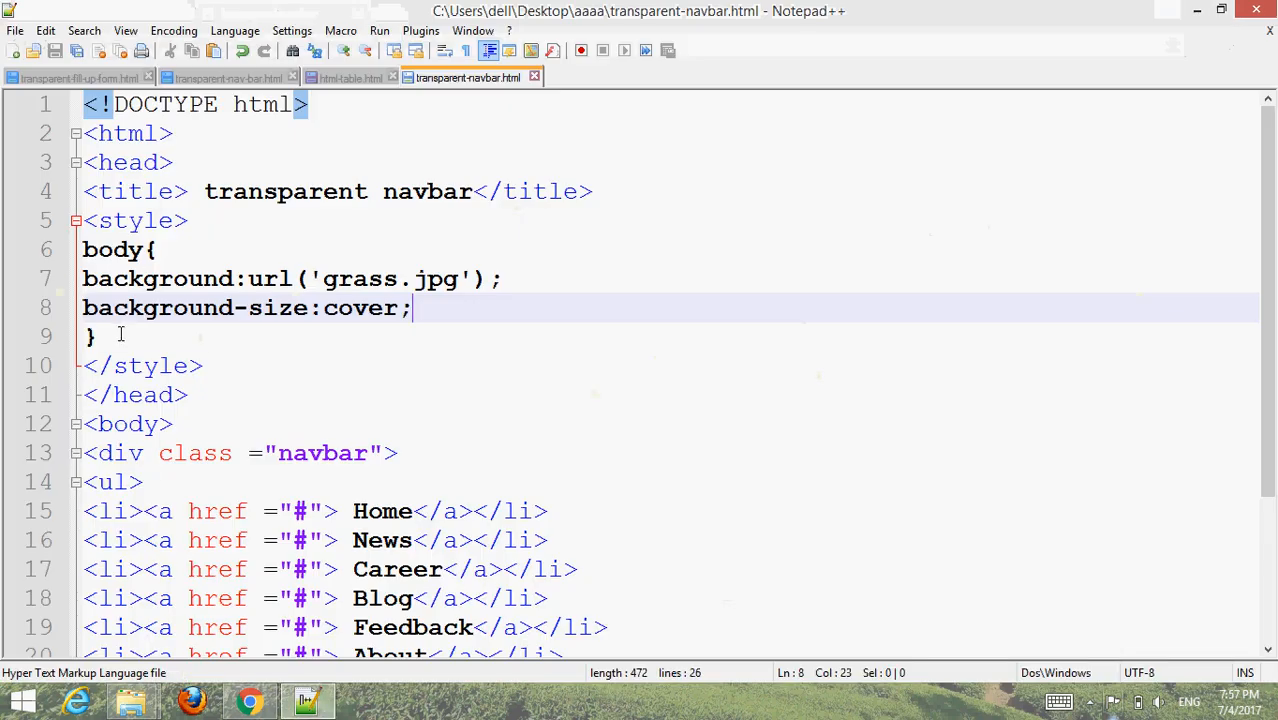
Step: Write a .navbar rule: width 100%, background blue, overflow auto, margin-top 200px
{"action": "key", "text": "enter"}
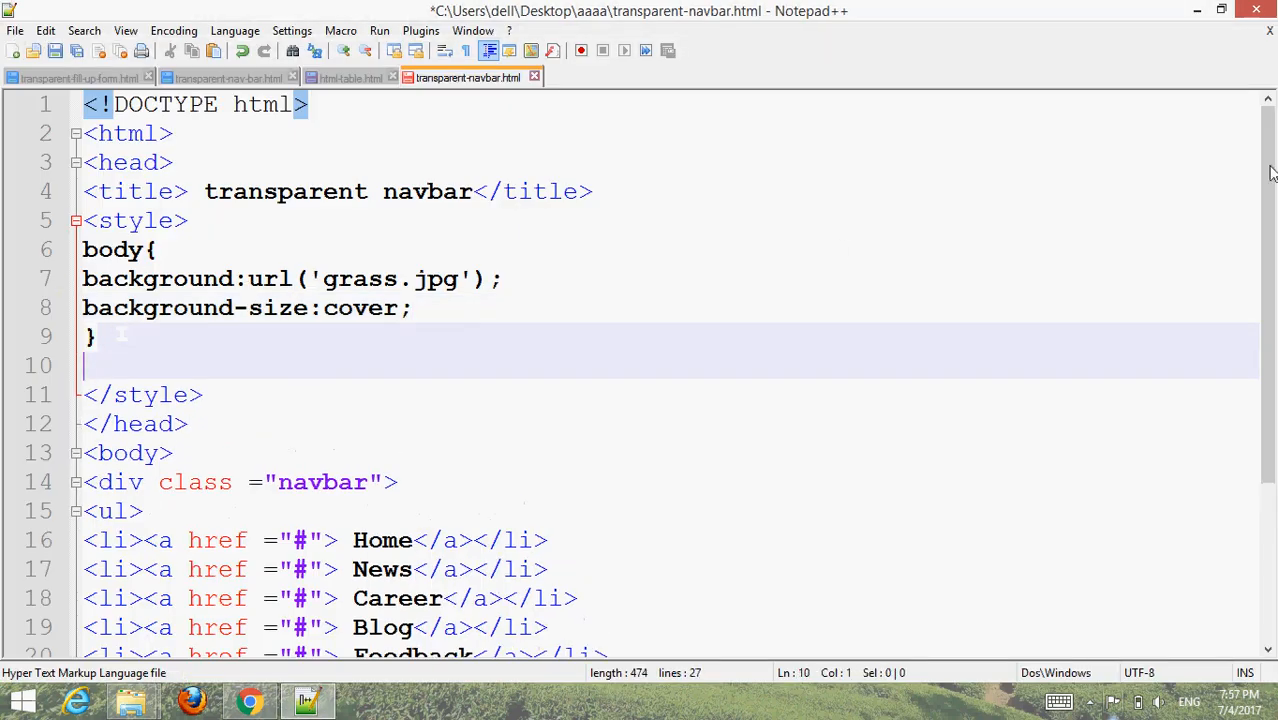
{"action": "scroll", "scroll_direction": "down", "scroll_amount": 3}
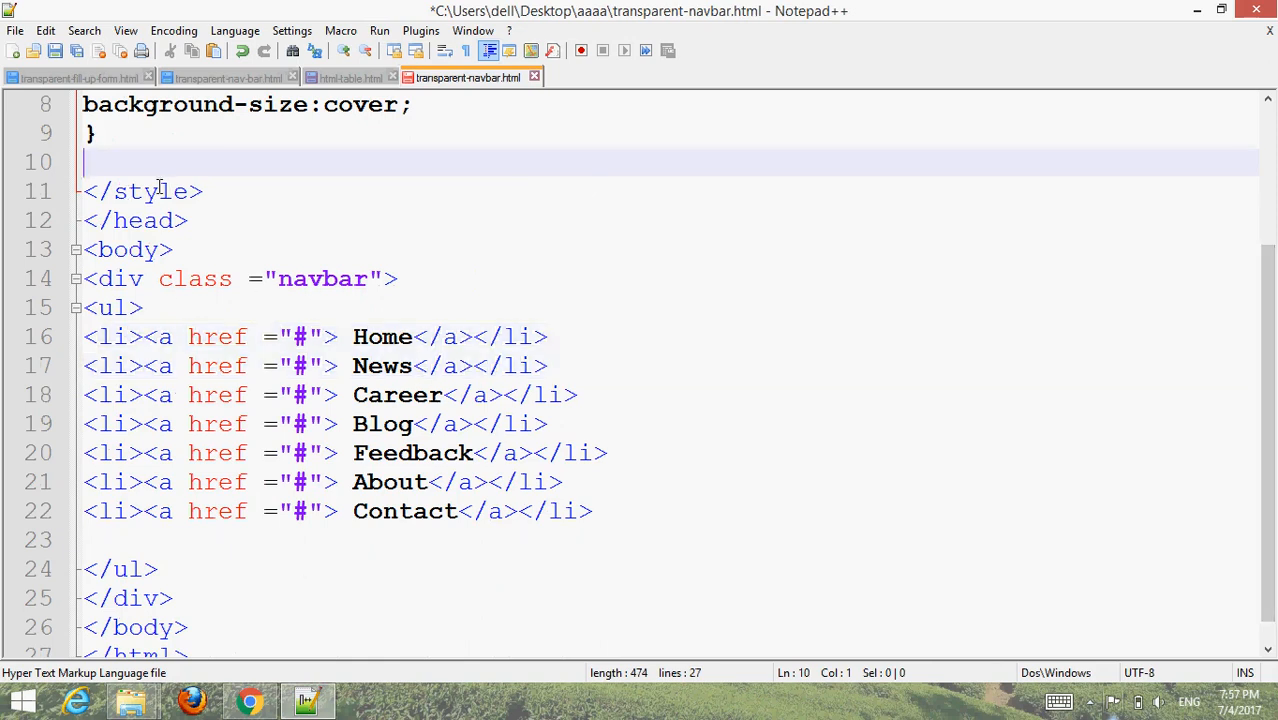
{"action": "type", "text": ".navbar{"}
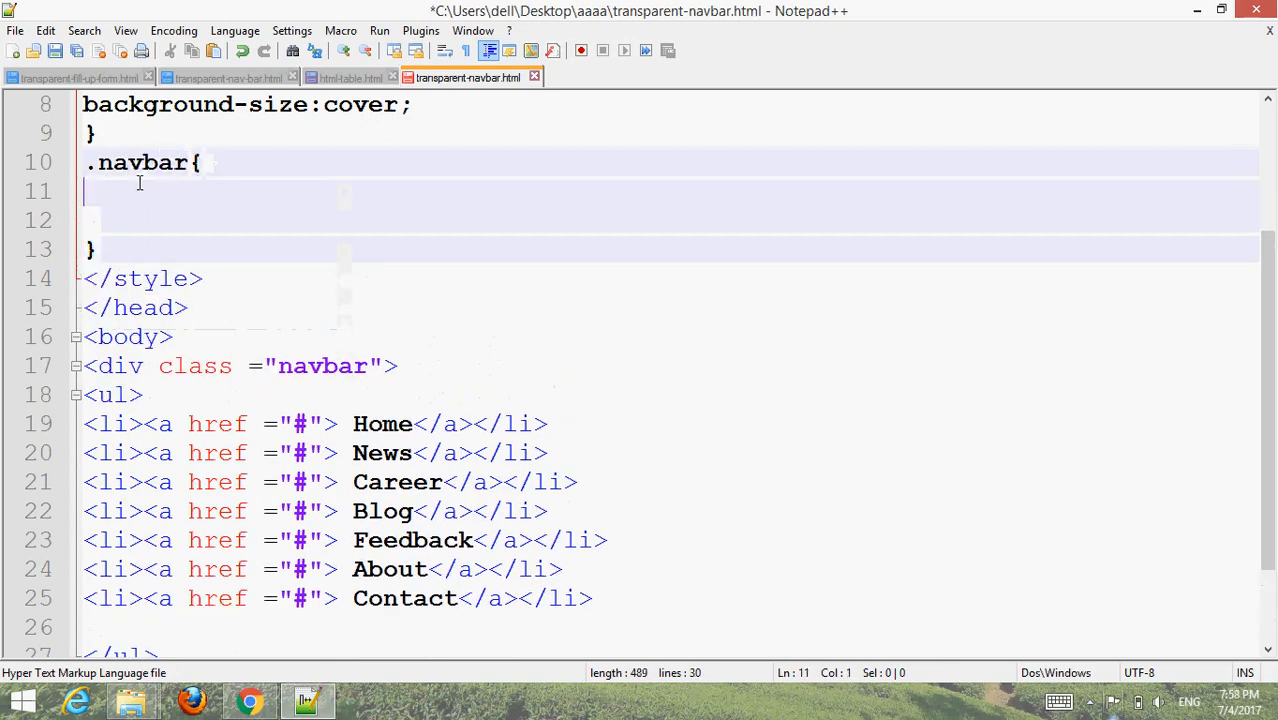
{"action": "type", "text": "width:100%;"}
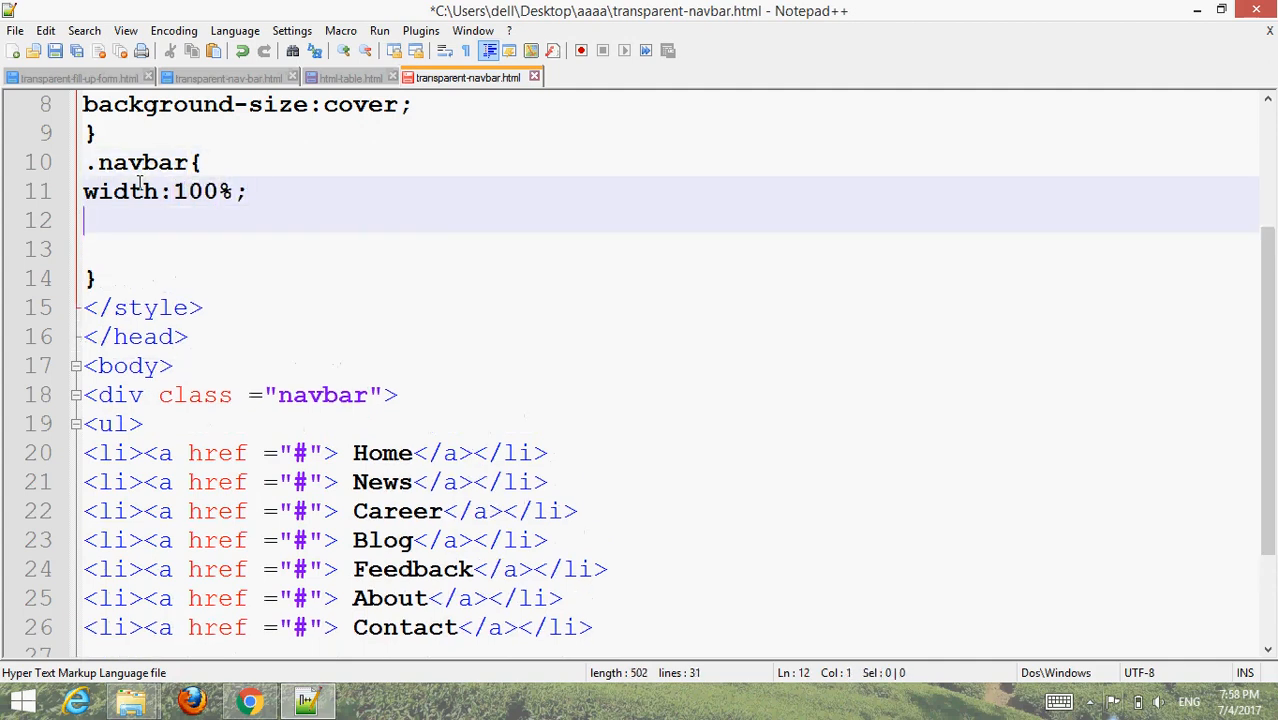
{"action": "type", "text": "background:l"}
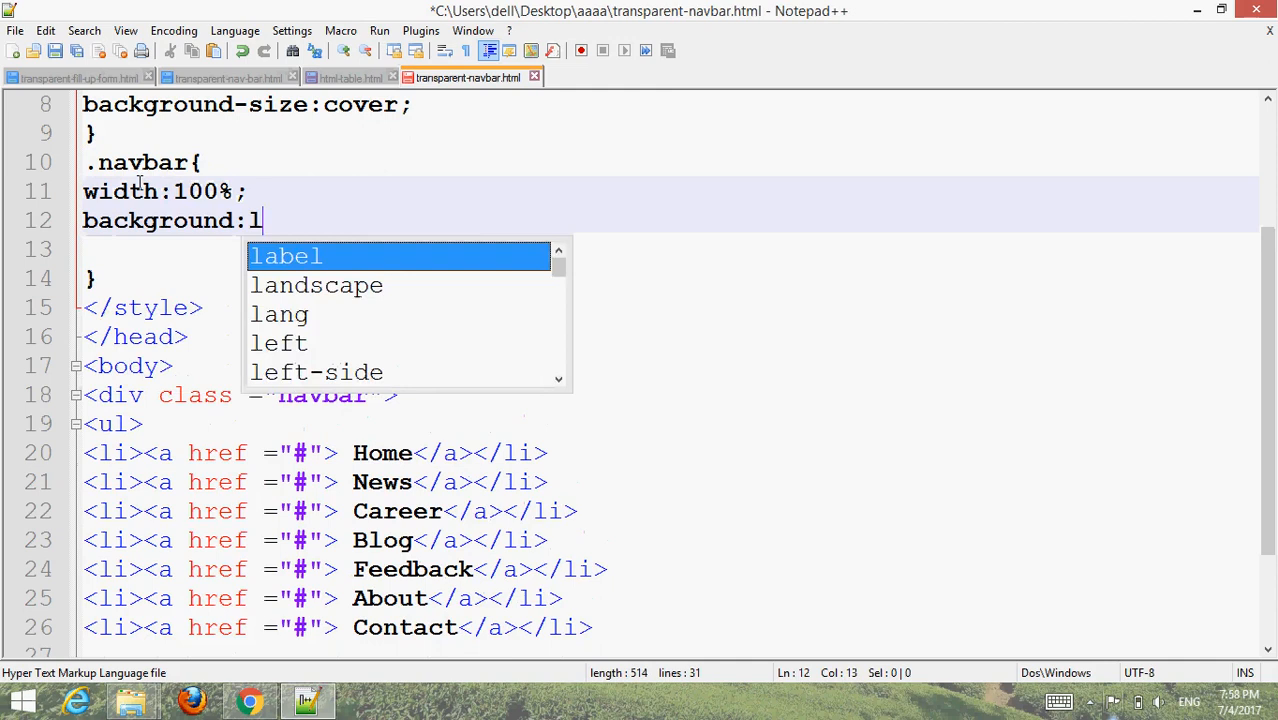
{"action": "type", "text": "blue;"}
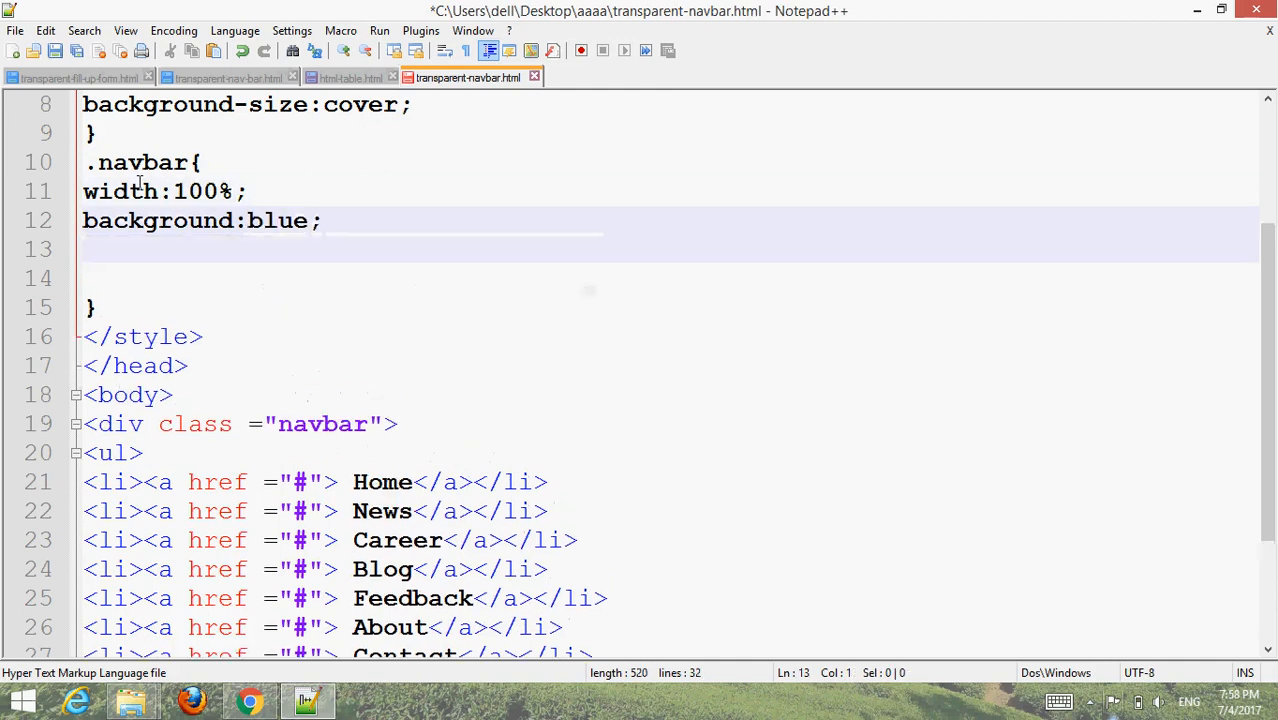
{"action": "type", "text": "overflow:a"}
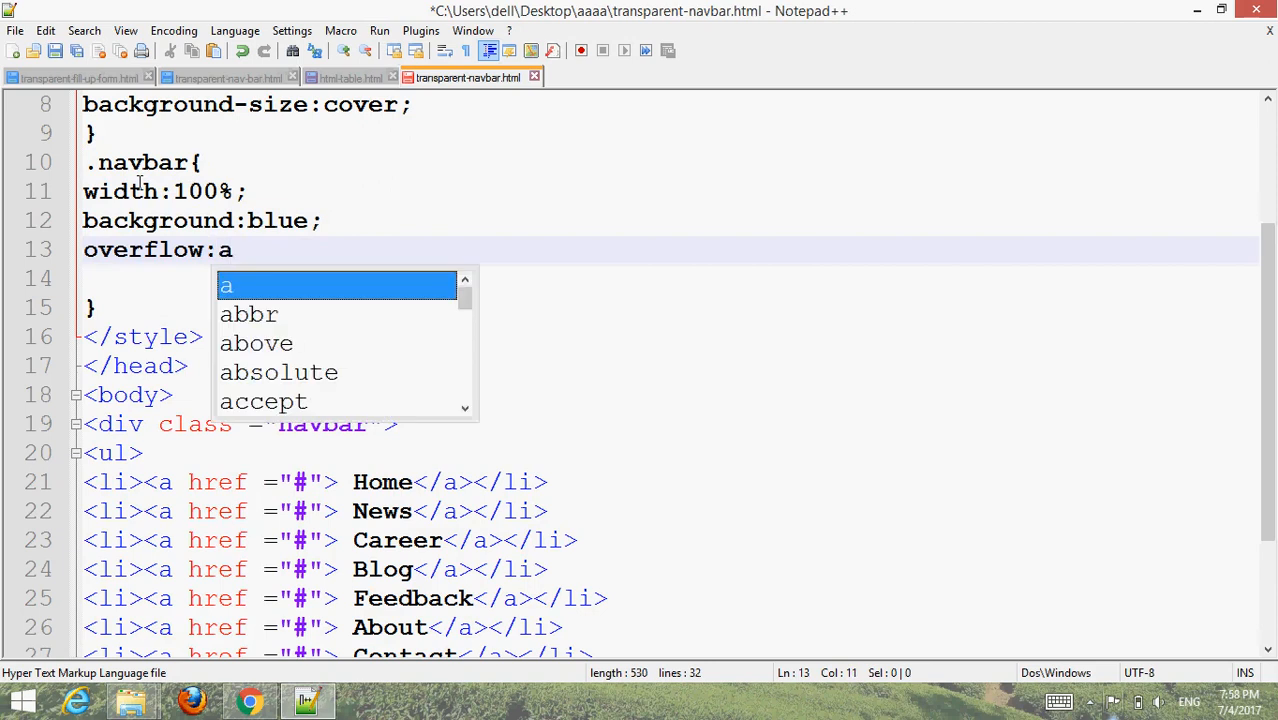
{"action": "type", "text": "uto;"}
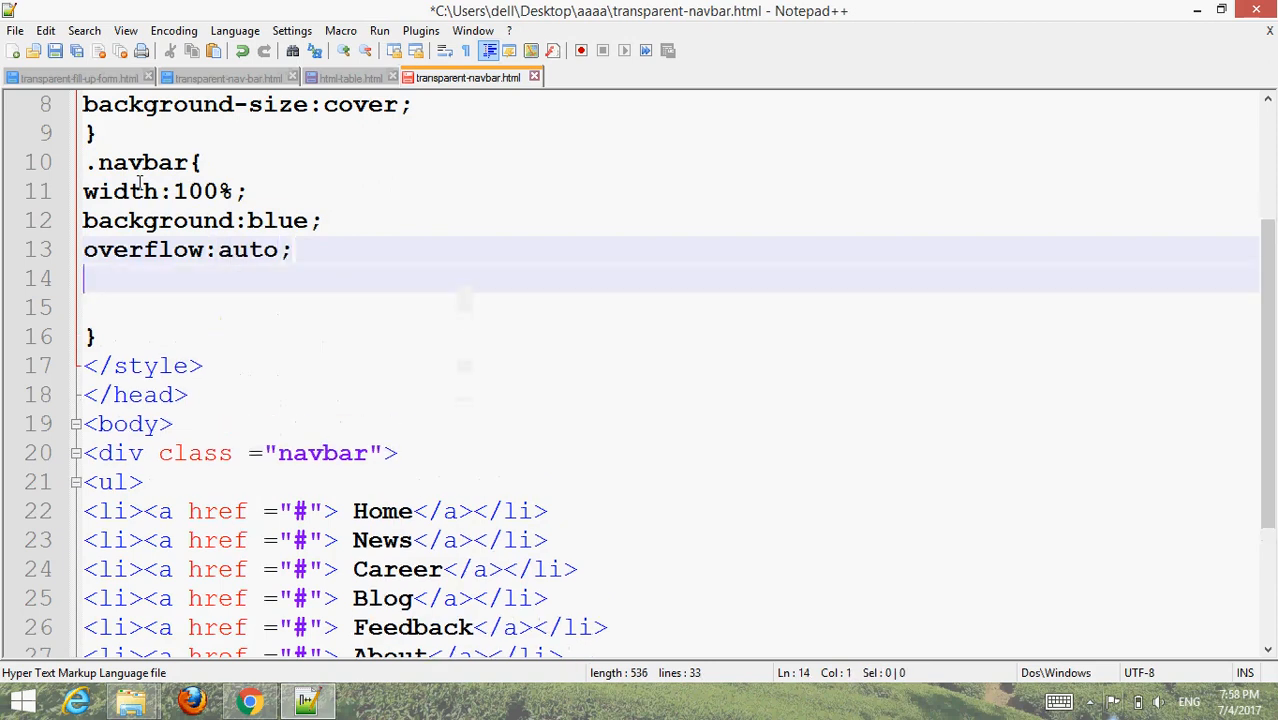
{"action": "type", "text": "margin-"}
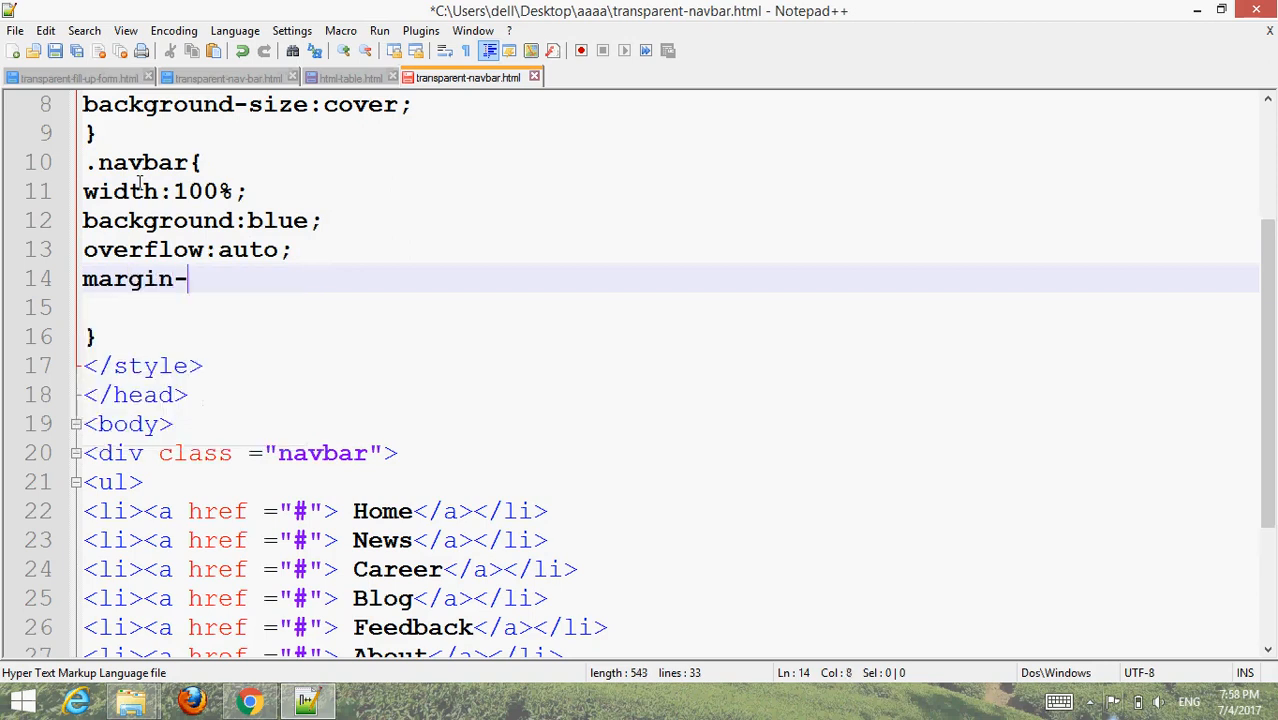
{"action": "type", "text": "top:"}
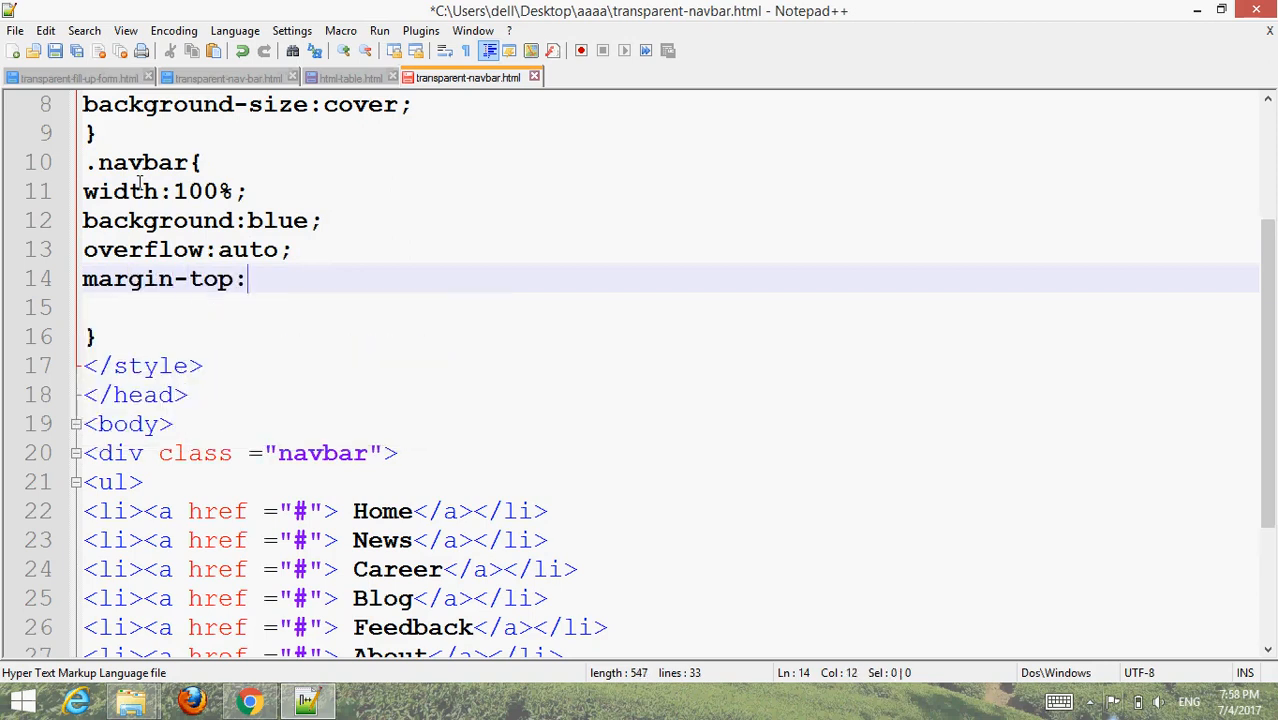
{"action": "type", "text": "200px;"}
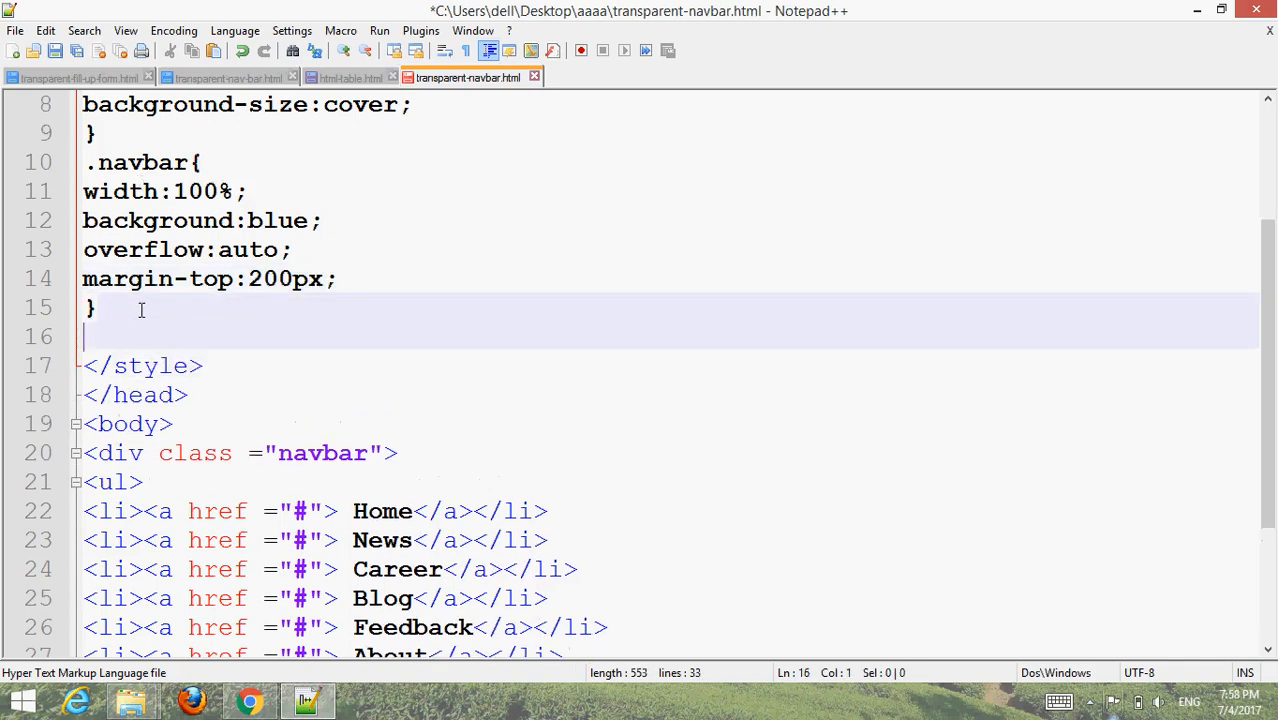
{"action": "type", "text": "ul"}
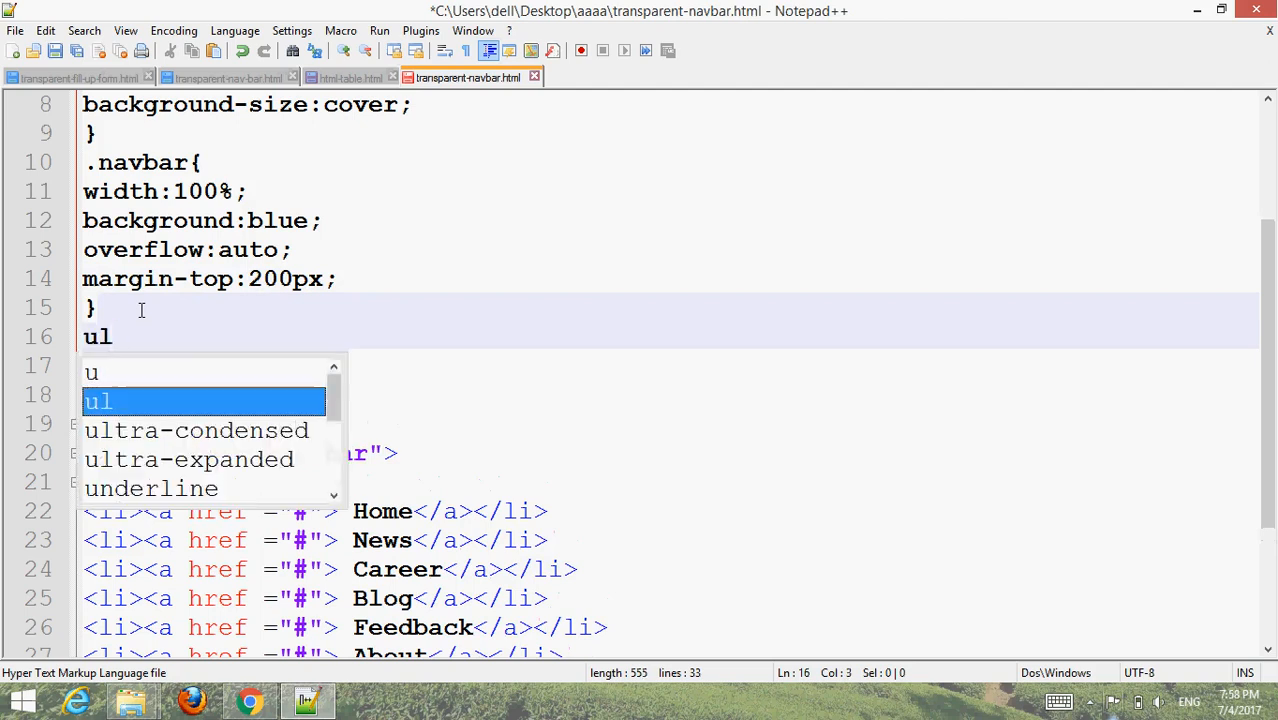
Step: Add ul{list-style:none; margin:0; padding:0;} and li{float:left;} rules
{"action": "type", "text": "{"}
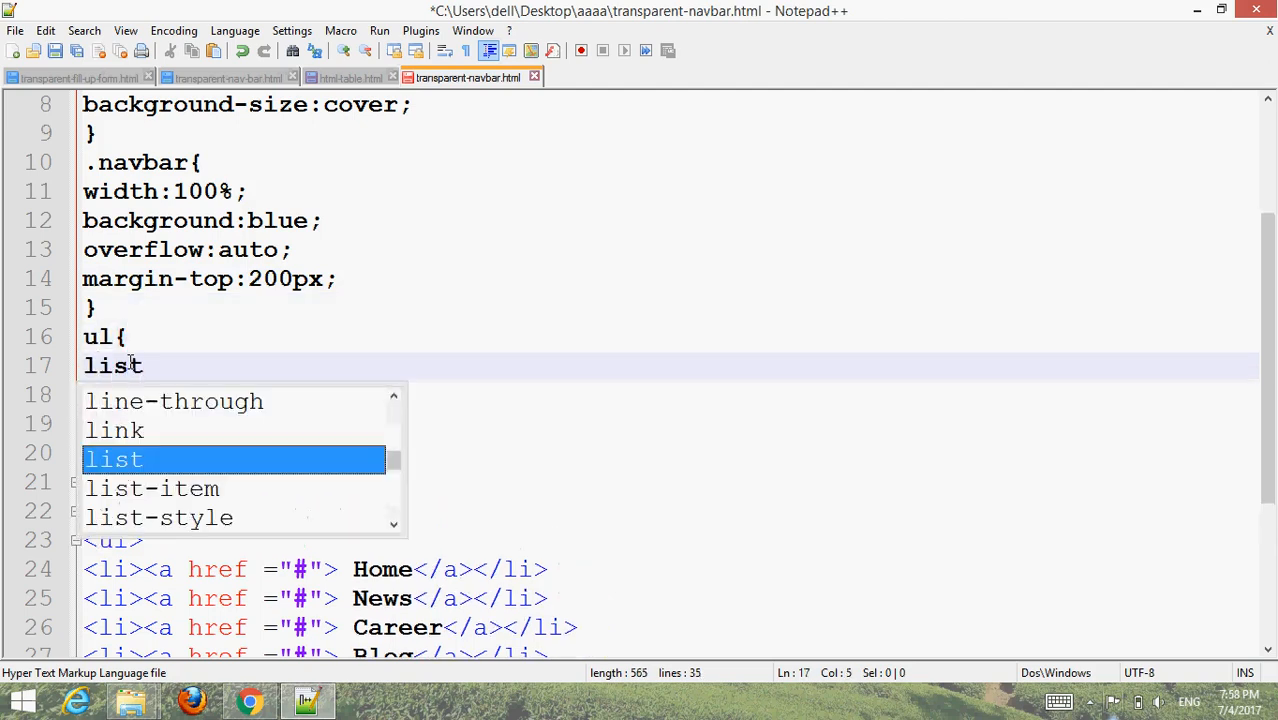
{"action": "type", "text": "-"}
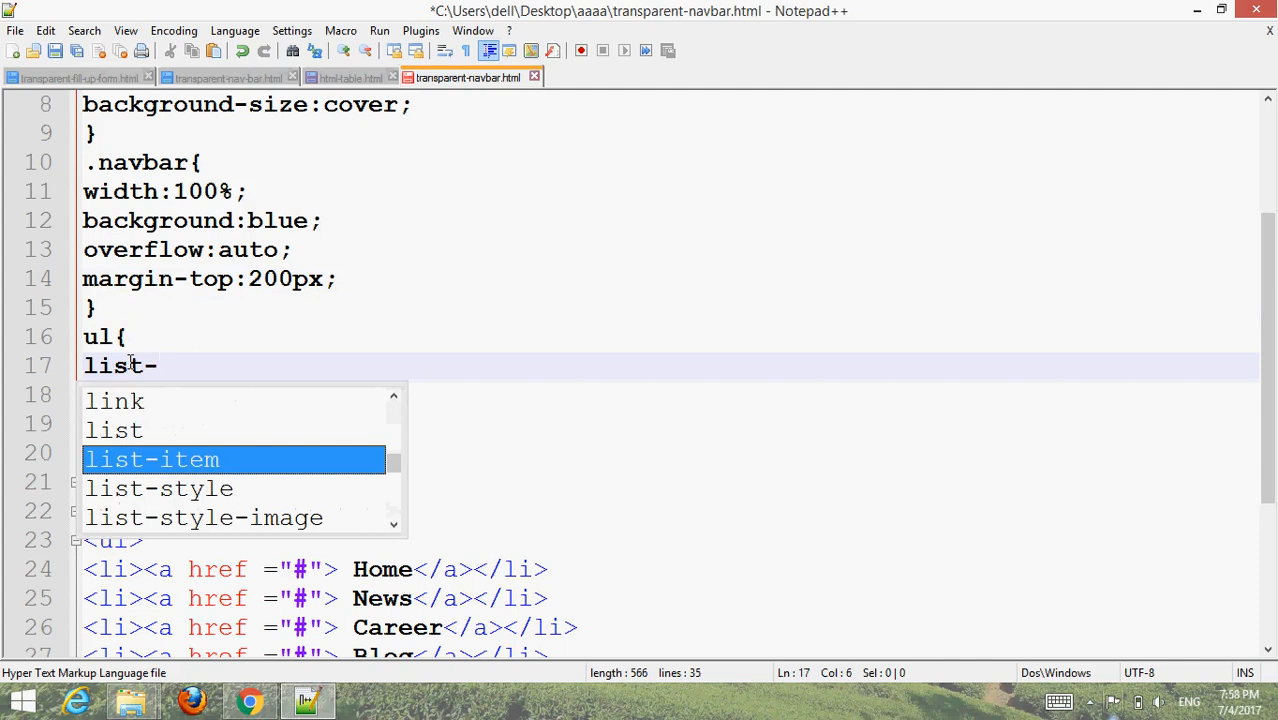
{"action": "type", "text": "style:none;"}
{"action": "type", "text": "m"}
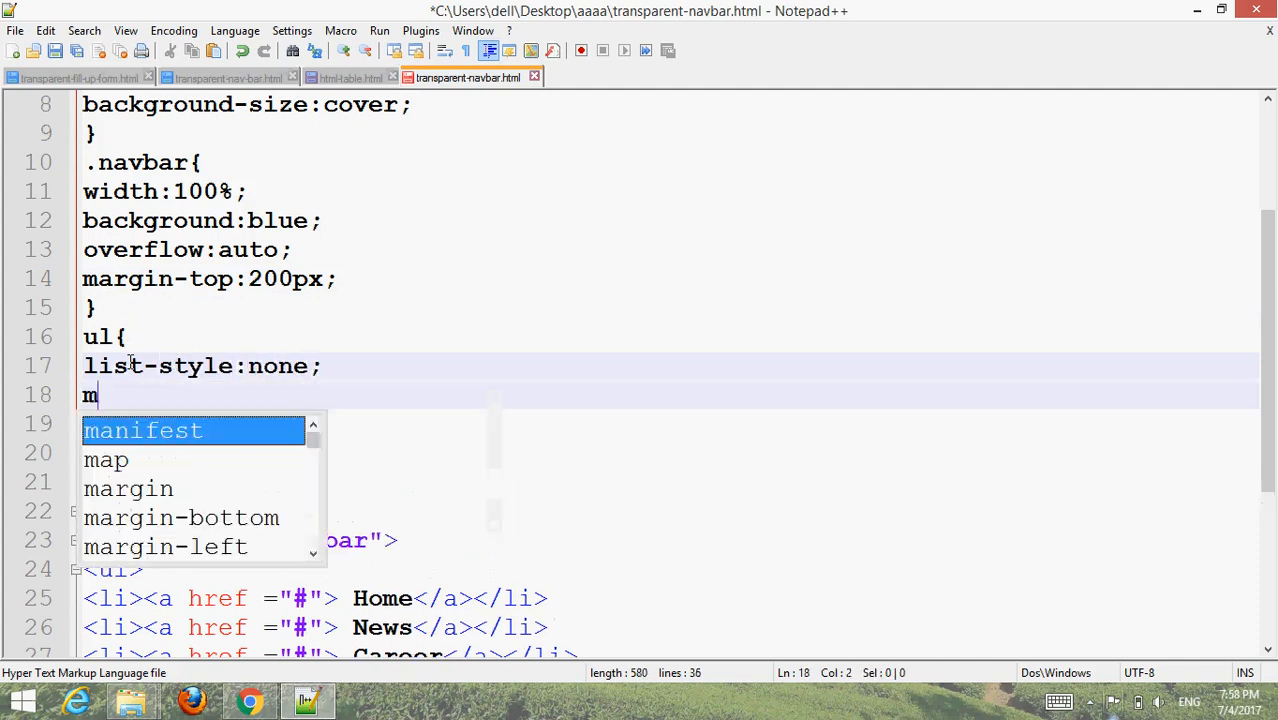
{"action": "type", "text": "argin:"}
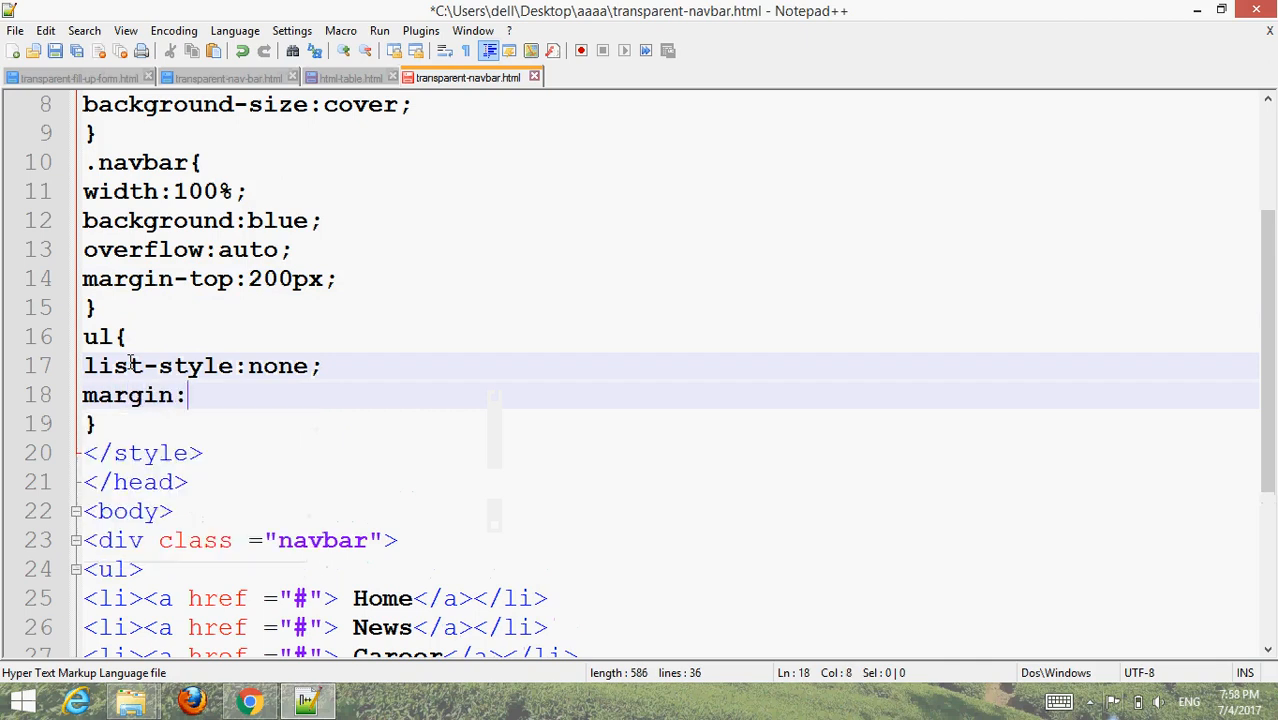
{"action": "type", "text": "0;"}
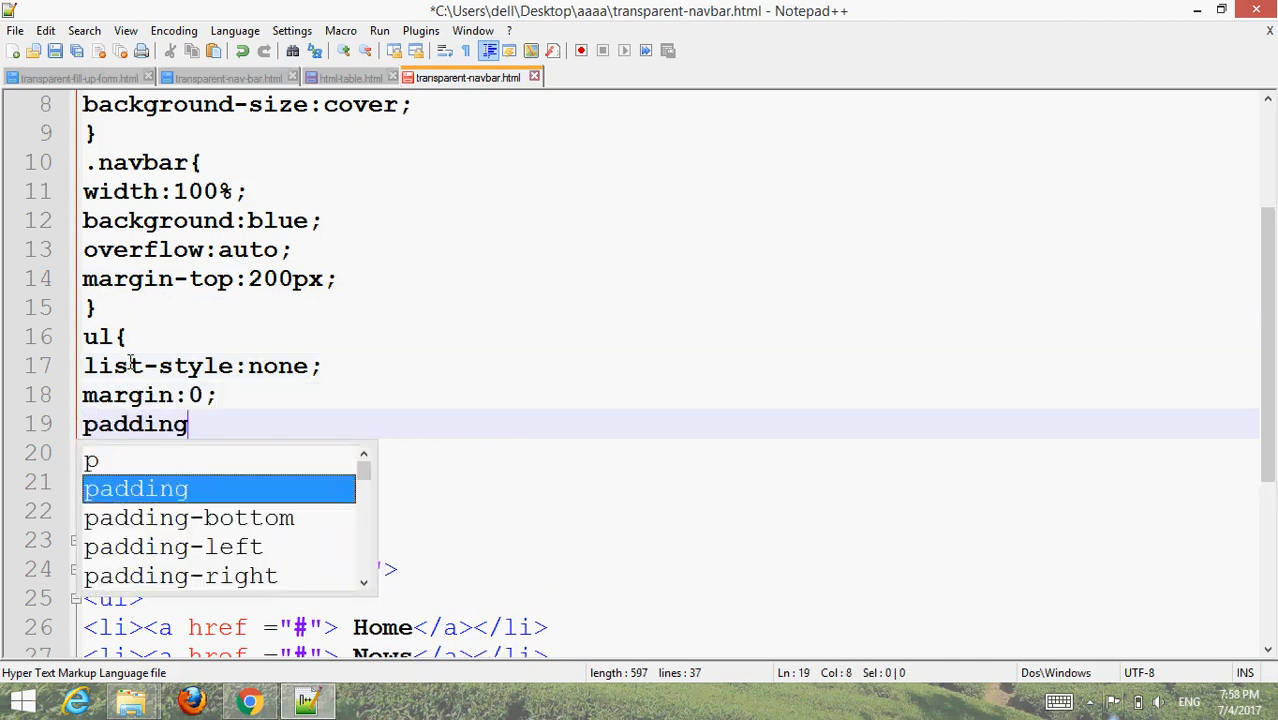
{"action": "type", "text": ":0;"}
{"action": "type", "text": "li{"}
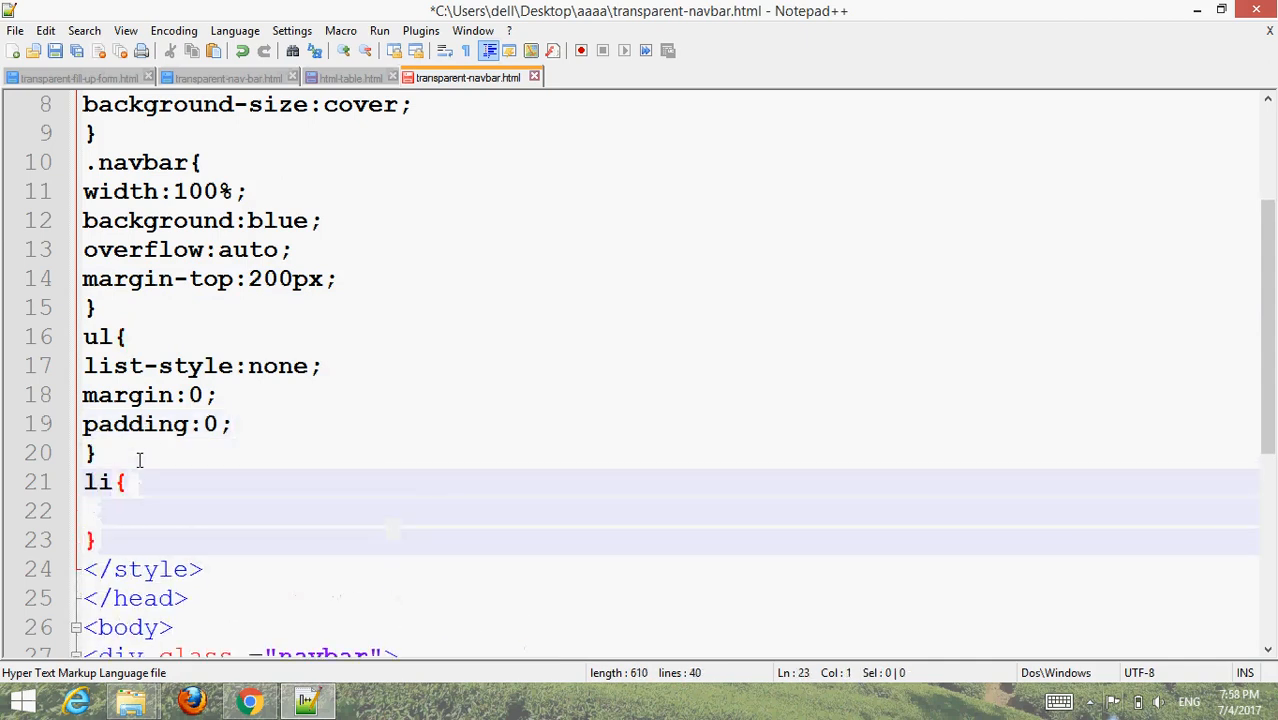
{"action": "type", "text": "float:"}
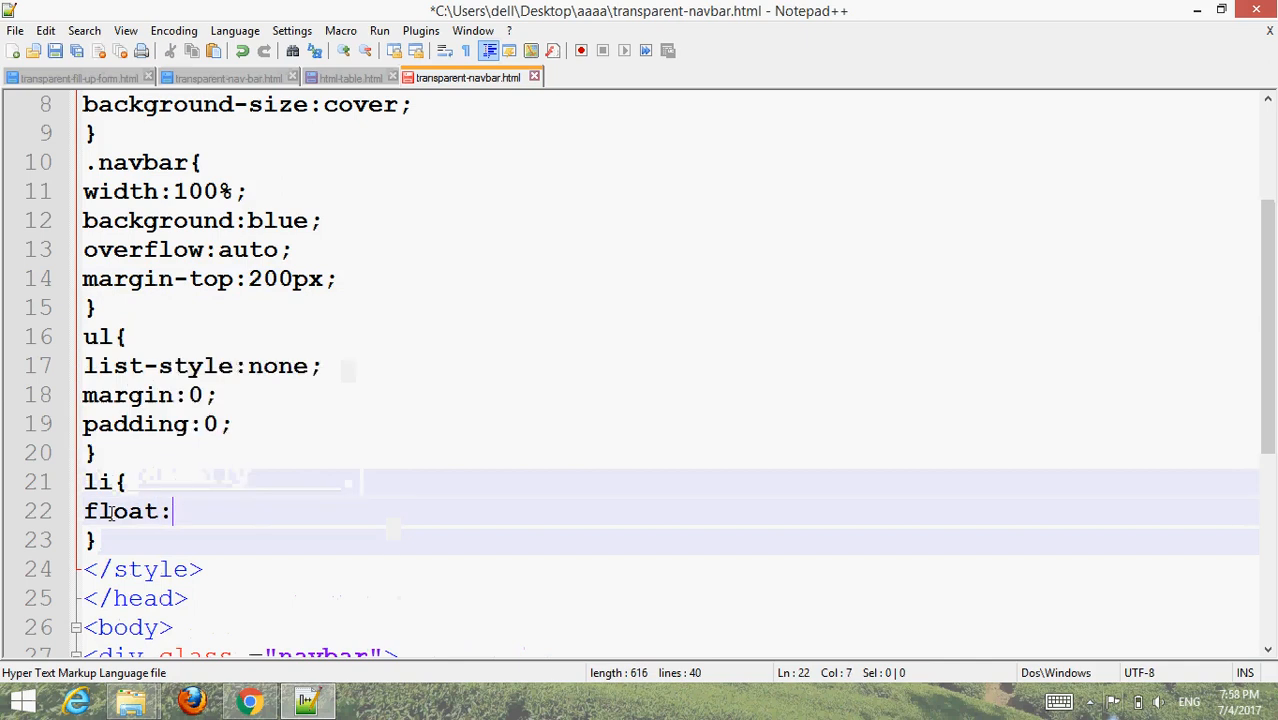
{"action": "type", "text": "left;"}
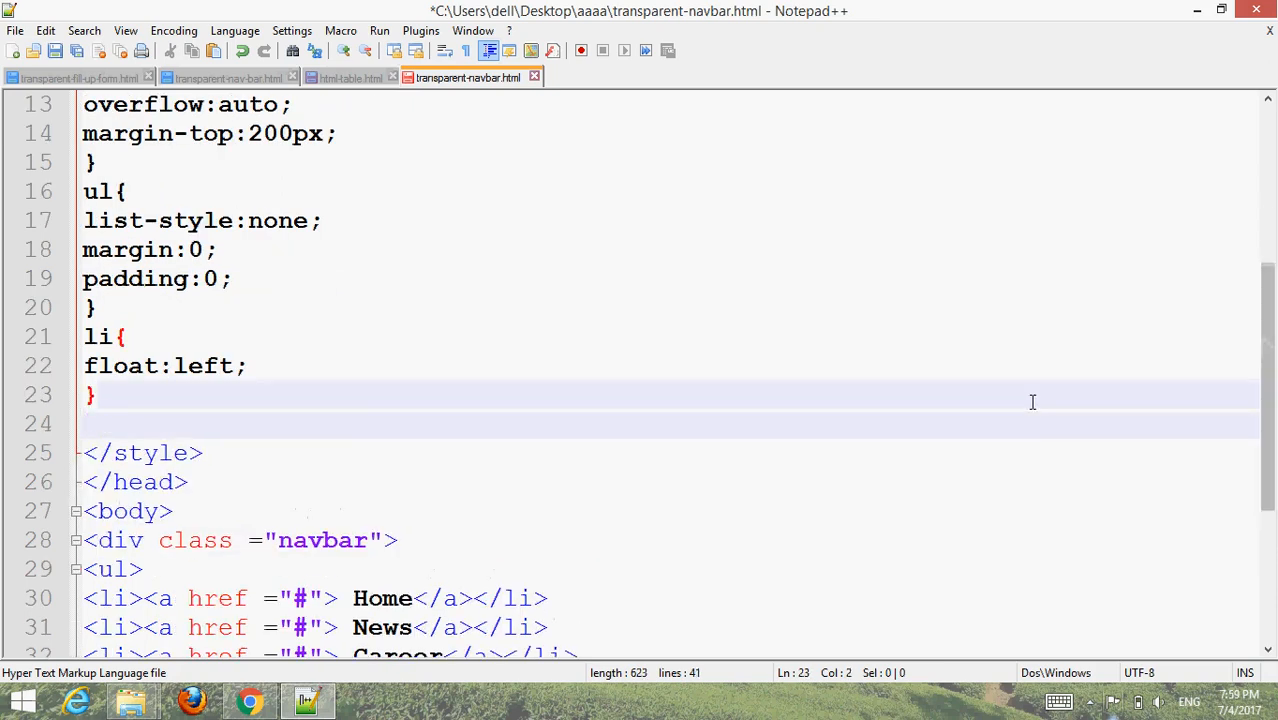
Step: Start an a rule with 120px width, display block and text-decoration
{"action": "type", "text": "a"}
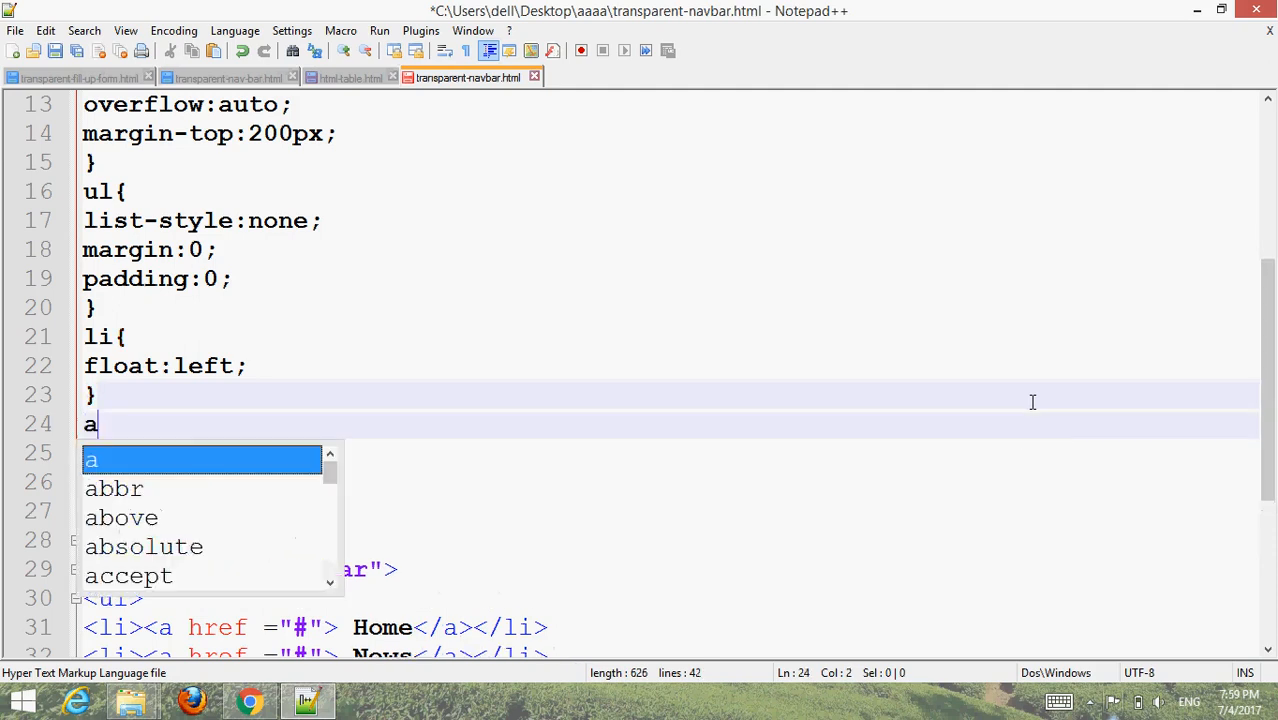
{"action": "type", "text": "{"}
{"action": "type", "text": "}"}
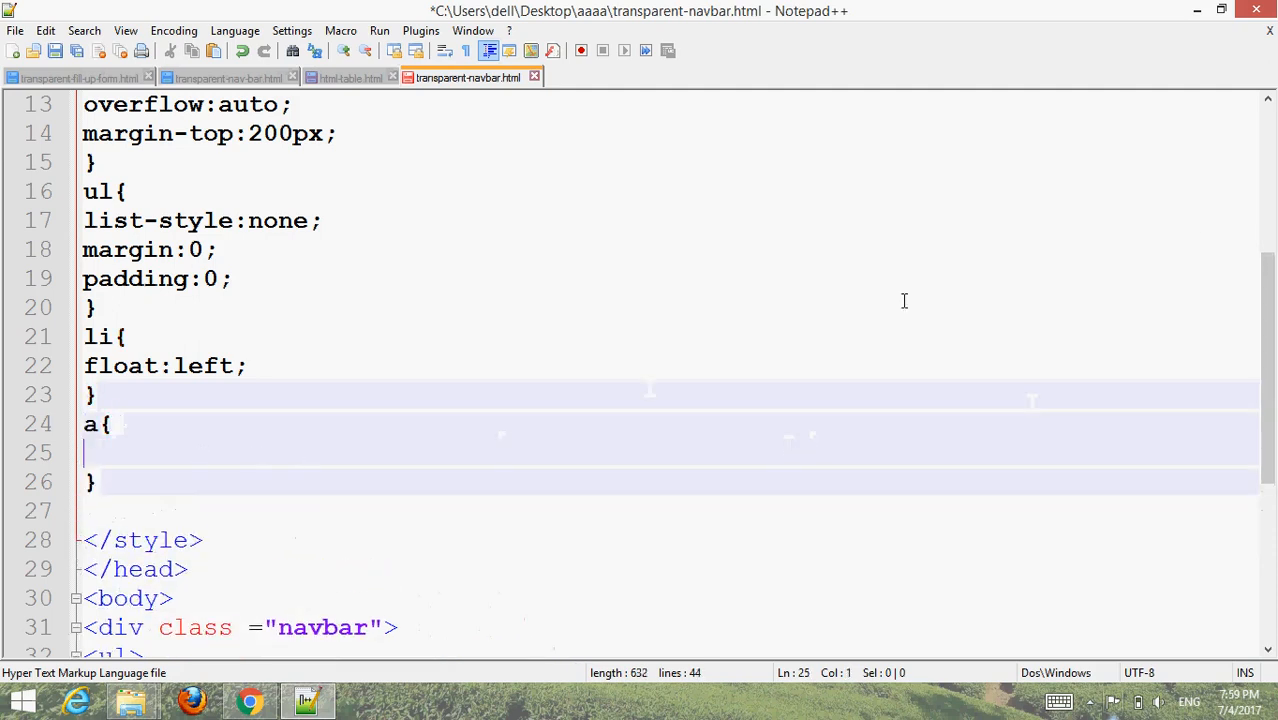
{"action": "scroll", "scroll_direction": "down", "scroll_amount": 3}
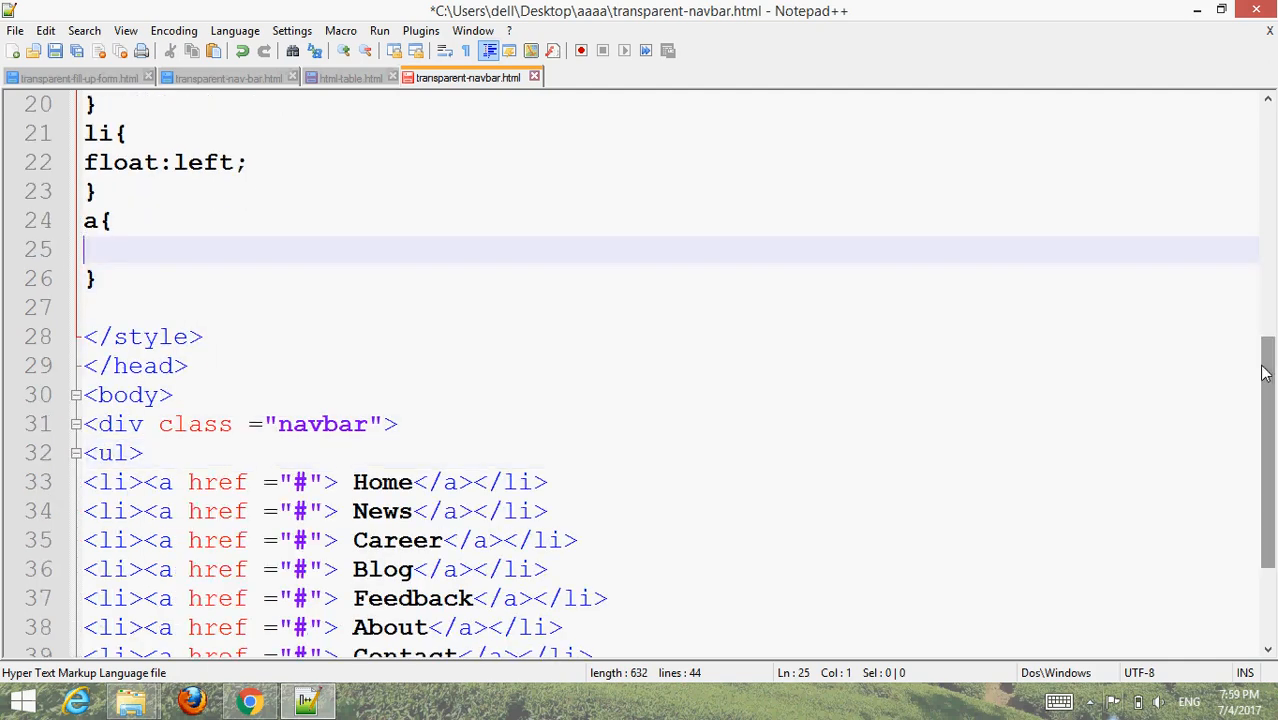
{"action": "type", "text": "width:120px;"}
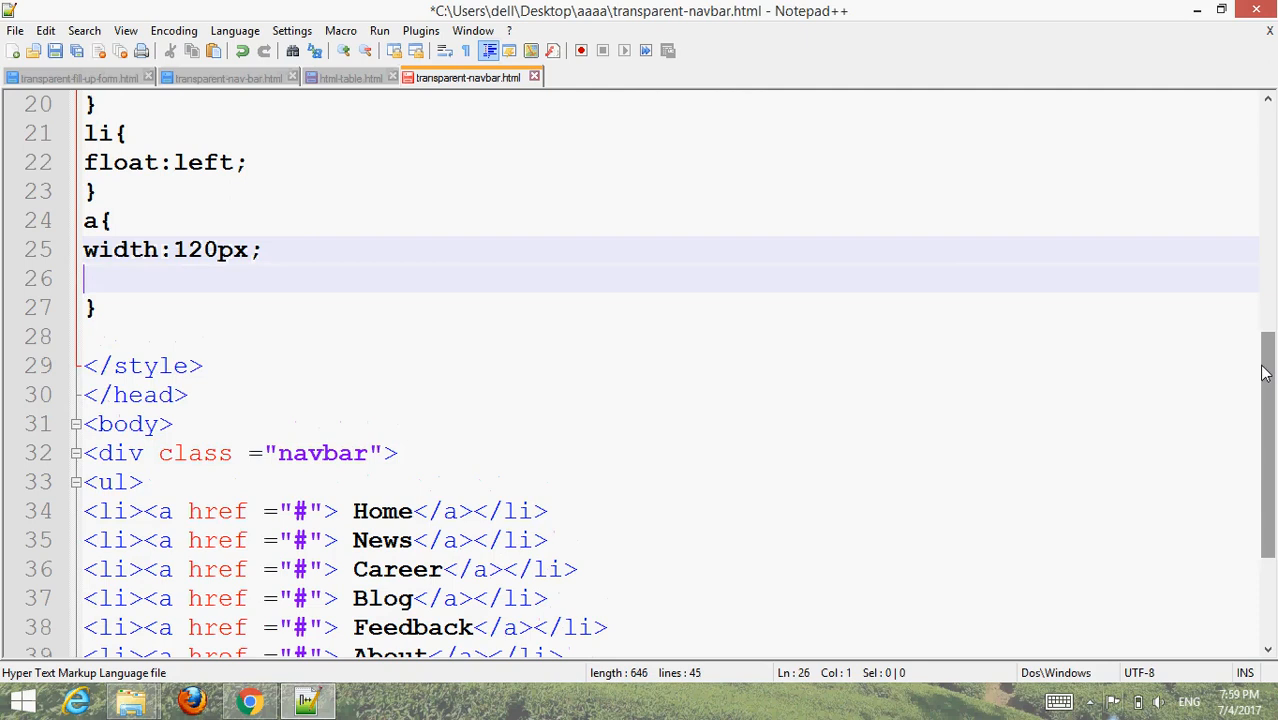
{"action": "type", "text": "dis"}
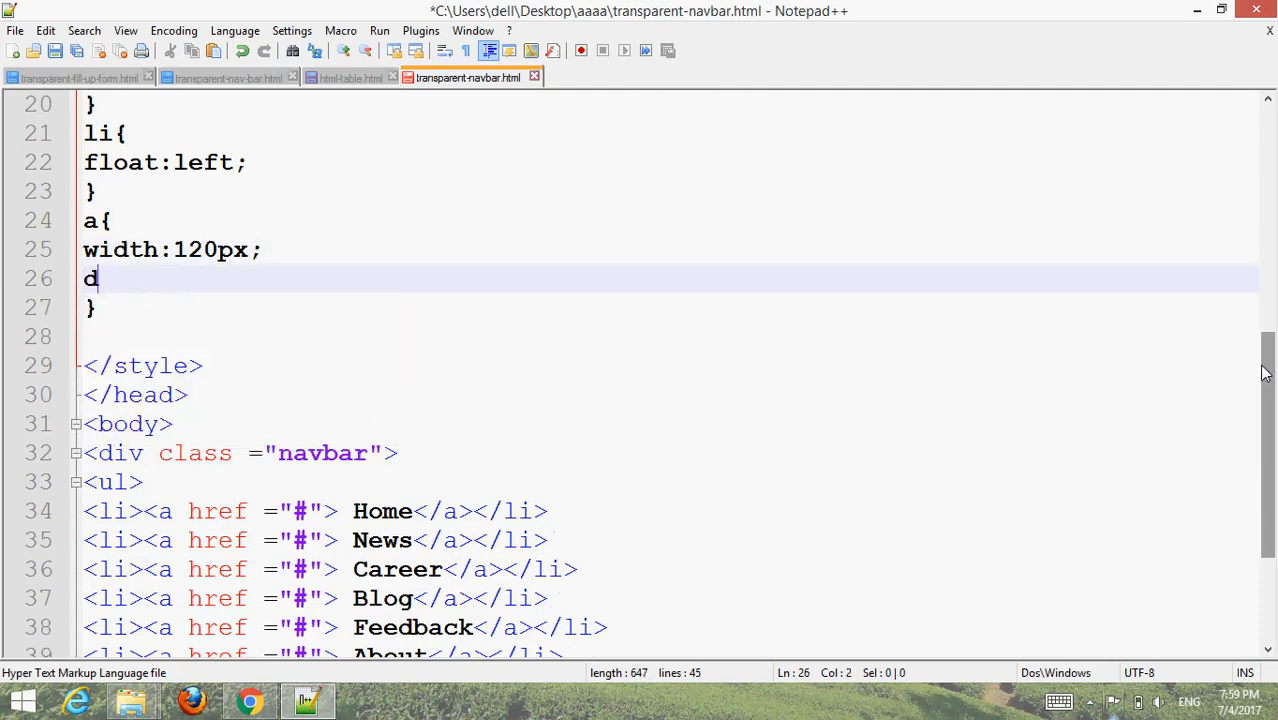
{"action": "type", "text": "isplay"}
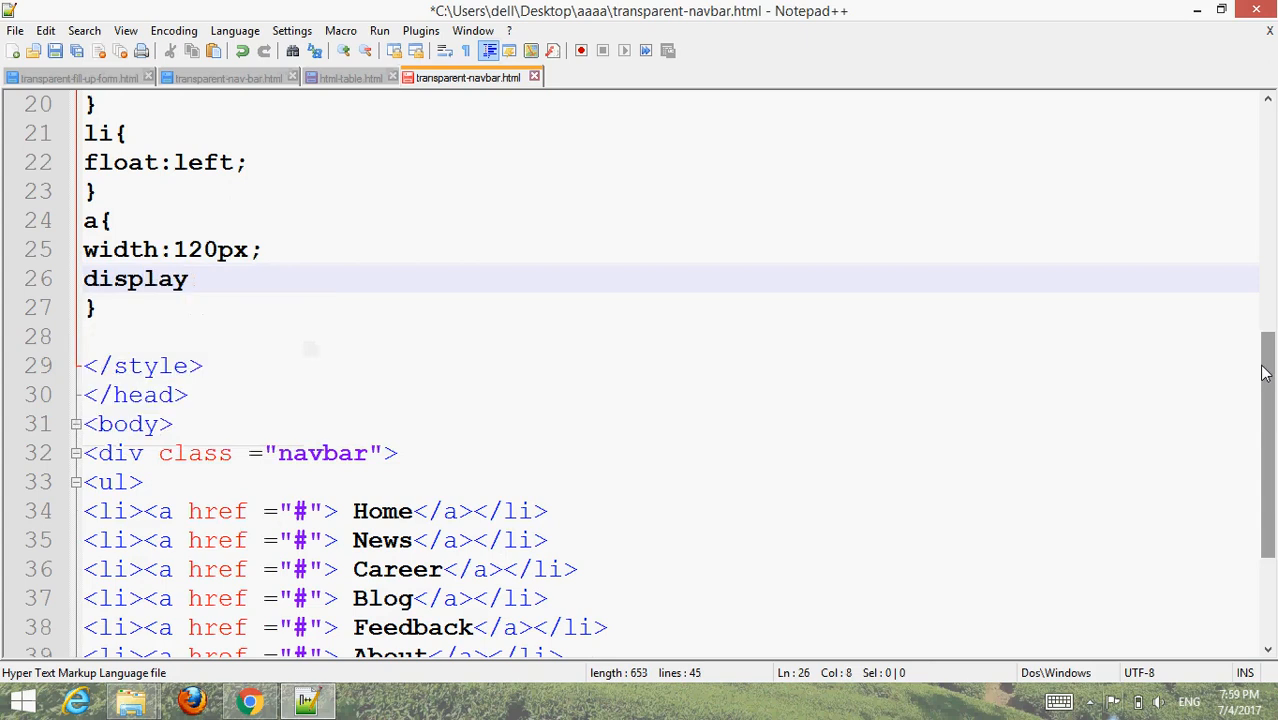
{"action": "type", "text": ":block;"}
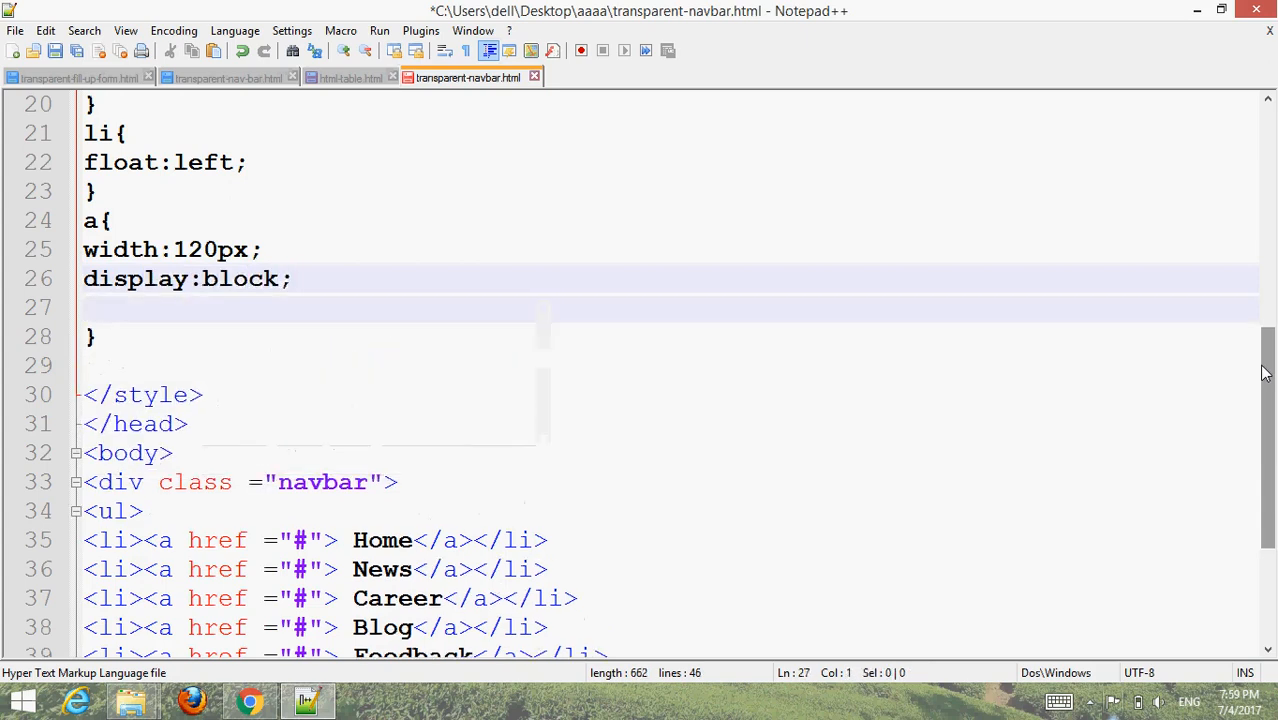
{"action": "type", "text": "text-decoration:none;"}
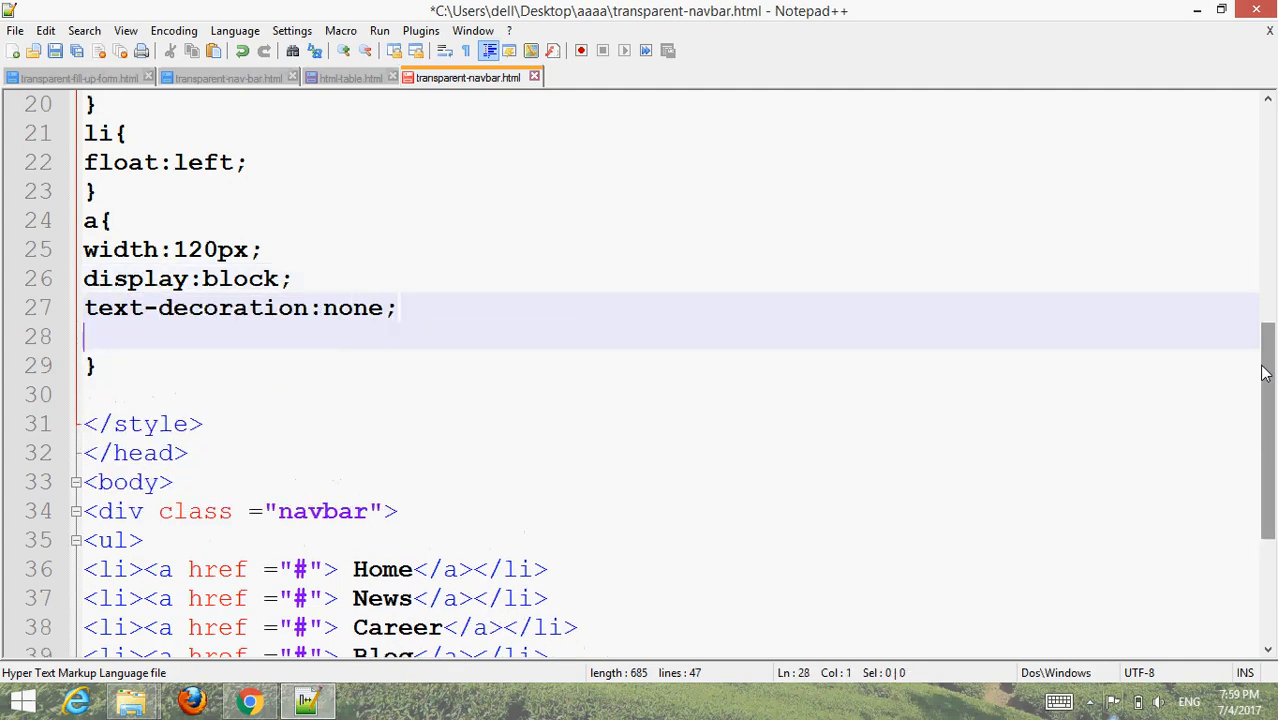
Step: Give links 20px white text, 30px 20px padding and centered alignment
{"action": "type", "text": "font-size"}
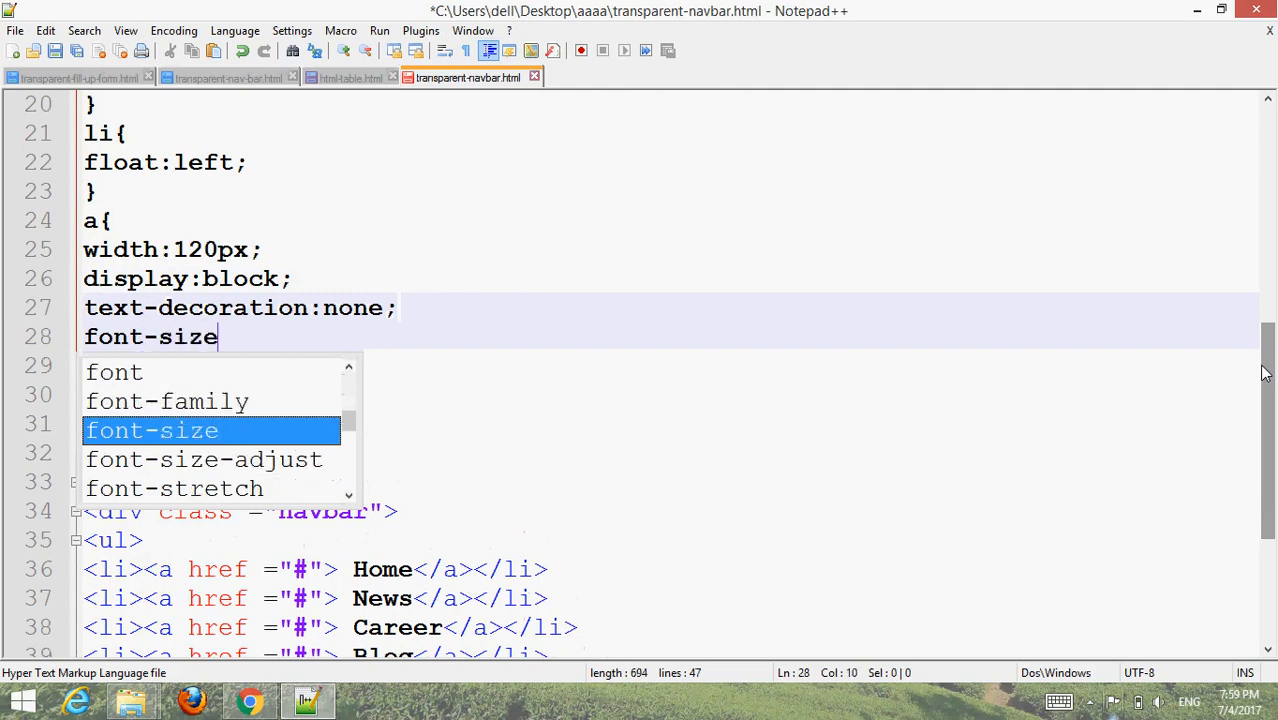
{"action": "type", "text": ":"}
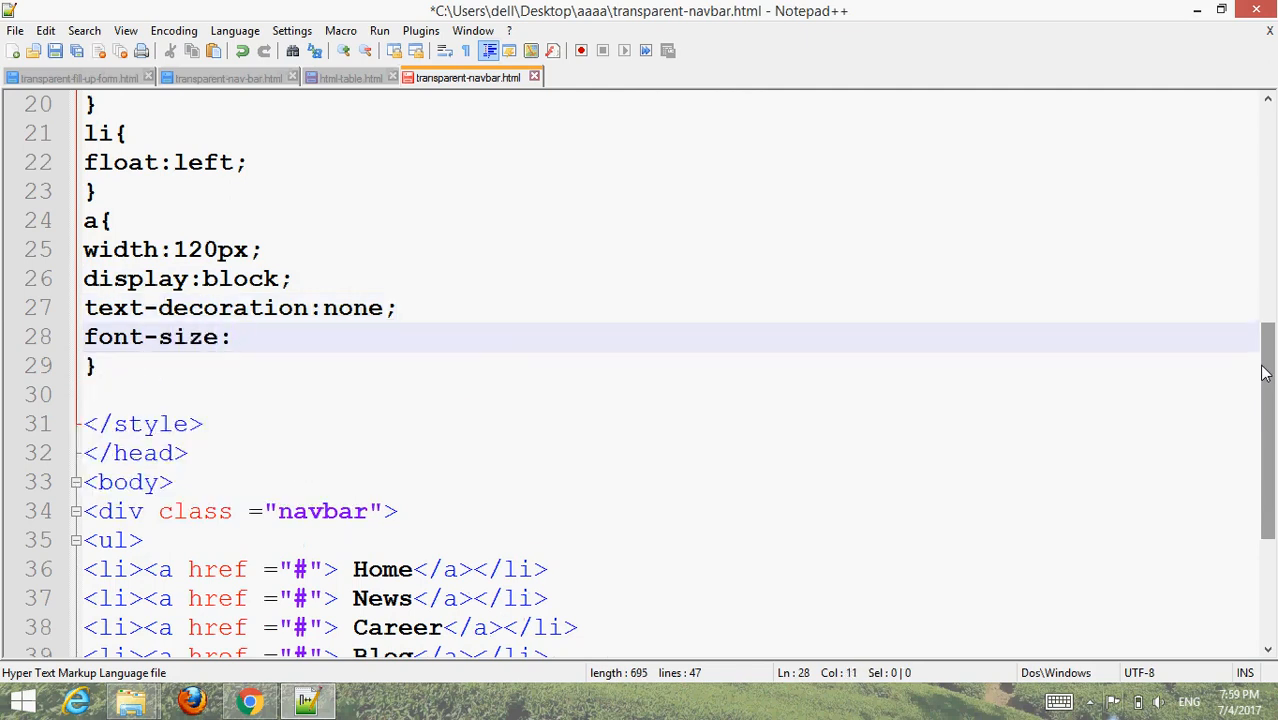
{"action": "type", "text": "20px;"}
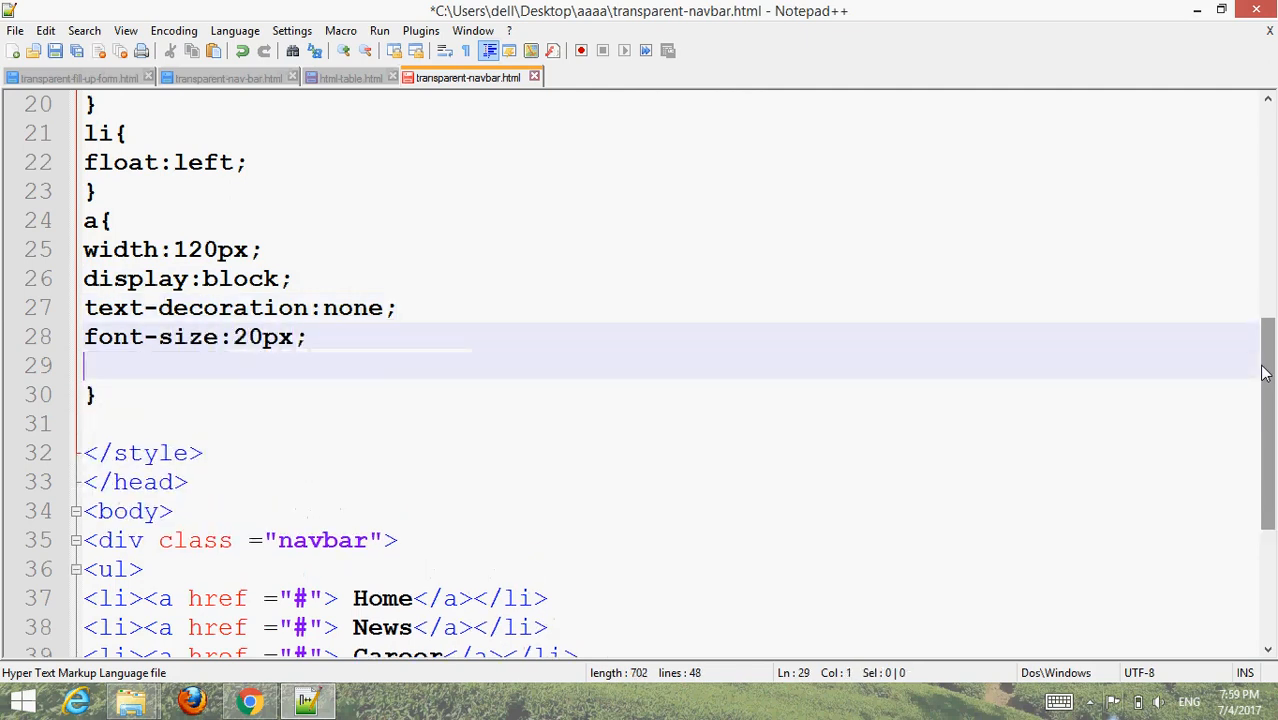
{"action": "type", "text": "color:white;"}
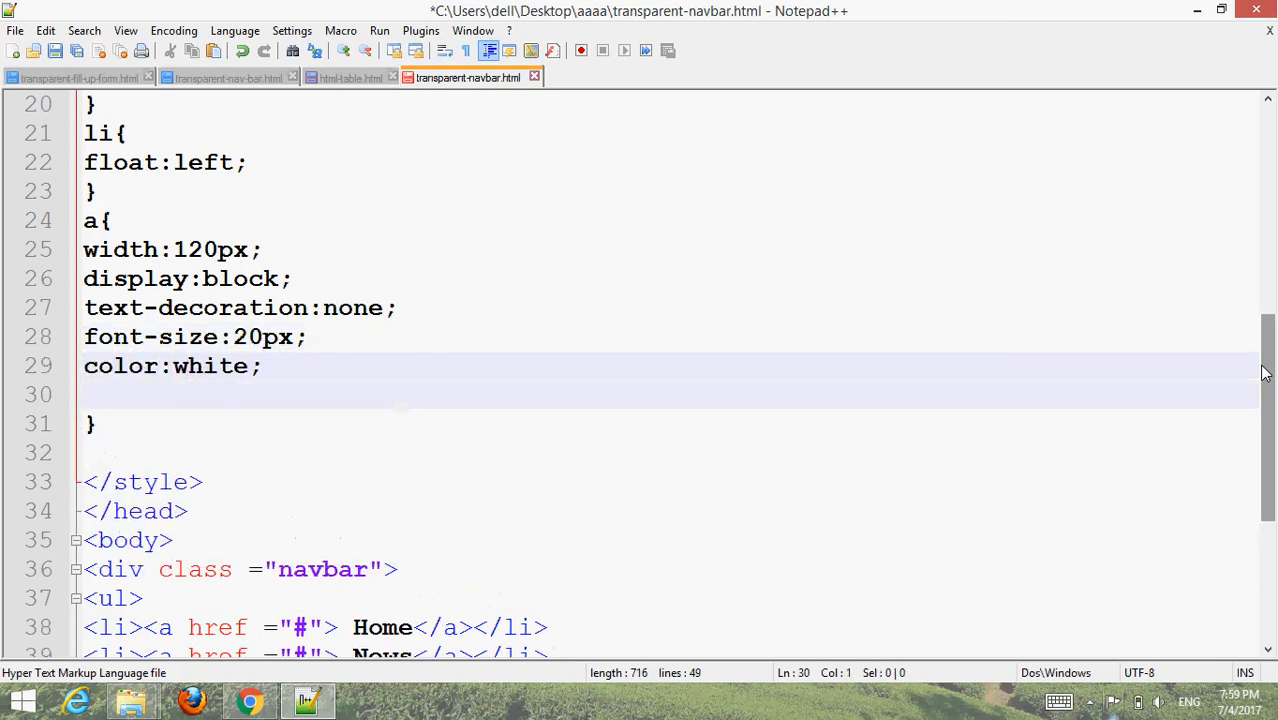
{"action": "type", "text": "padding:"}
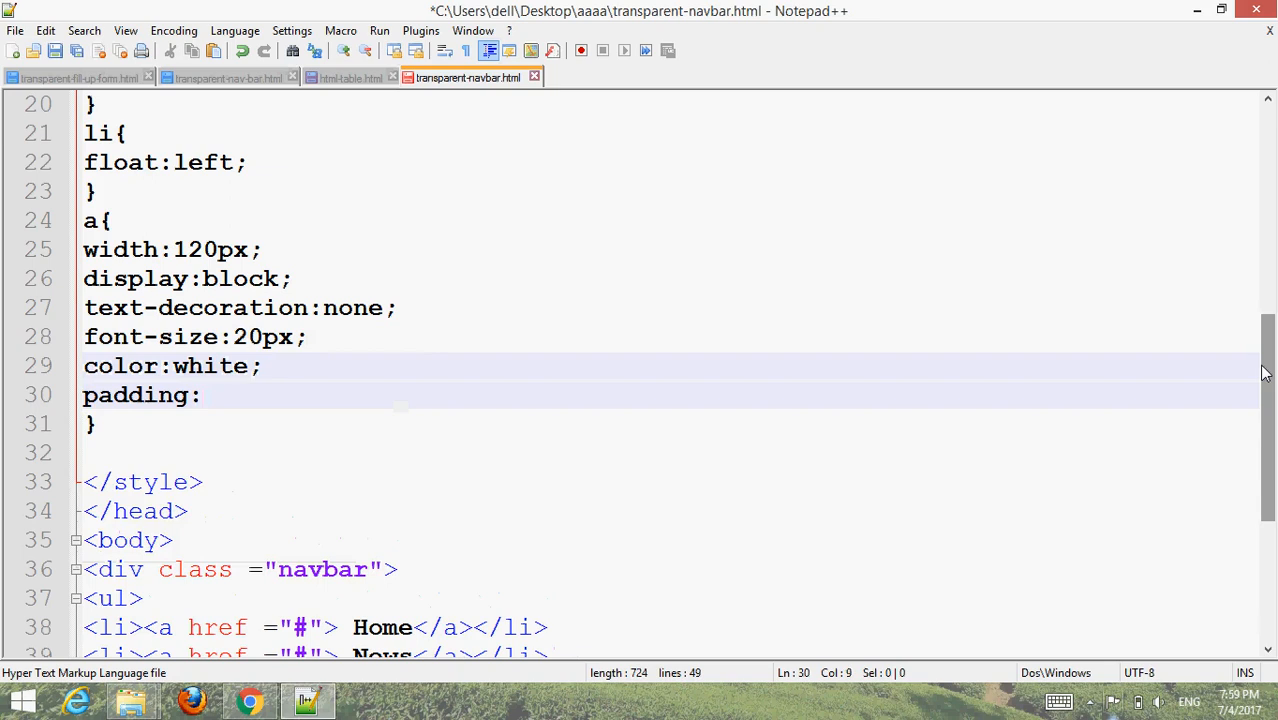
{"action": "type", "text": "30px"}
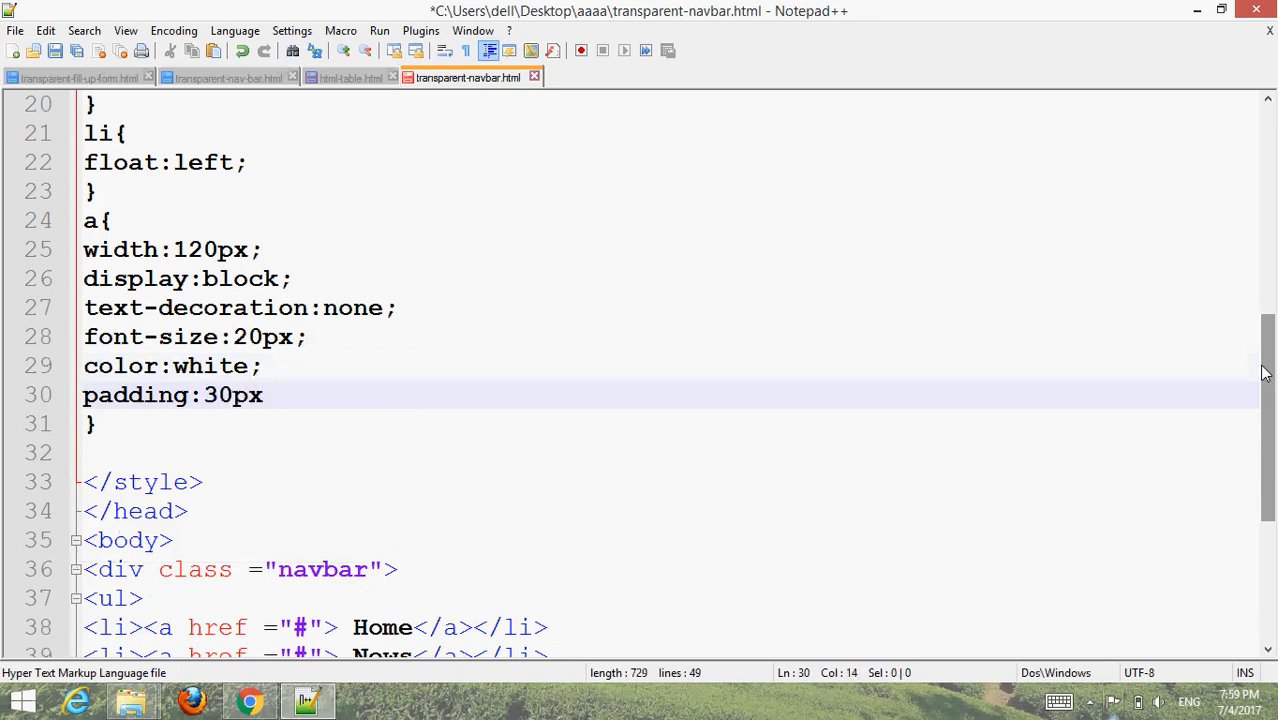
{"action": "type", "text": "20px;"}
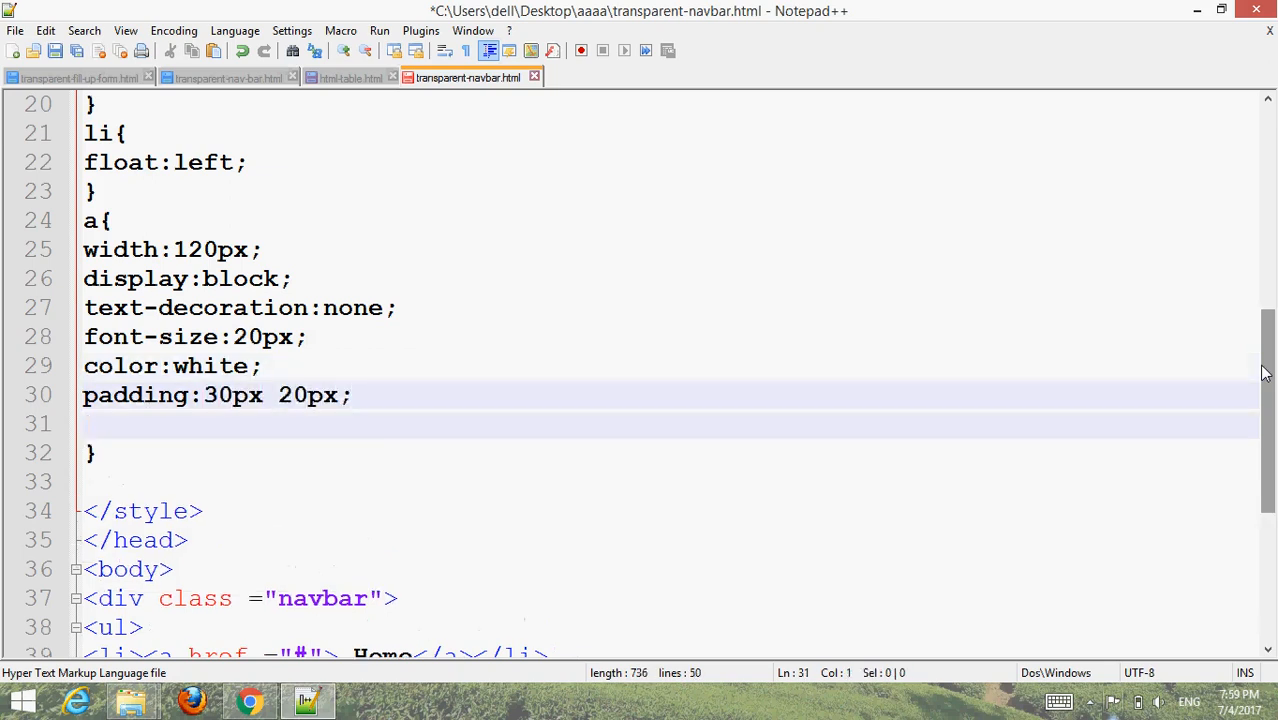
{"action": "type", "text": "text"}
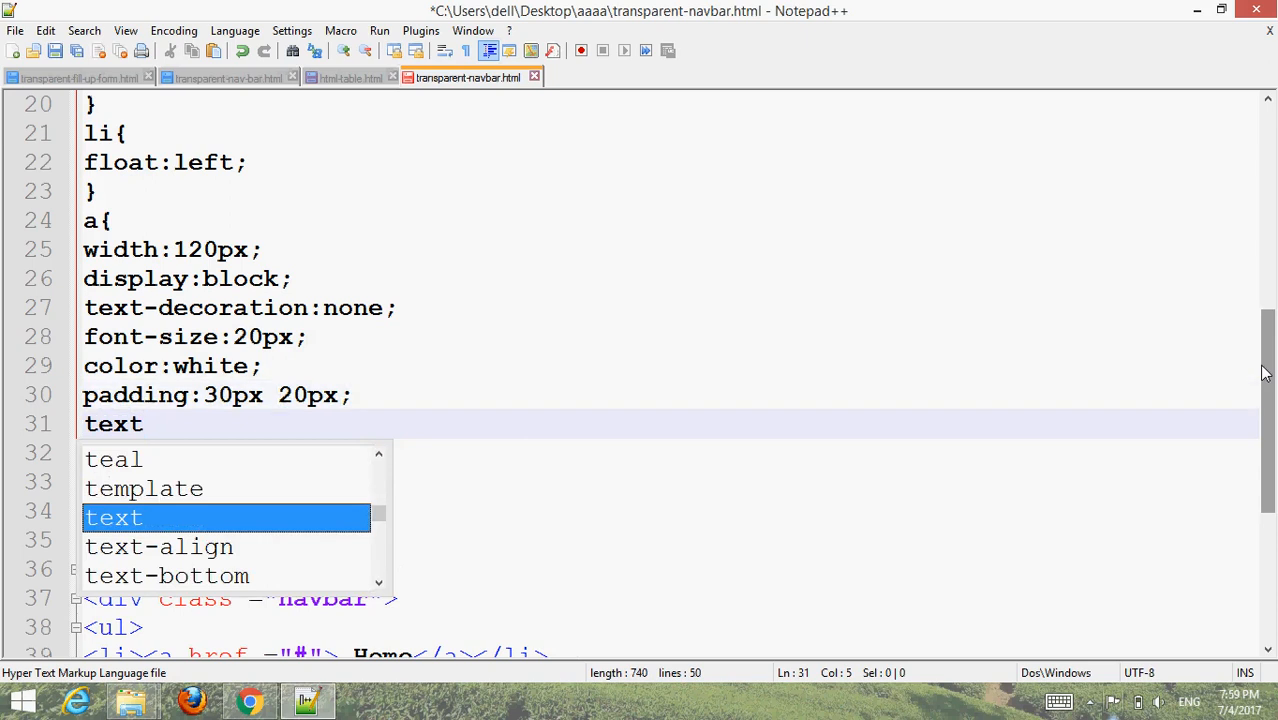
{"action": "type", "text": "-align:c"}
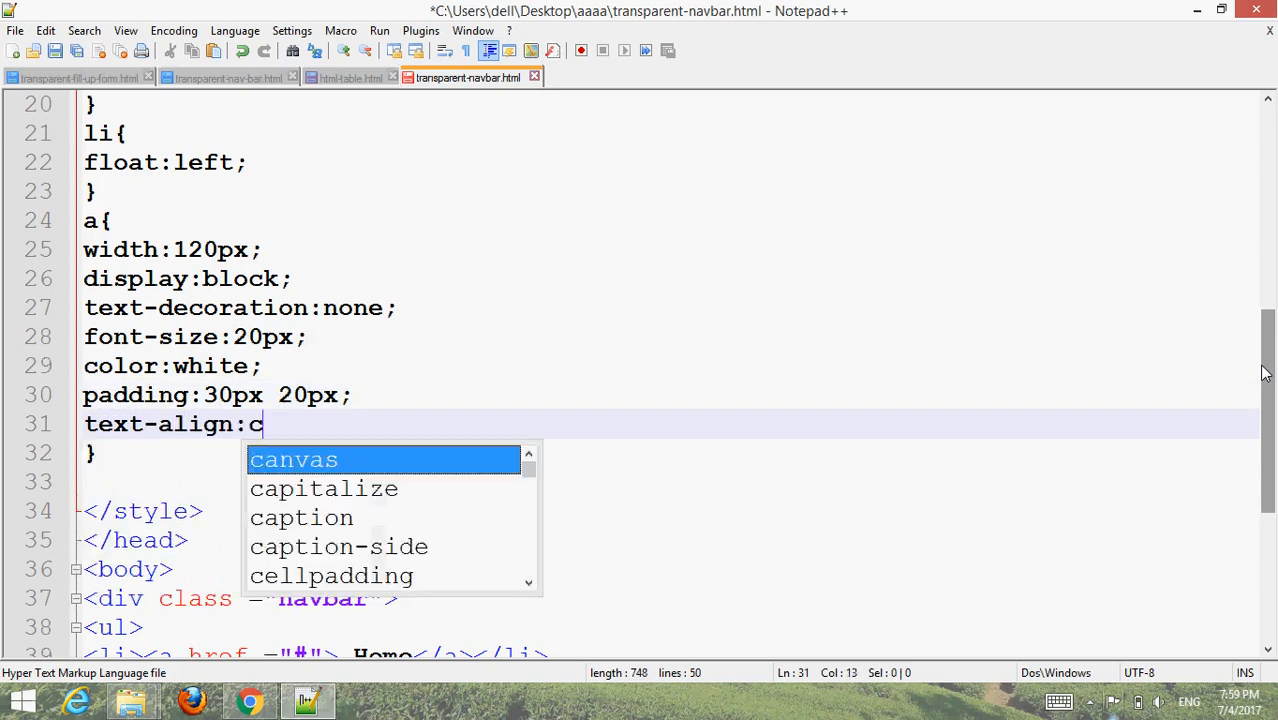
{"action": "type", "text": "enter;"}
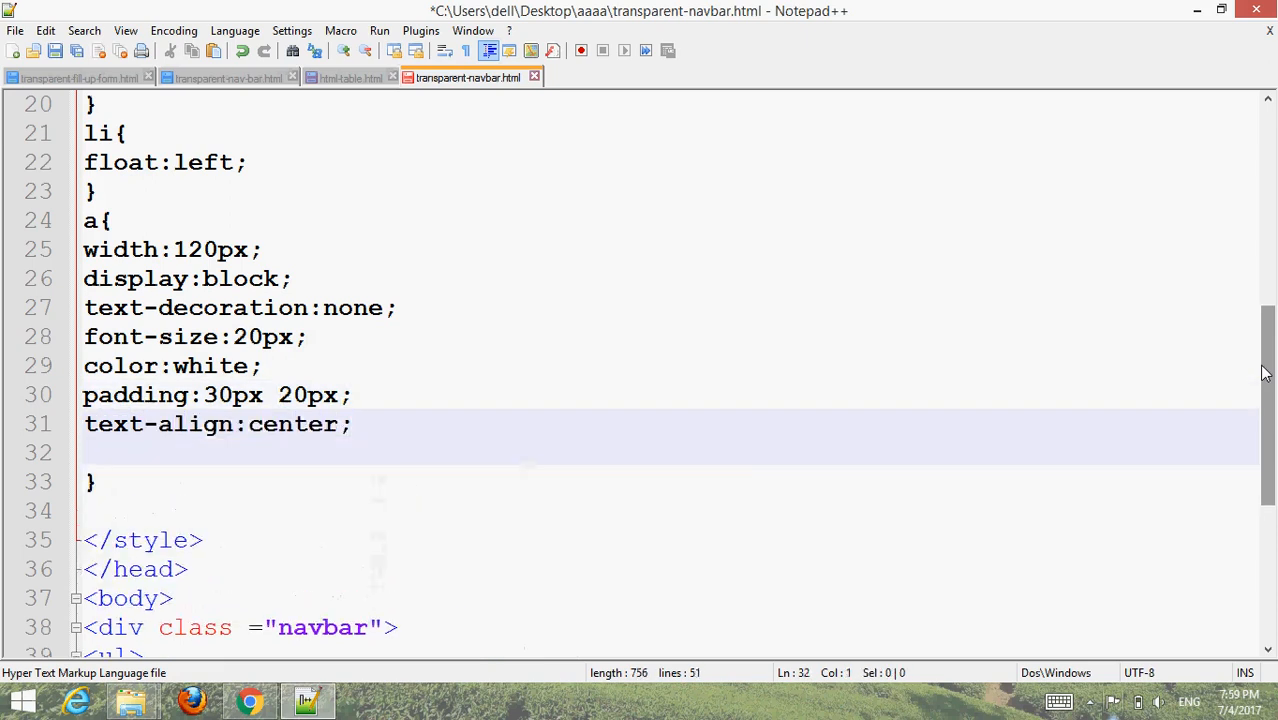
Step: Set the link font to Verdana, weight bold and border-radius 10px
{"action": "type", "text": "font-family"}
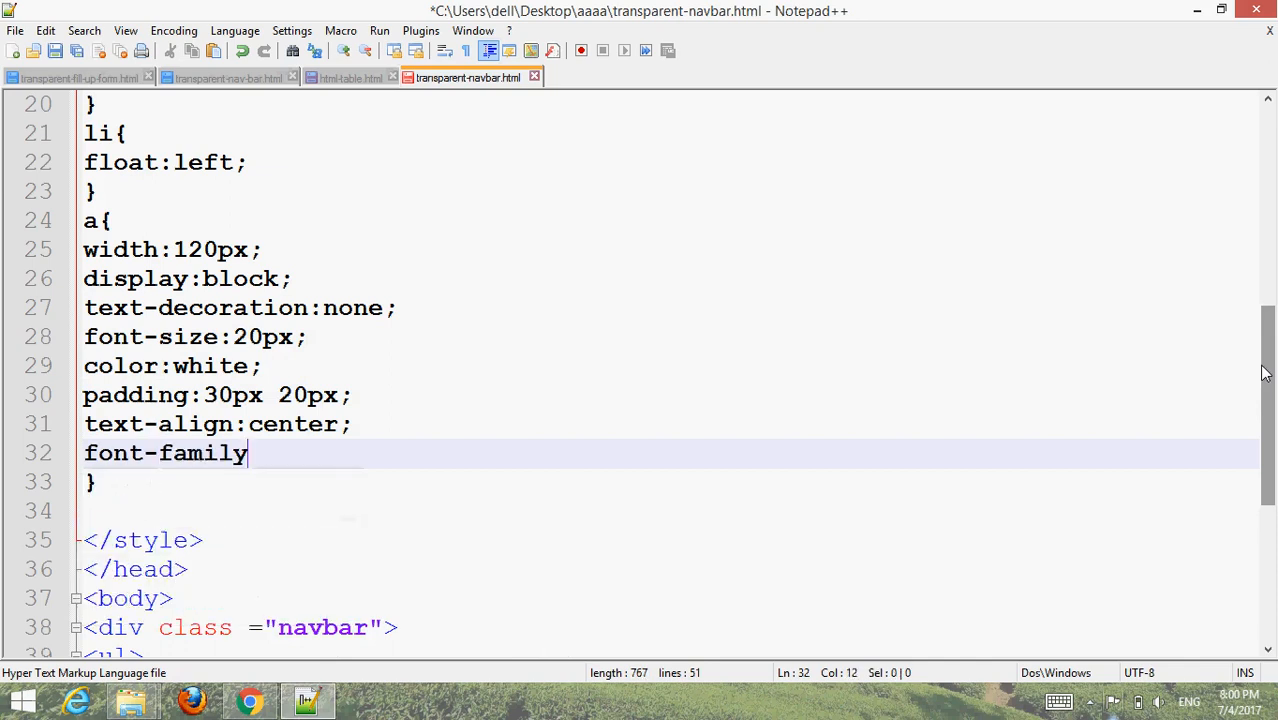
{"action": "type", "text": ":Verdana;"}
{"action": "type", "text": "fo"}
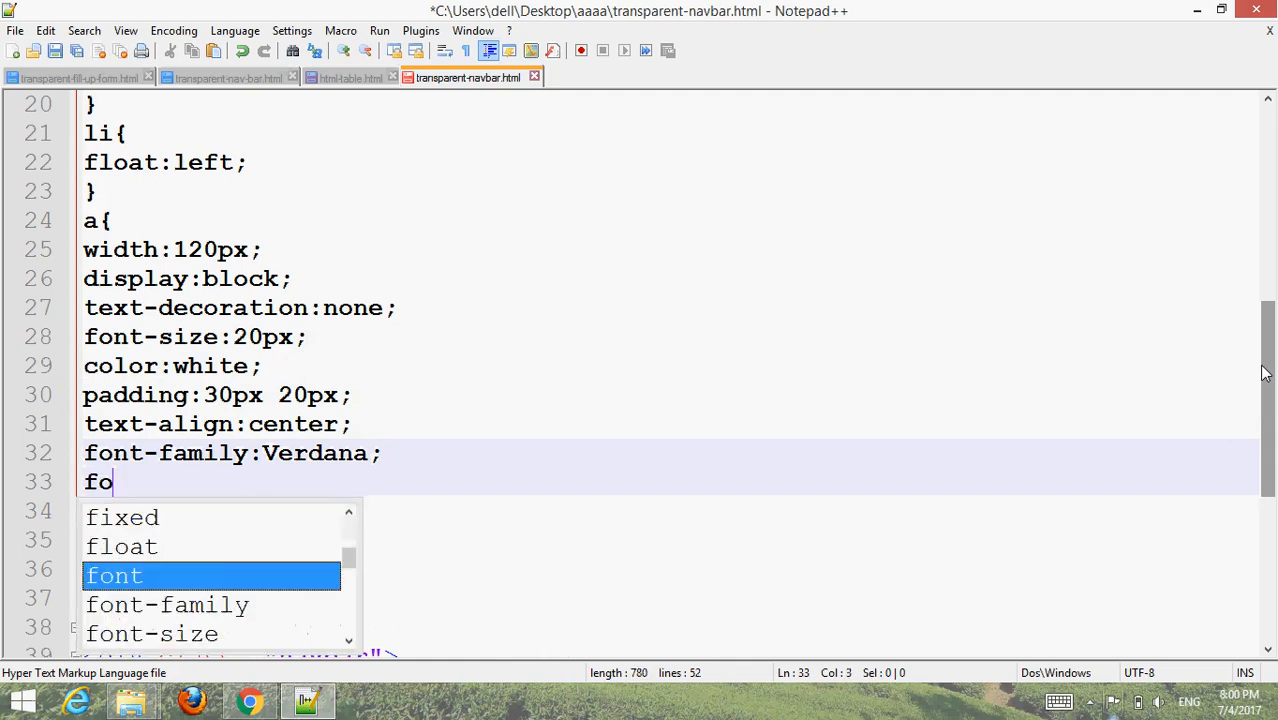
{"action": "type", "text": "nt-weight:"}
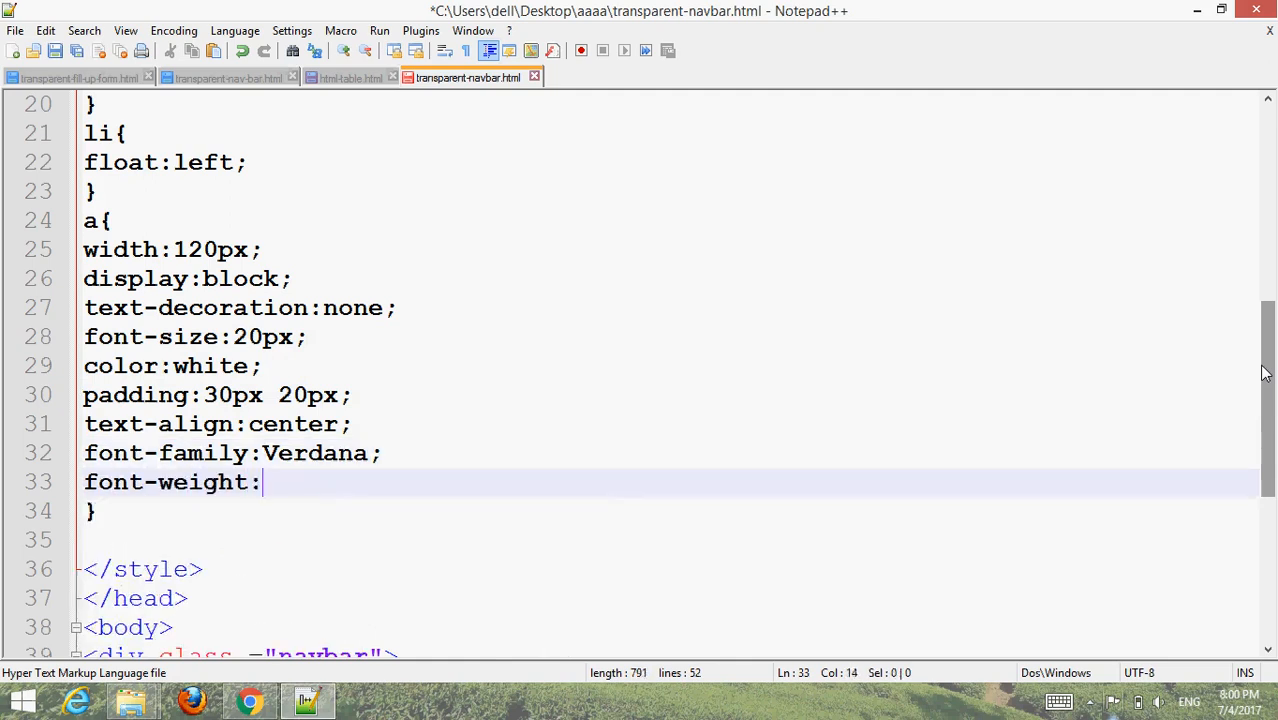
{"action": "type", "text": "bold;"}
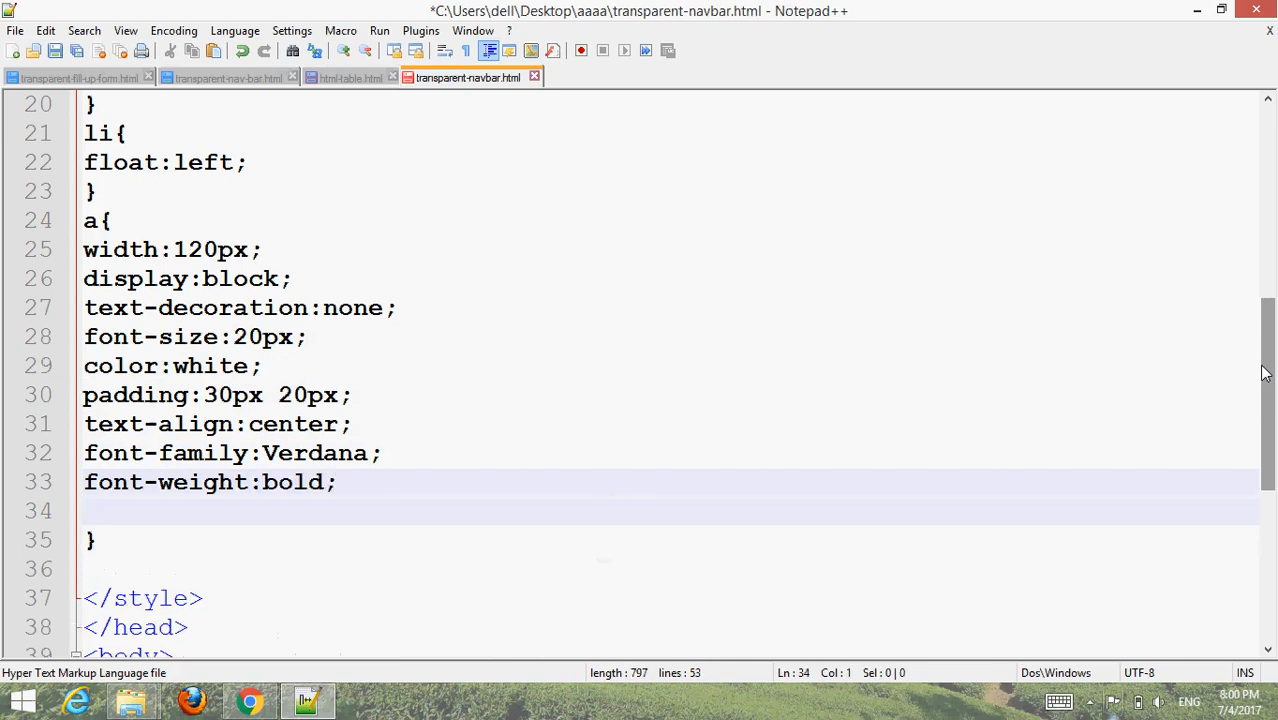
{"action": "type", "text": "border"}
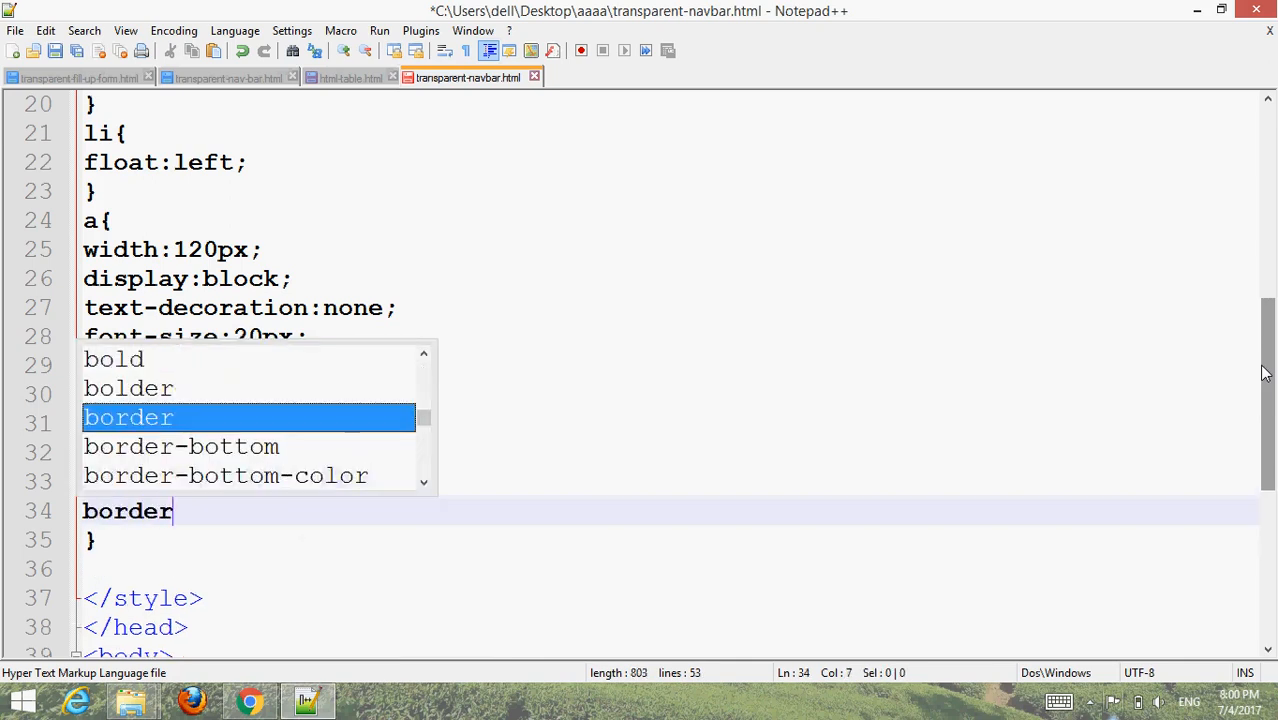
{"action": "type", "text": "-radius"}
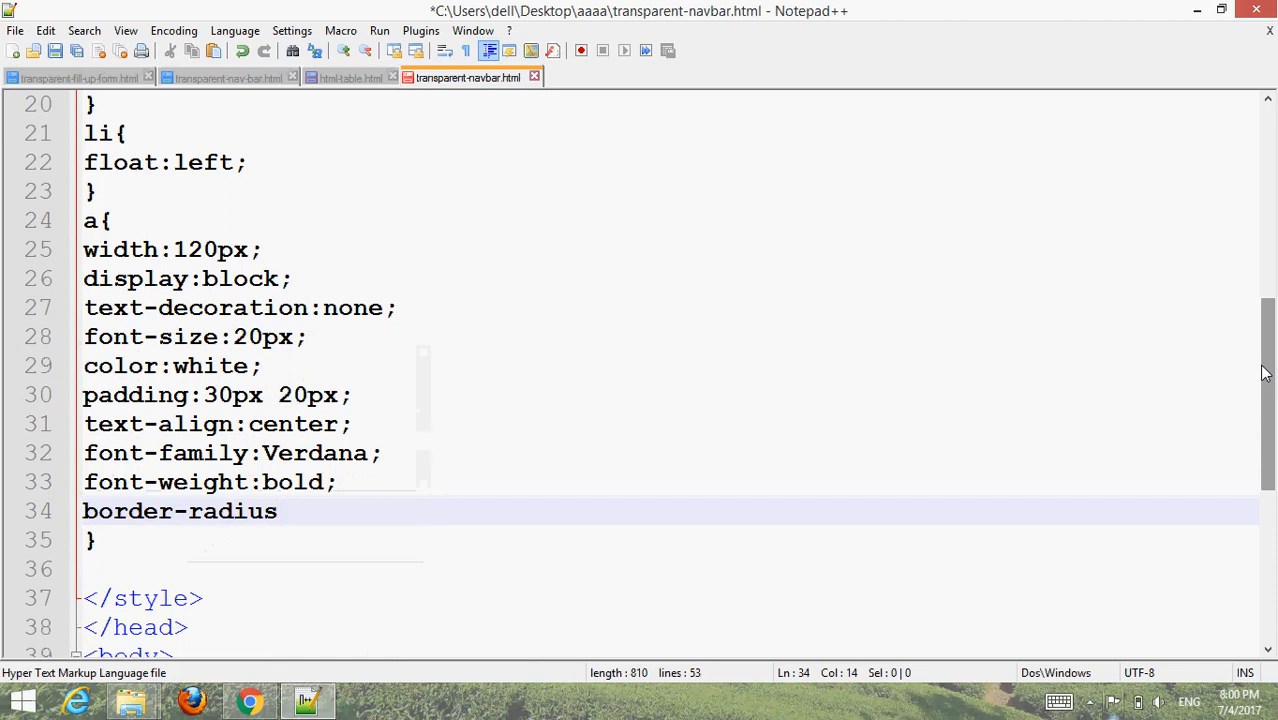
{"action": "type", "text": ":1"}
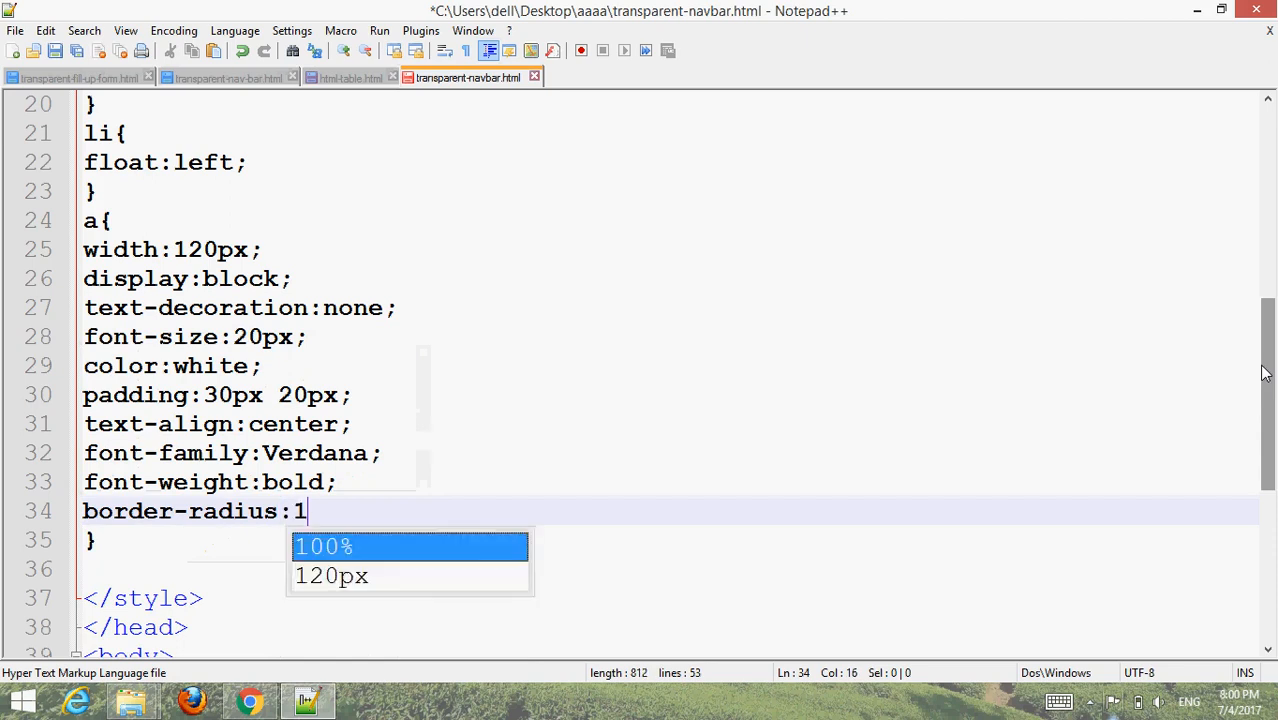
{"action": "type", "text": "0px;"}
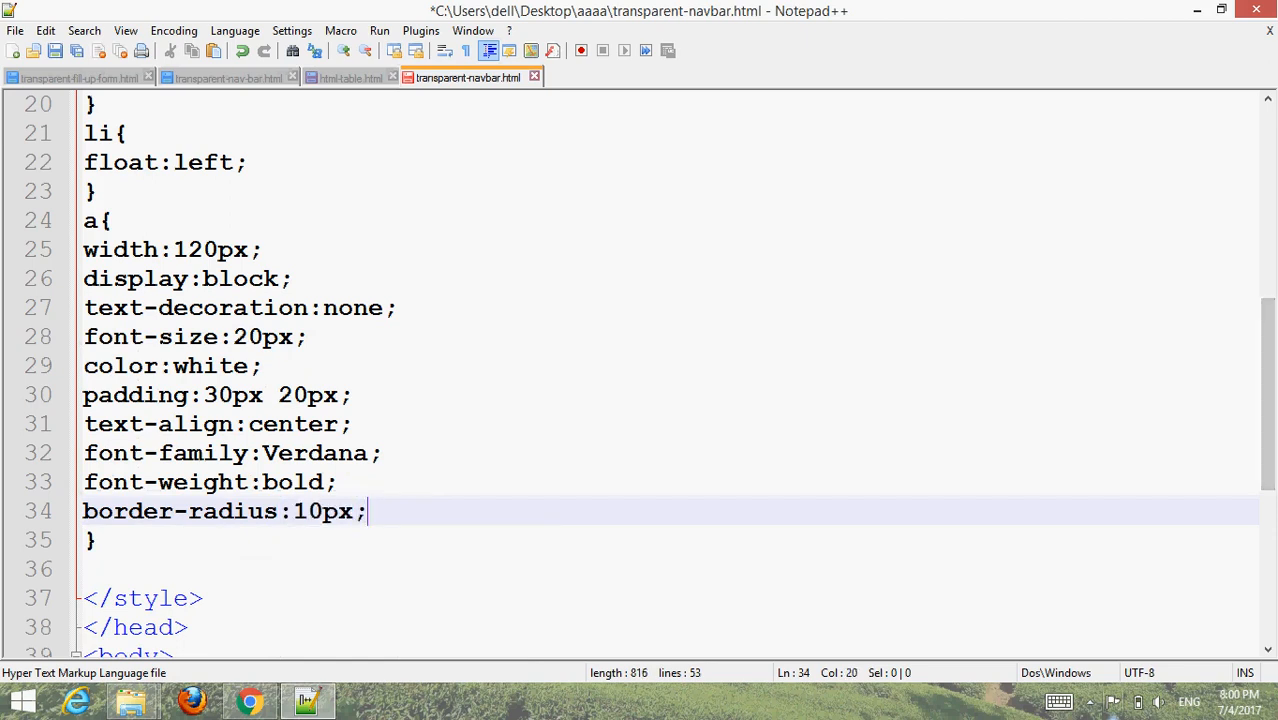
Step: Save the link styles and place the cursor after margin-top:200px in .navbar
{"action": "key", "text": "ctrl+s"}
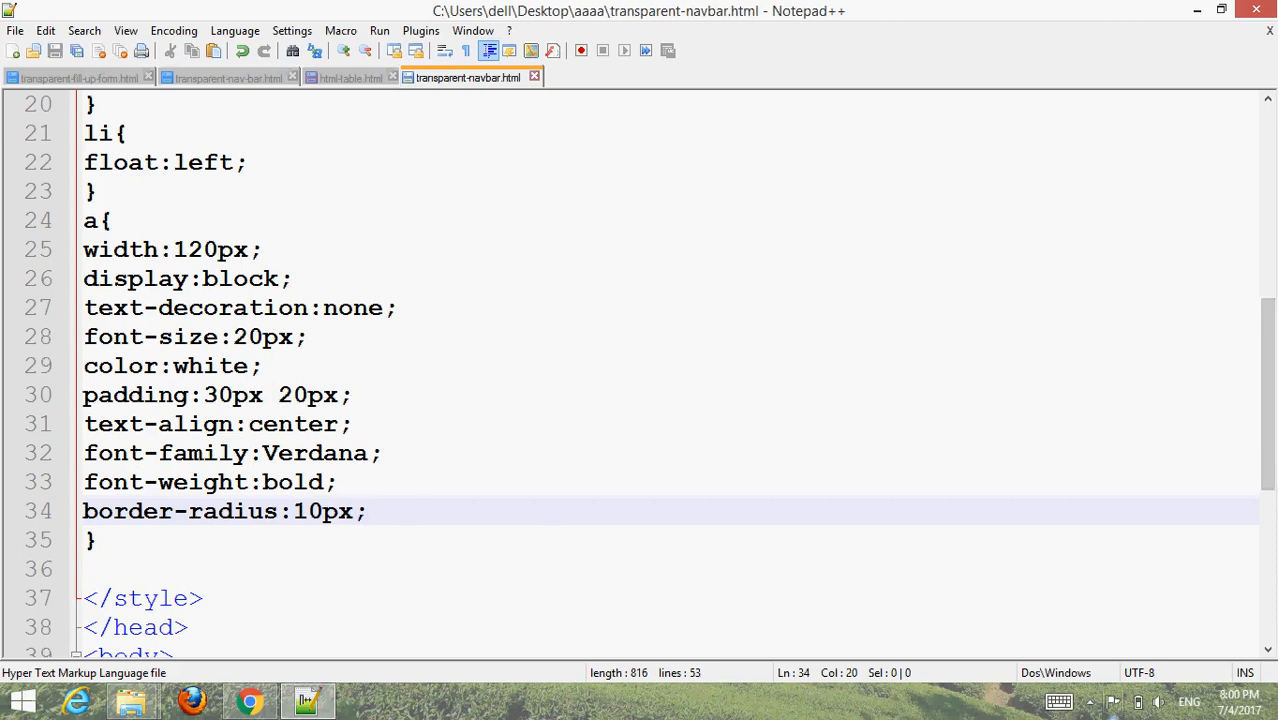
{"action": "mouse_move", "coordinate": [1032, 637]}
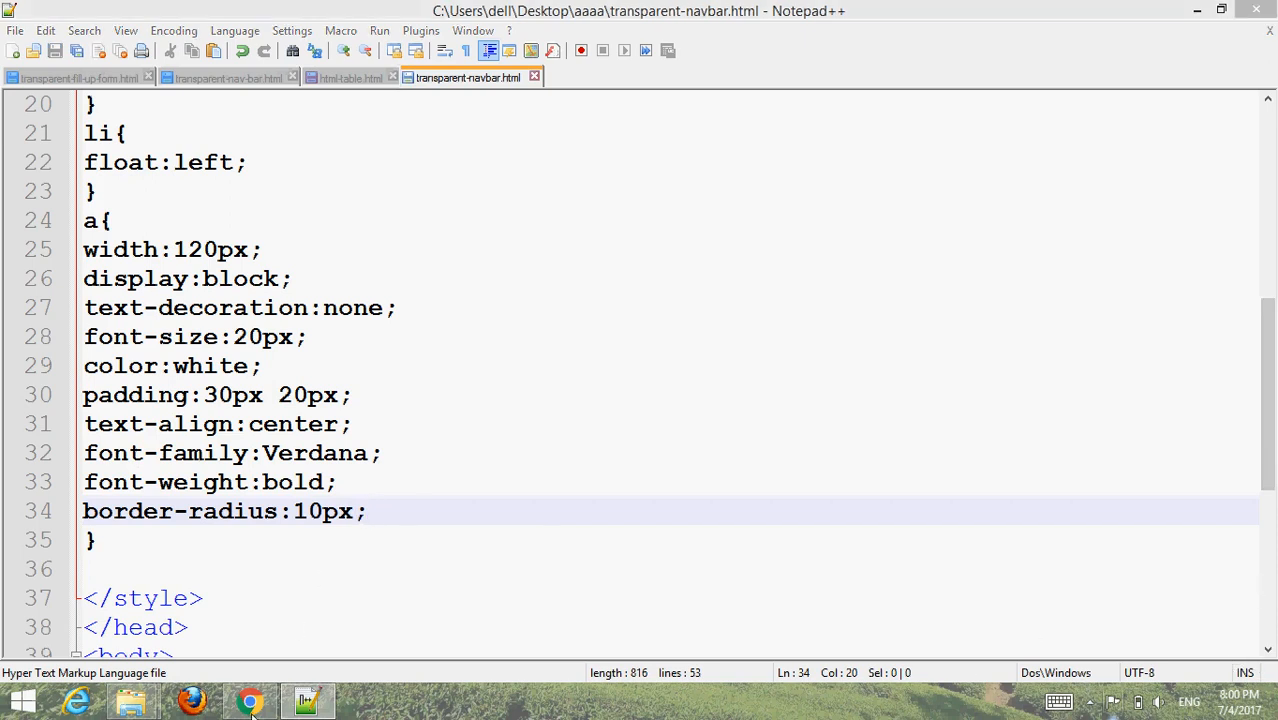
{"action": "left_click", "coordinate": [251, 700]}
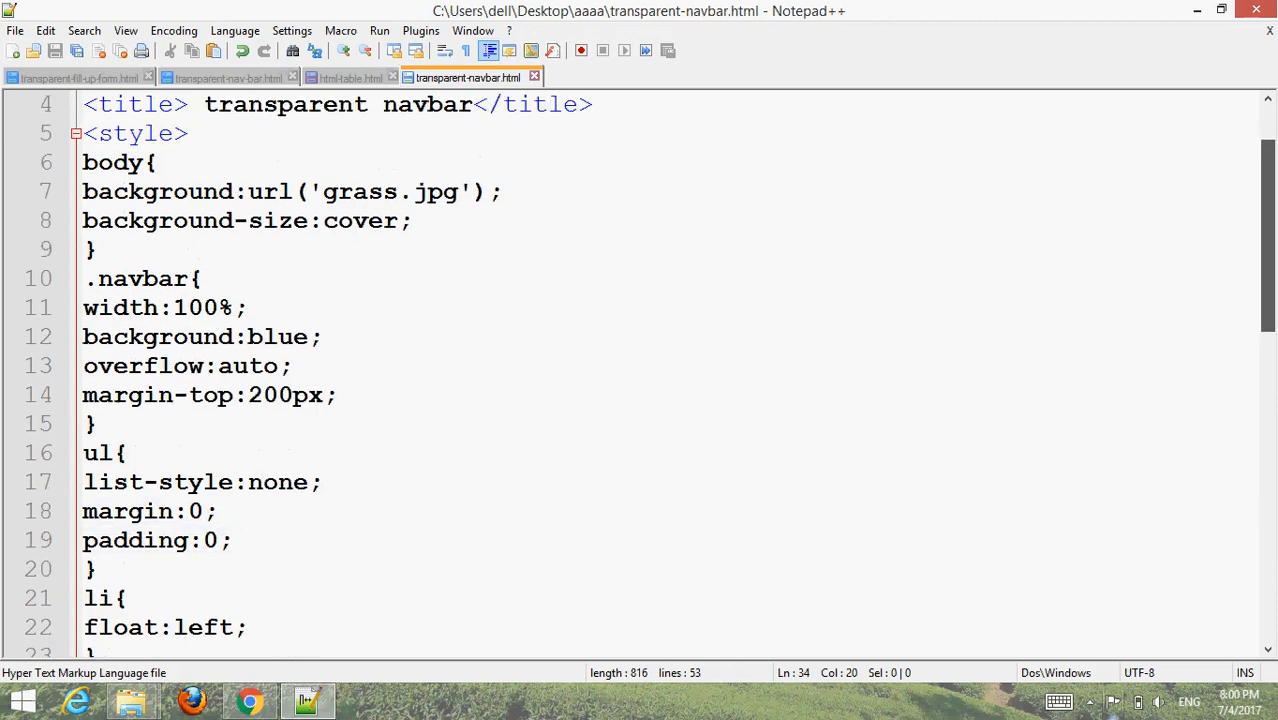
{"action": "left_click", "coordinate": [340, 394]}
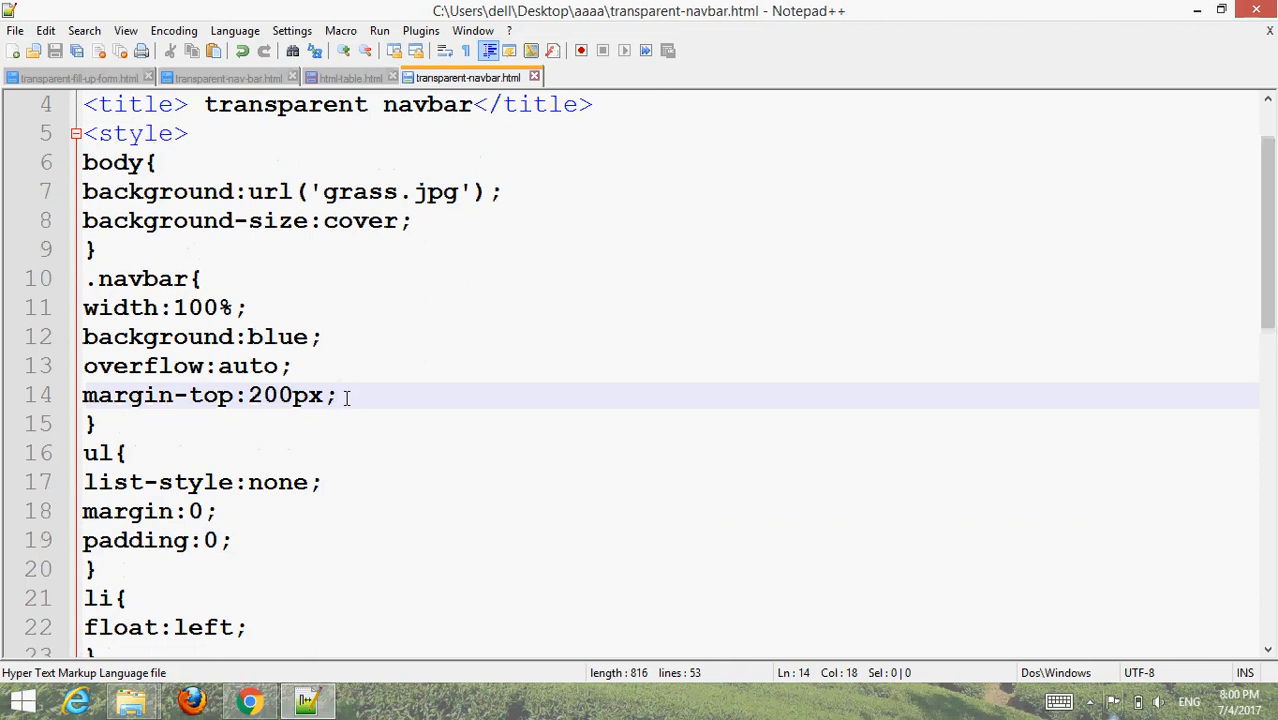
Step: Add opacity:0.6; on a new line in the .navbar rule and scroll down to the a{} rule
{"action": "key", "text": "Enter"}
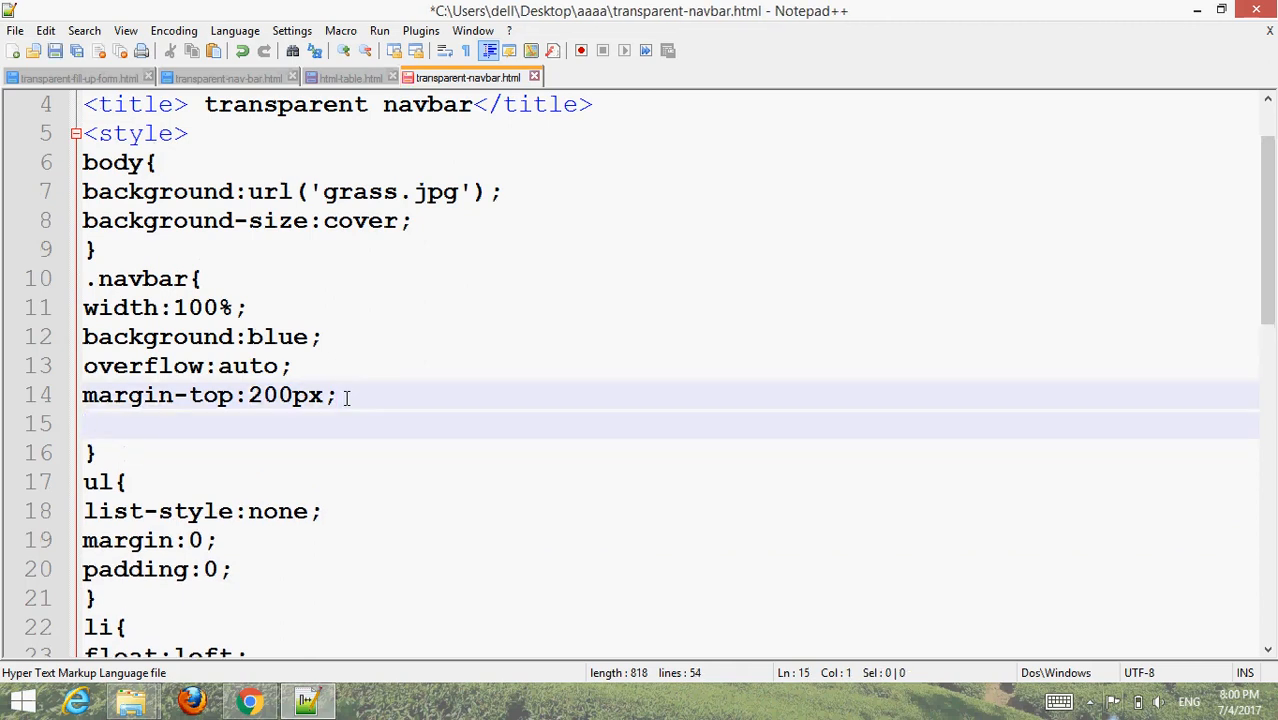
{"action": "type", "text": "opa"}
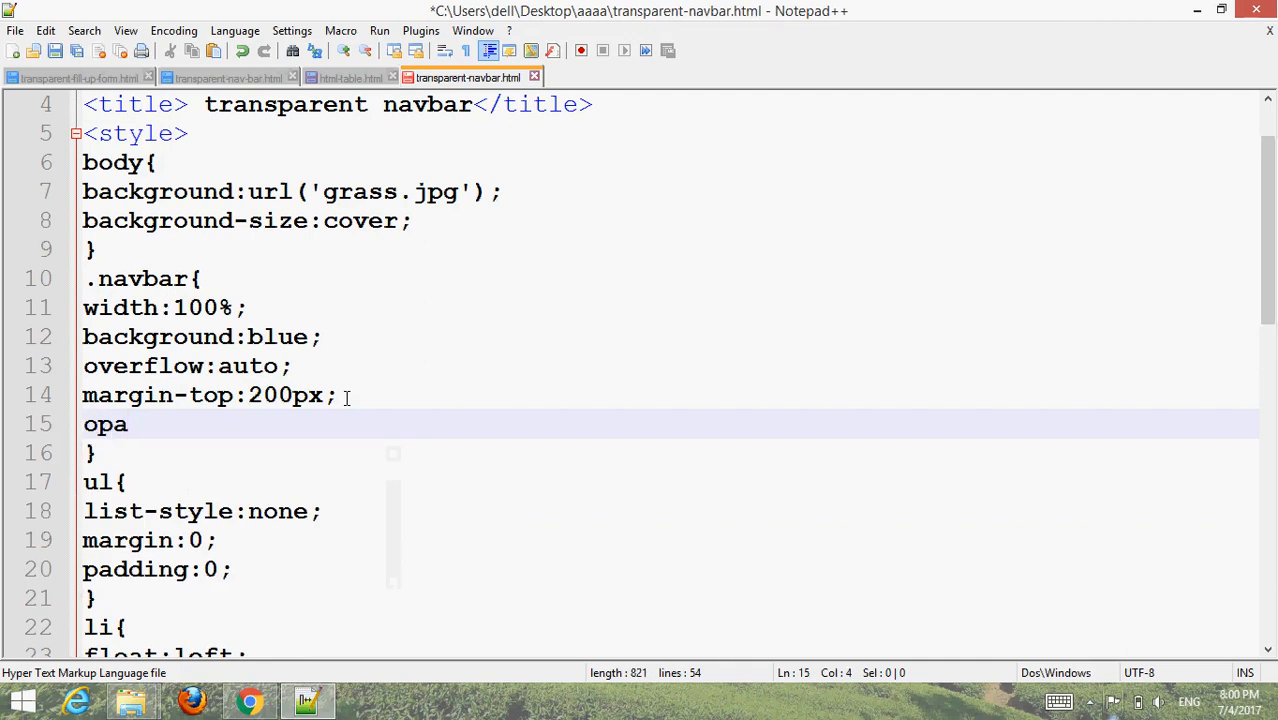
{"action": "type", "text": "city:"}
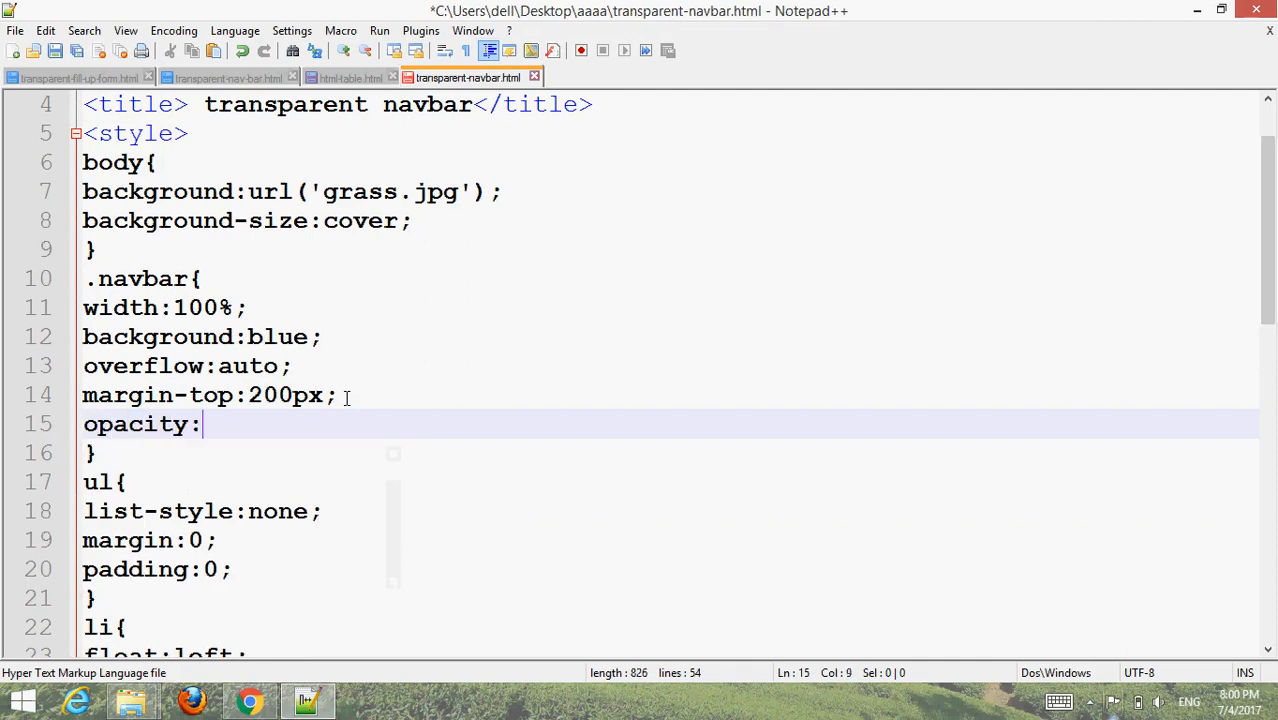
{"action": "type", "text": "0."}
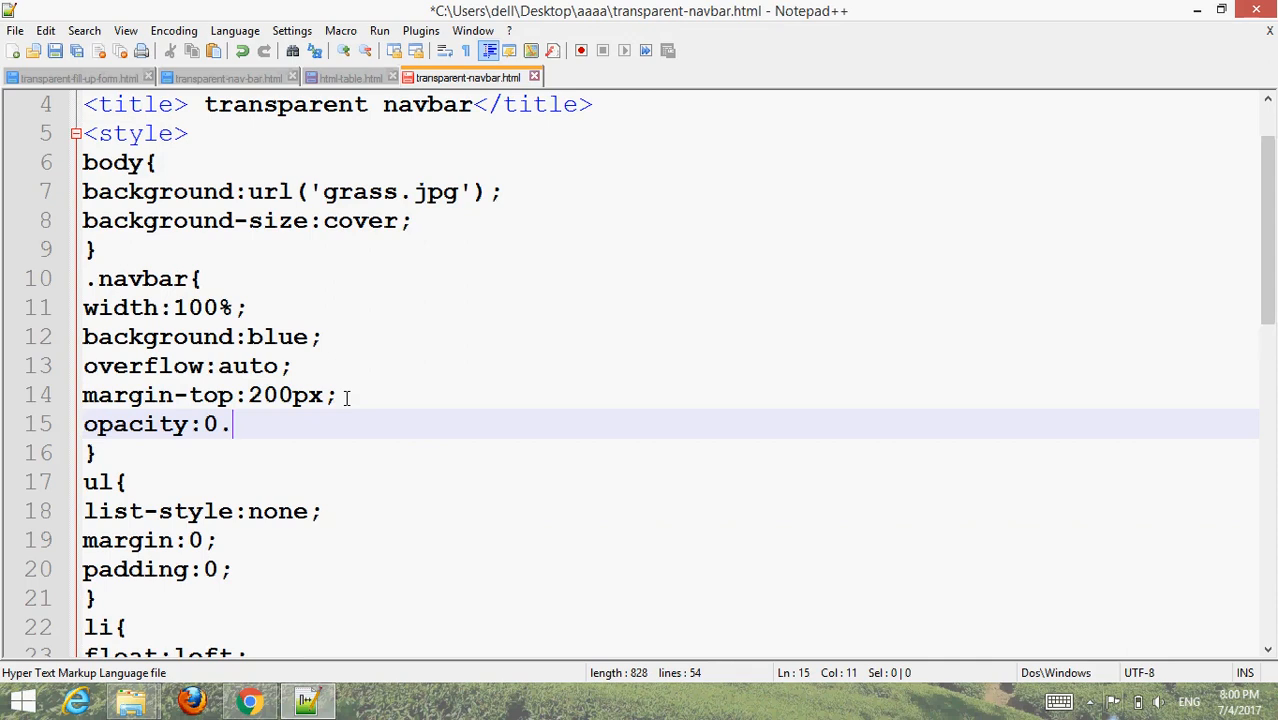
{"action": "type", "text": "6;"}
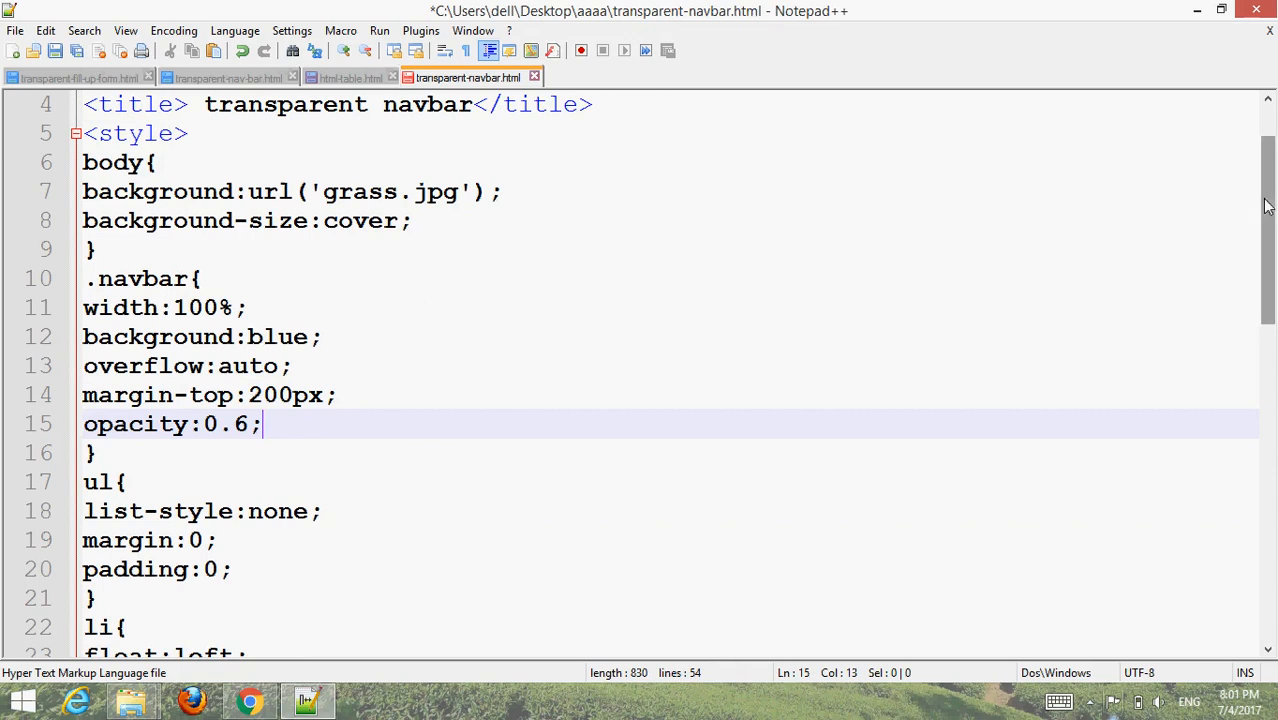
{"action": "scroll", "scroll_direction": "down", "scroll_amount": 3}
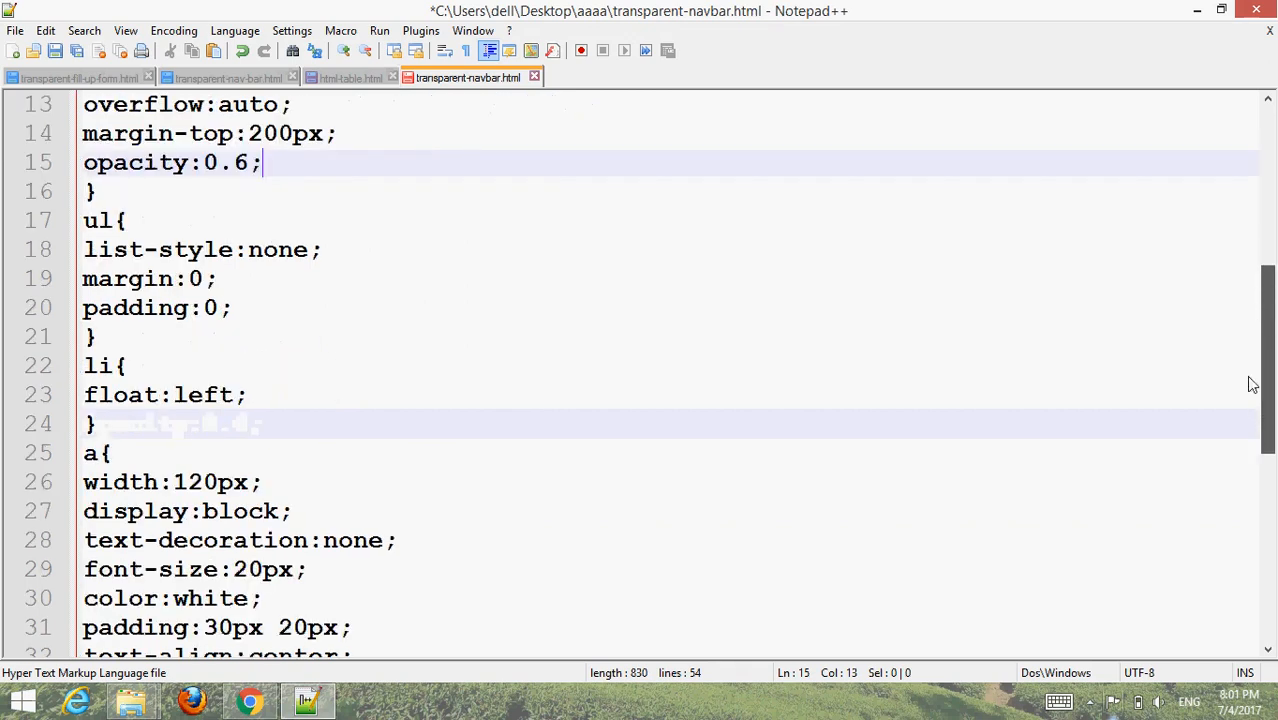
{"action": "scroll", "scroll_direction": "down", "scroll_amount": 3}
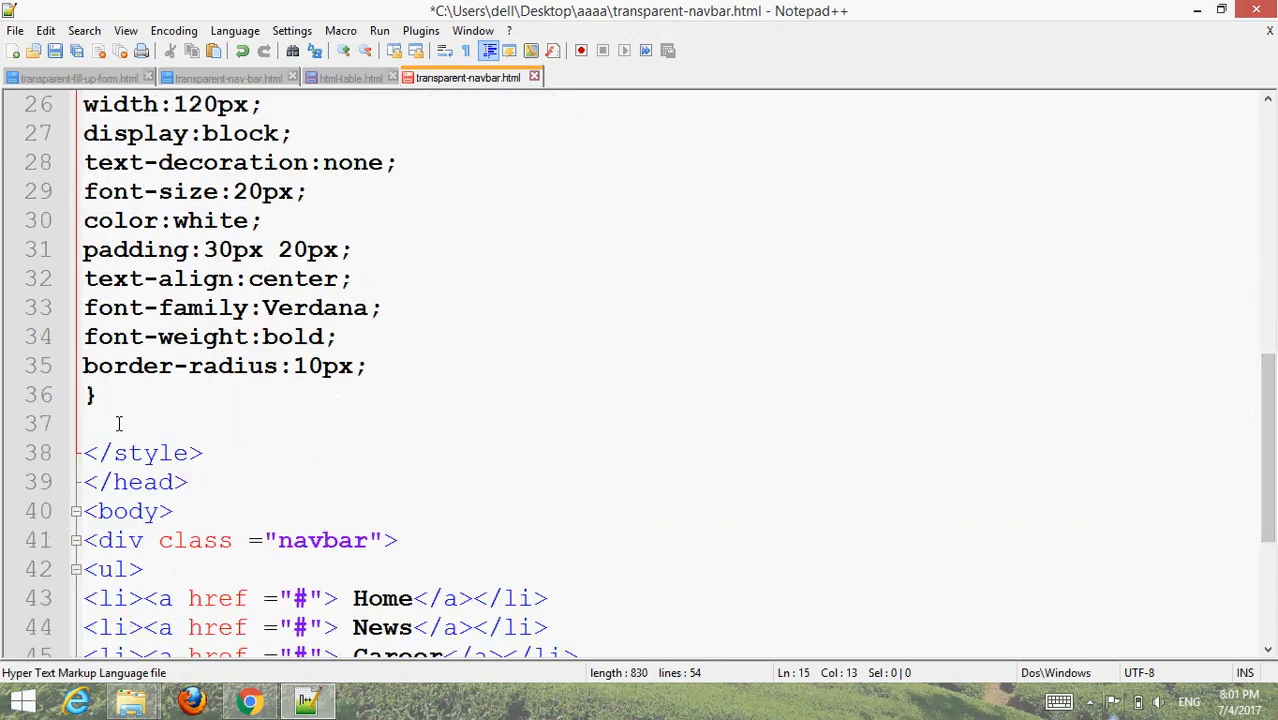
Step: Write an a:hover rule with background:black and a 1s transition, then switch to Chrome
{"action": "type", "text": "a:ho"}
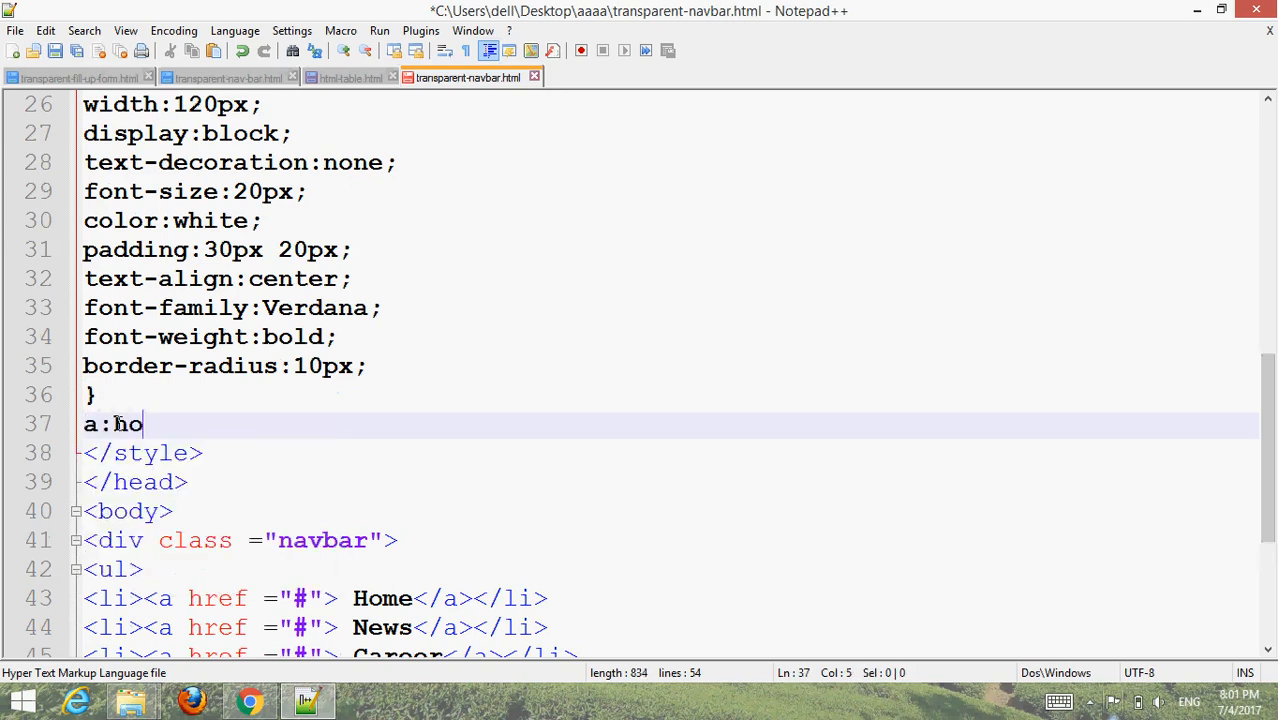
{"action": "type", "text": "ver{"}
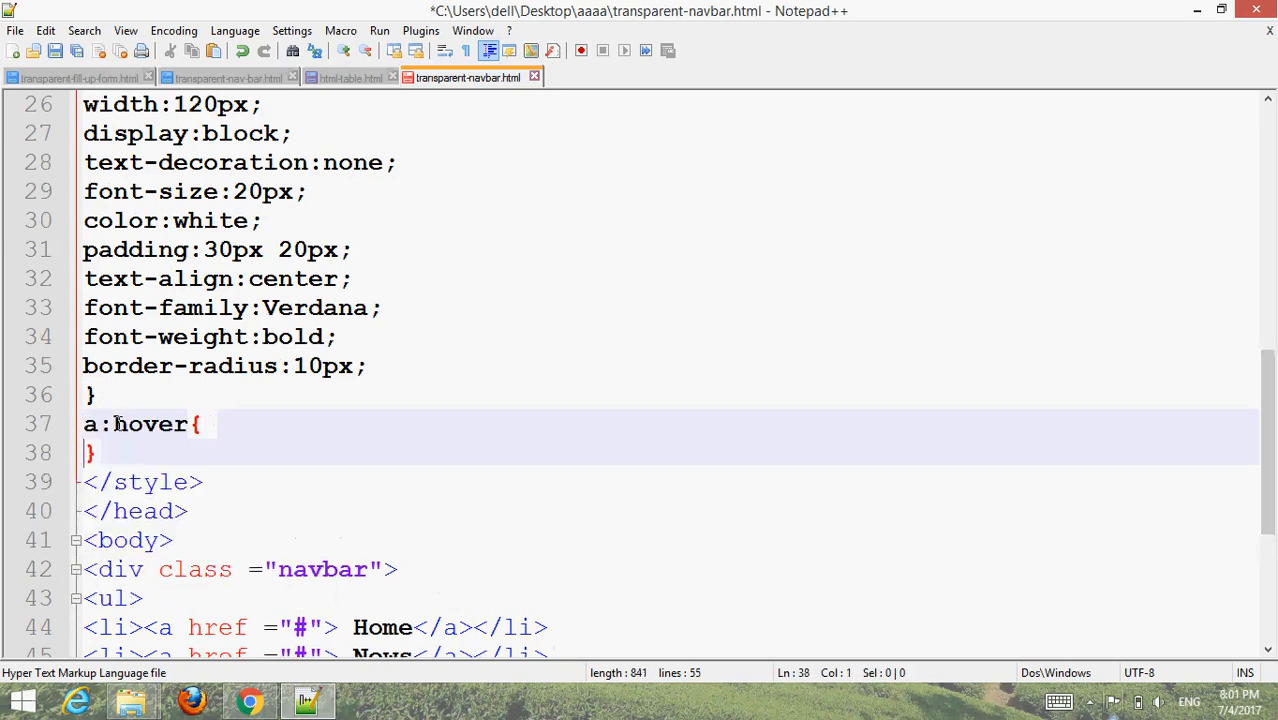
{"action": "key", "text": "enter"}
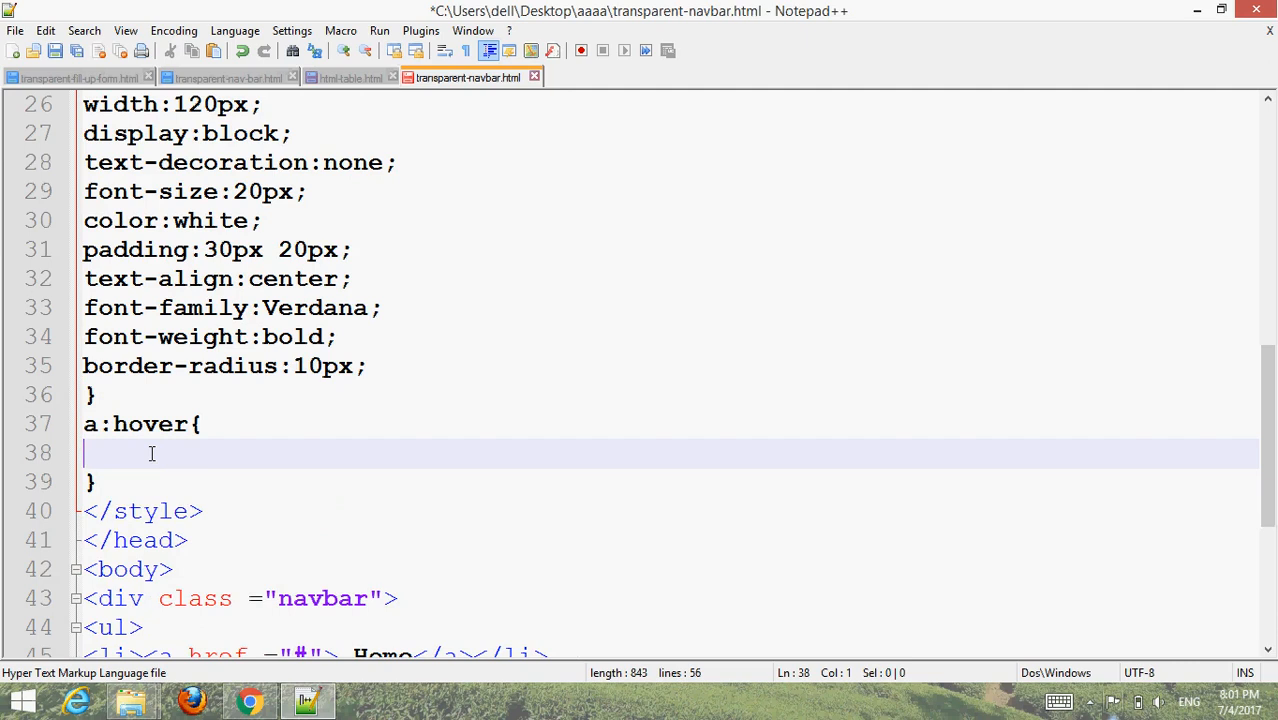
{"action": "type", "text": "background"}
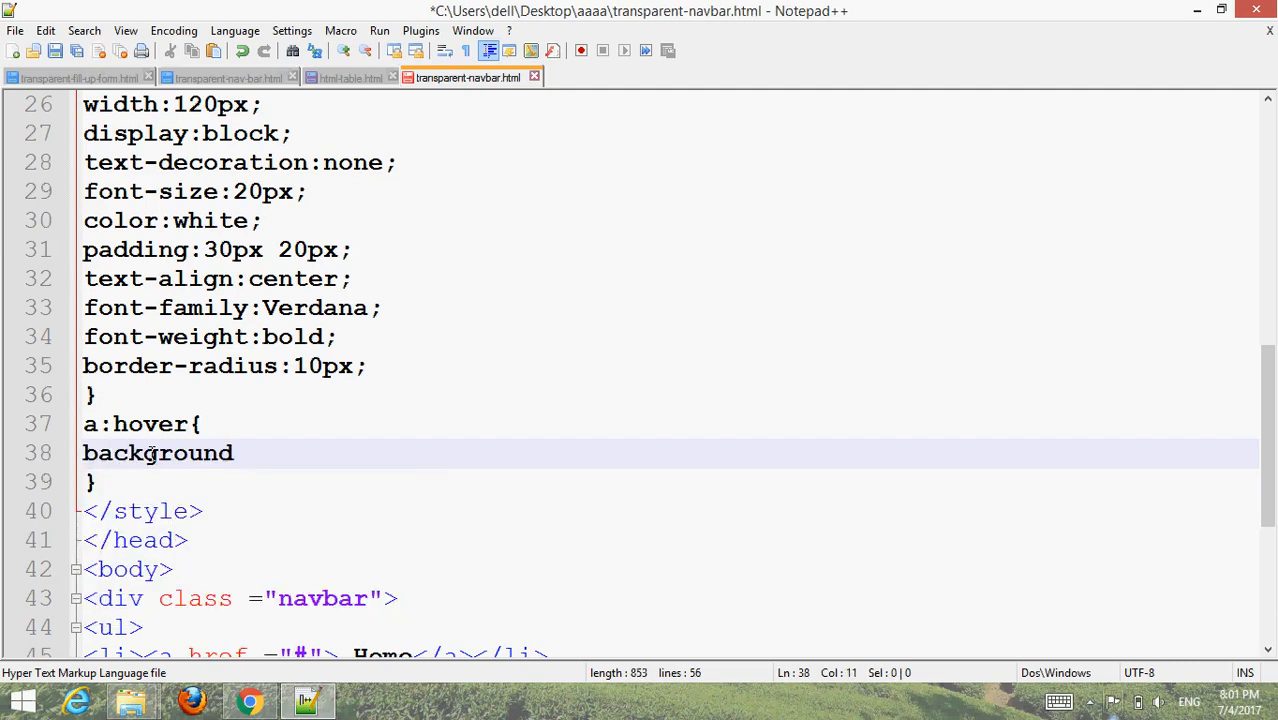
{"action": "type", "text": ":b"}
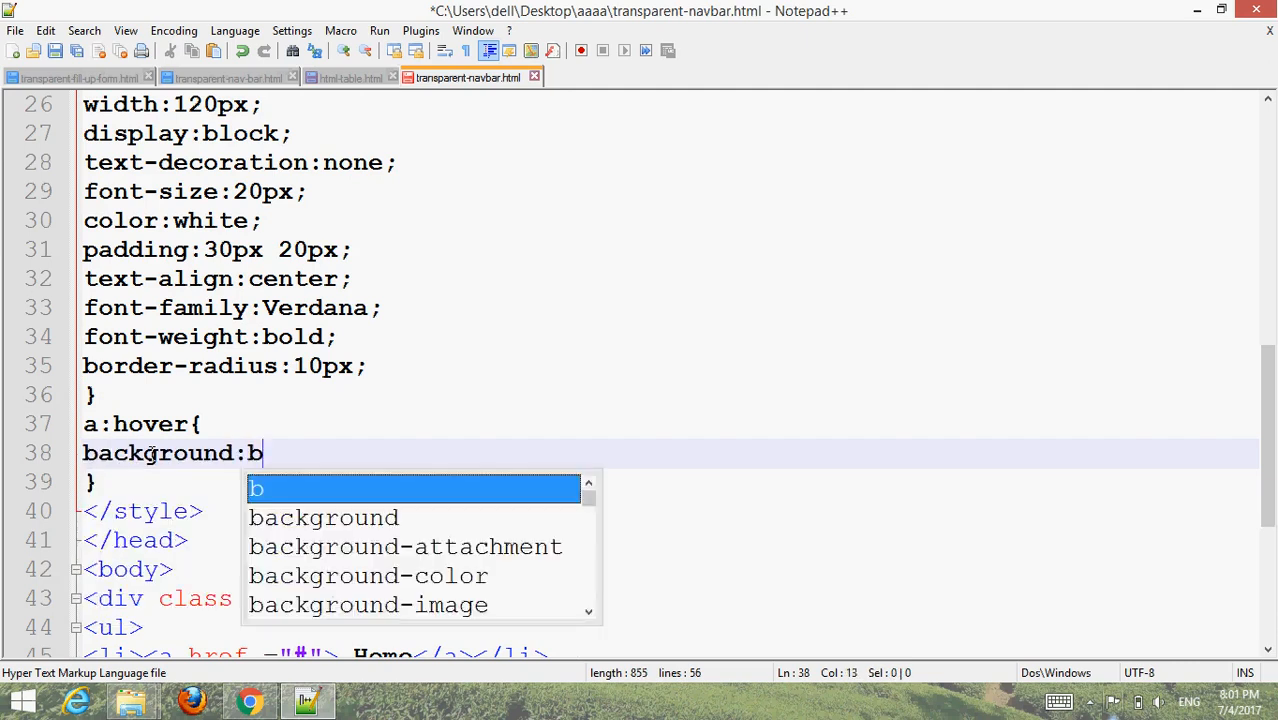
{"action": "type", "text": "lack;"}
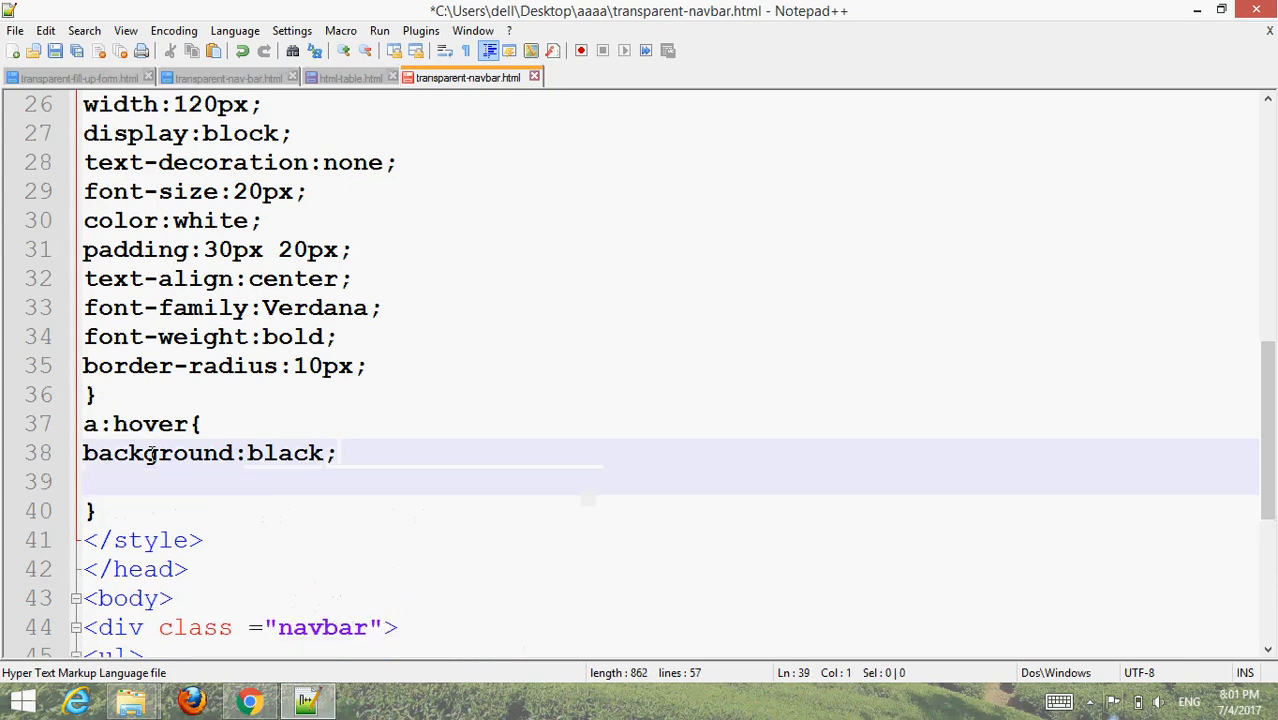
{"action": "type", "text": "transition:"}
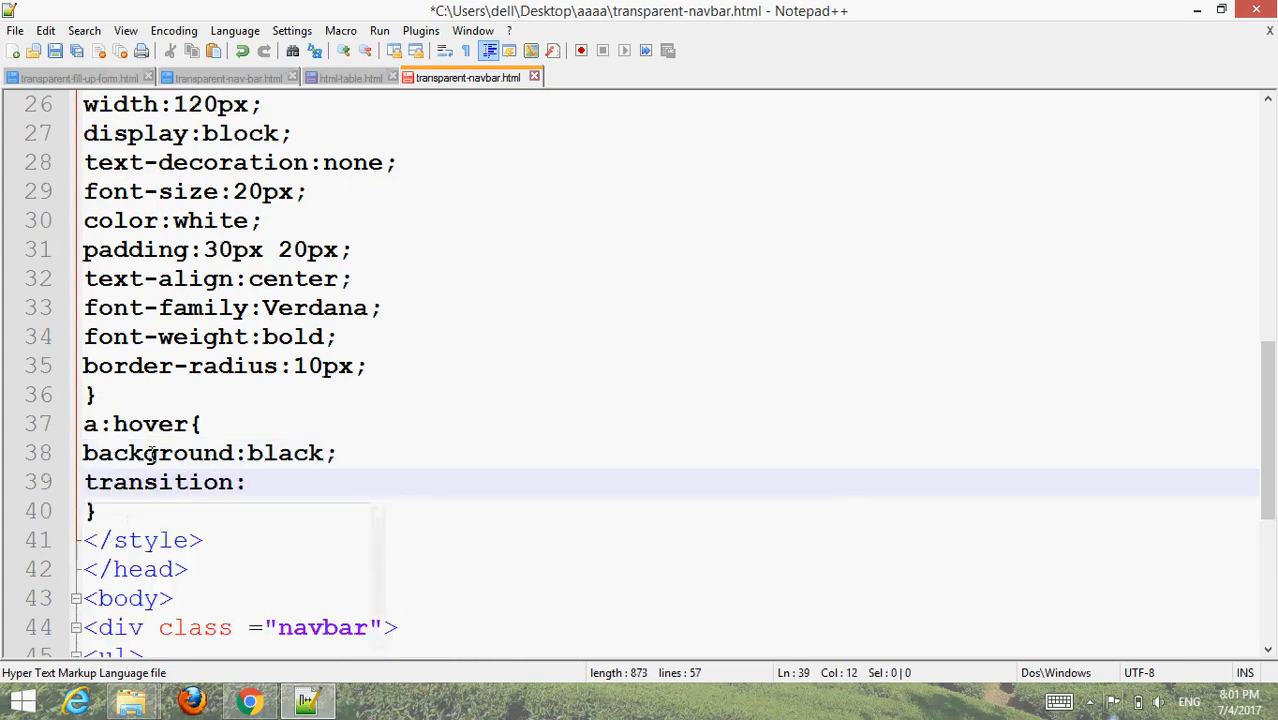
{"action": "type", "text": "1s"}
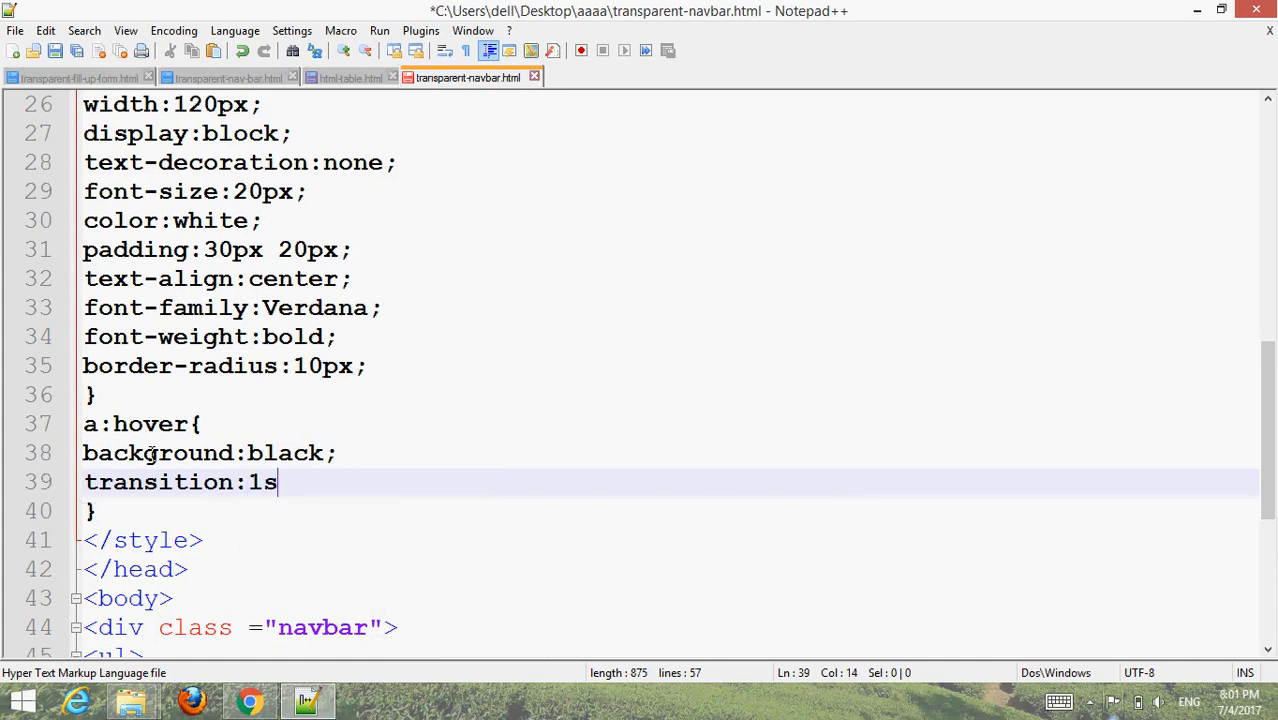
{"action": "type", "text": ";"}
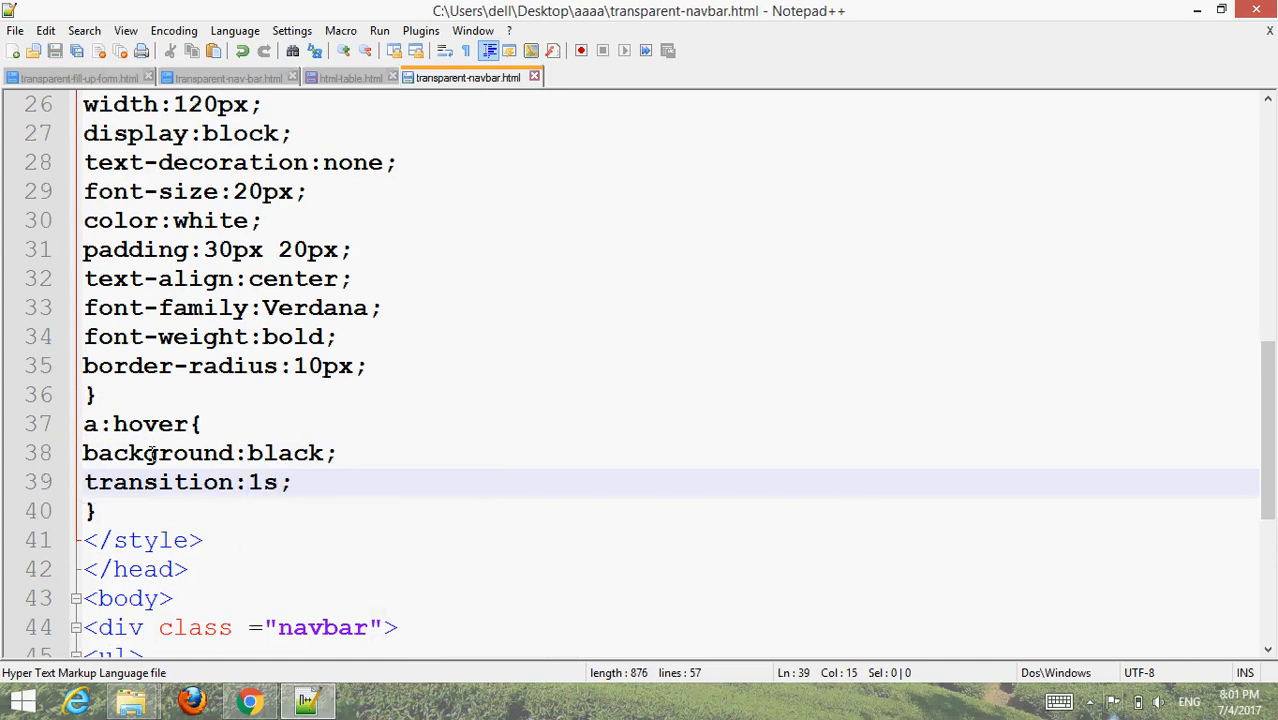
{"action": "left_click", "coordinate": [250, 700]}
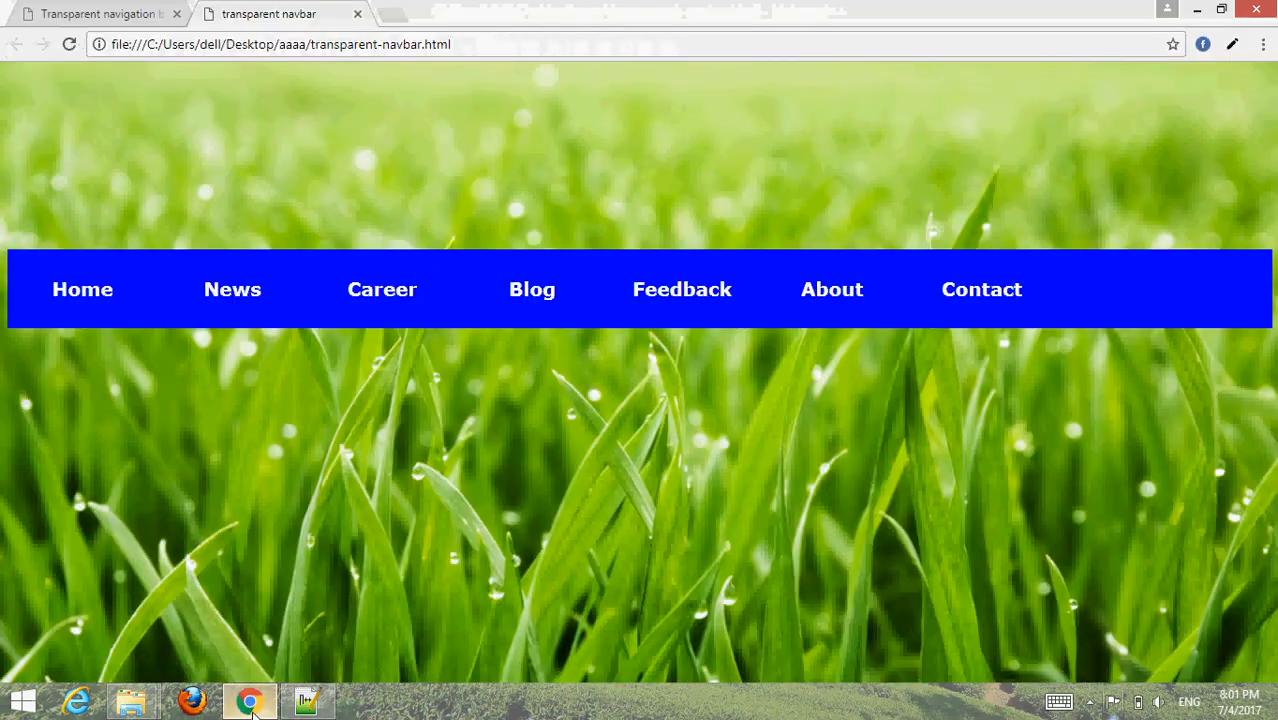
Step: Reload Chrome to test black link hovers, then return to Notepad++
{"action": "left_click", "coordinate": [69, 44]}
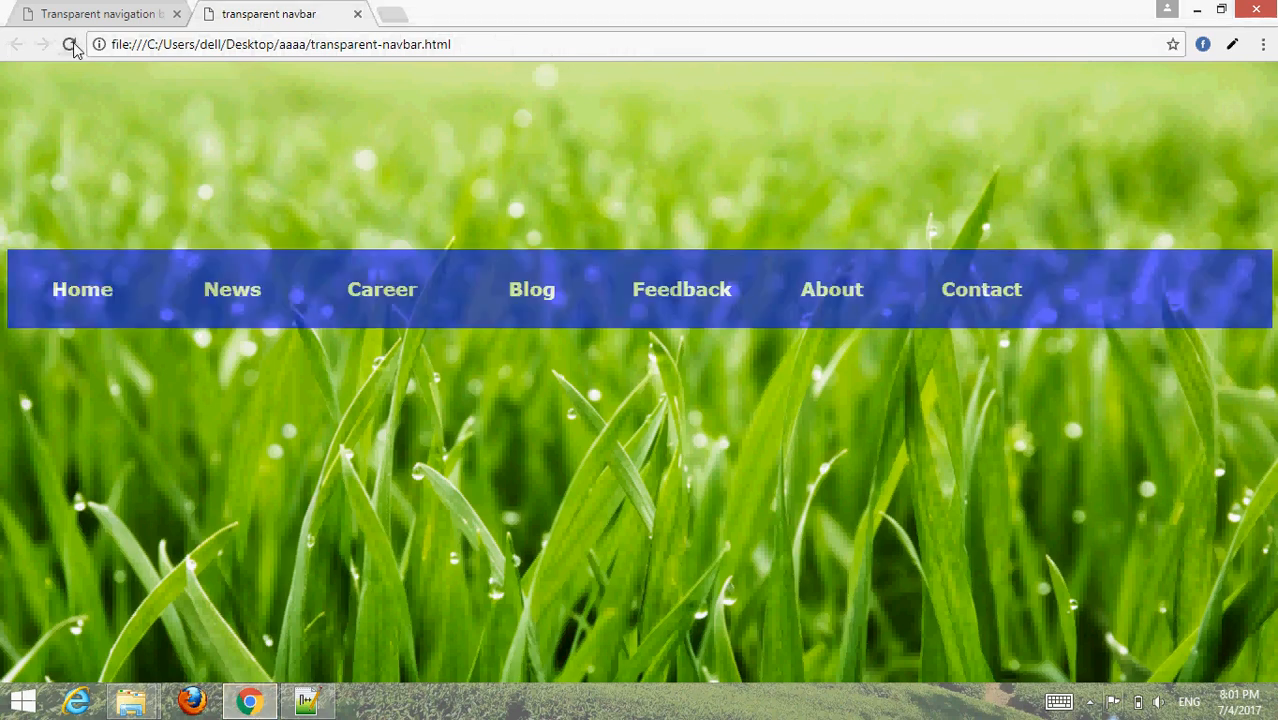
{"action": "mouse_move", "coordinate": [82, 289]}
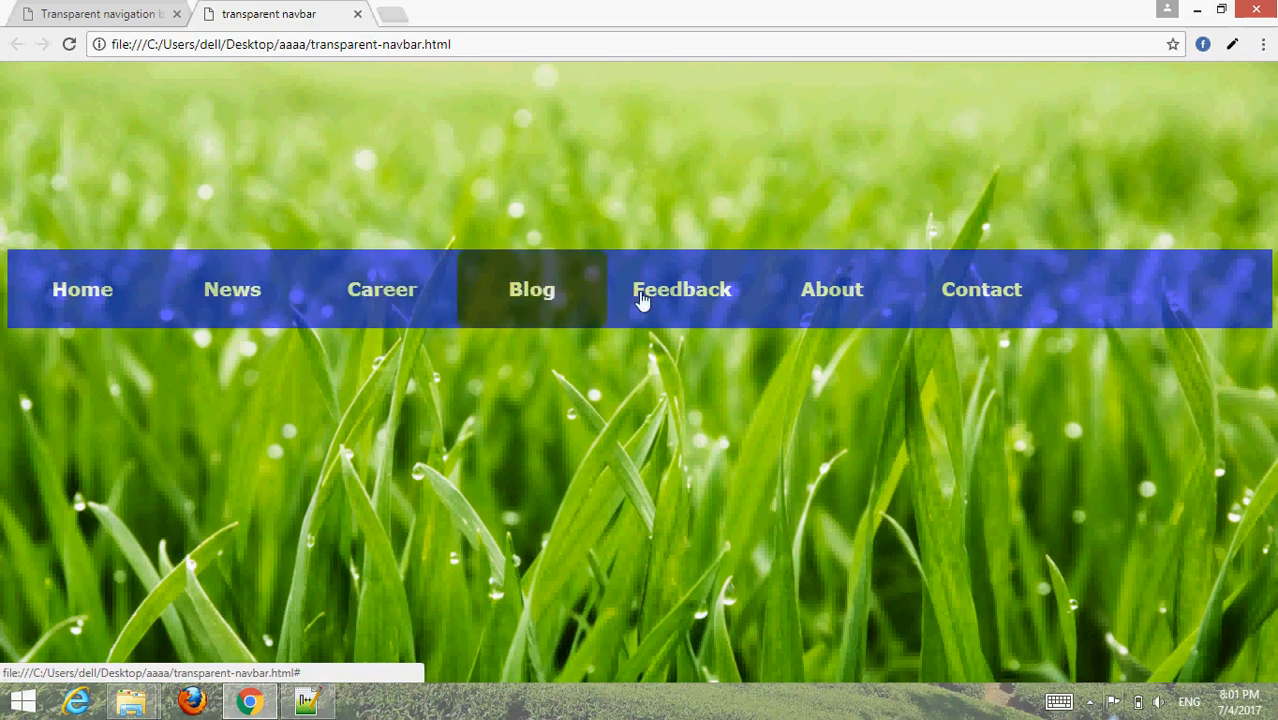
{"action": "mouse_move", "coordinate": [921, 295]}
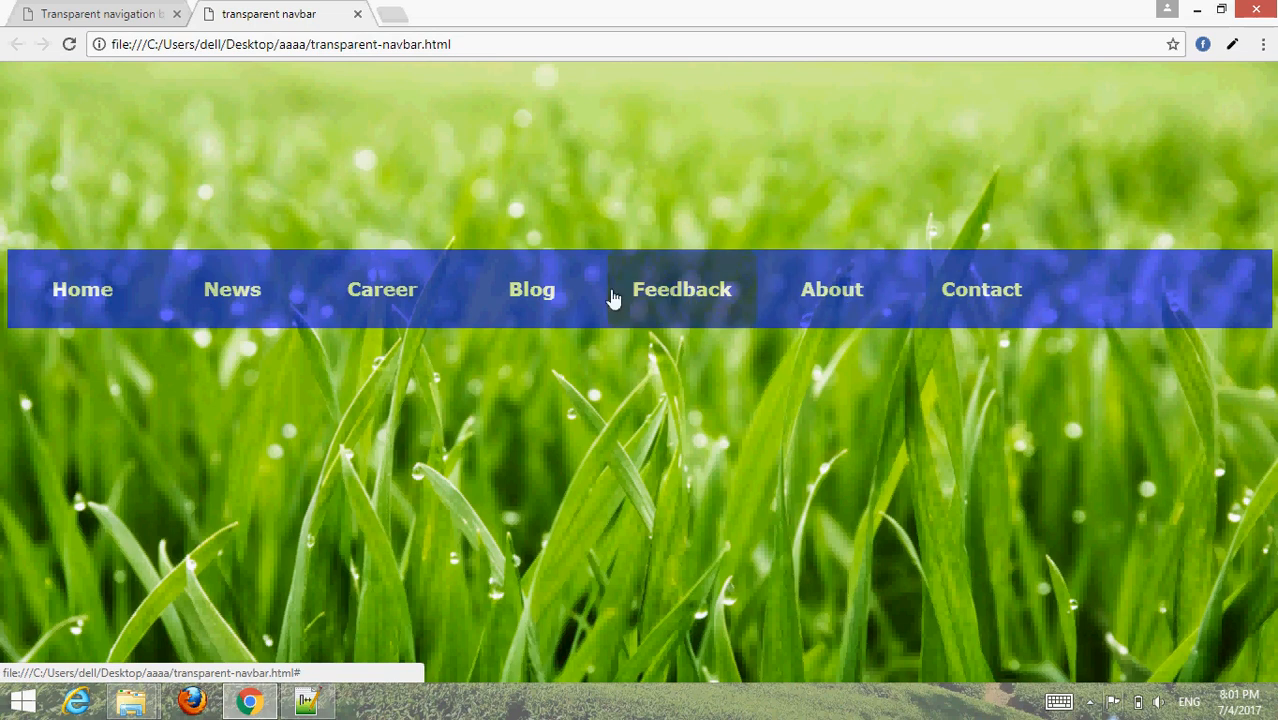
{"action": "mouse_move", "coordinate": [382, 289]}
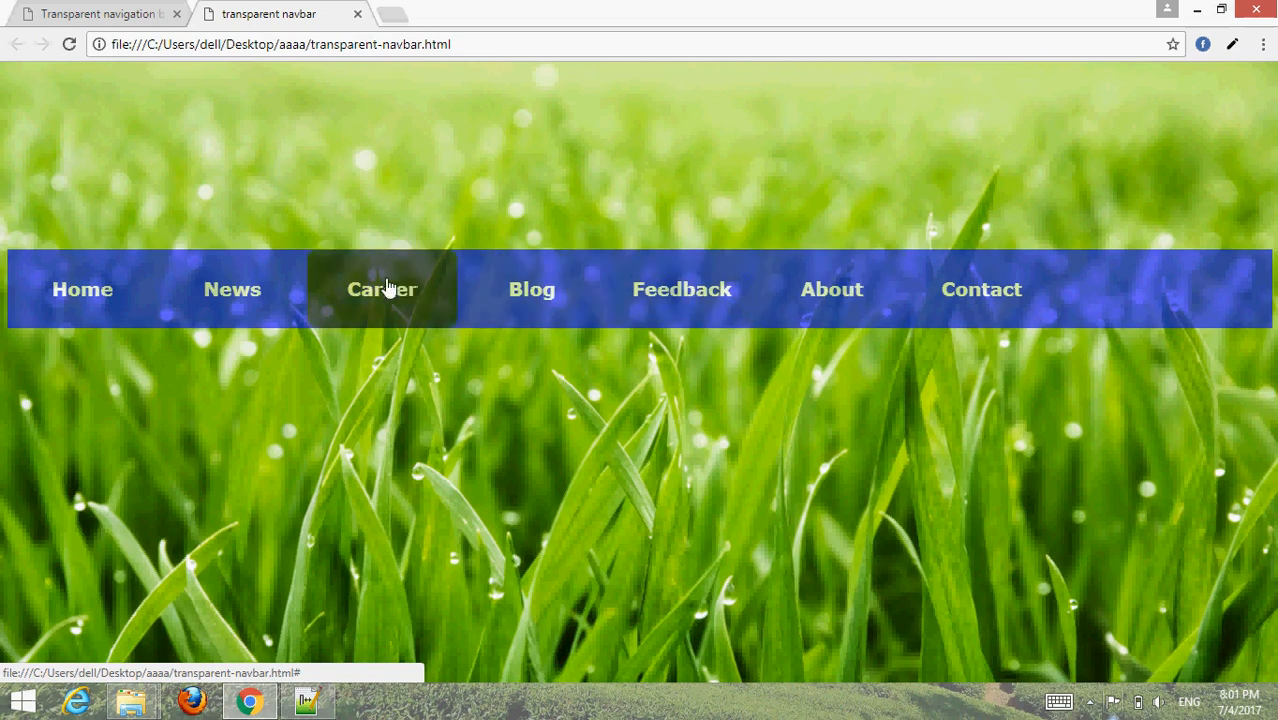
{"action": "mouse_move", "coordinate": [193, 280]}
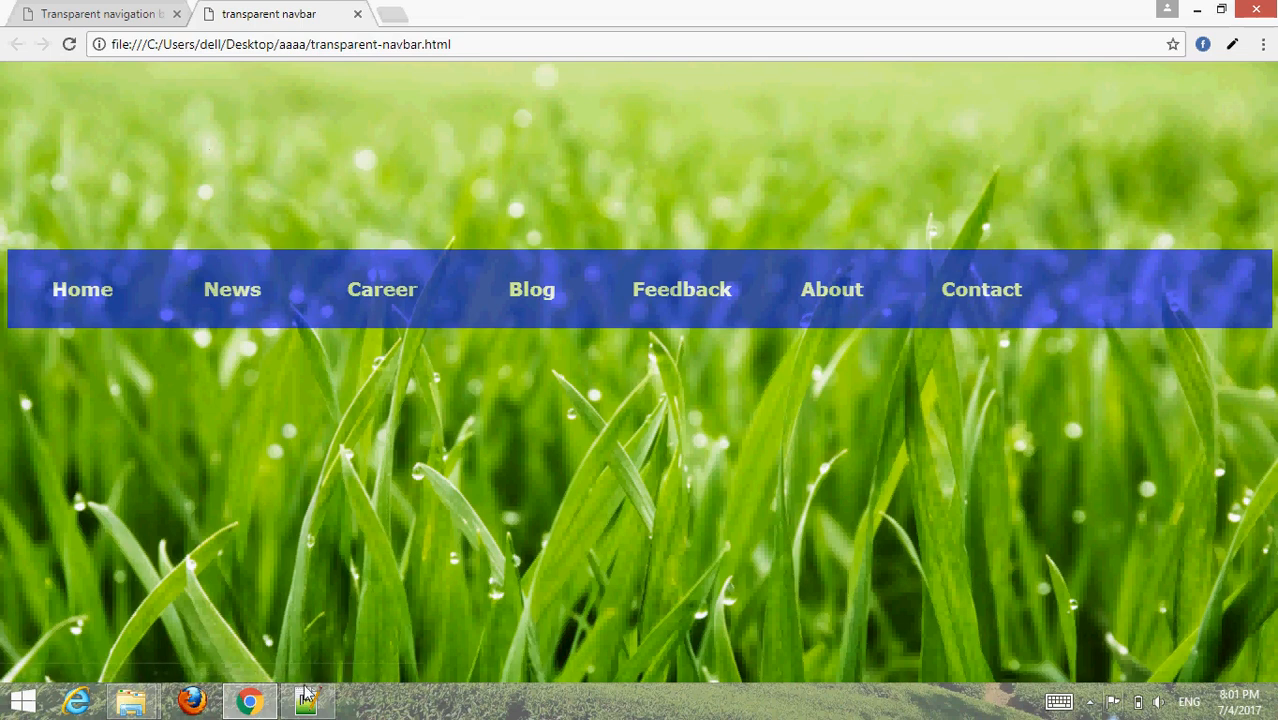
{"action": "left_click", "coordinate": [306, 700]}
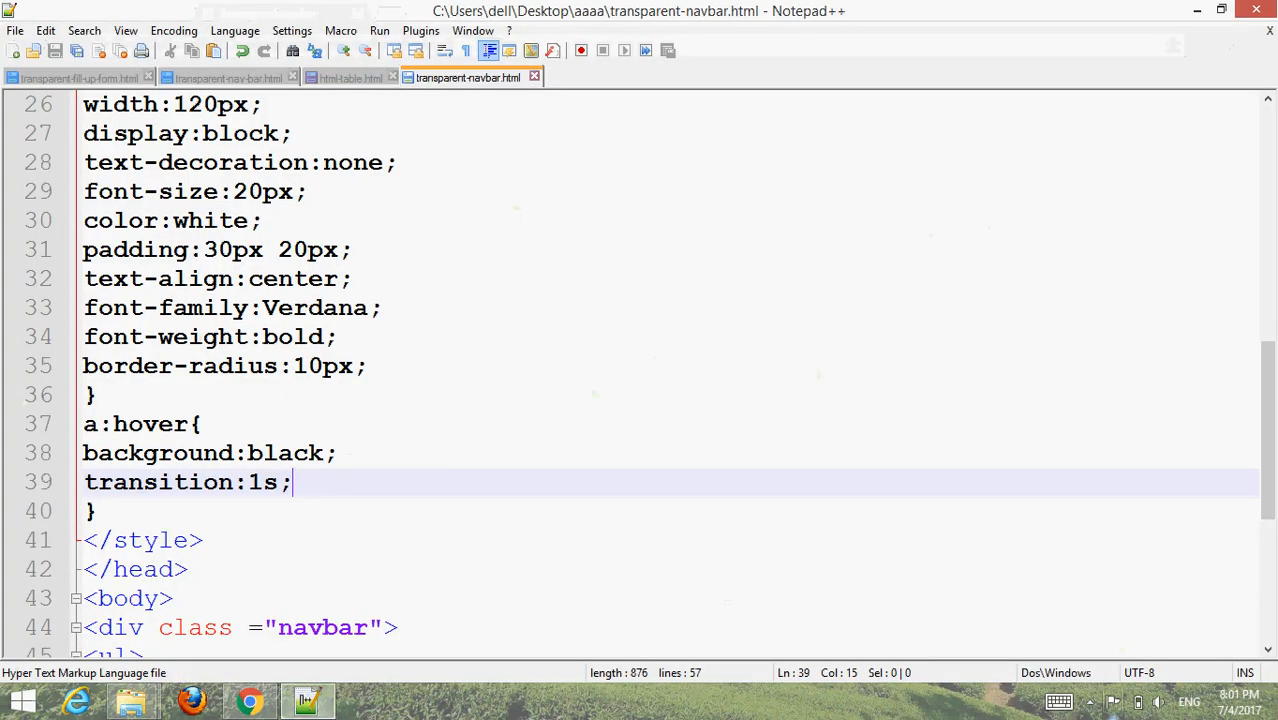
Step: Delete the .navbar margin-top:200px line, add a body margin rule, and save
{"action": "scroll", "scroll_direction": "up", "scroll_amount": 3}
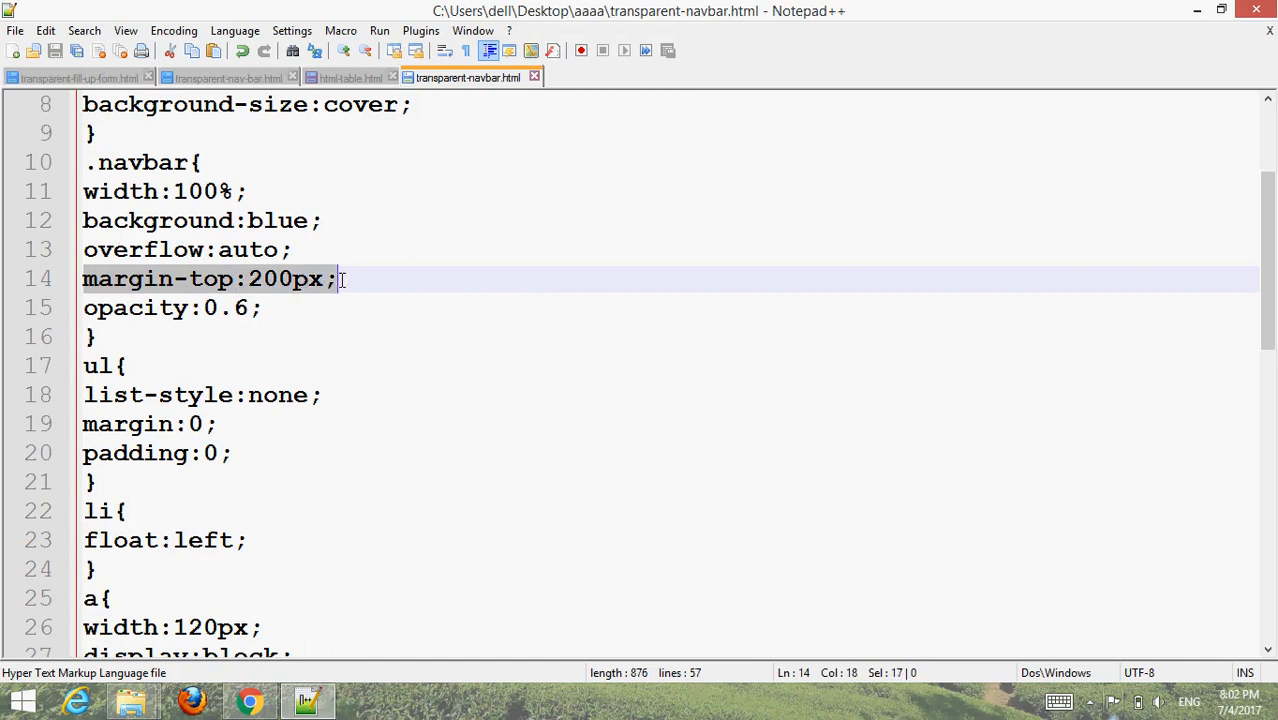
{"action": "key", "text": "Delete"}
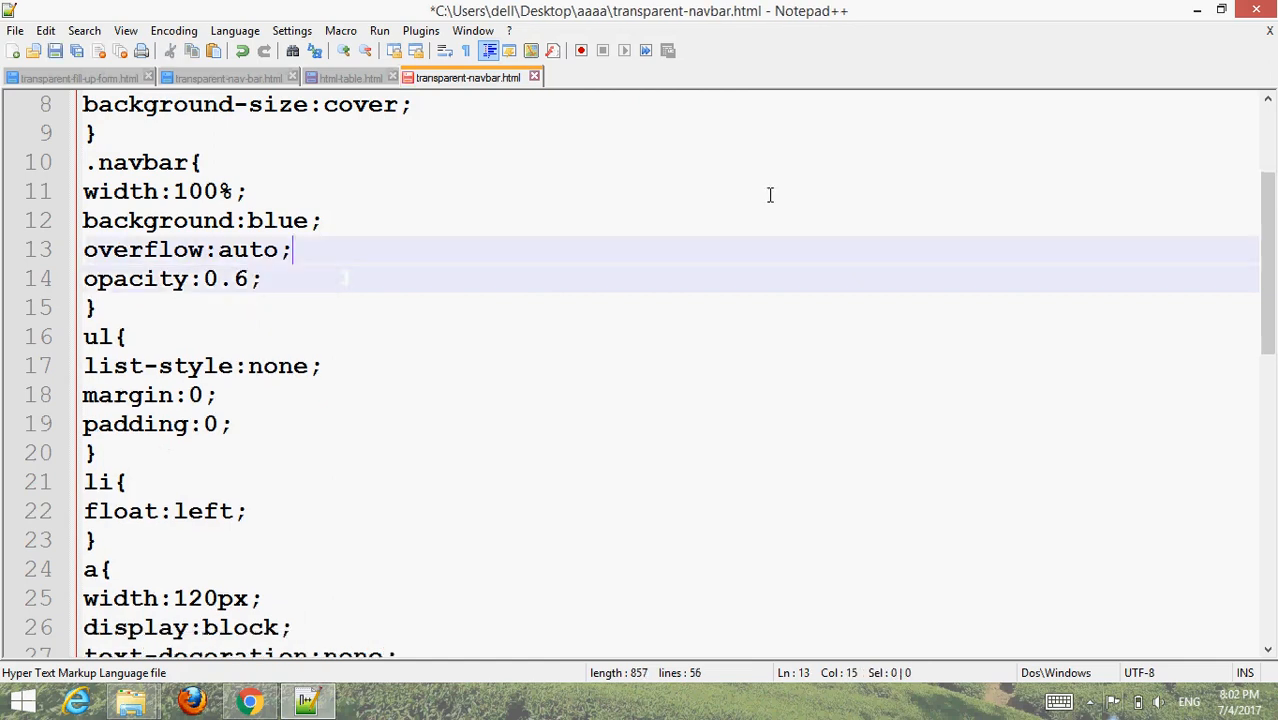
{"action": "scroll", "scroll_direction": "up", "scroll_amount": 3}
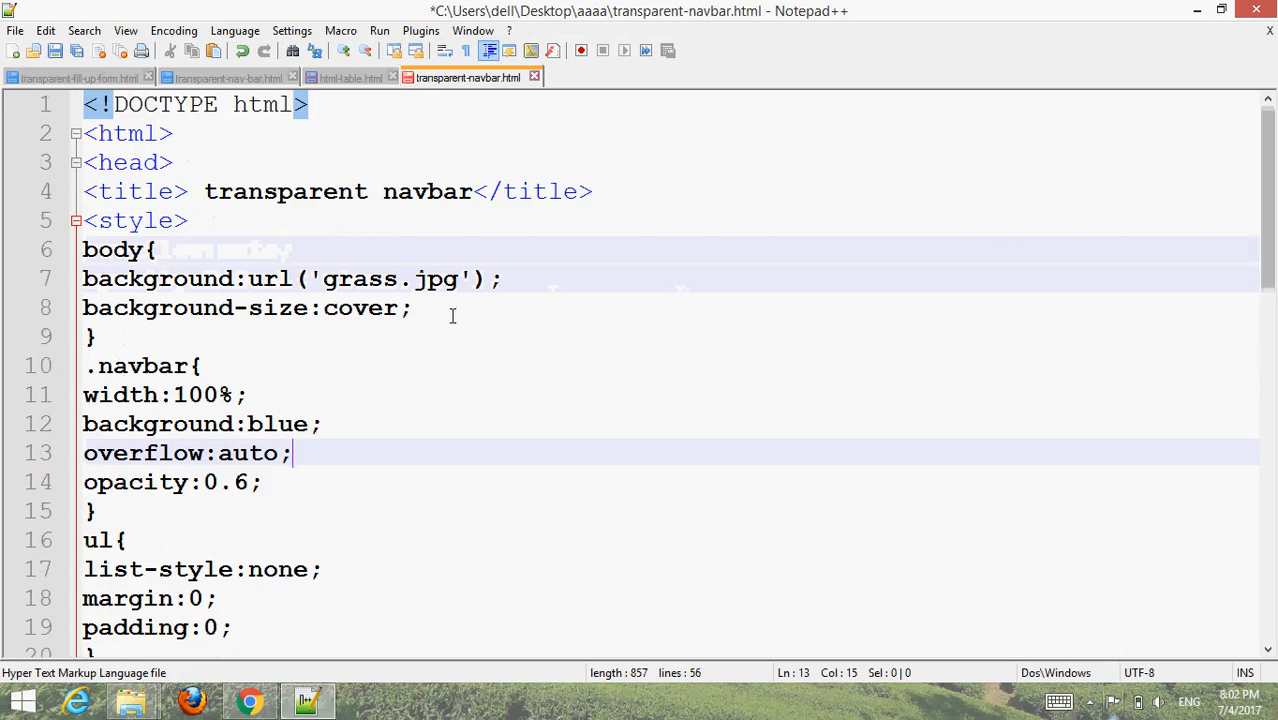
{"action": "type", "text": "margin:0;"}
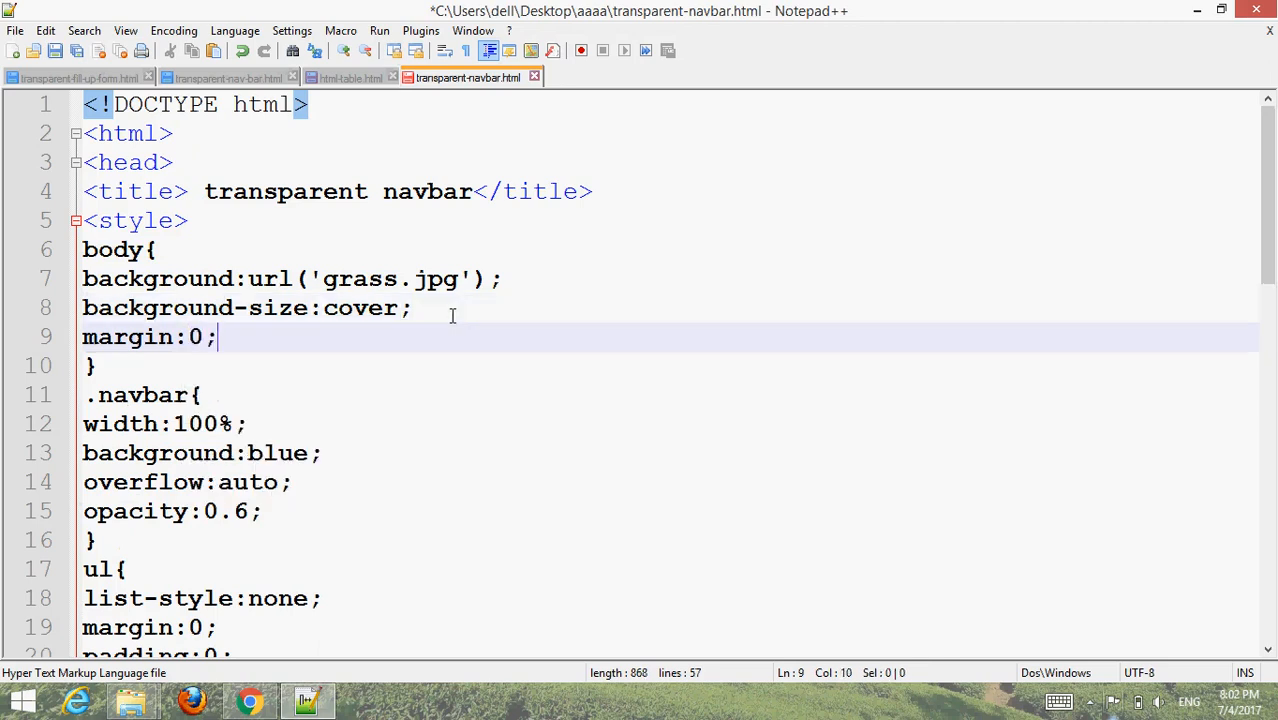
{"action": "left_click", "coordinate": [55, 51]}
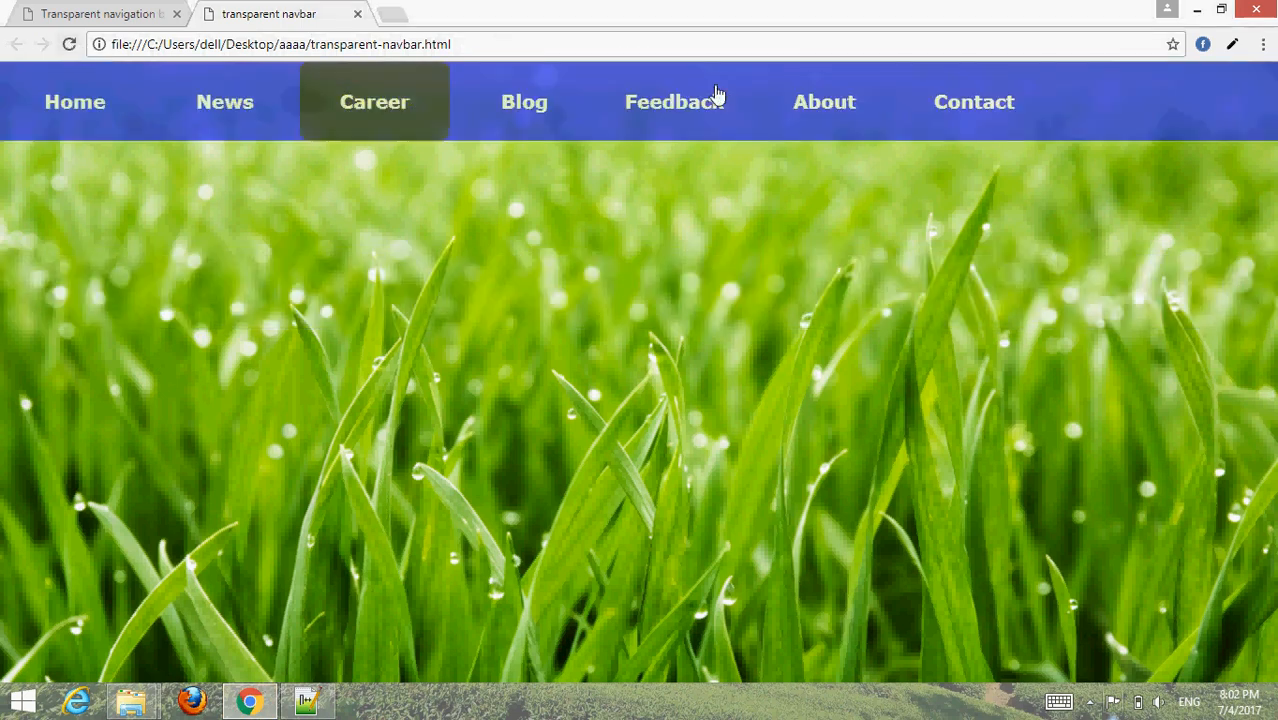
{"action": "mouse_move", "coordinate": [224, 101]}
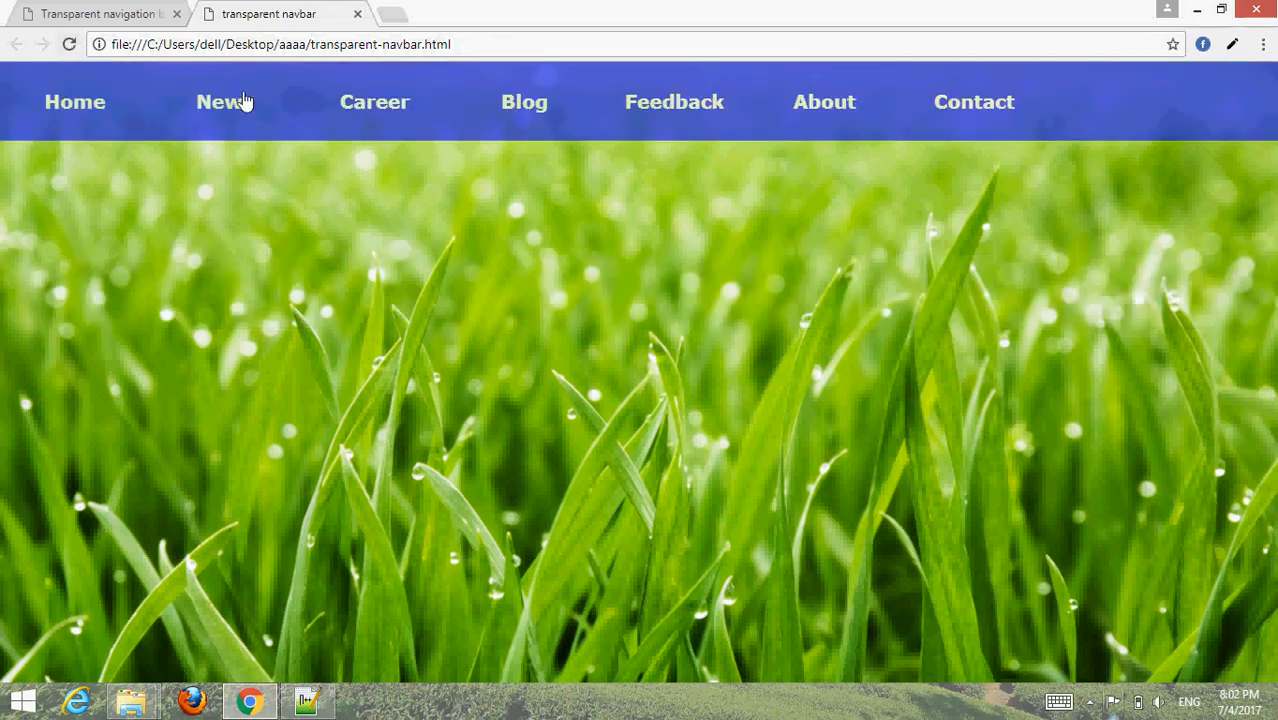
{"action": "mouse_move", "coordinate": [1013, 113]}
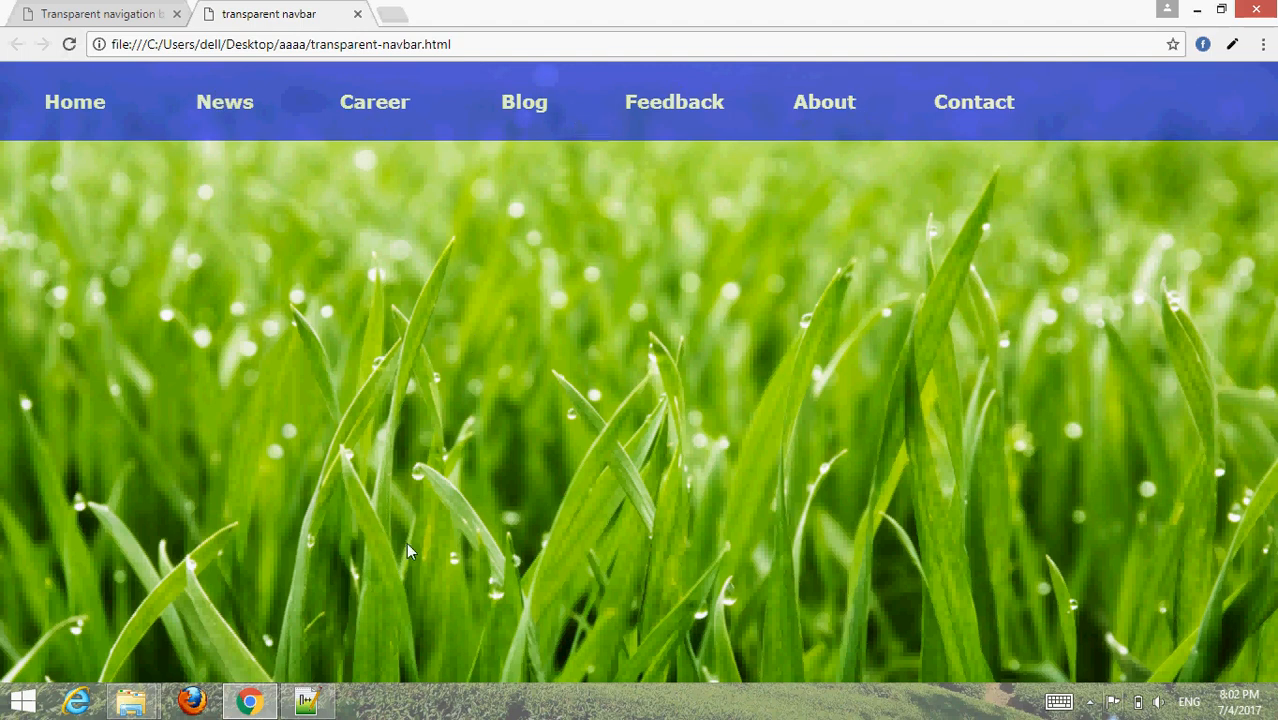
{"action": "mouse_move", "coordinate": [308, 700]}
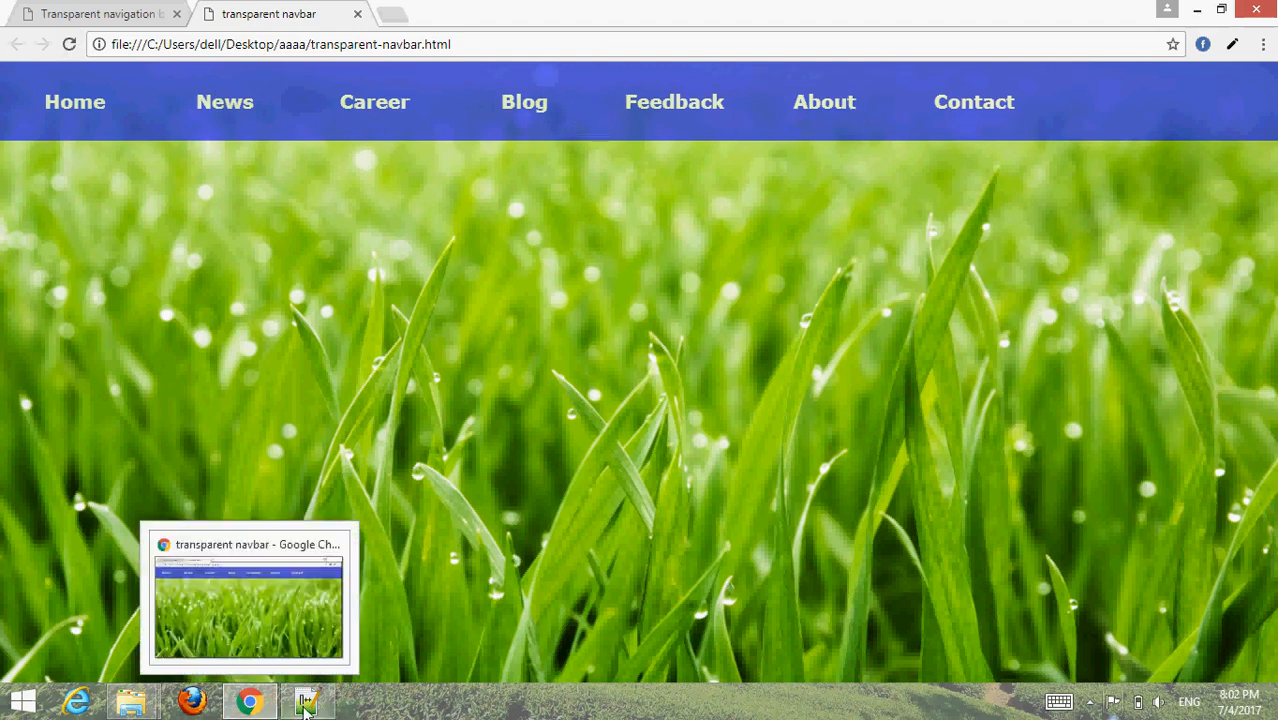
Step: Check the top-flush navbar in Chrome and return to Notepad++
{"action": "left_click", "coordinate": [308, 700]}
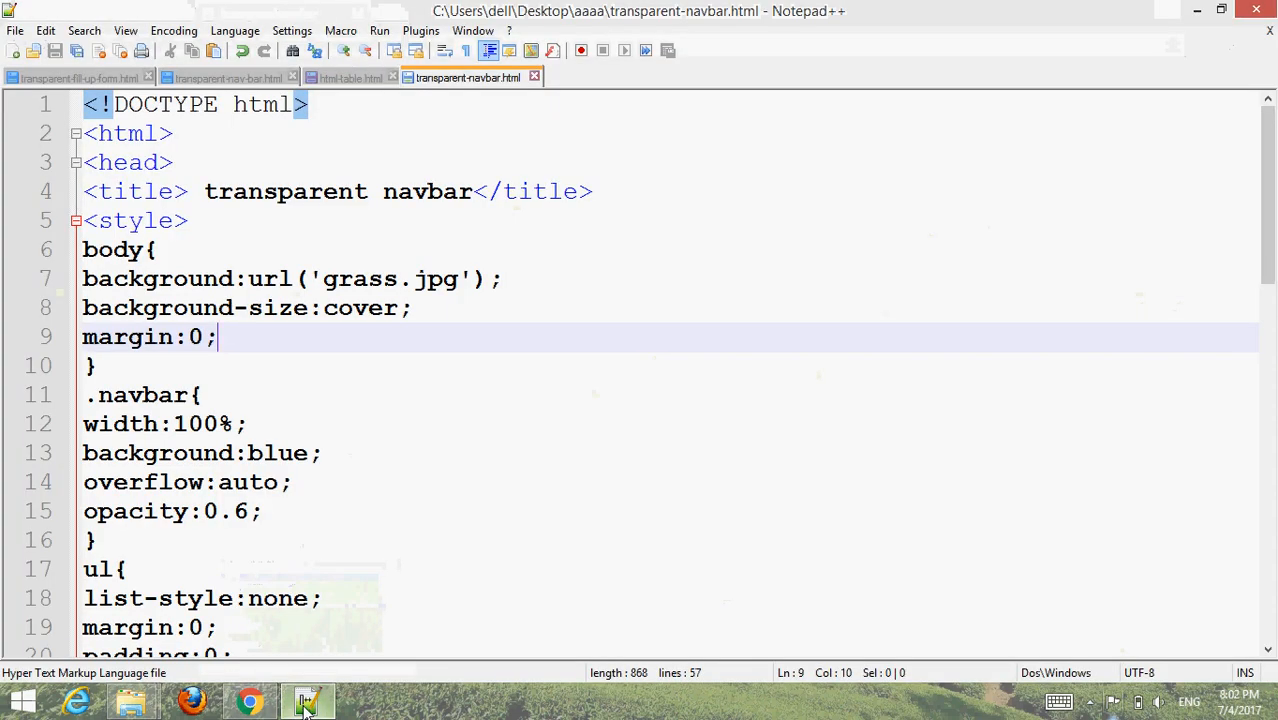
Step: Undo the margin edits, save the restored stylesheet, and switch to Chrome
{"action": "key", "text": "BackSpace"}
{"action": "type", "text": "margin-top:200px;"}
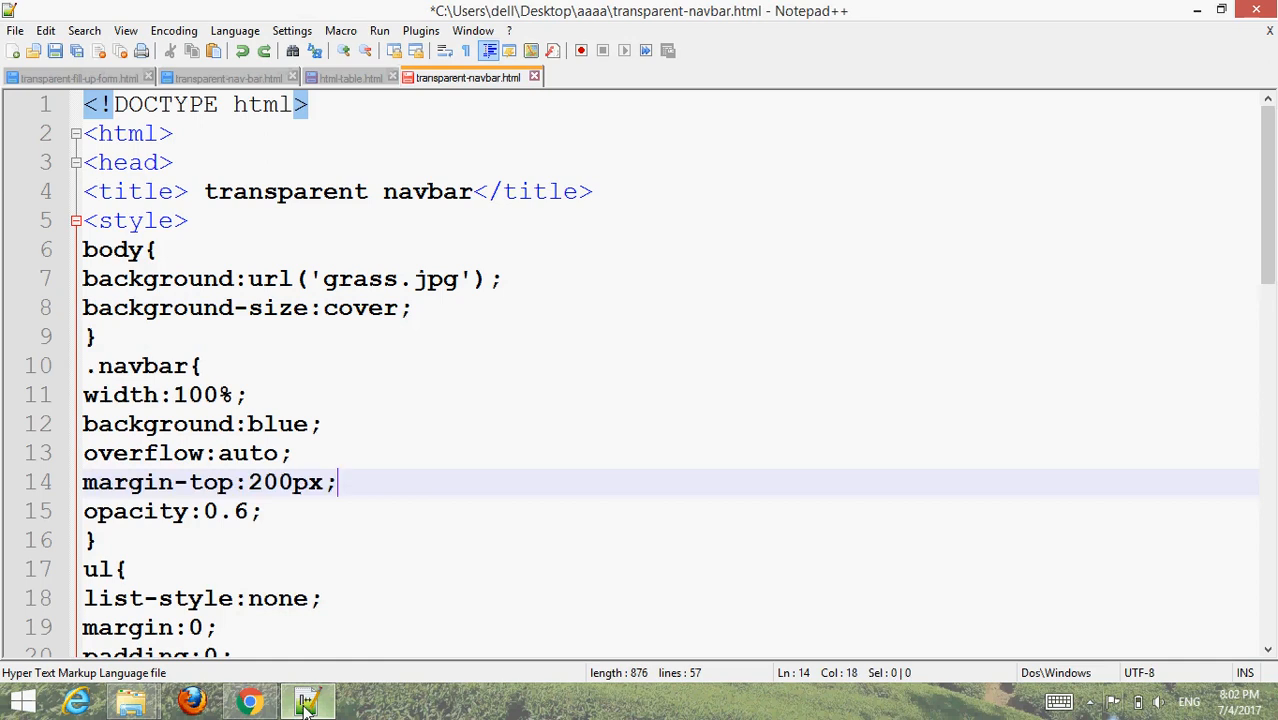
{"action": "key", "text": "ctrl+s"}
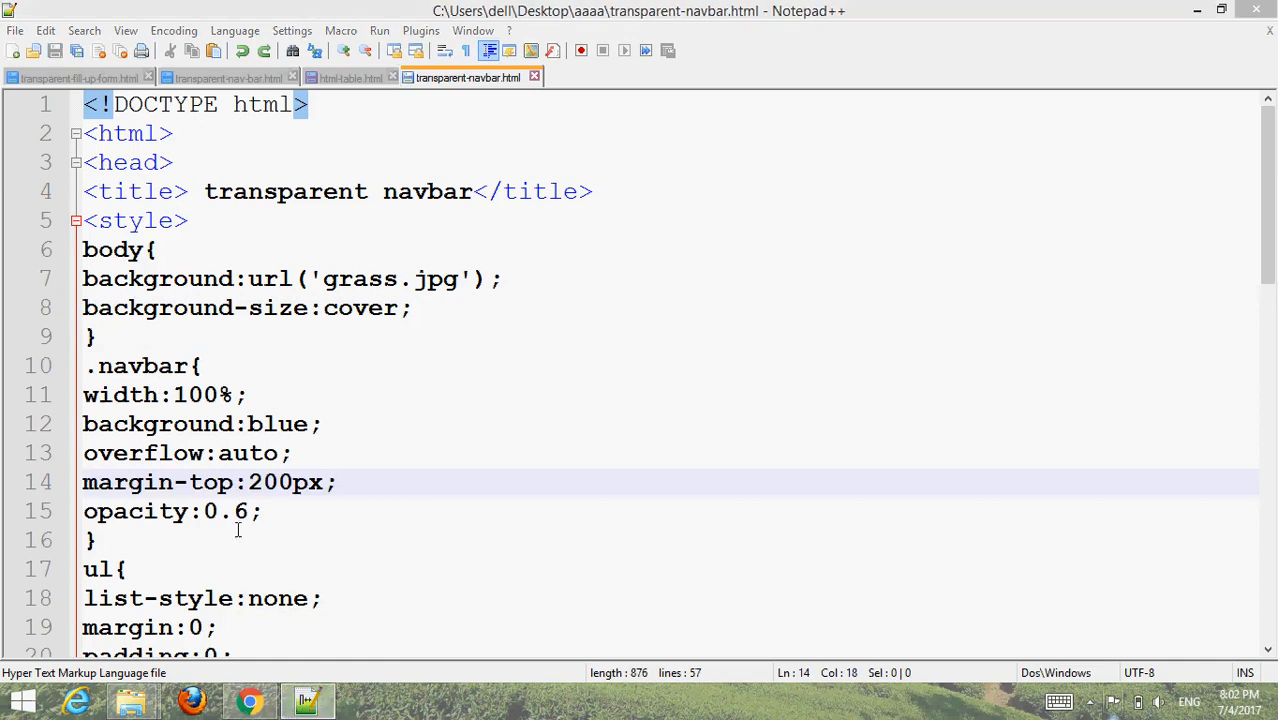
{"action": "left_click", "coordinate": [250, 700]}
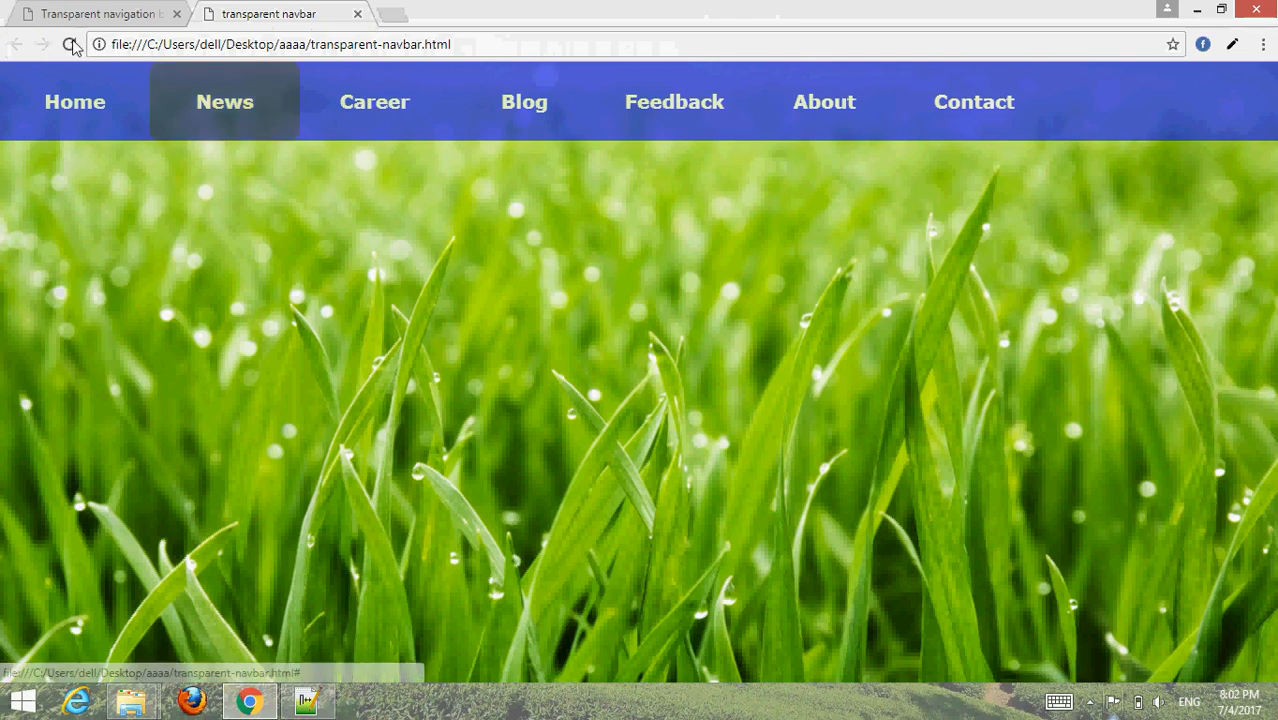
Step: Reload Chrome to confirm the navbar sits 200px down, then return to Notepad++
{"action": "left_click", "coordinate": [69, 44]}
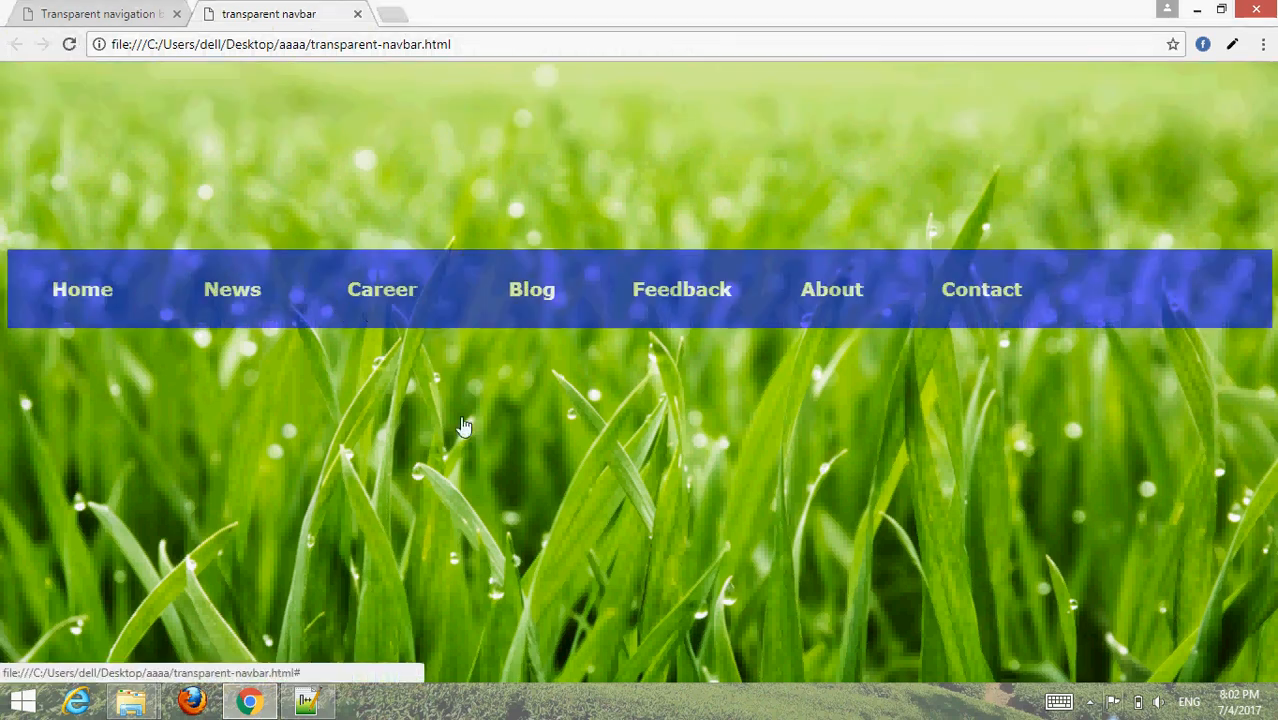
{"action": "left_click", "coordinate": [307, 700]}
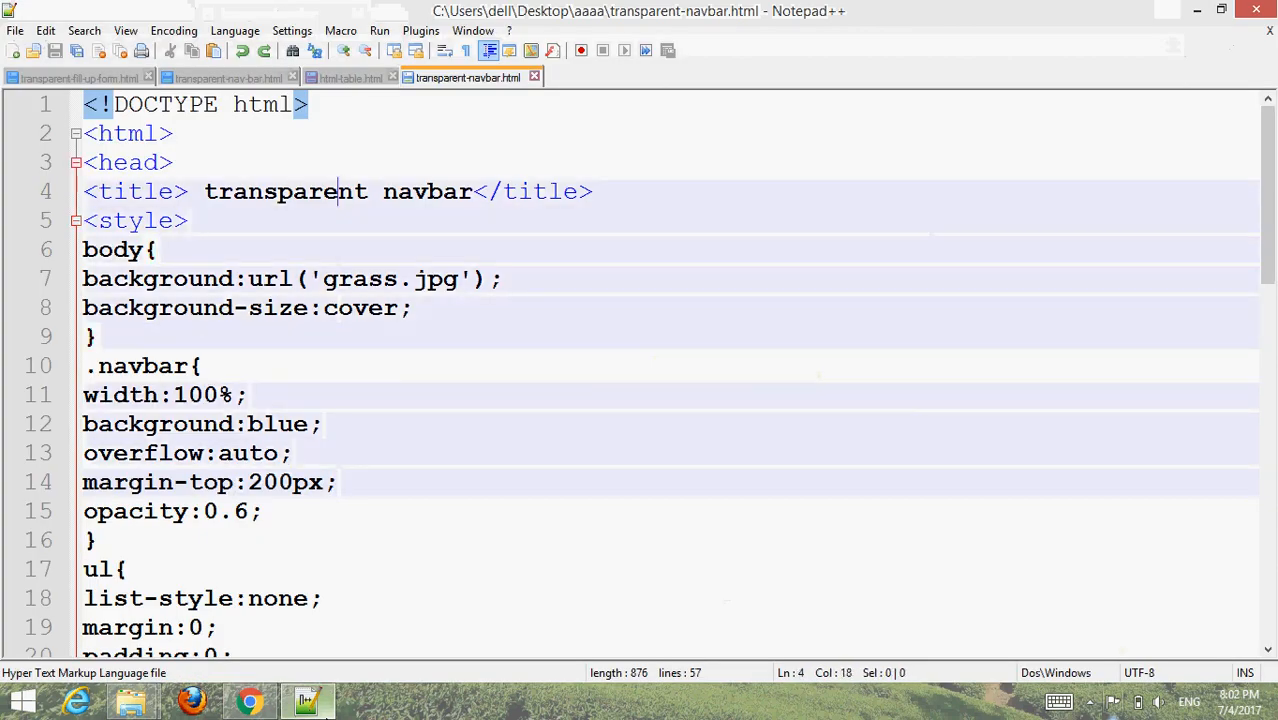
Step: Scroll through the full page code, then switch to Chrome to test the hover
{"action": "left_click", "coordinate": [186, 220]}
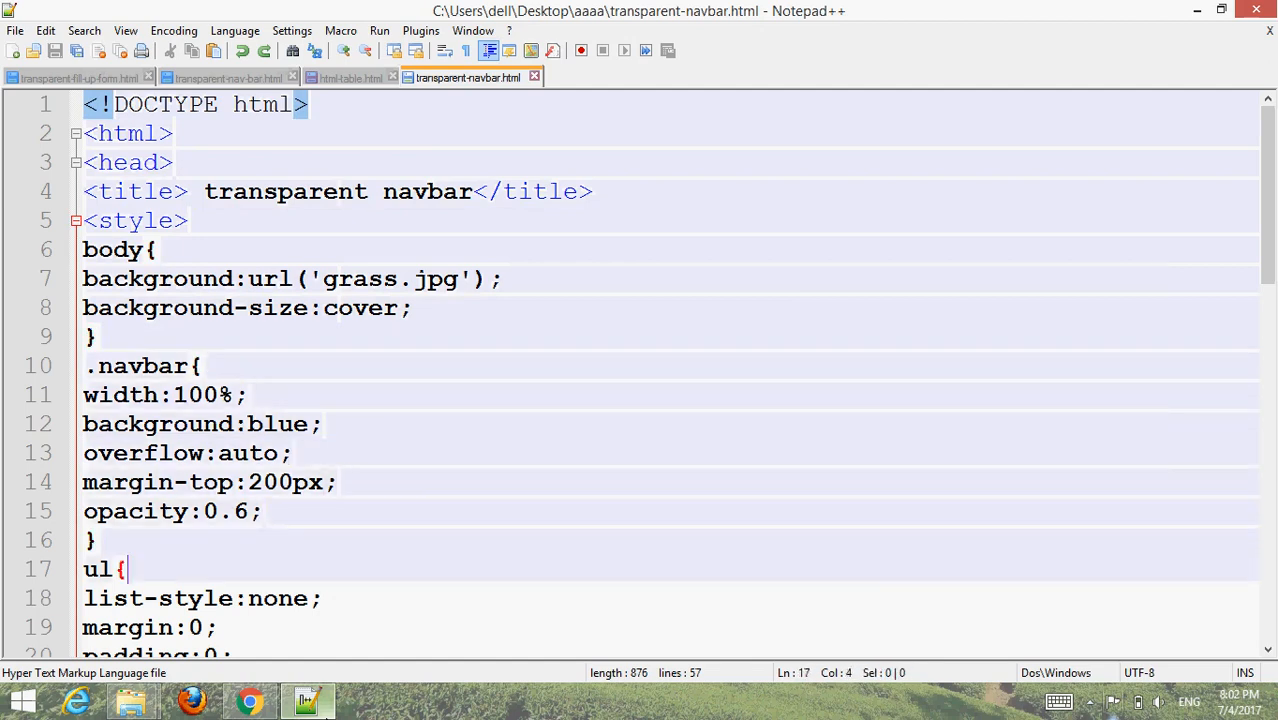
{"action": "scroll", "scroll_direction": "down", "scroll_amount": 3}
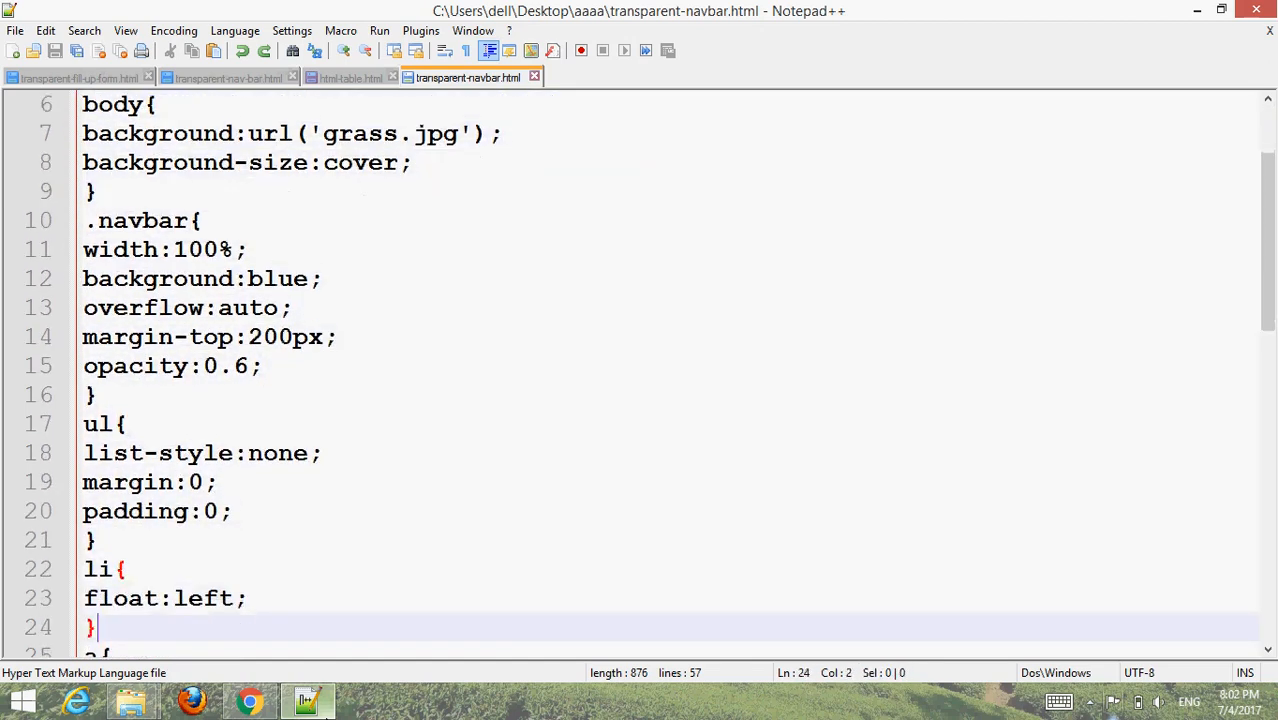
{"action": "scroll", "scroll_direction": "down", "scroll_amount": 3}
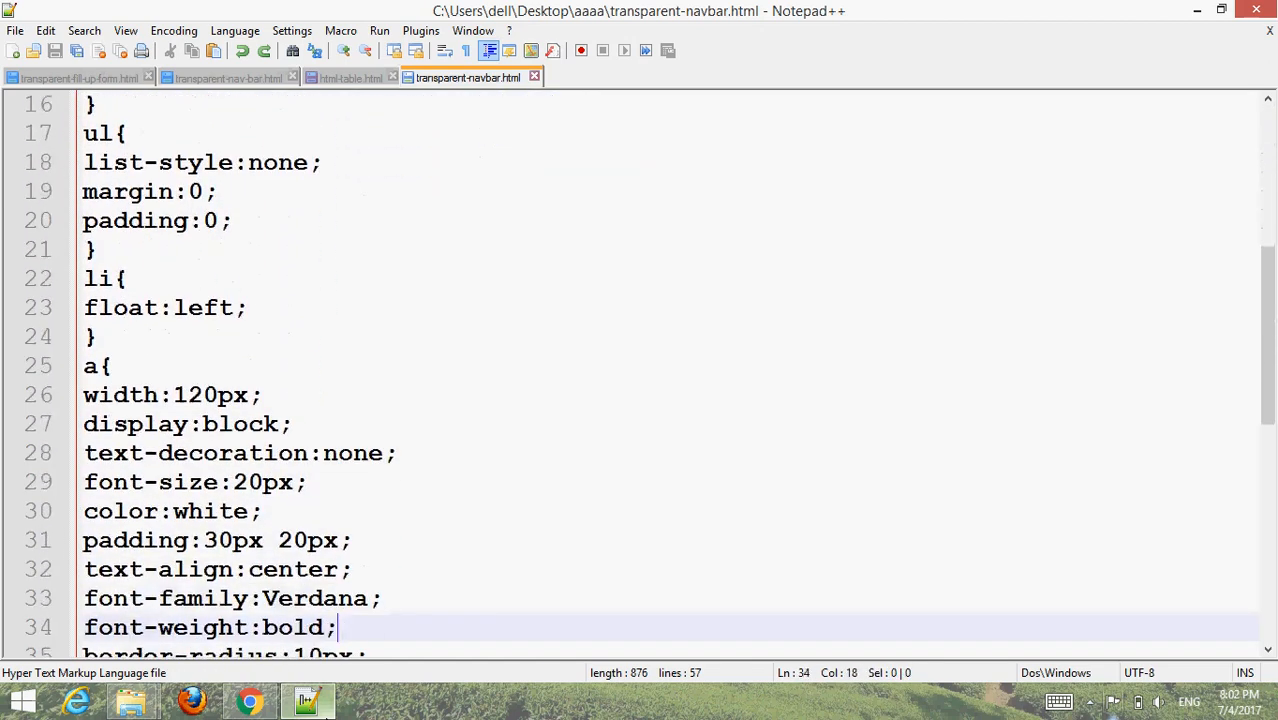
{"action": "scroll", "scroll_direction": "down", "scroll_amount": 3}
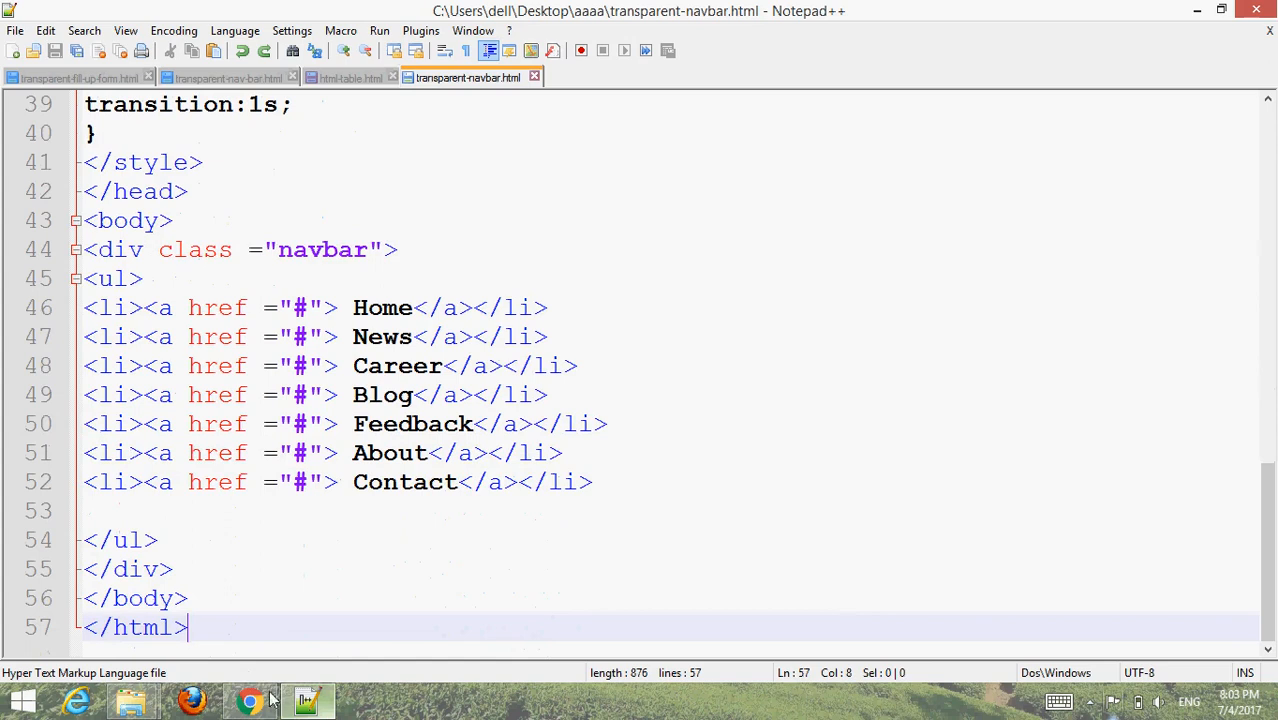
{"action": "left_click", "coordinate": [249, 700]}
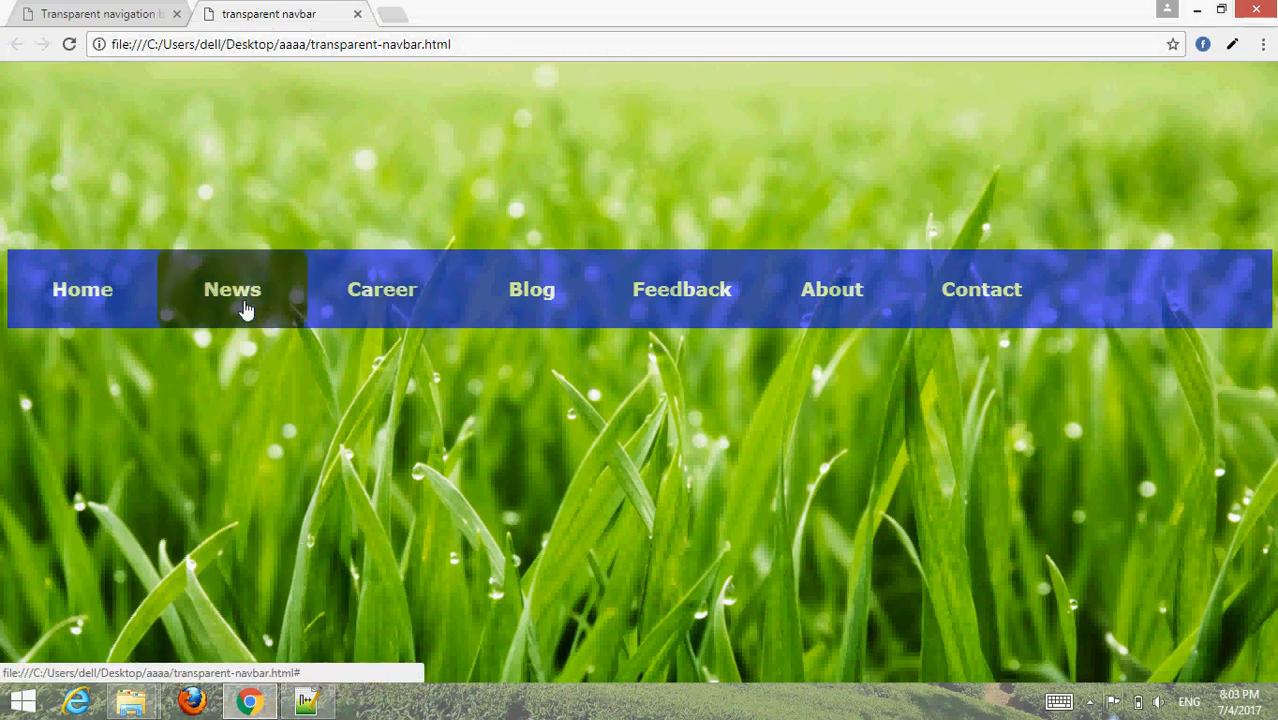
{"action": "mouse_move", "coordinate": [570, 298]}
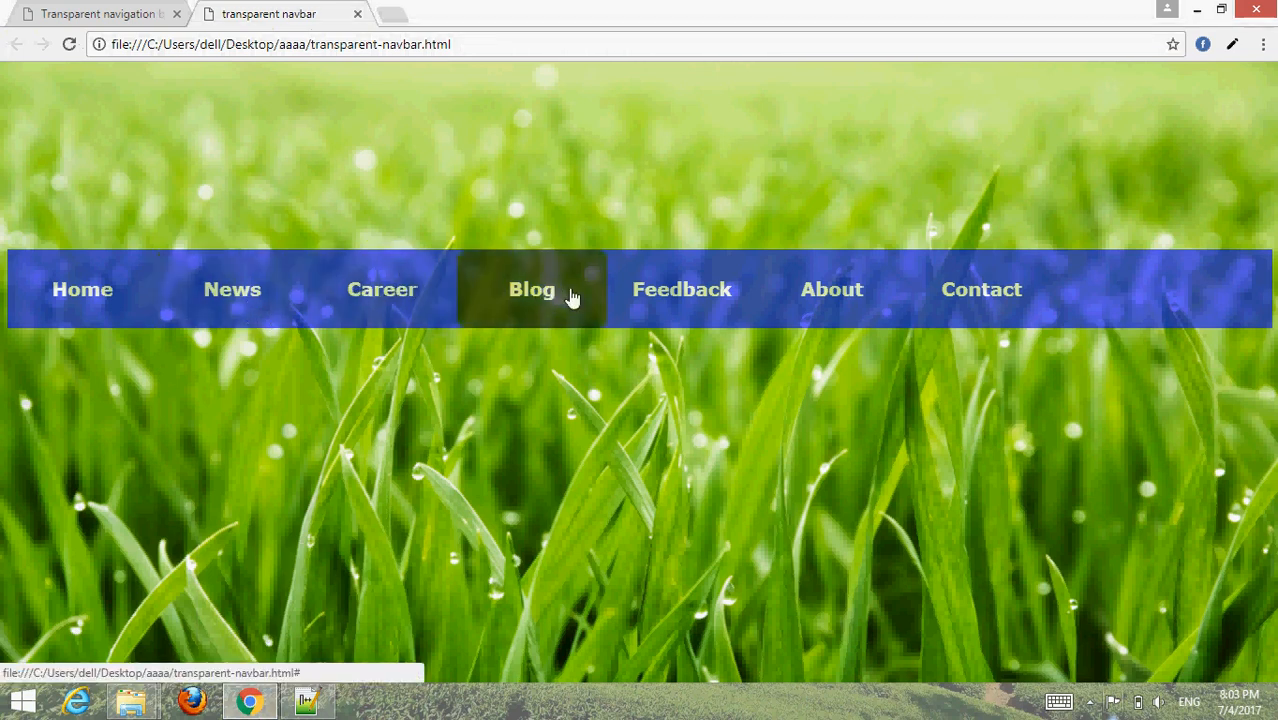